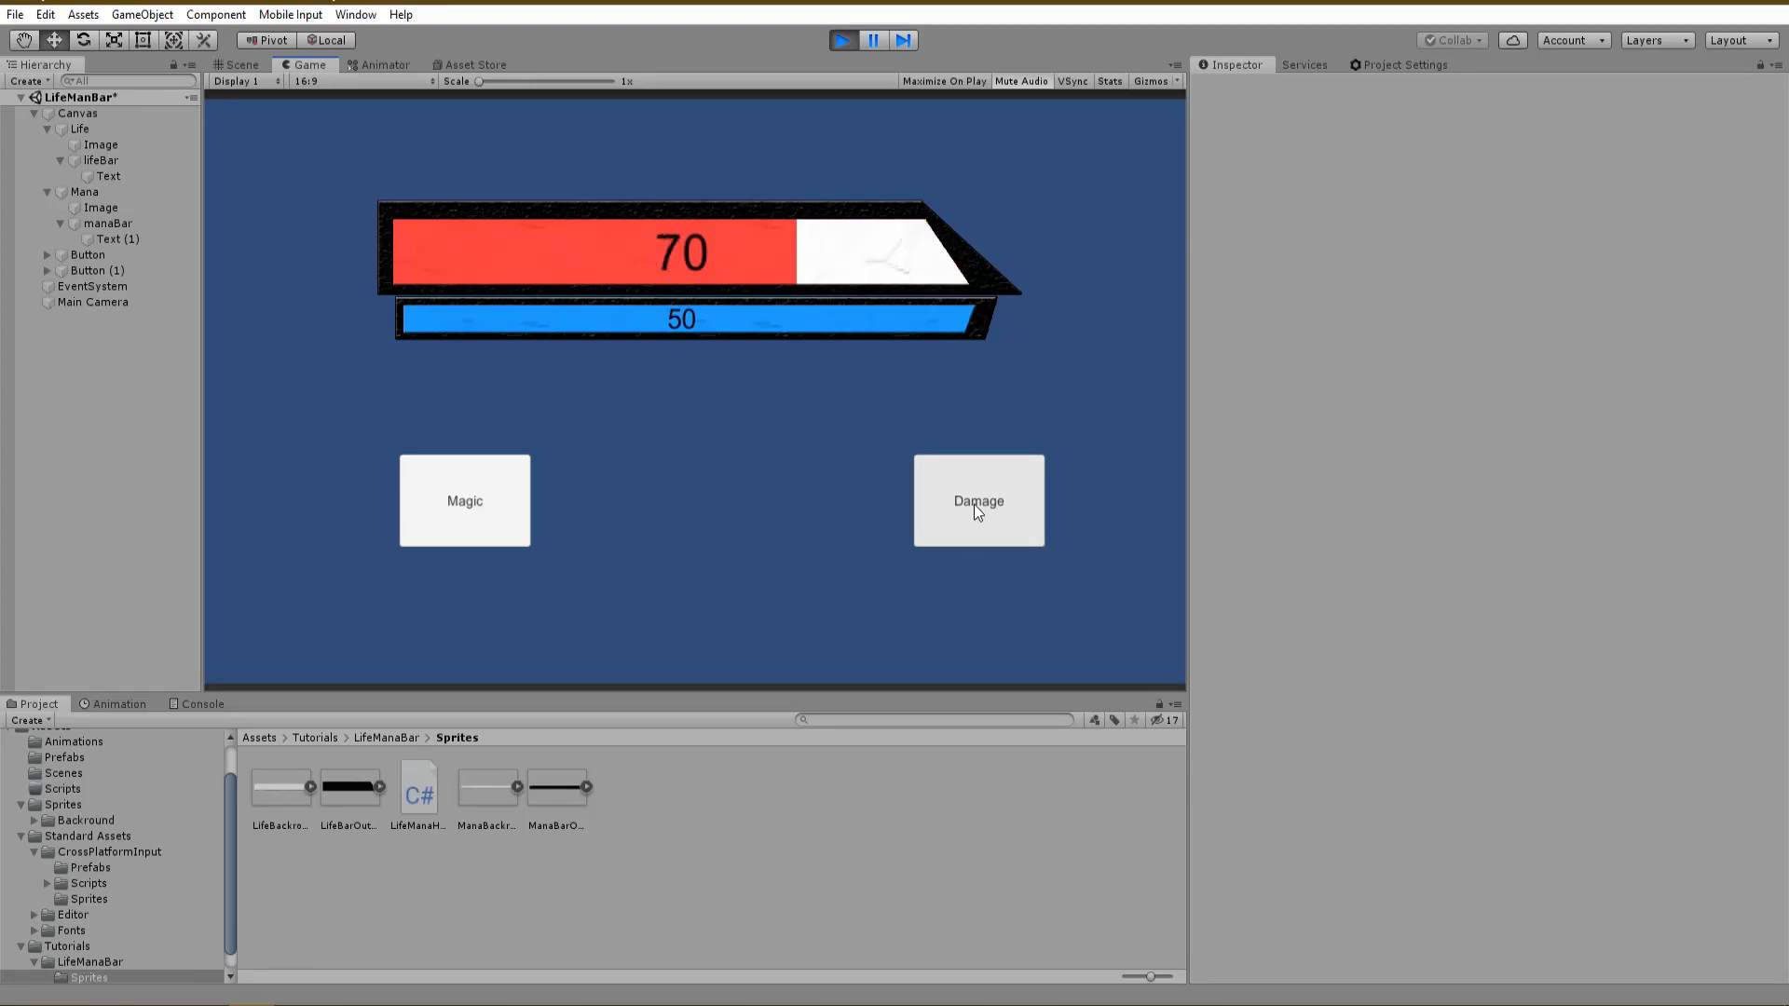
# Demo the finished bars: Damage drops life 70→40 and Magic spends mana
pyautogui.click(979, 501)
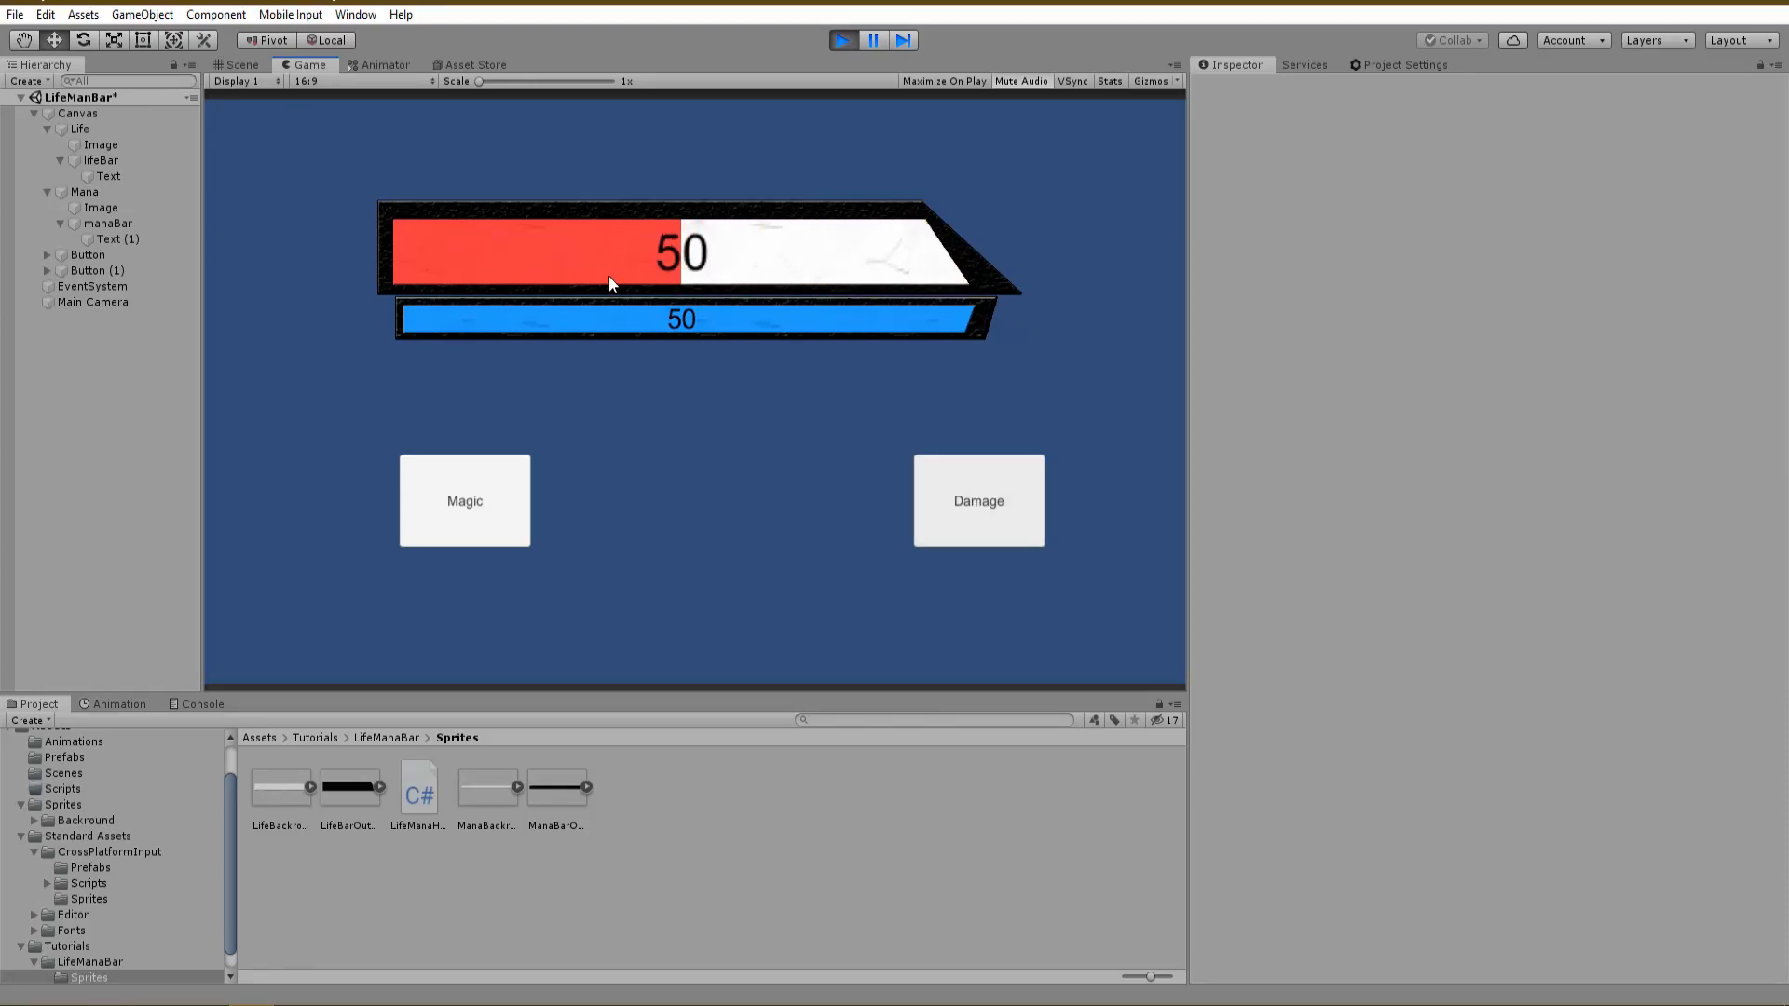
pyautogui.click(464, 500)
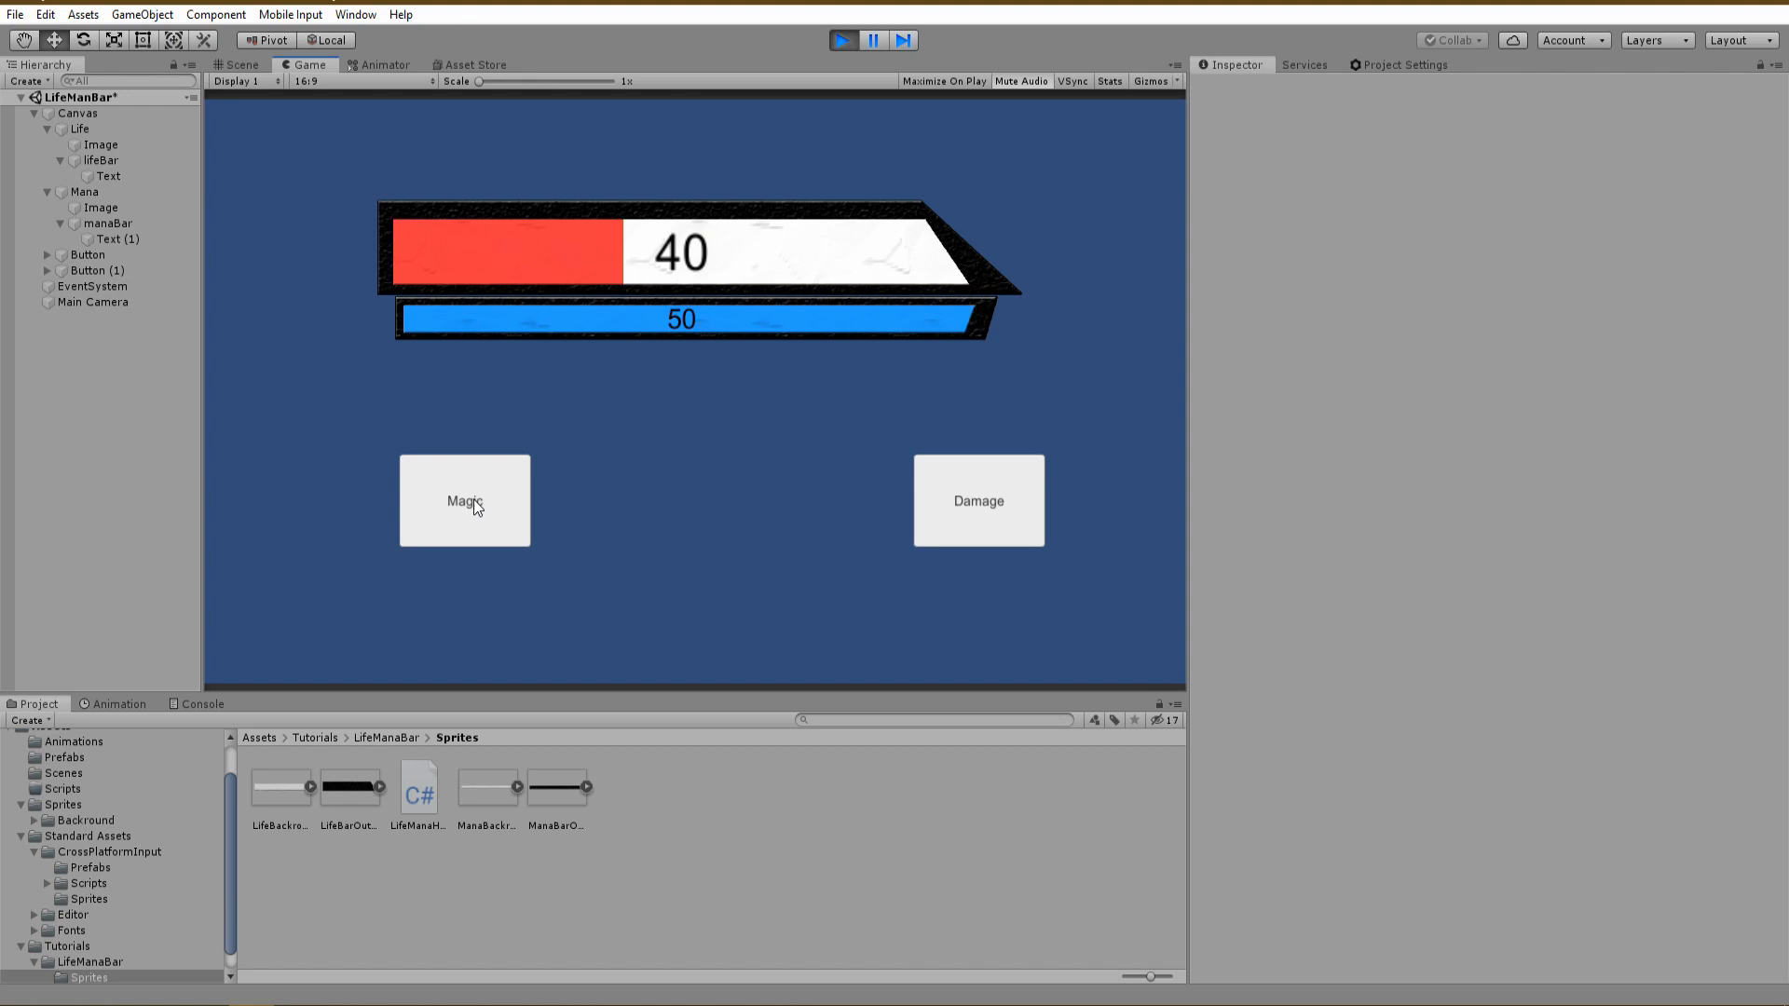
pyautogui.click(842, 39)
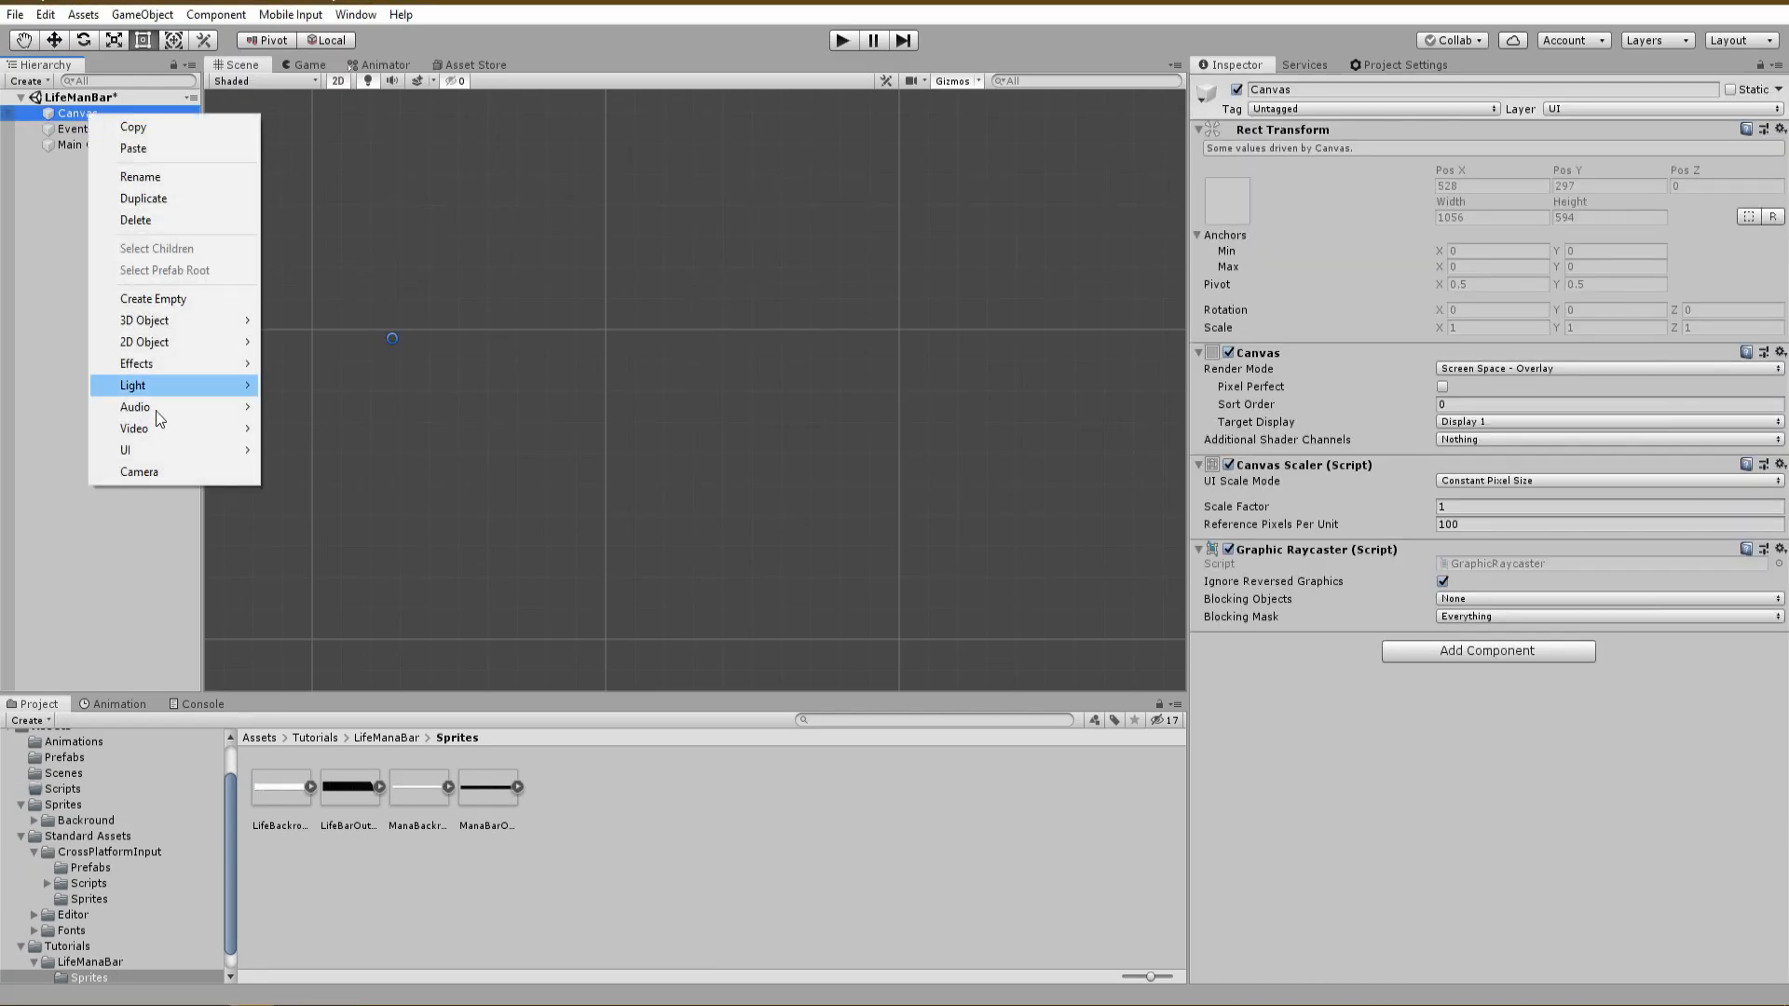
# Build a black LifeBarOutline image with a white LifeBackground fill fitted inside it
pyautogui.click(125, 449)
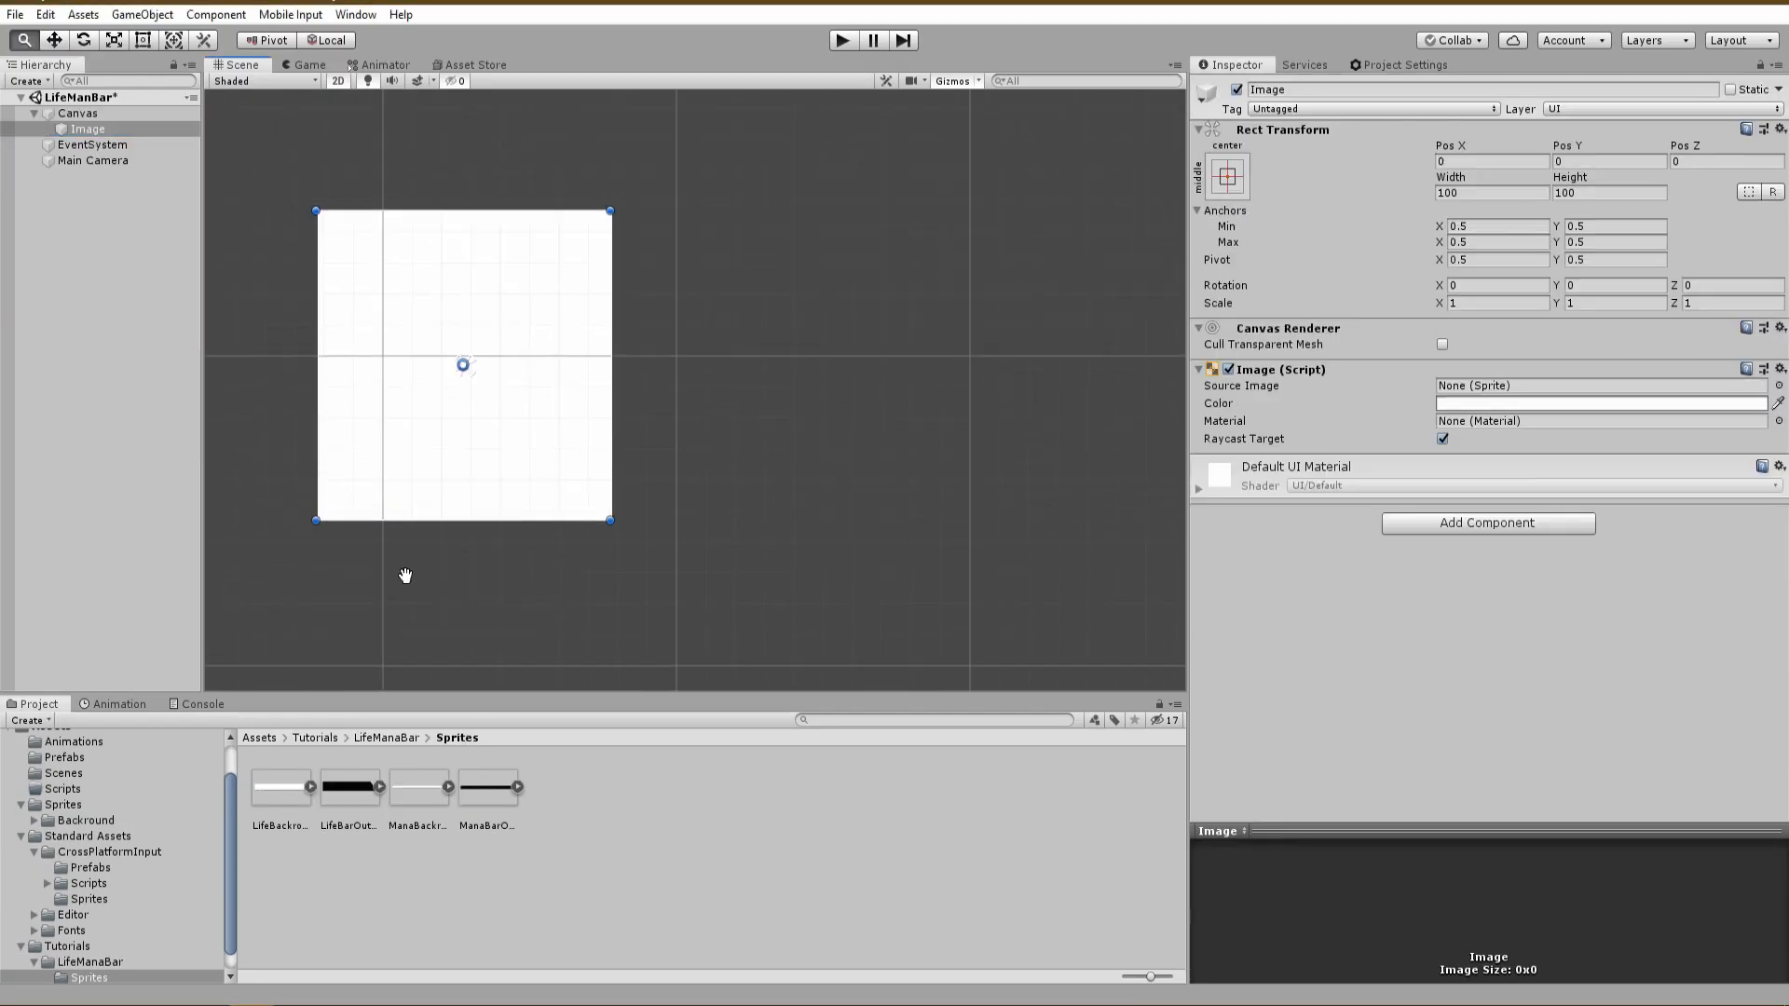
pyautogui.moveTo(462, 365); pyautogui.dragTo(522, 332)
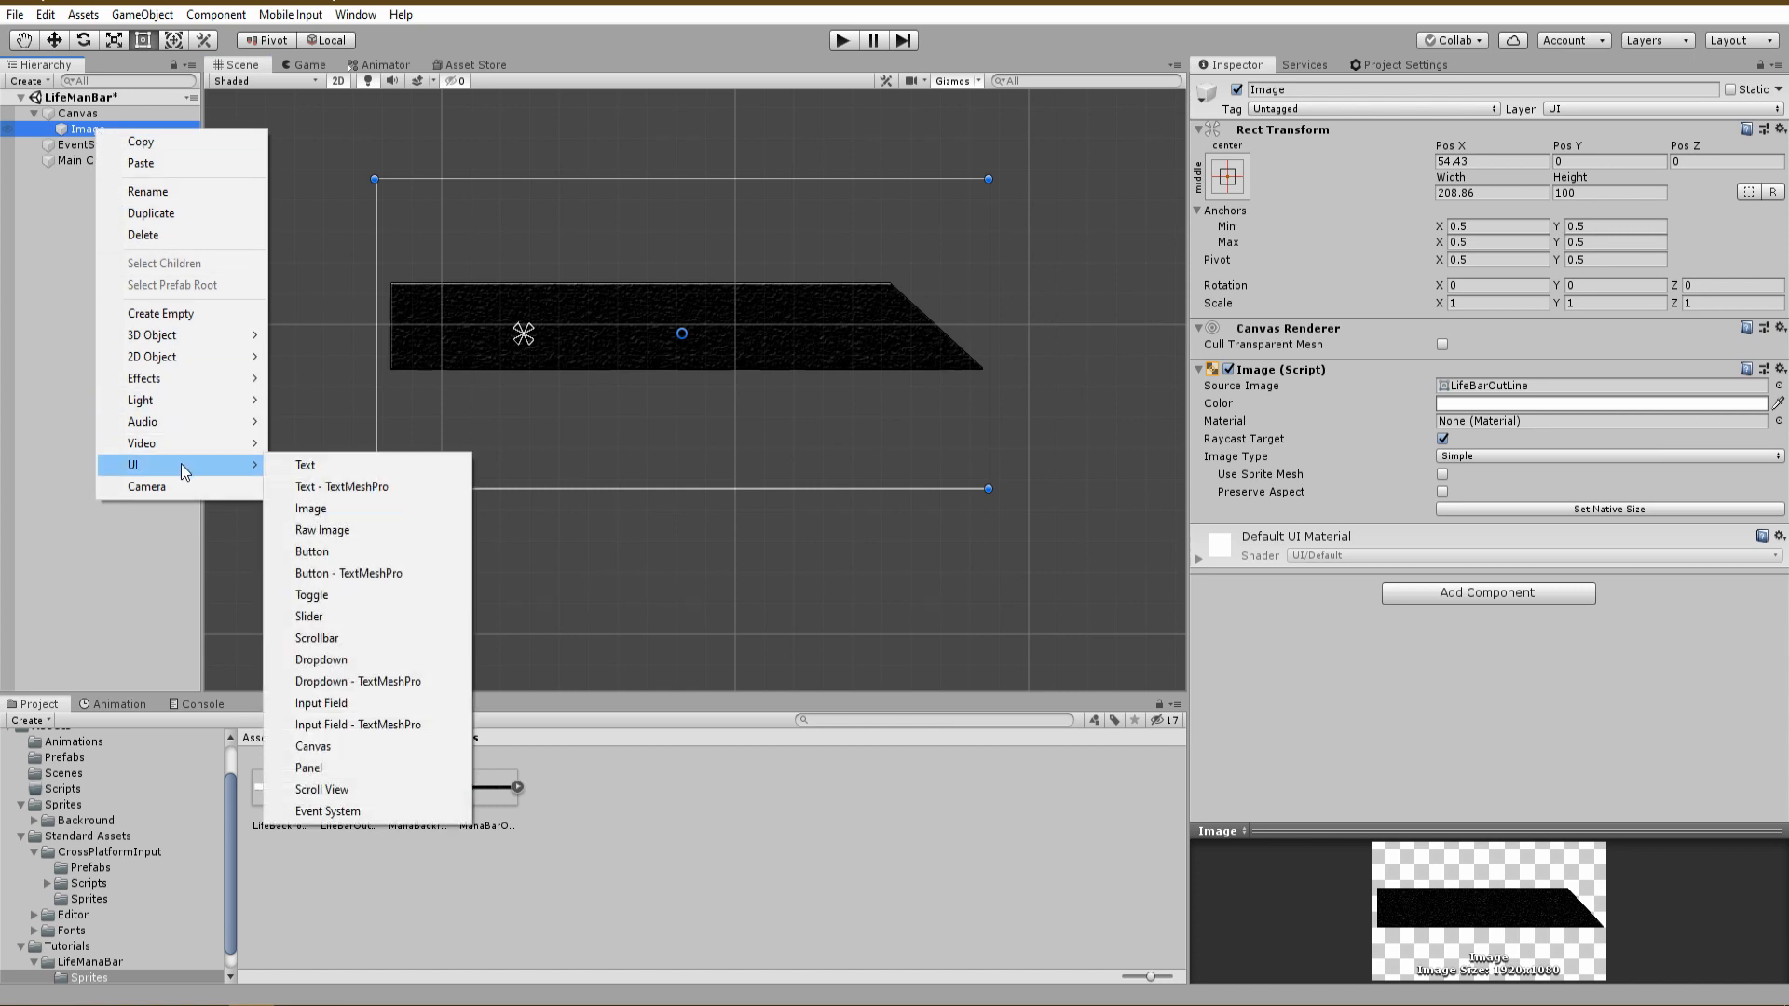
pyautogui.click(311, 507)
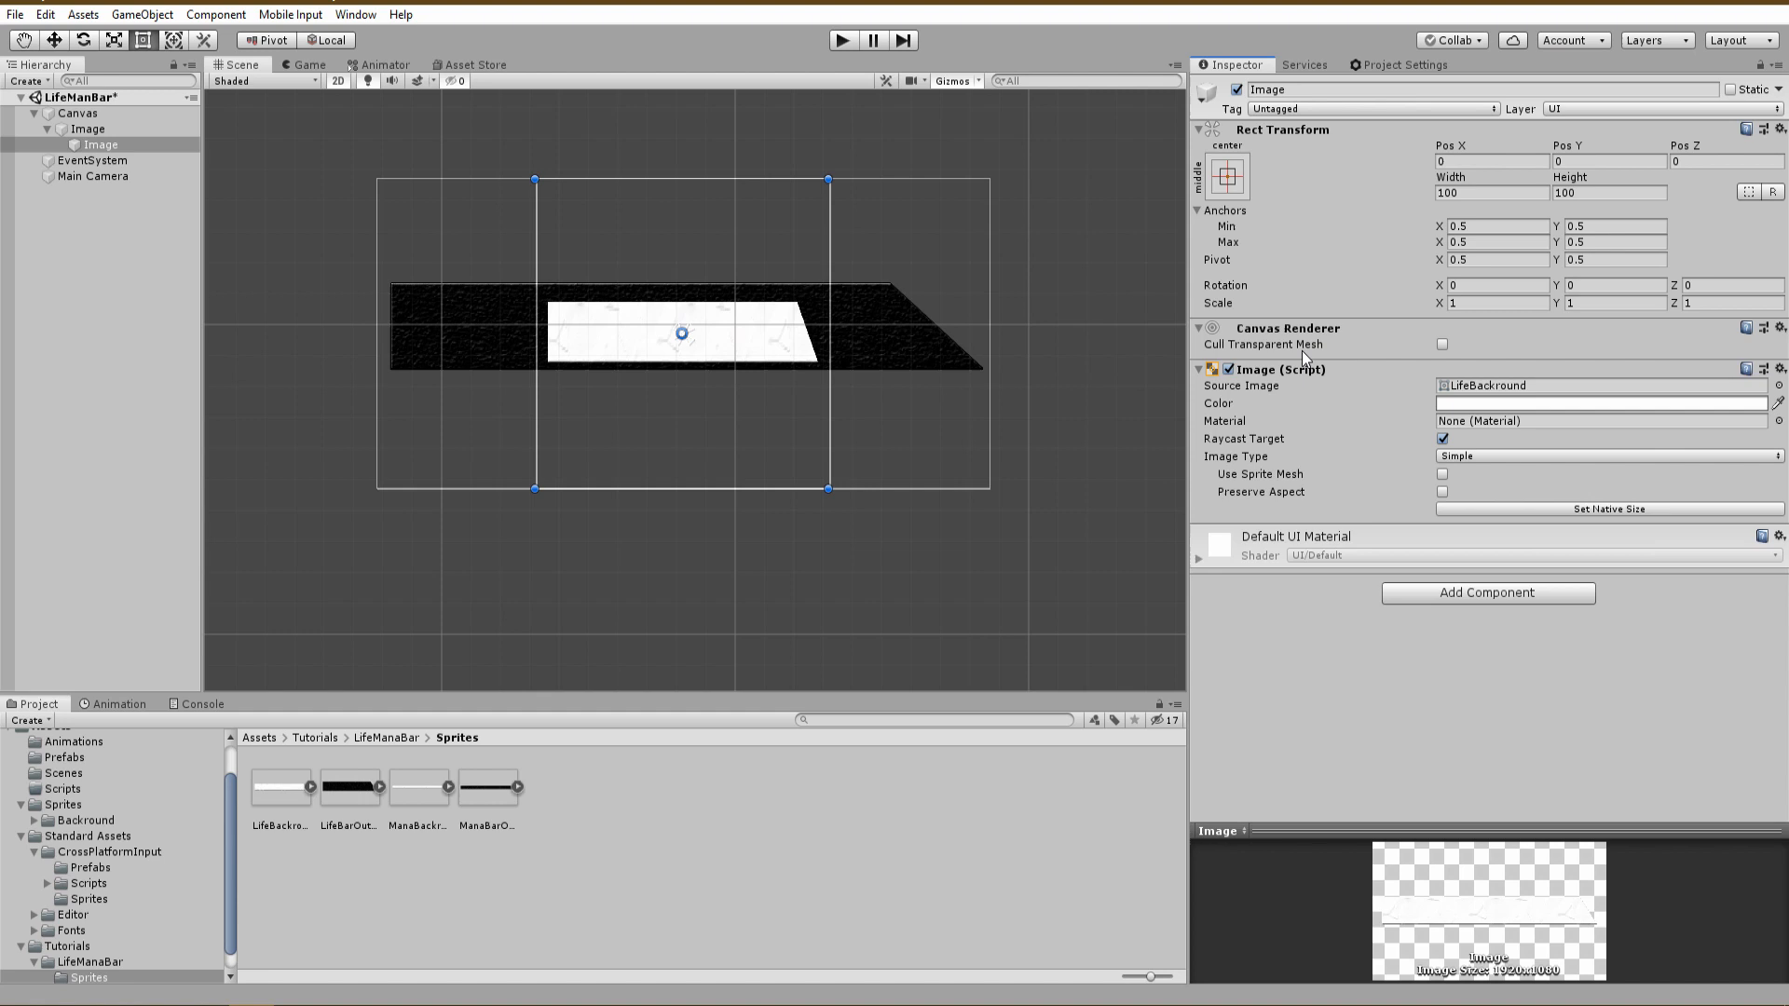
pyautogui.moveTo(534, 334); pyautogui.dragTo(382, 333)
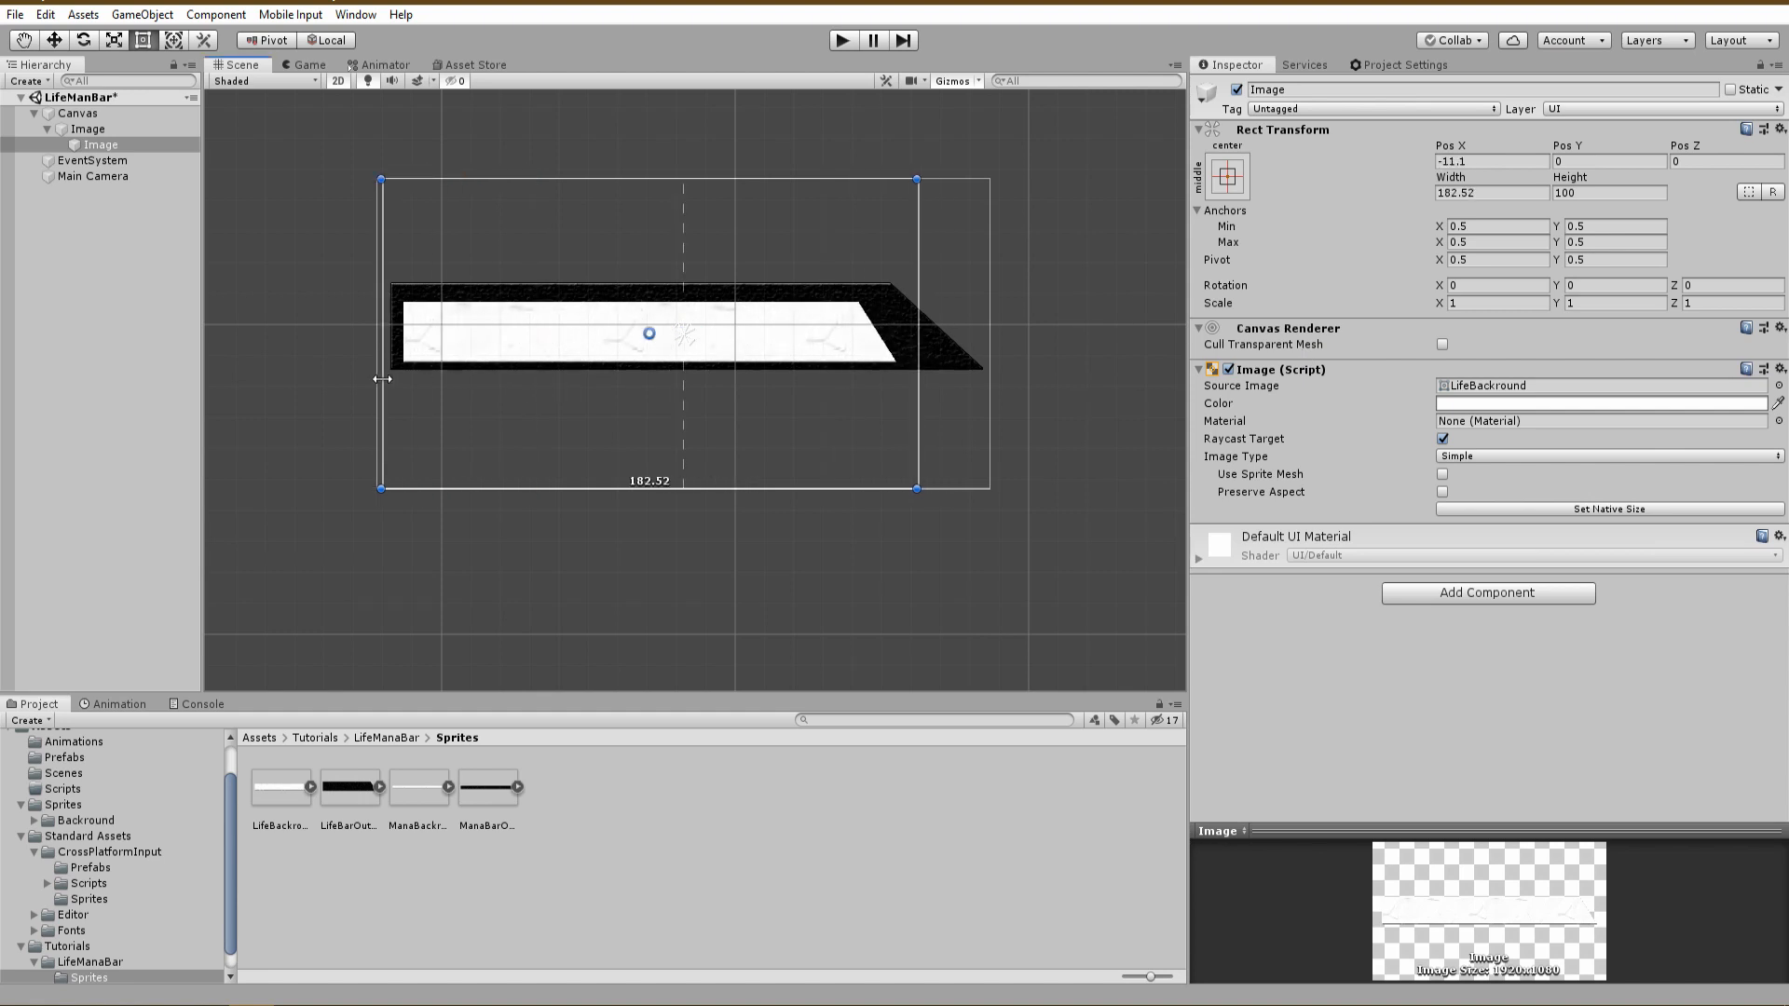
pyautogui.moveTo(384, 379); pyautogui.dragTo(332, 375)
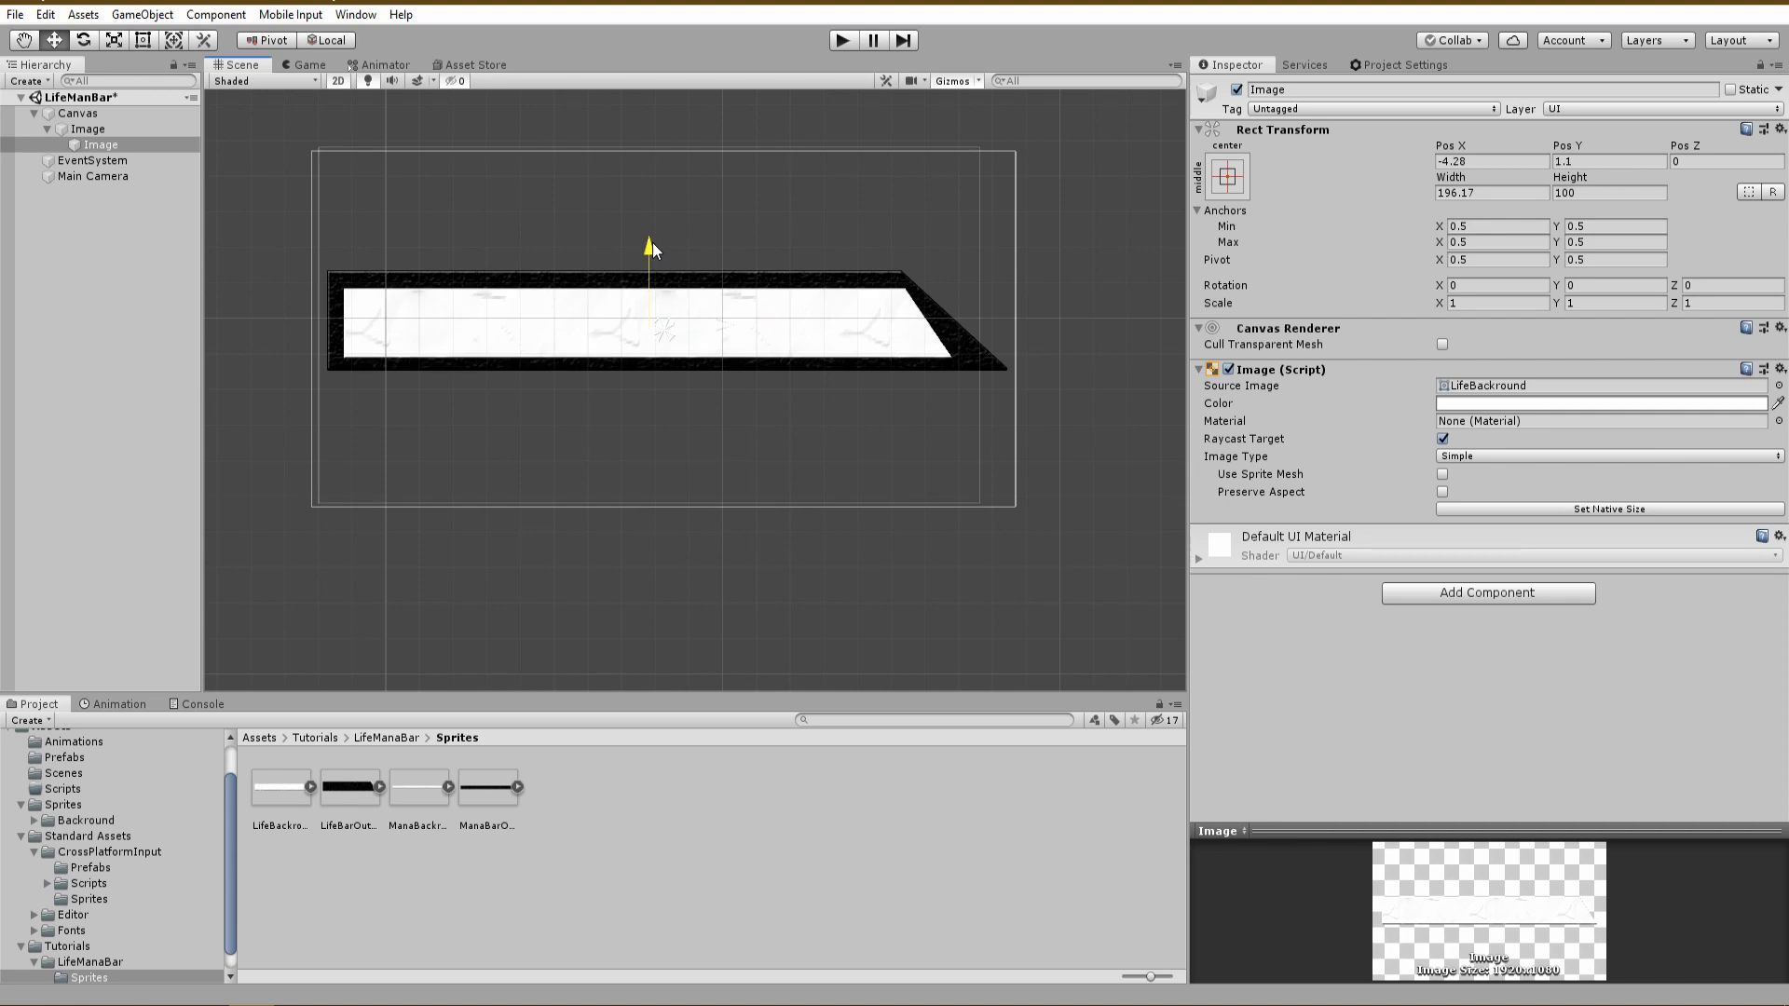
# Duplicate the fill as a red image set to Filled, Horizontal, origin Left
pyautogui.rightClick(93, 143)
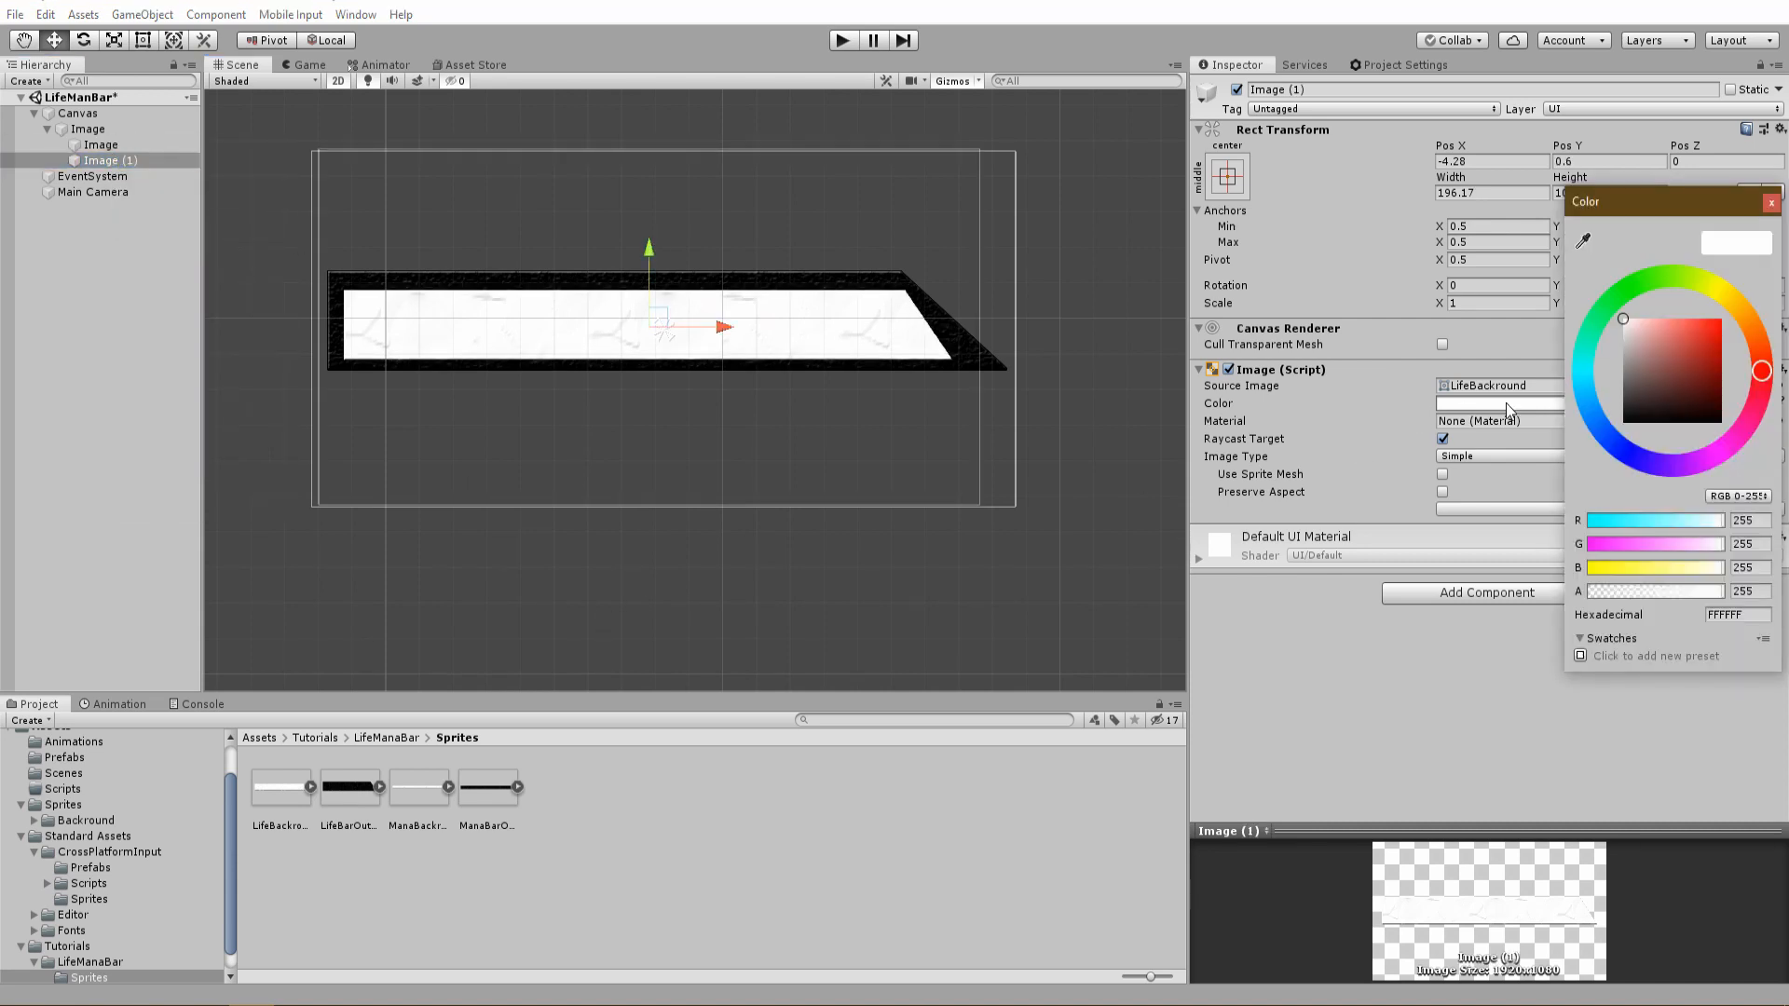
pyautogui.click(1761, 374)
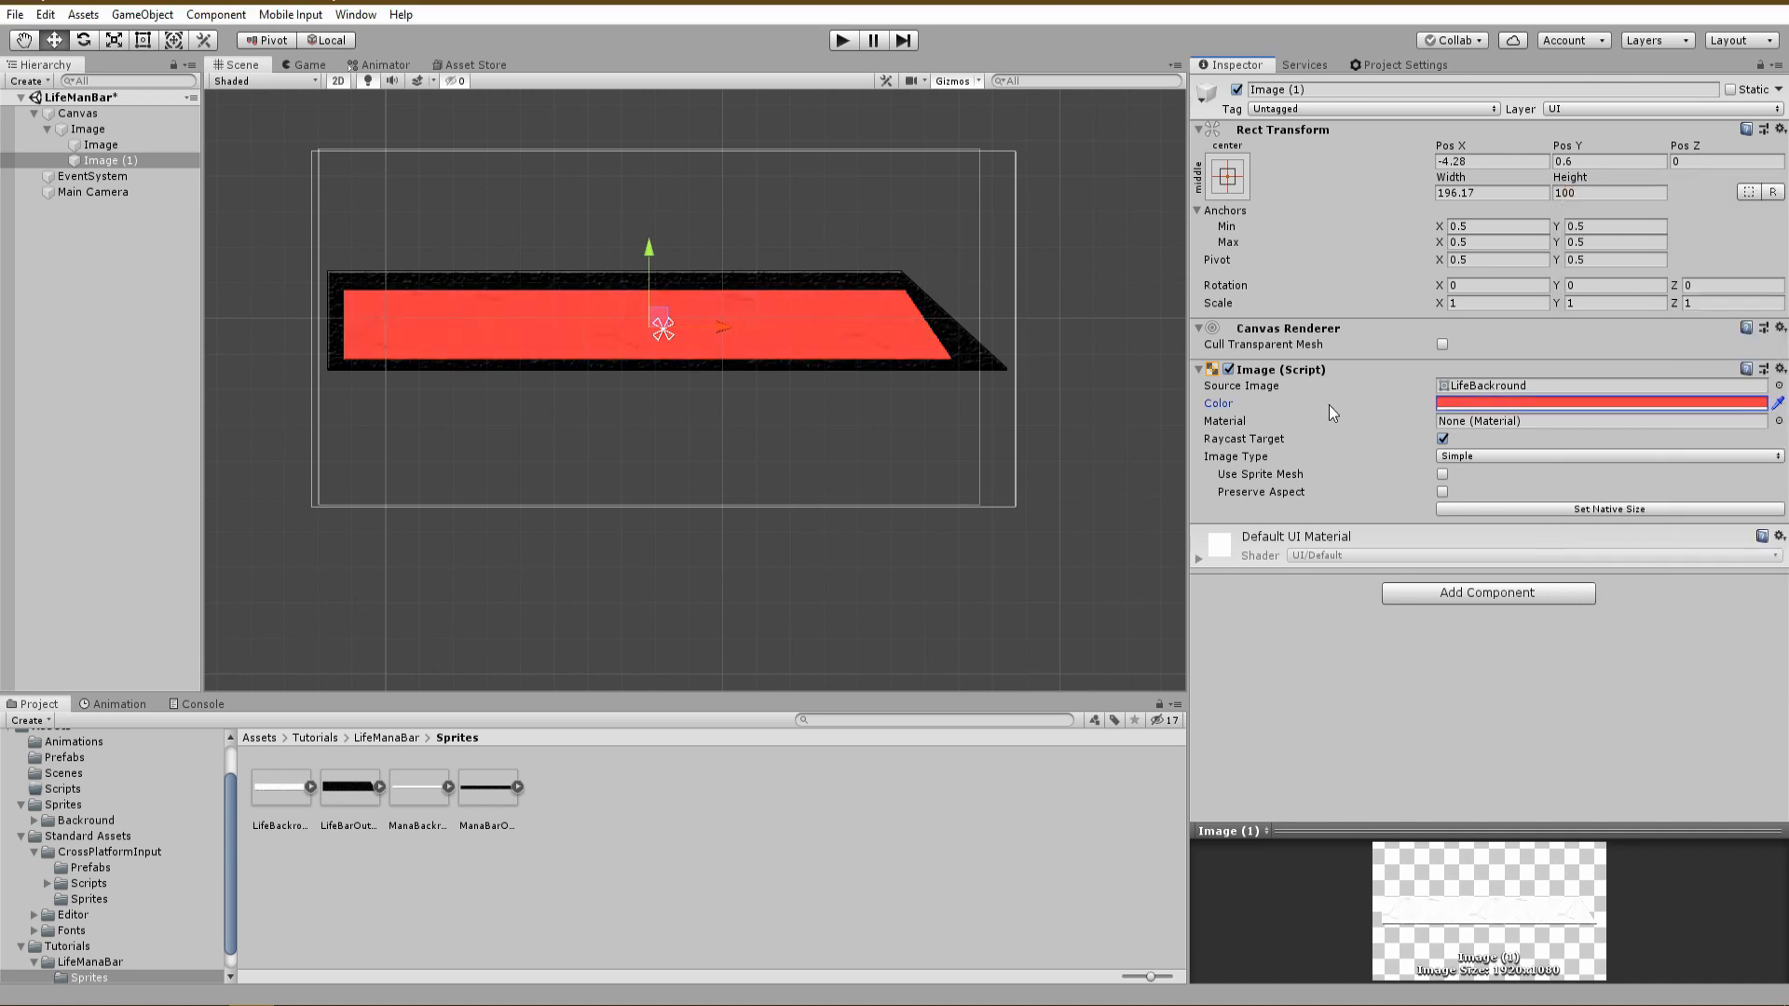
pyautogui.click(1603, 455)
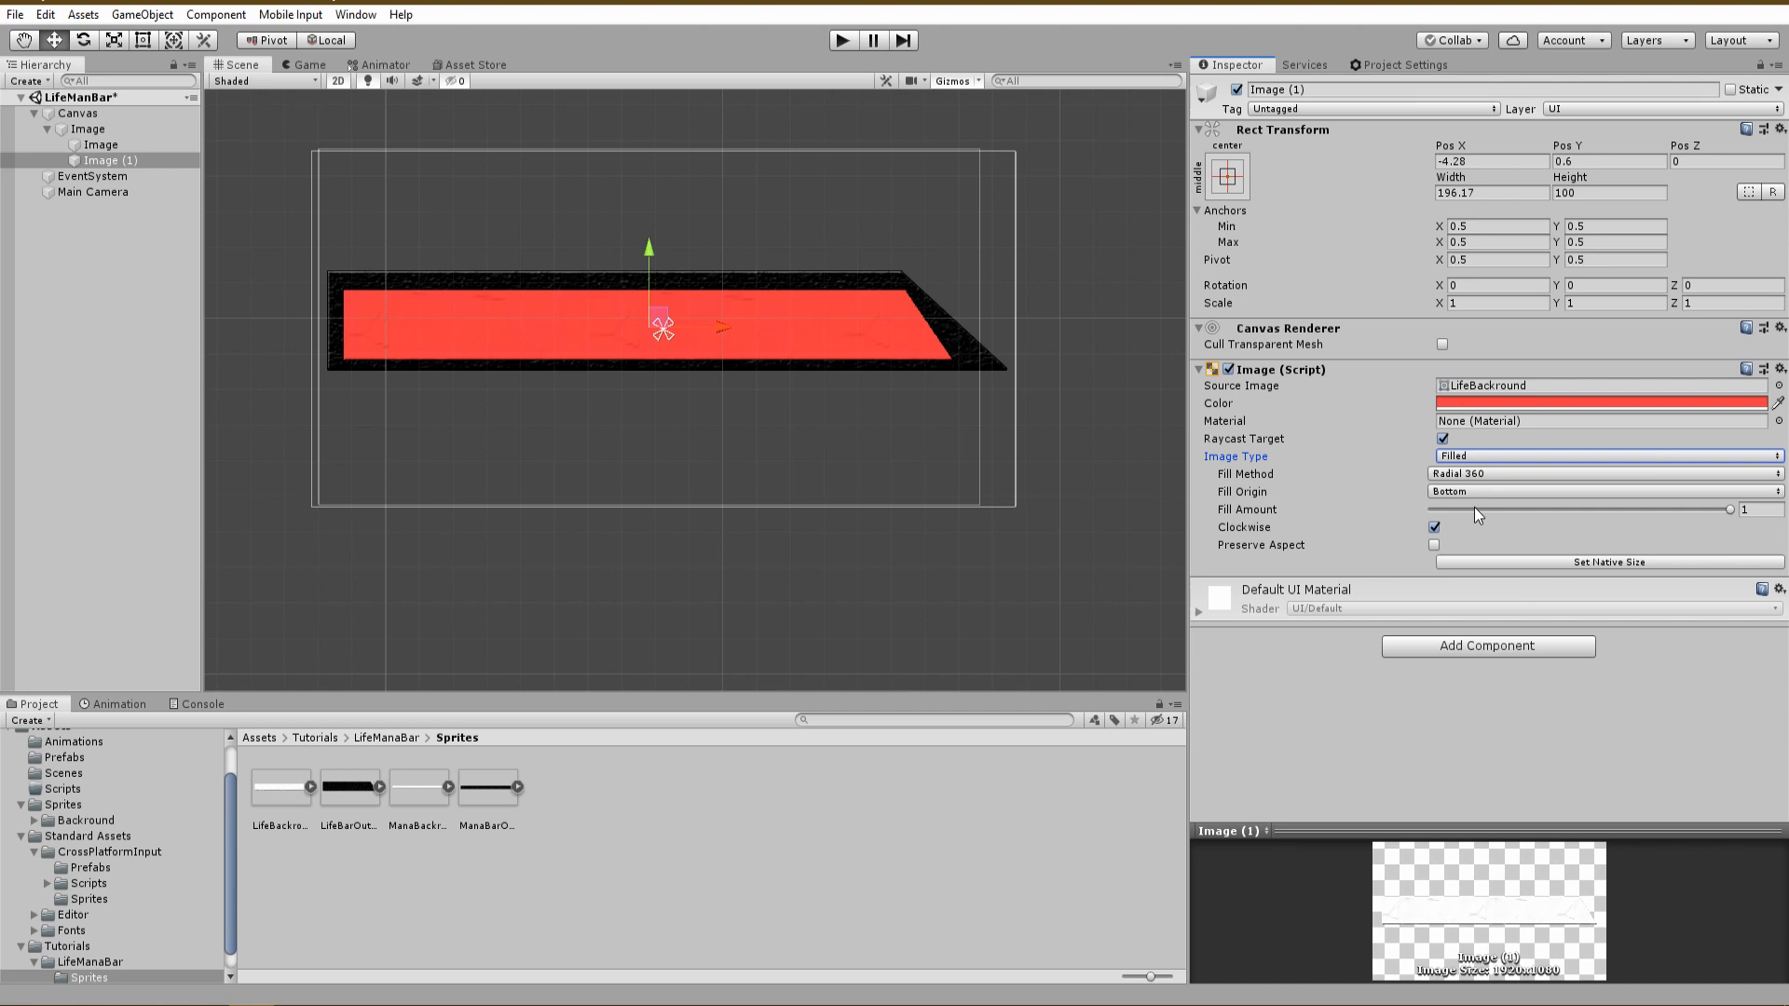
pyautogui.click(1603, 474)
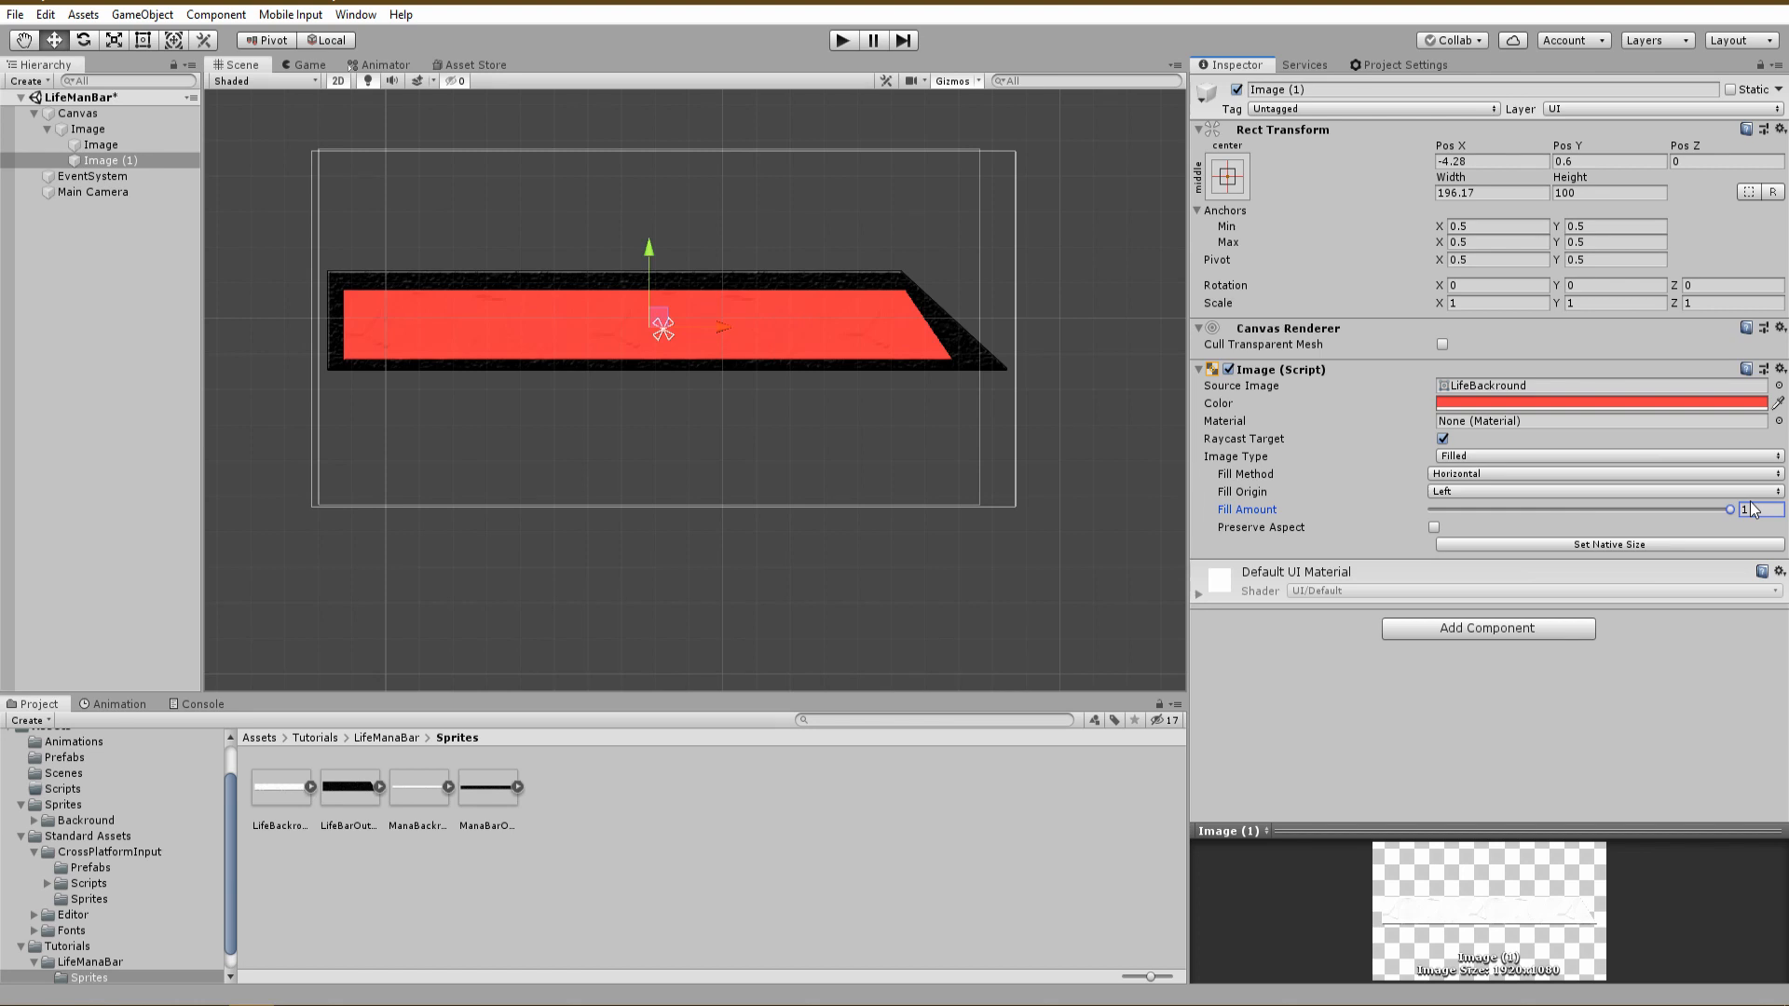
# Add a blue filled mana bar below the life bar and group them as Life and Mana
pyautogui.rightClick(76, 113)
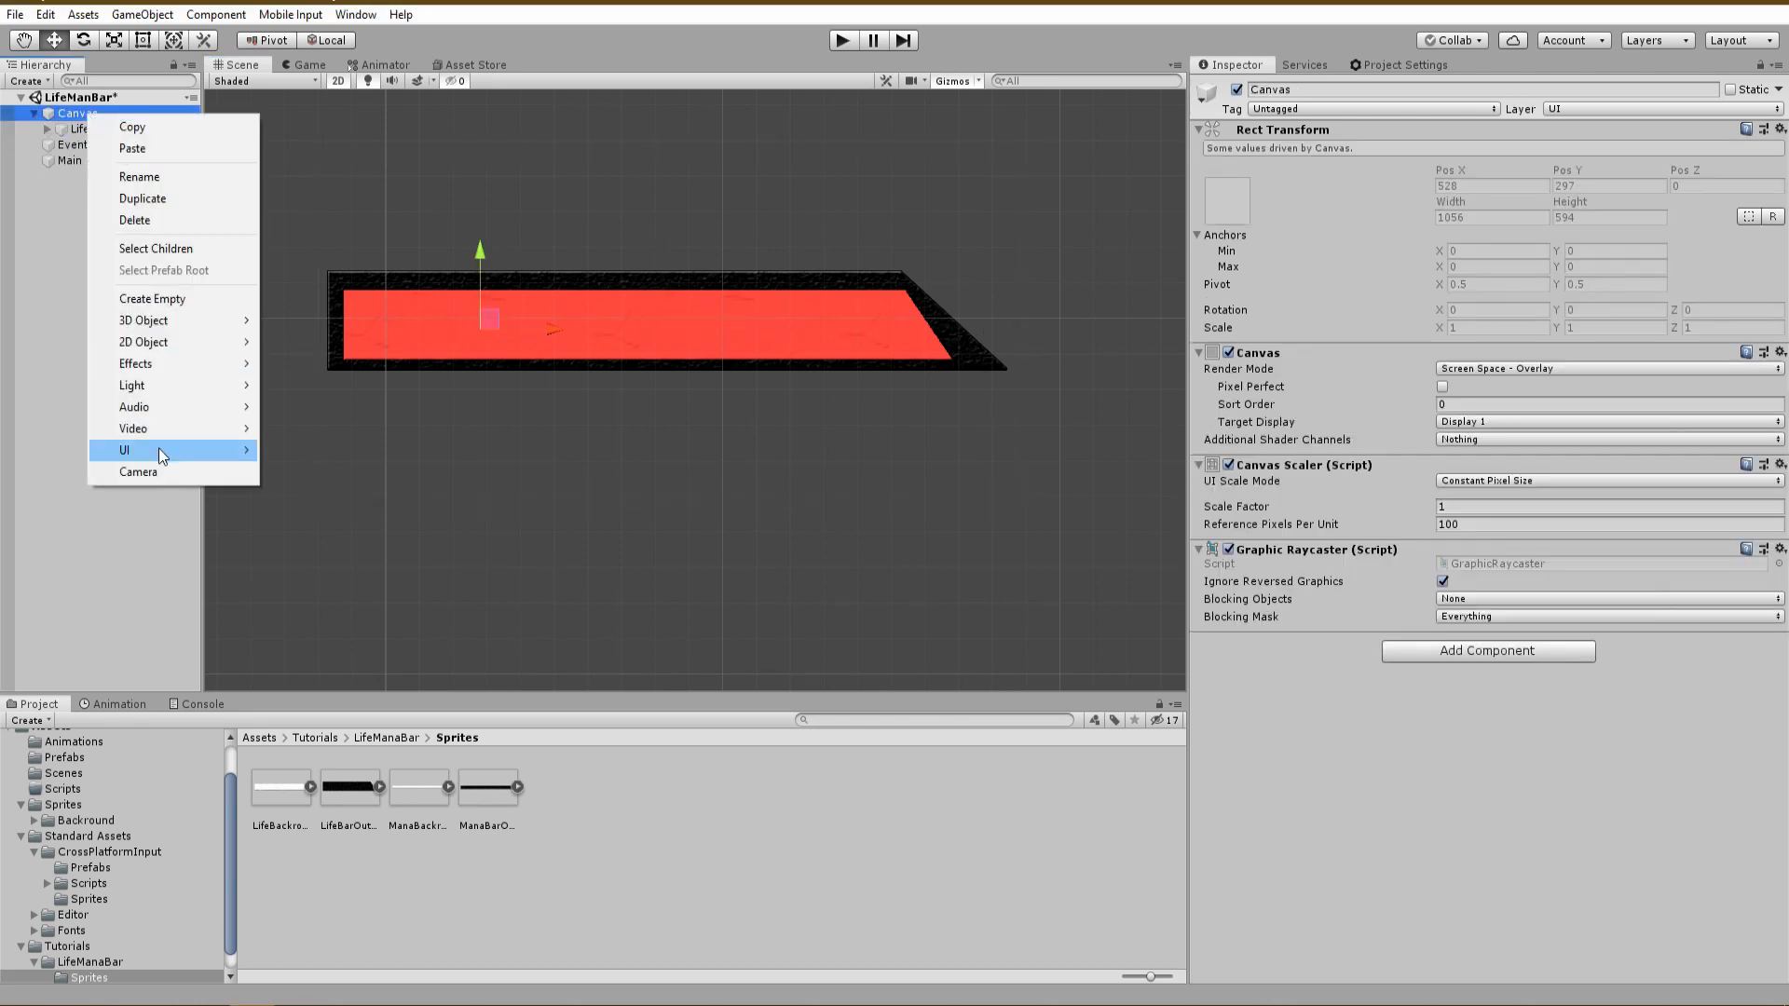
pyautogui.click(123, 449)
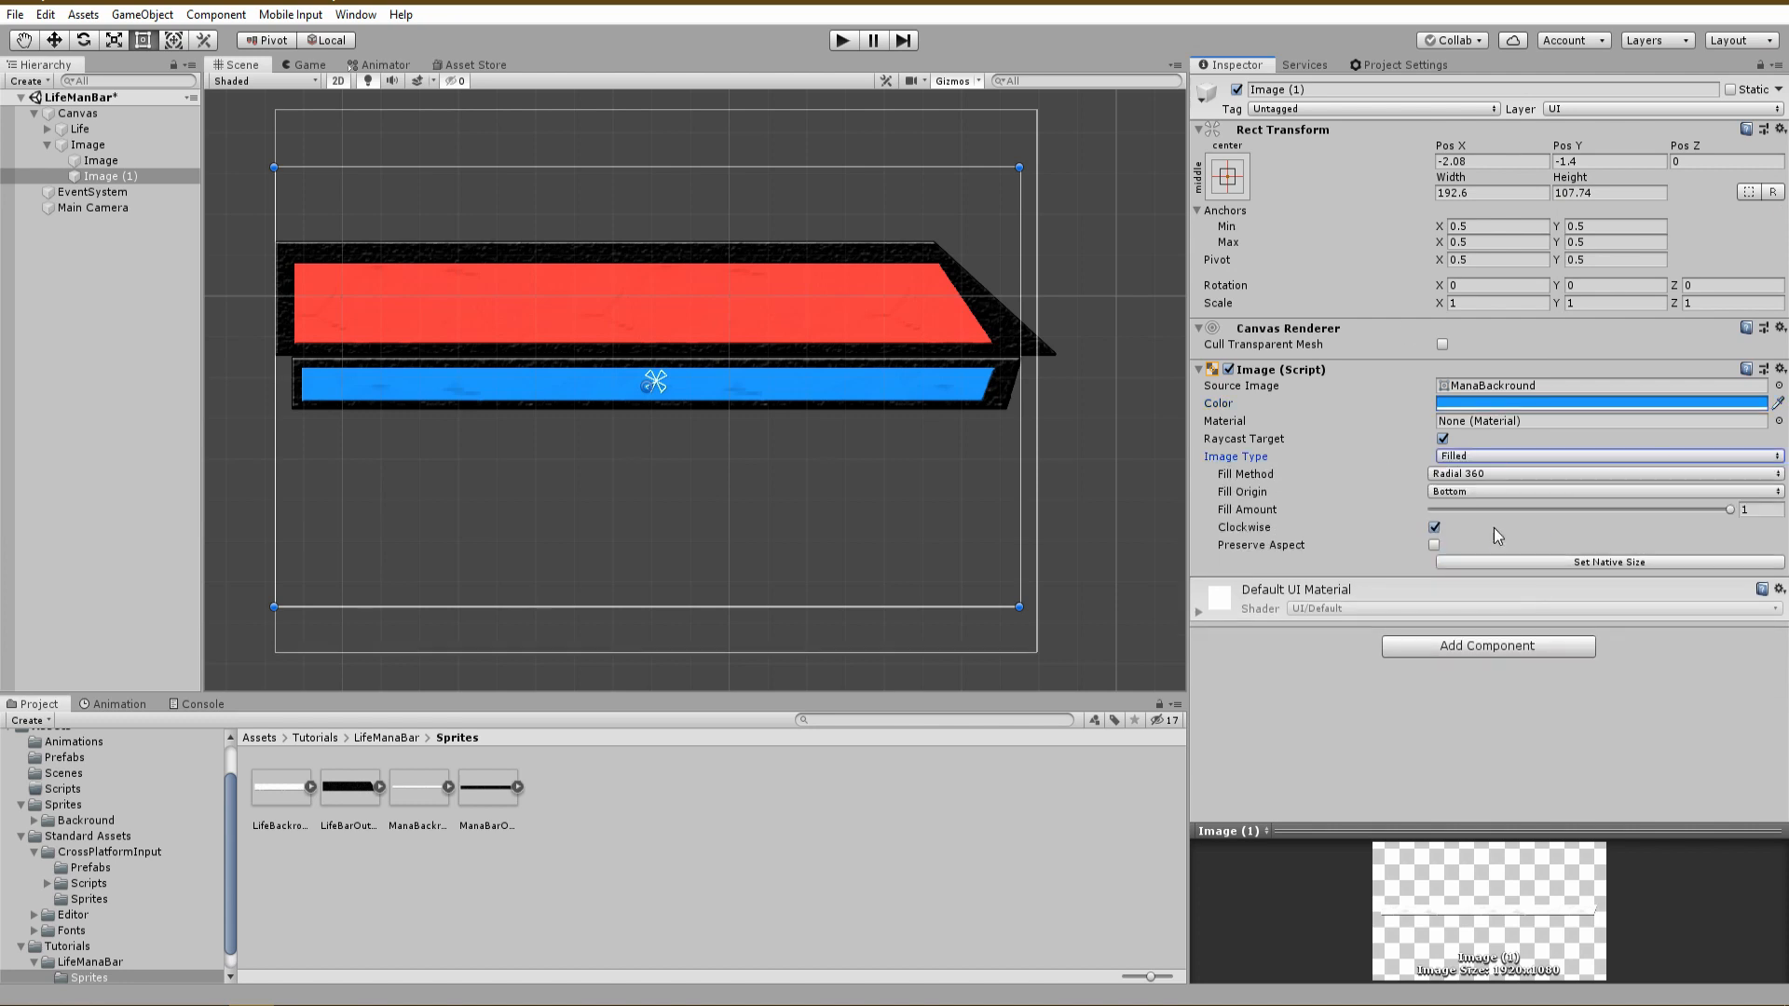
pyautogui.click(1597, 473)
pyautogui.write('Mana')
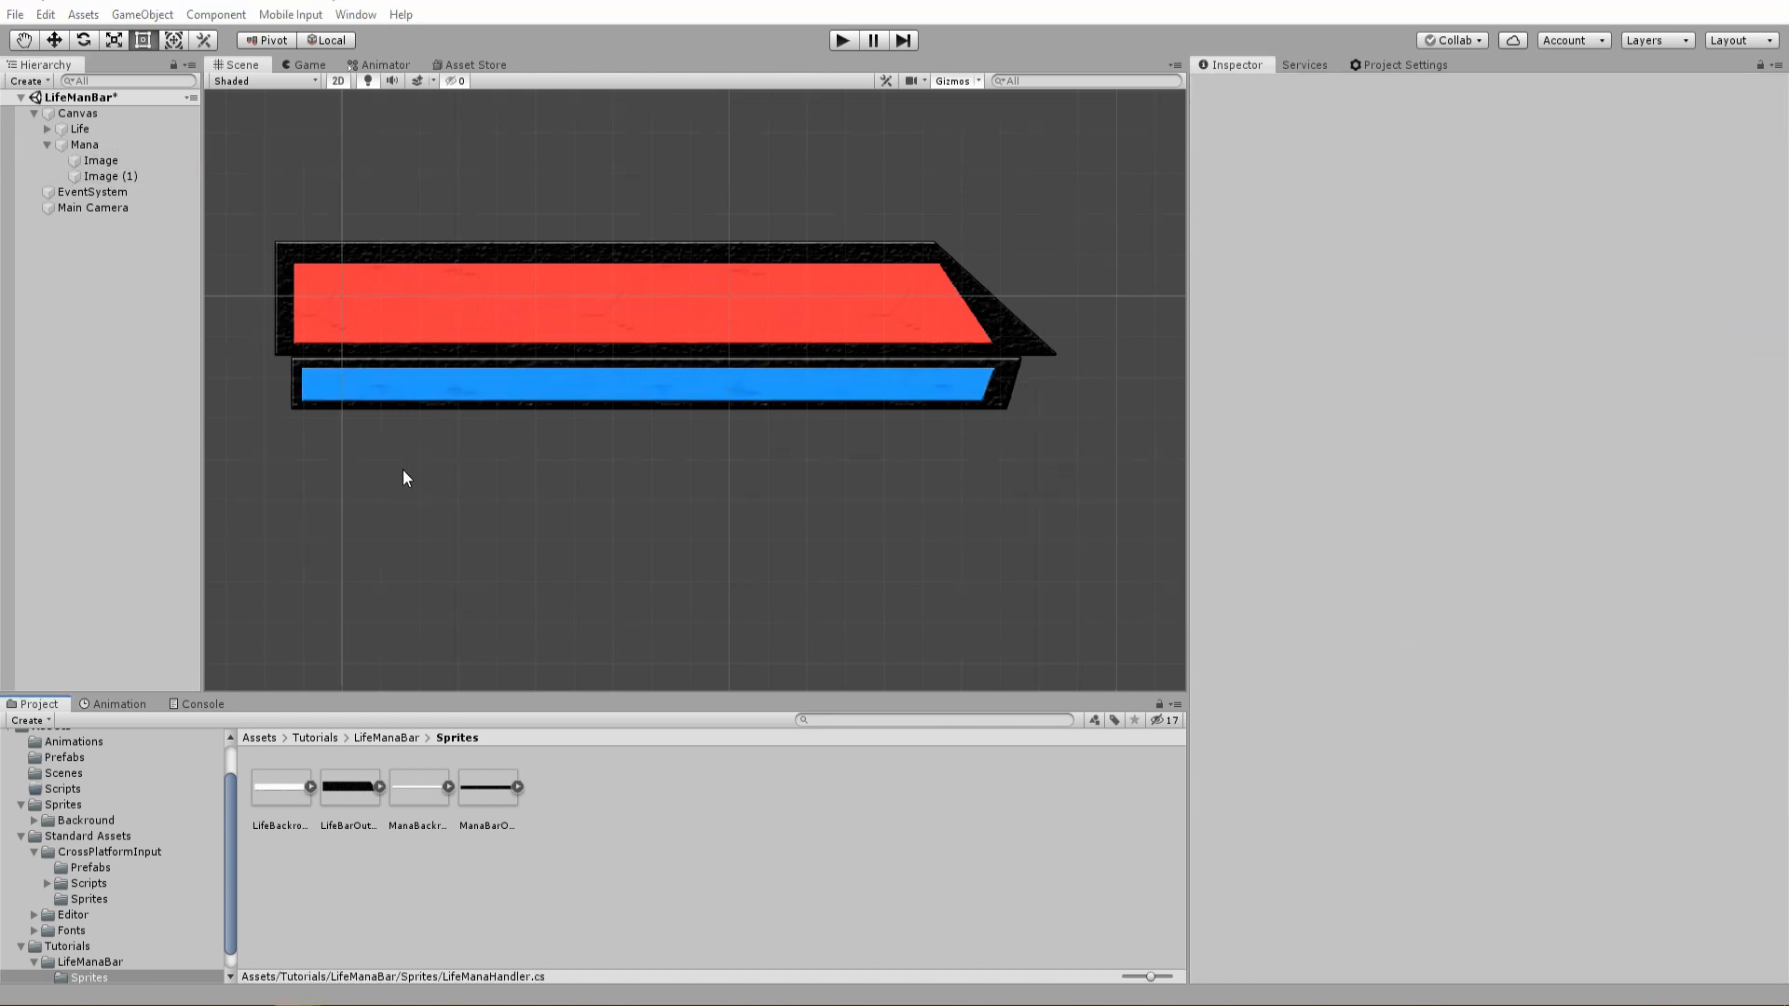
pyautogui.click(48, 129)
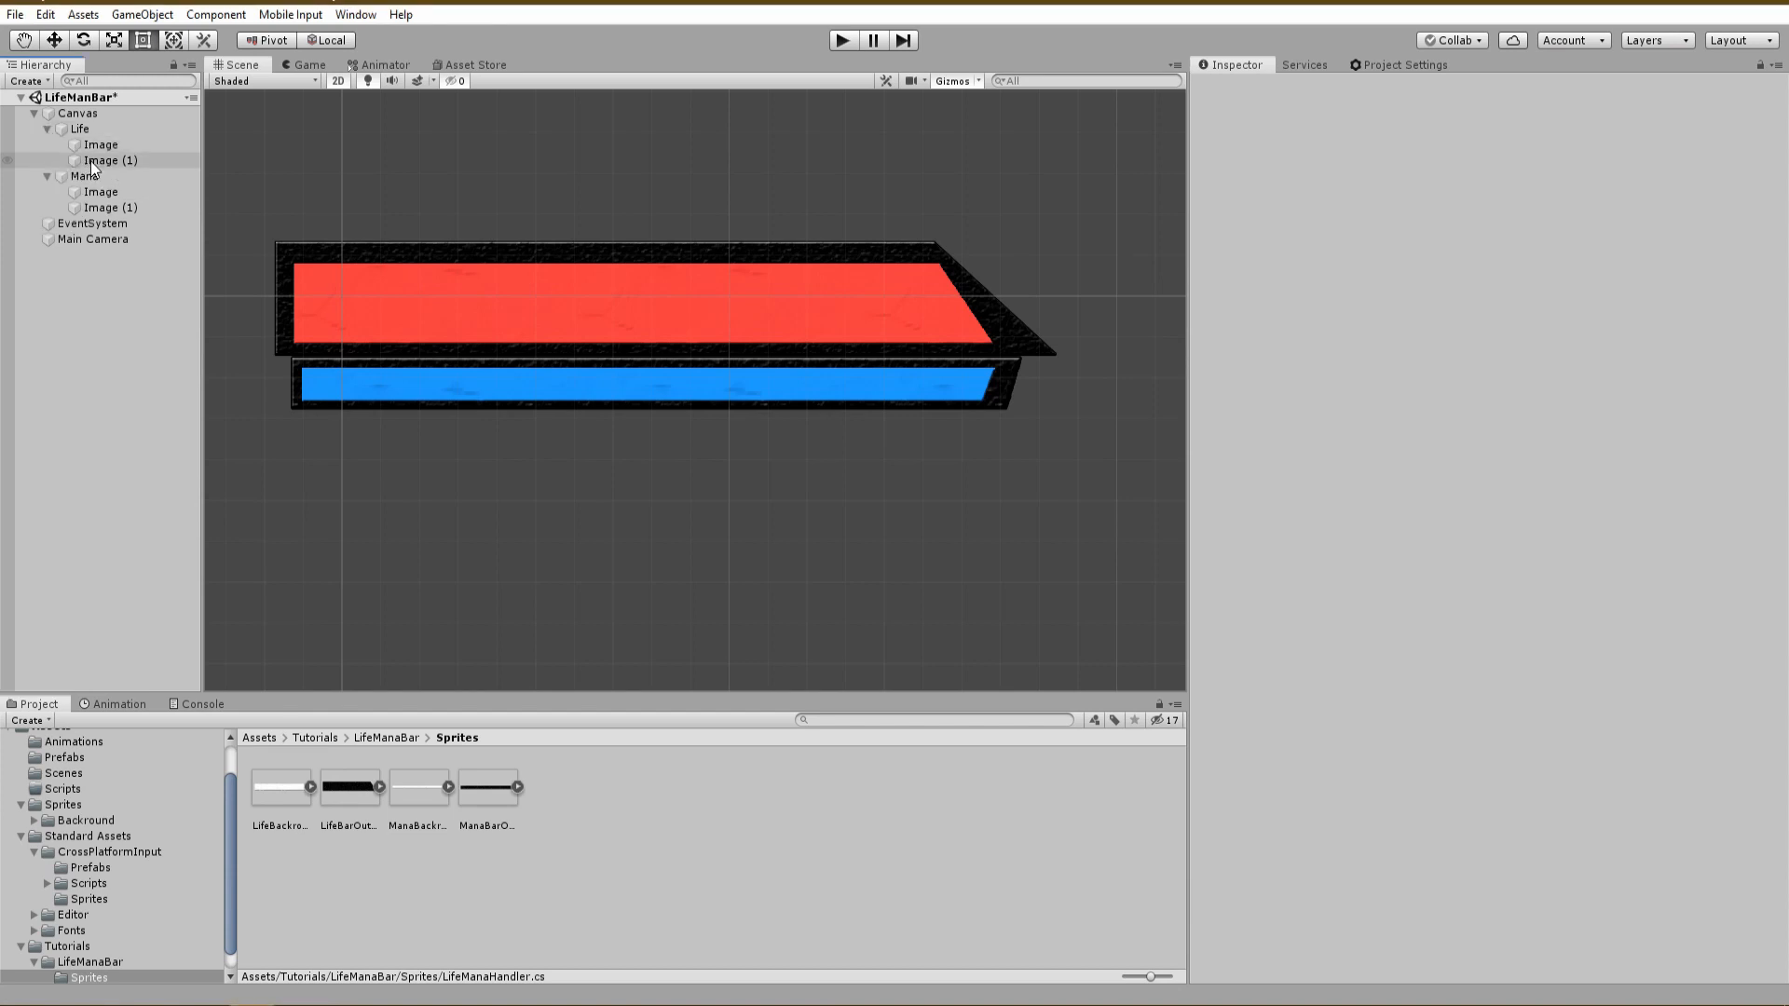
# Add a centred size-30 '0' text label on each bar and create the LifeManaHandler C# script
pyautogui.rightClick(108, 160)
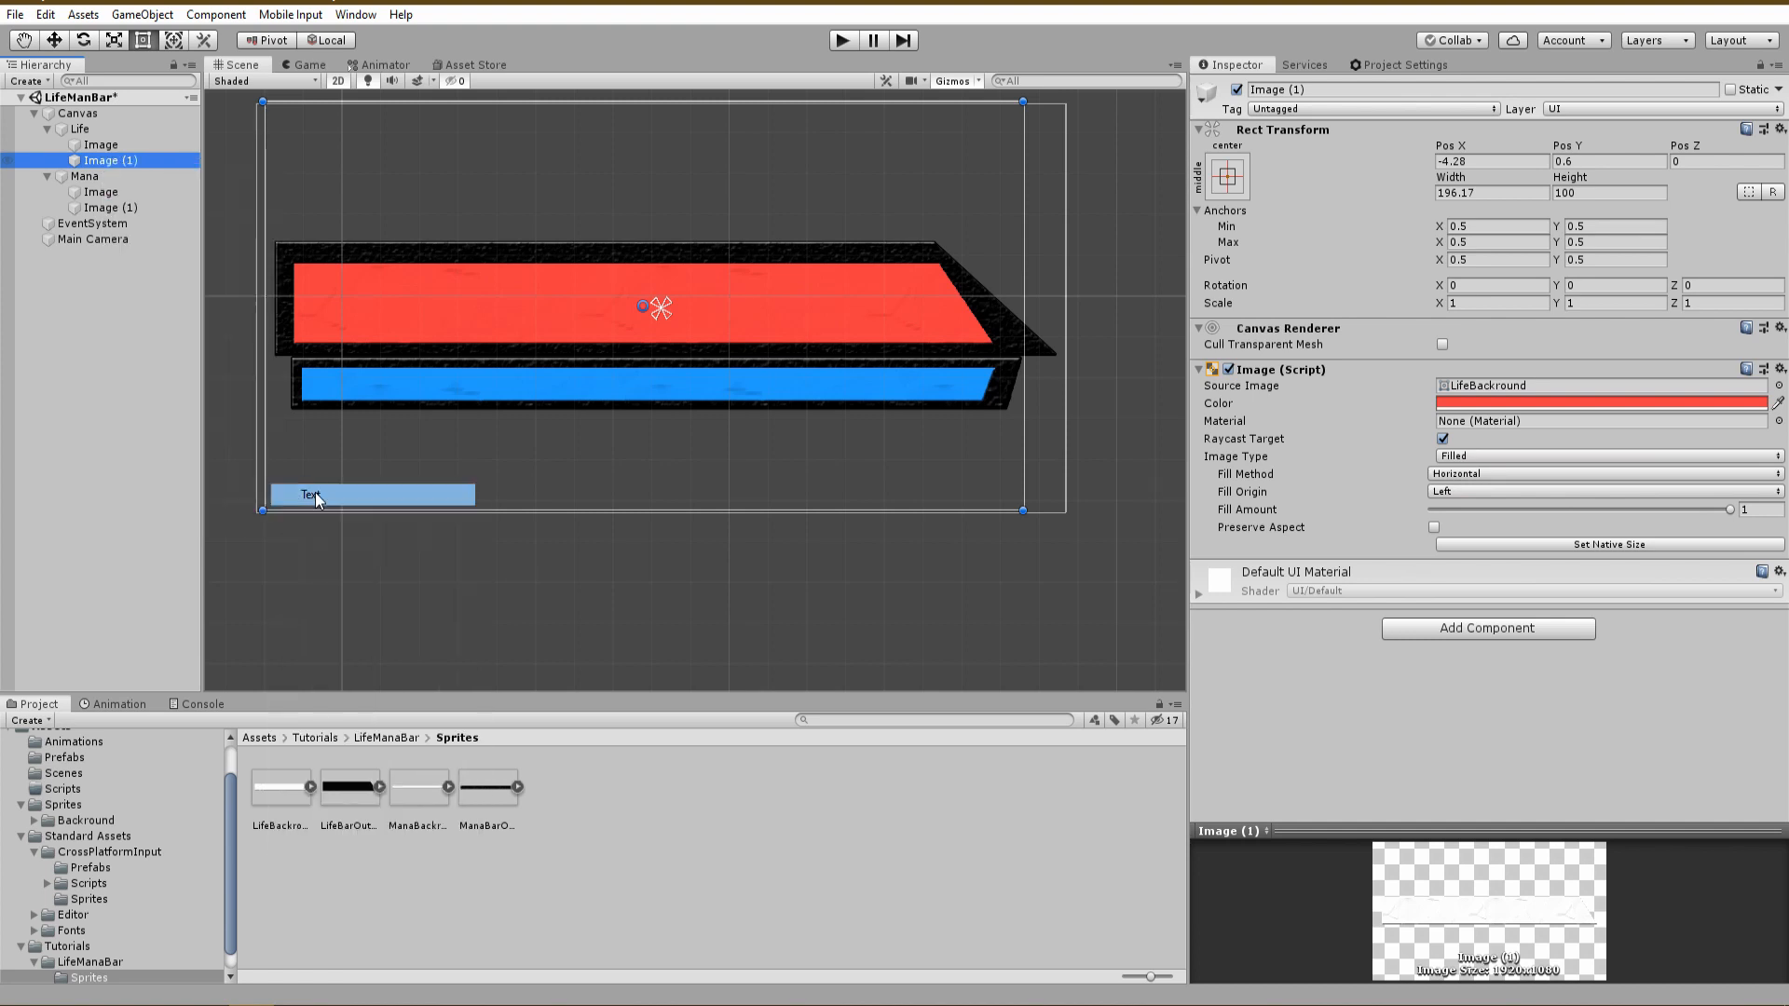
pyautogui.click(108, 175)
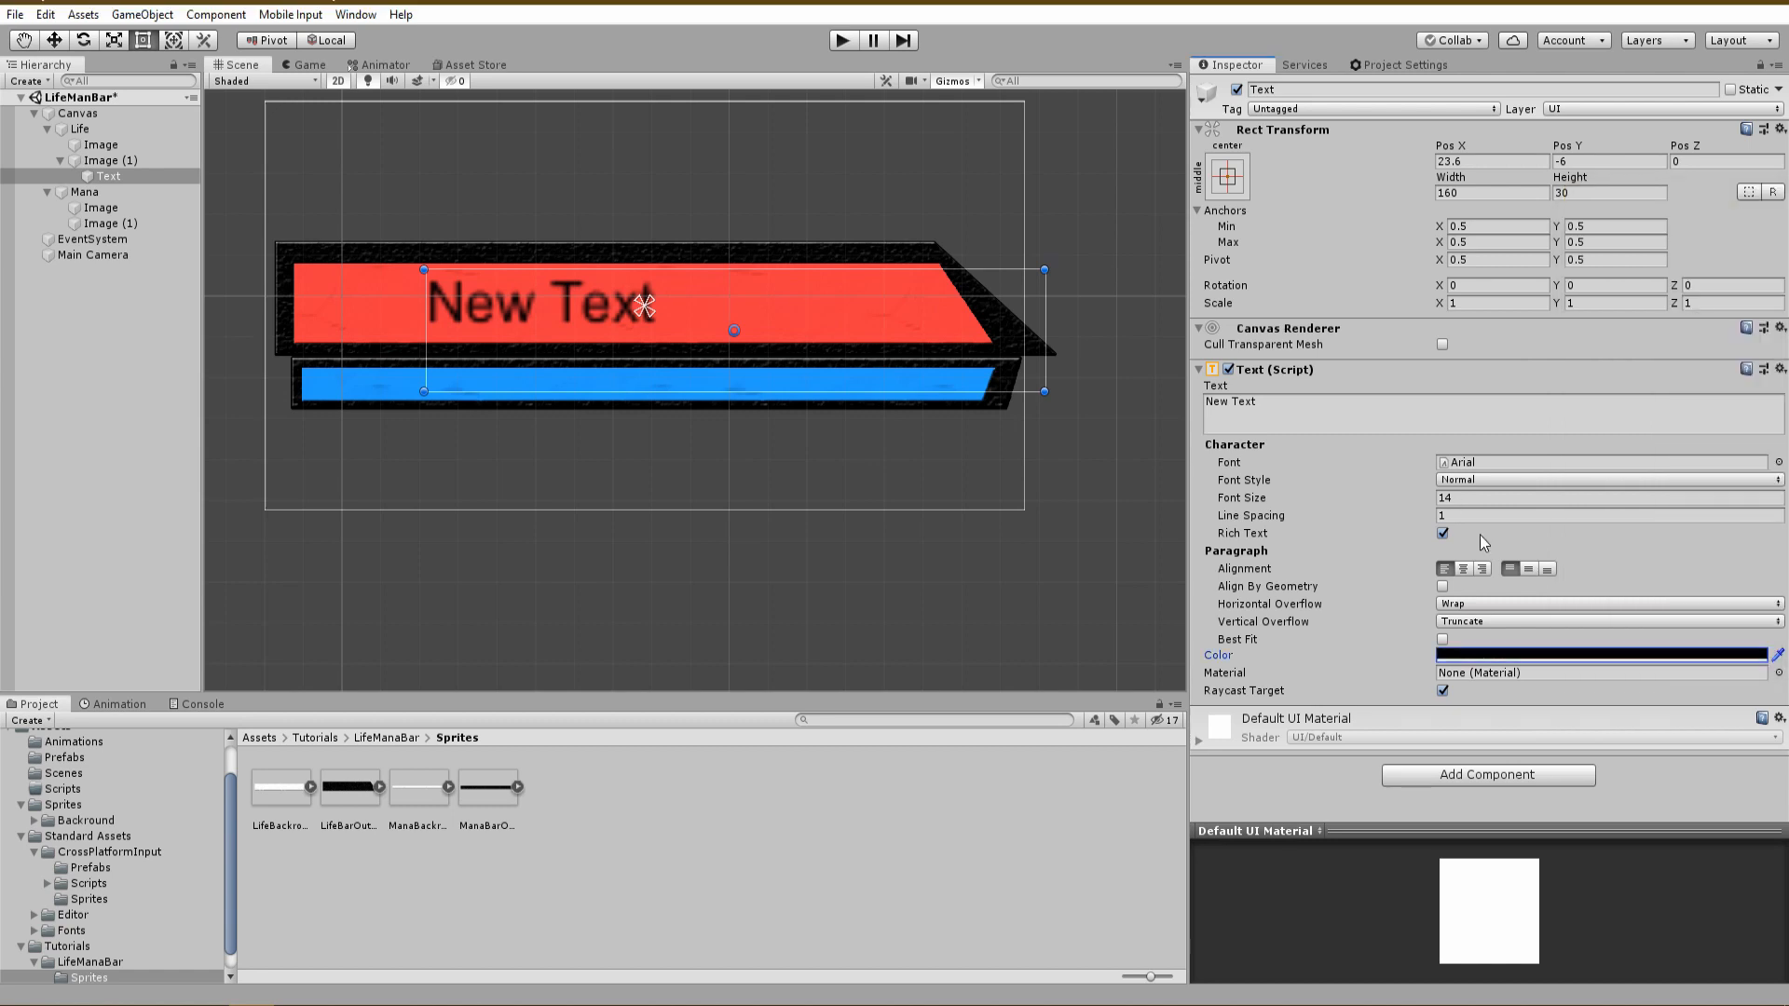
pyautogui.click(1254, 402)
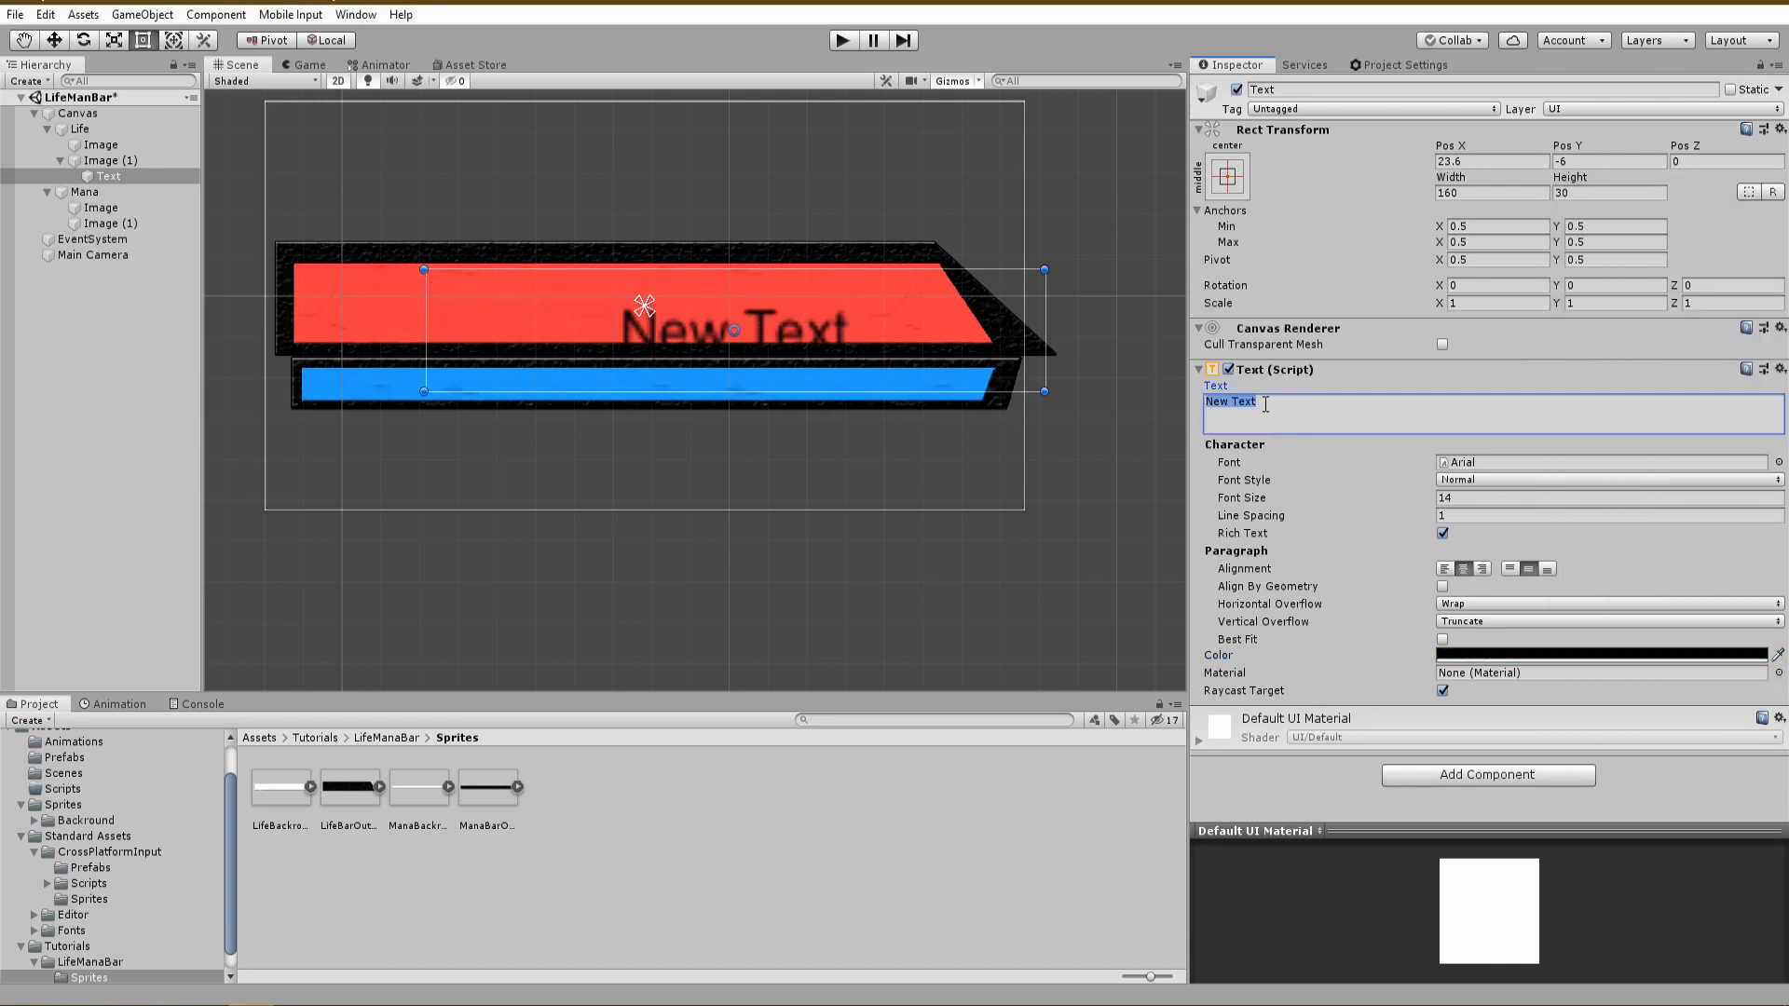
pyautogui.write('0')
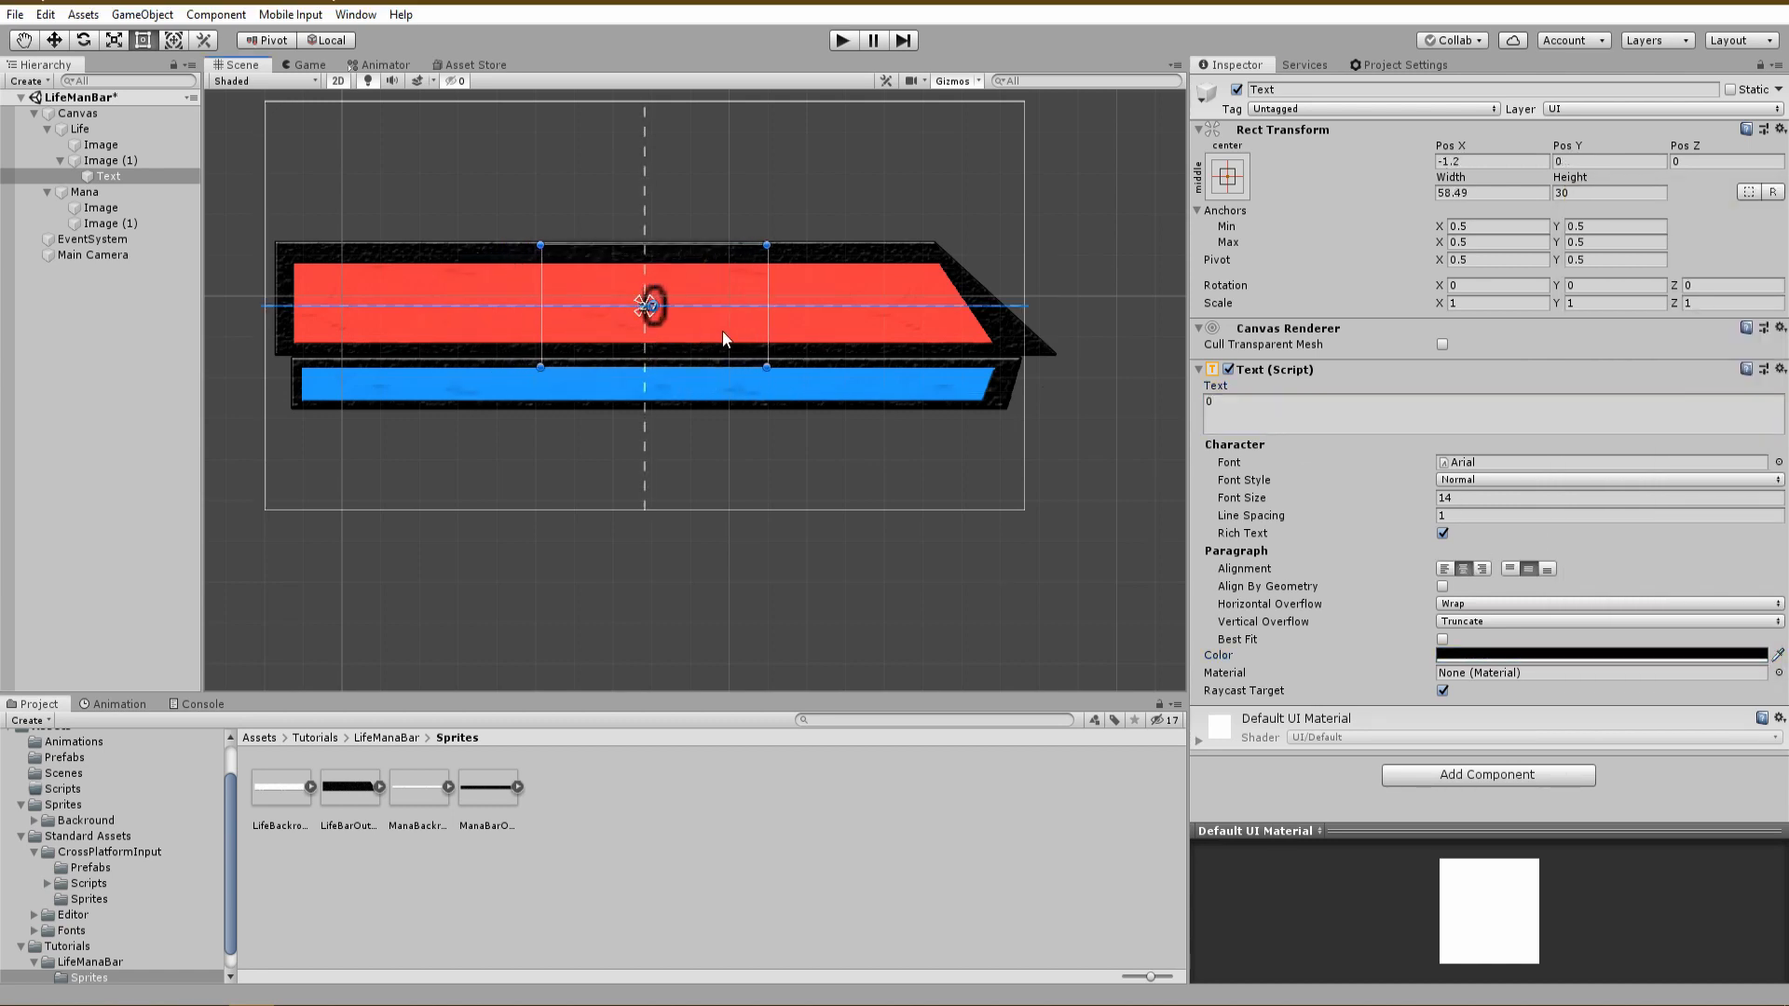
pyautogui.moveTo(644, 304); pyautogui.dragTo(684, 307)
pyautogui.write('30')
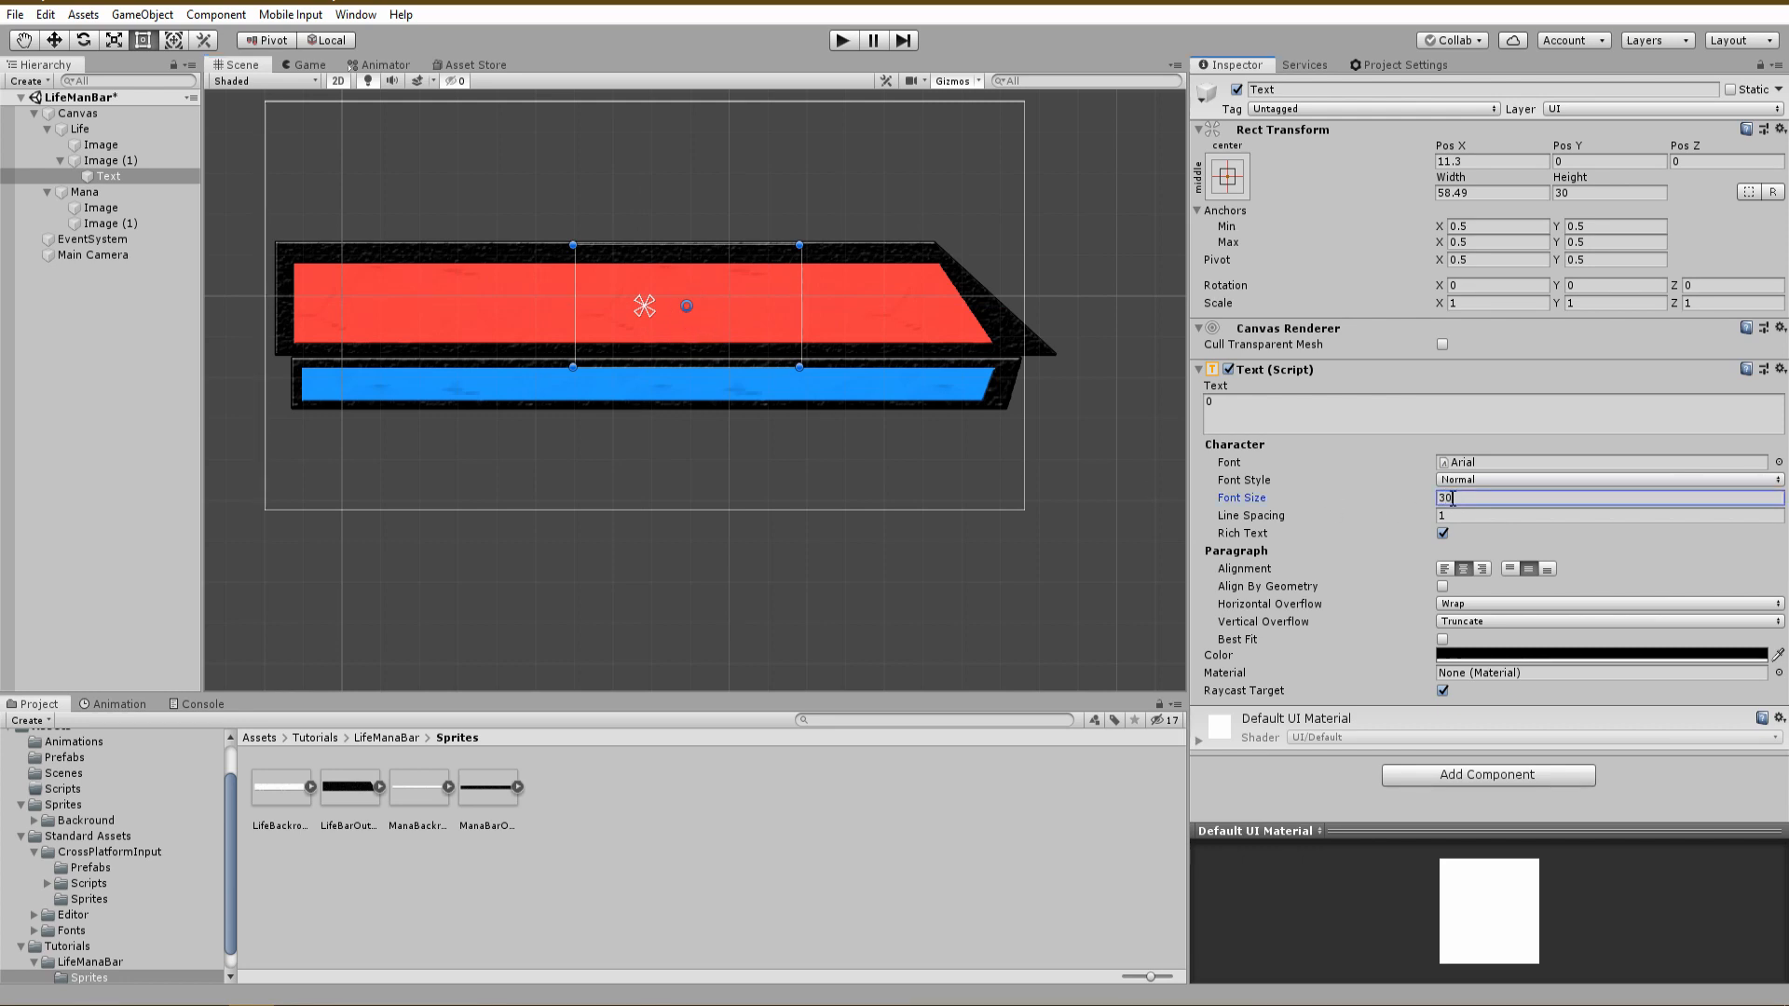
pyautogui.click(1495, 302)
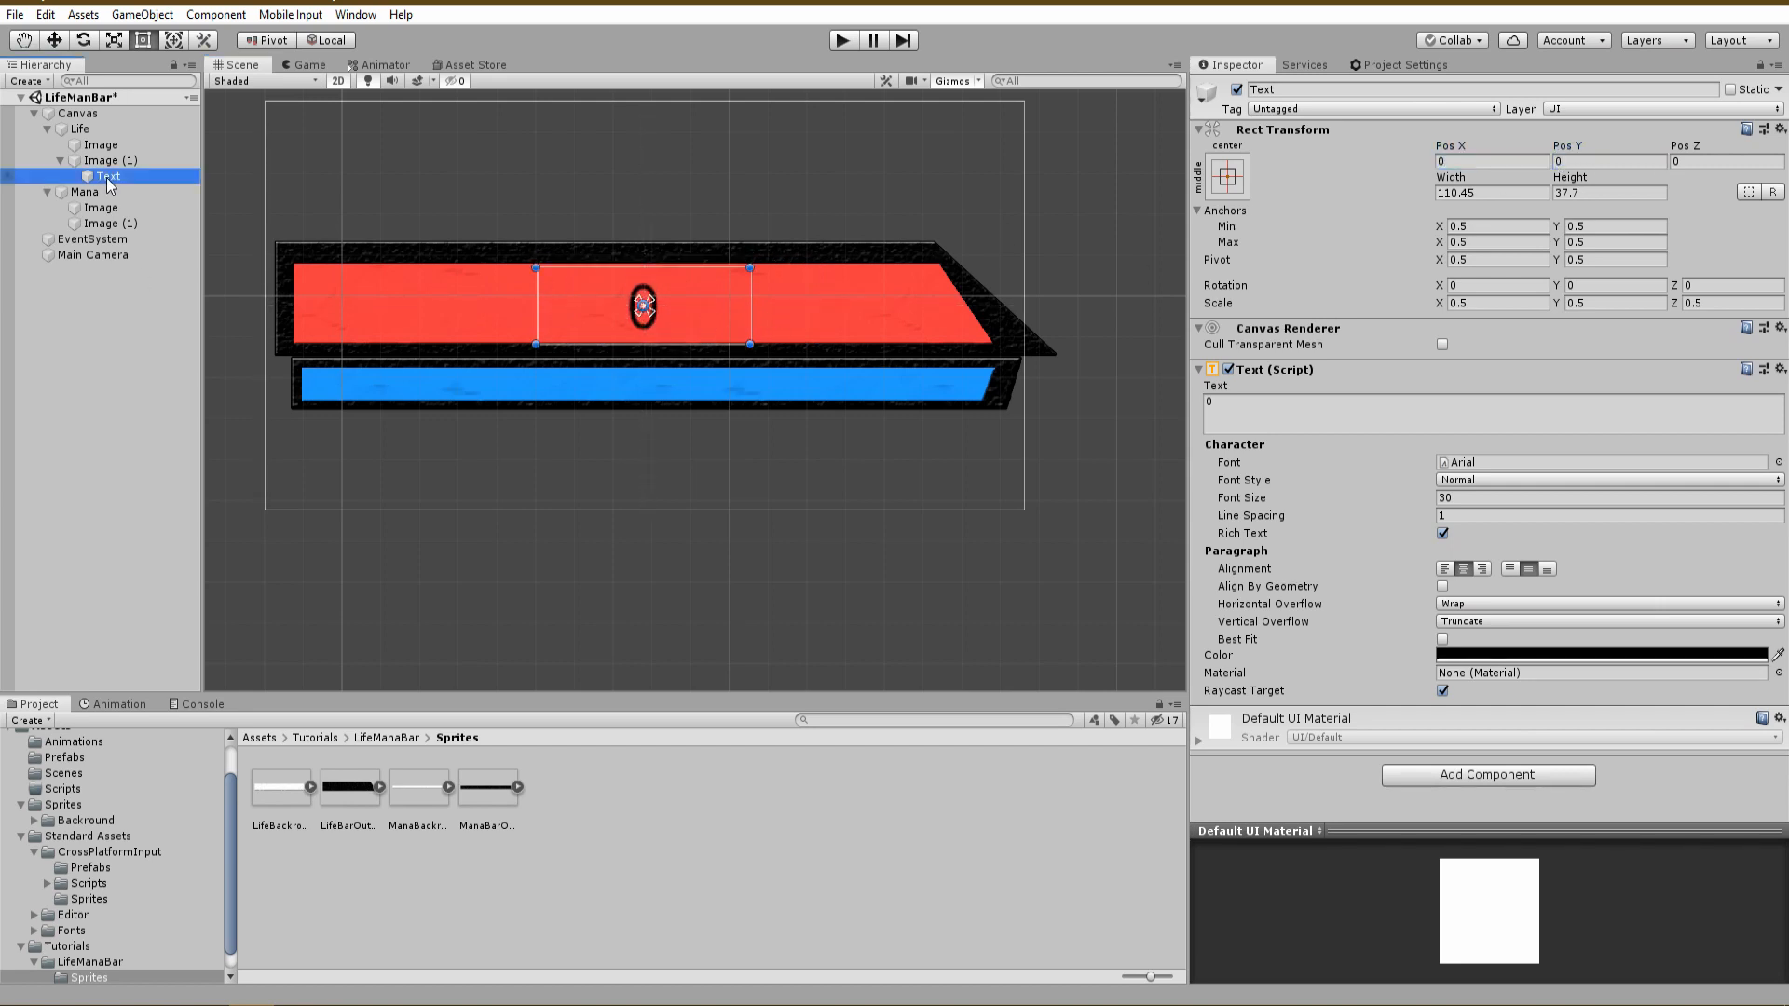
pyautogui.click(116, 238)
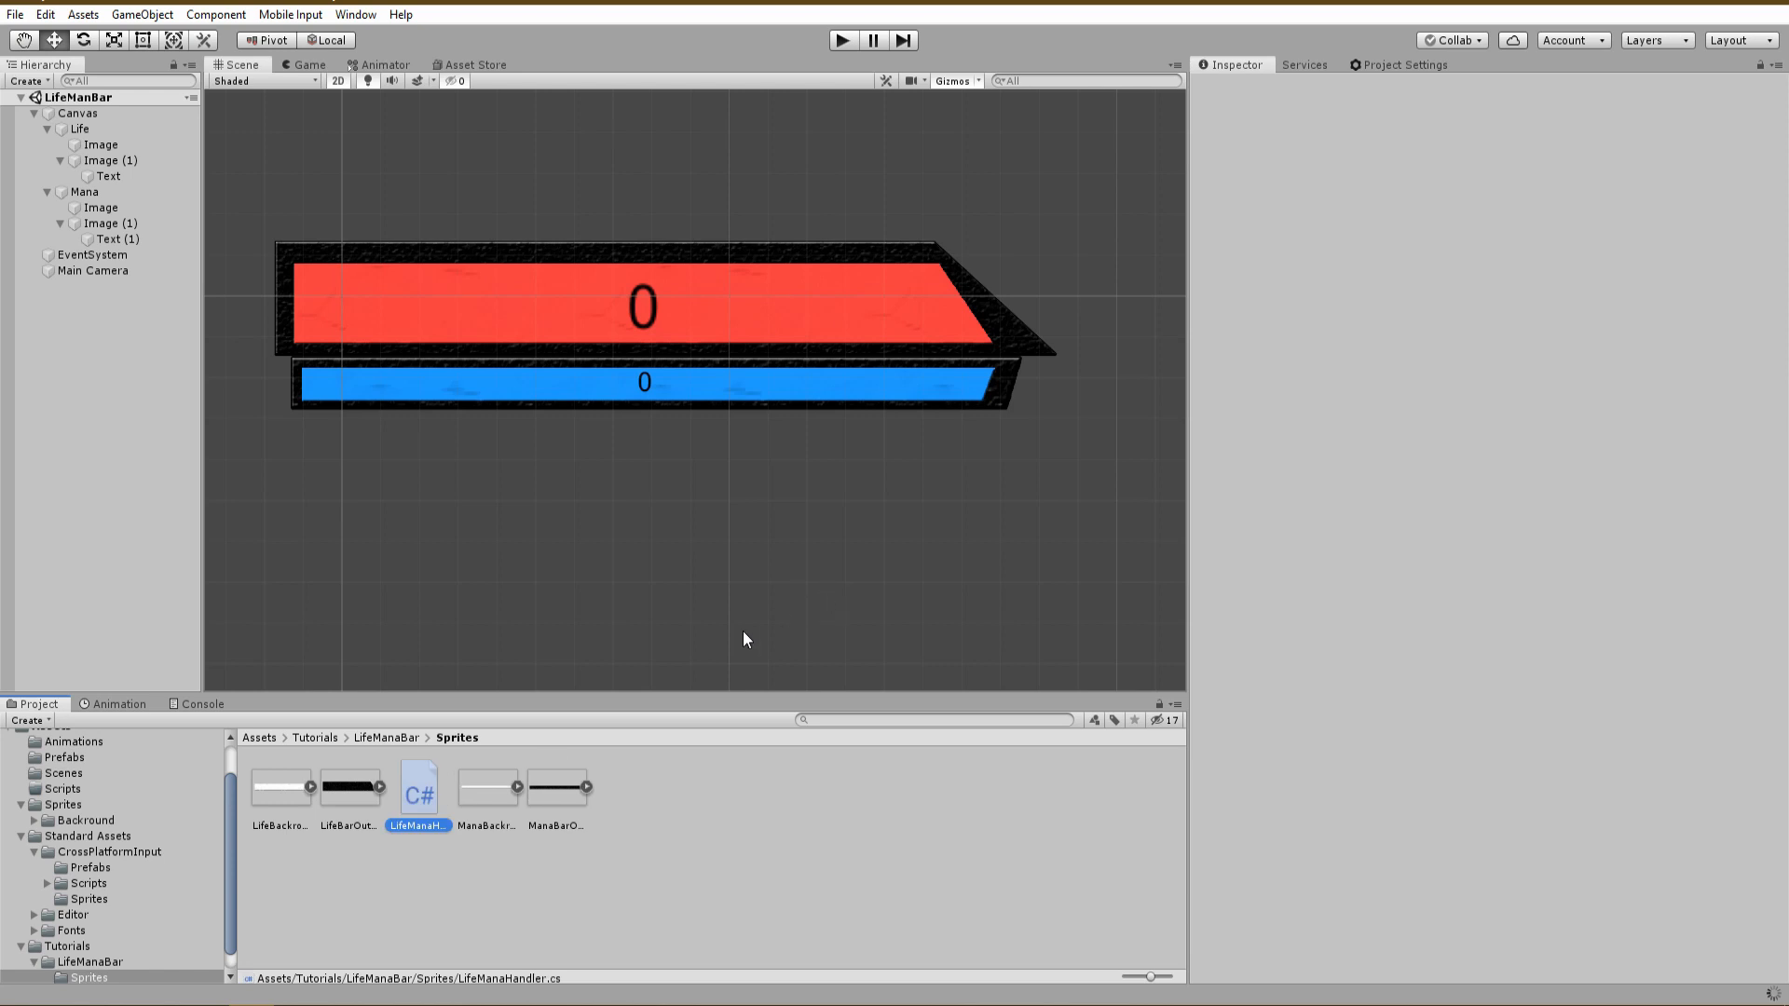
# Declare public Image lifeBar/manaBar and Text lifeText/manaText fields with using UnityEngine.UI
pyautogui.doubleClick(419, 786)
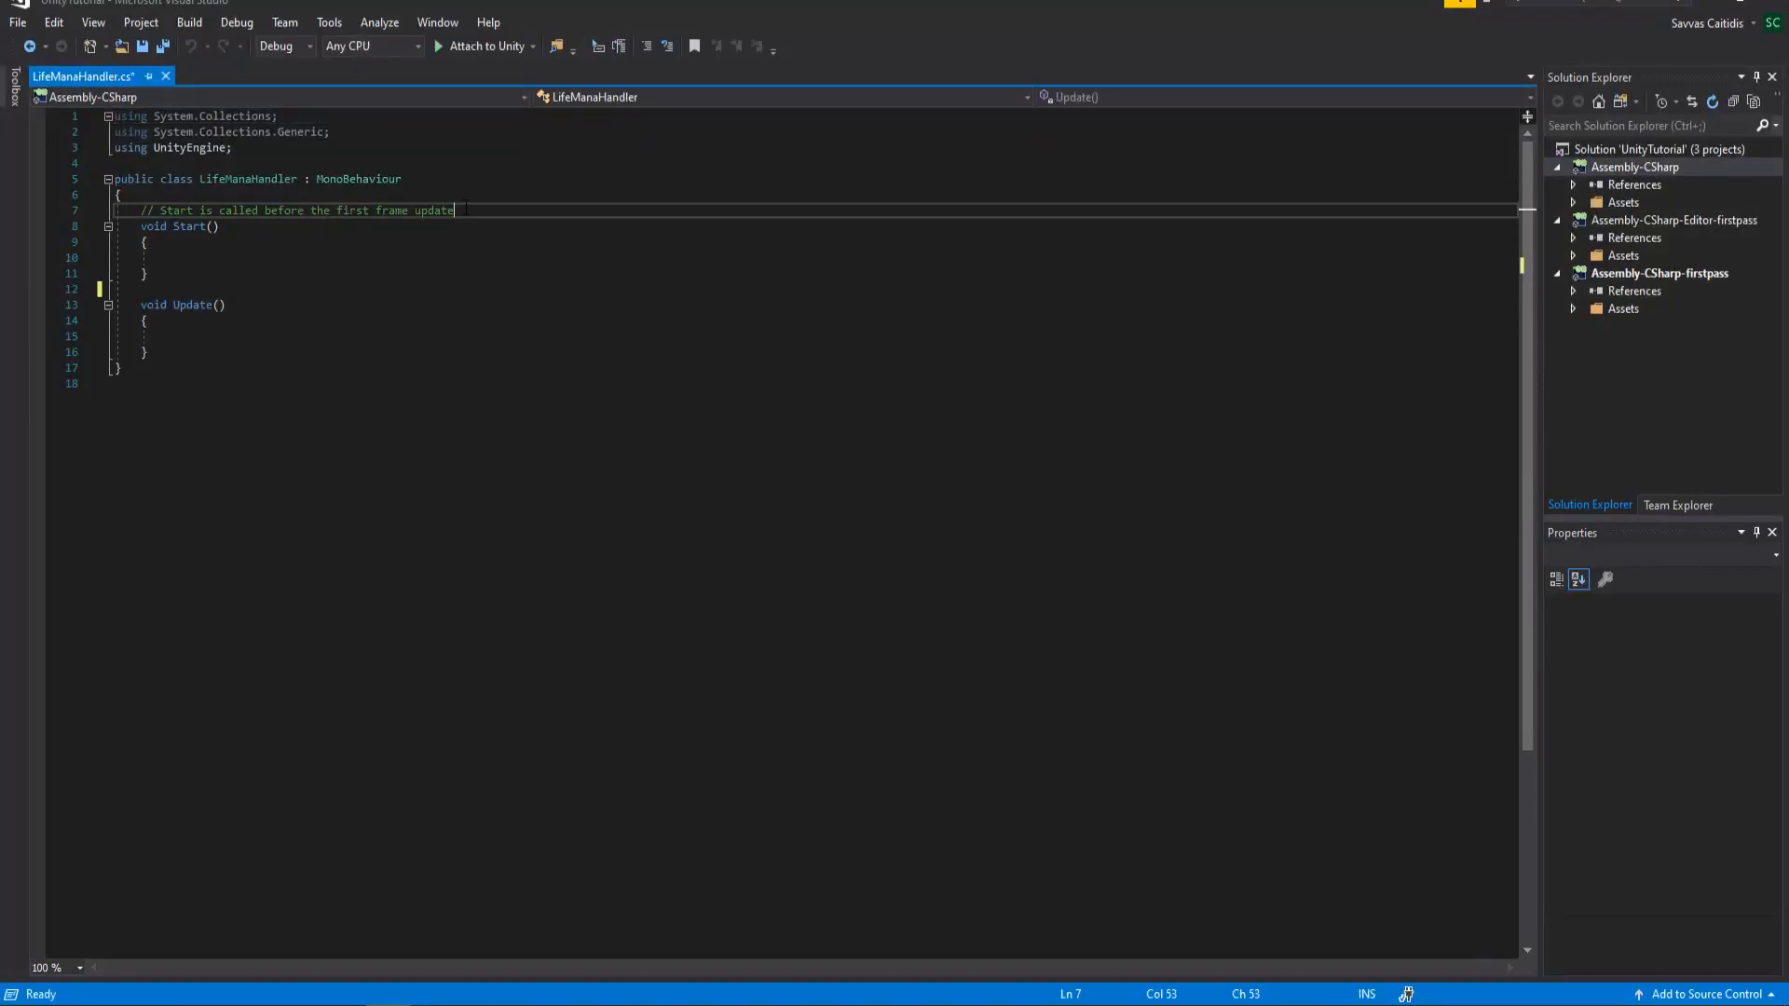
pyautogui.write('public Image')
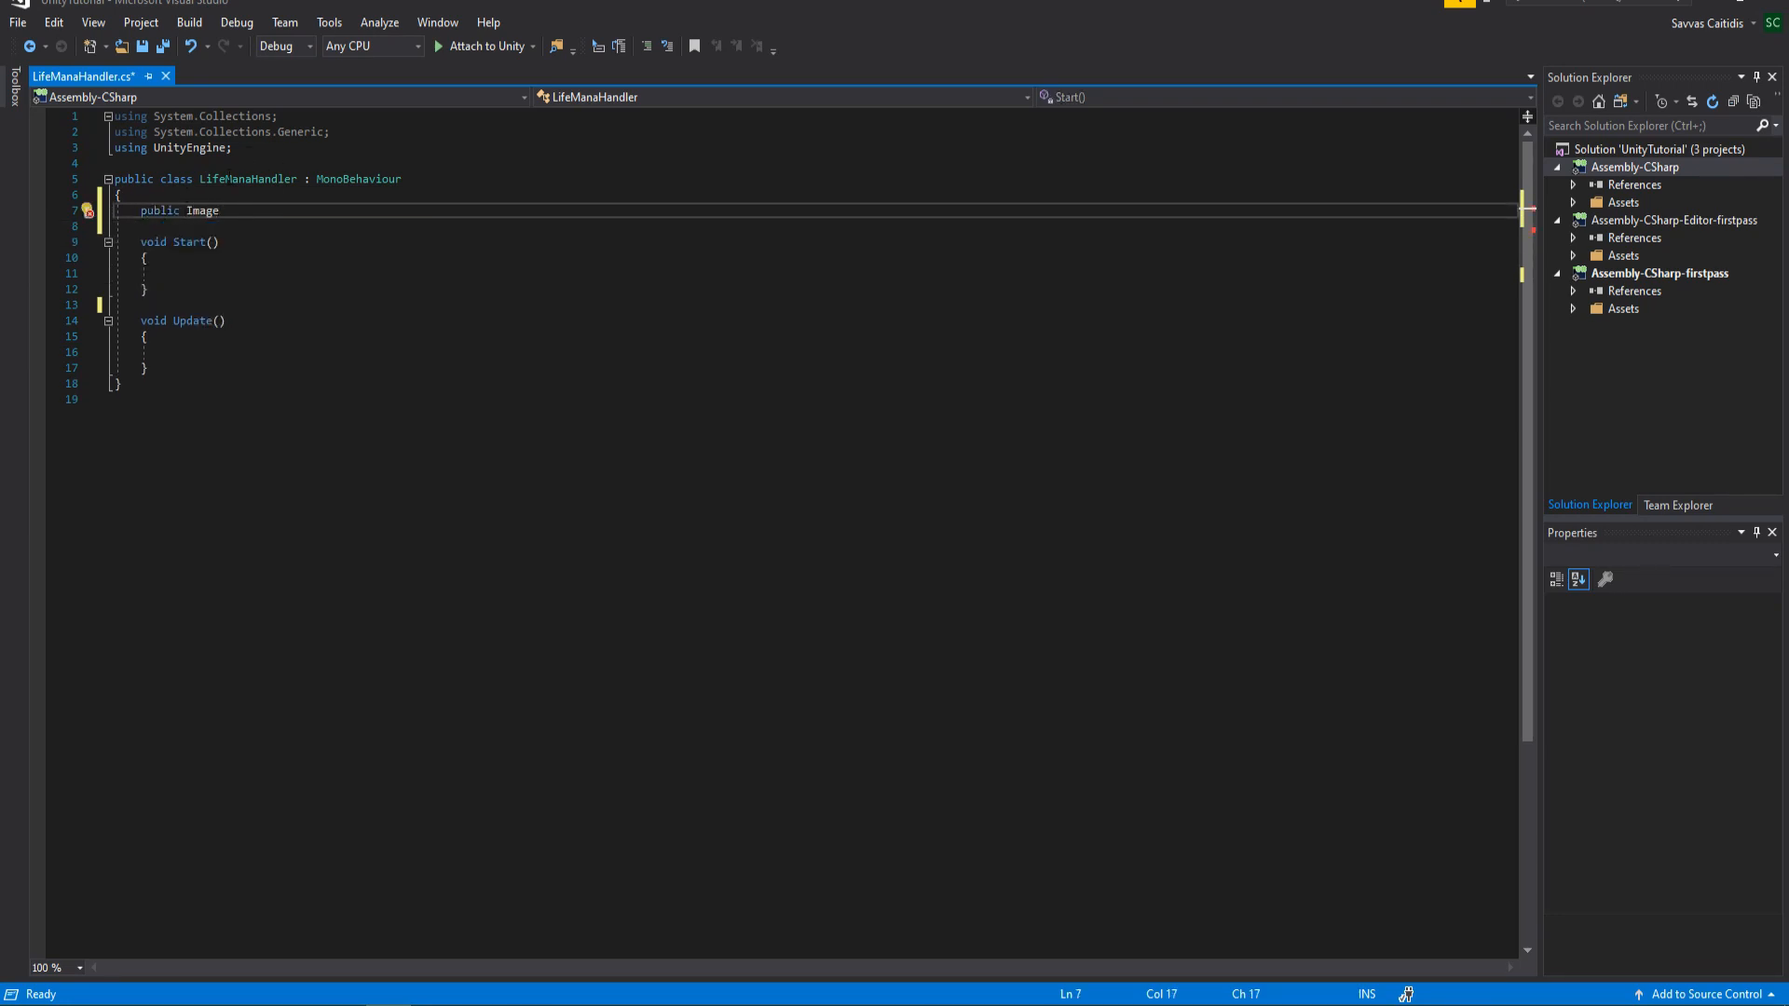
pyautogui.write('using UnityEngine.;')
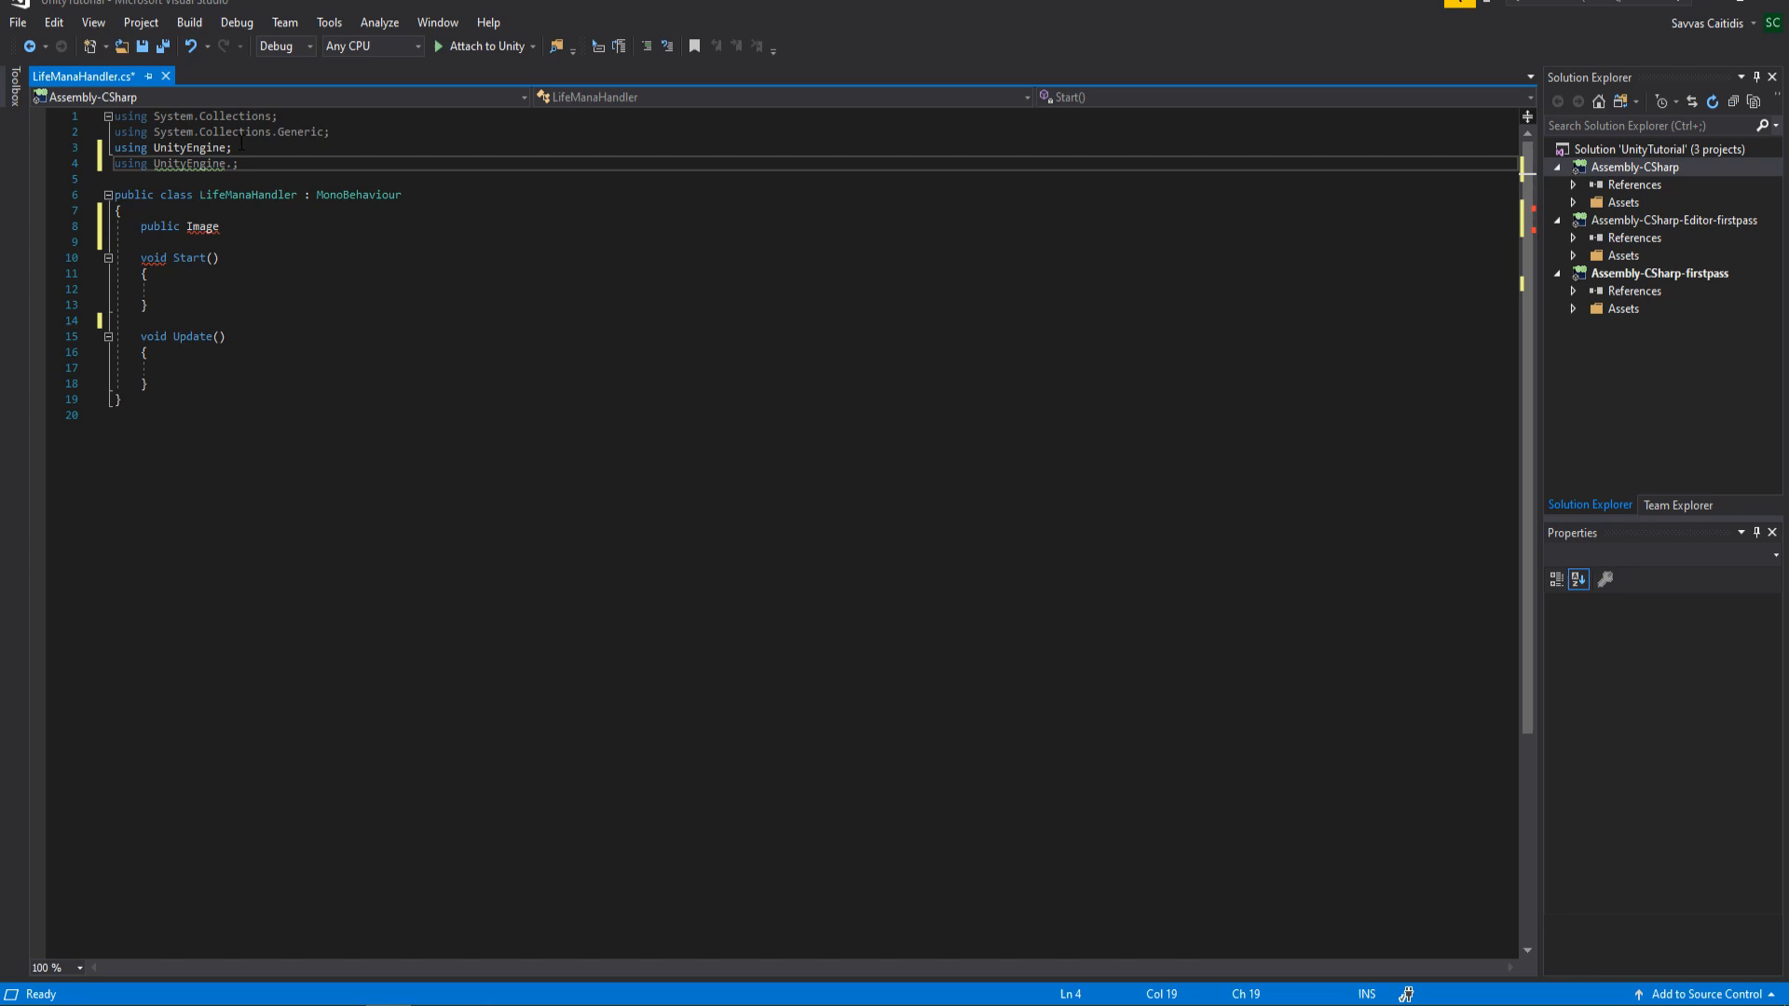
pyautogui.write('lifeBar;')
pyautogui.write('public Text')
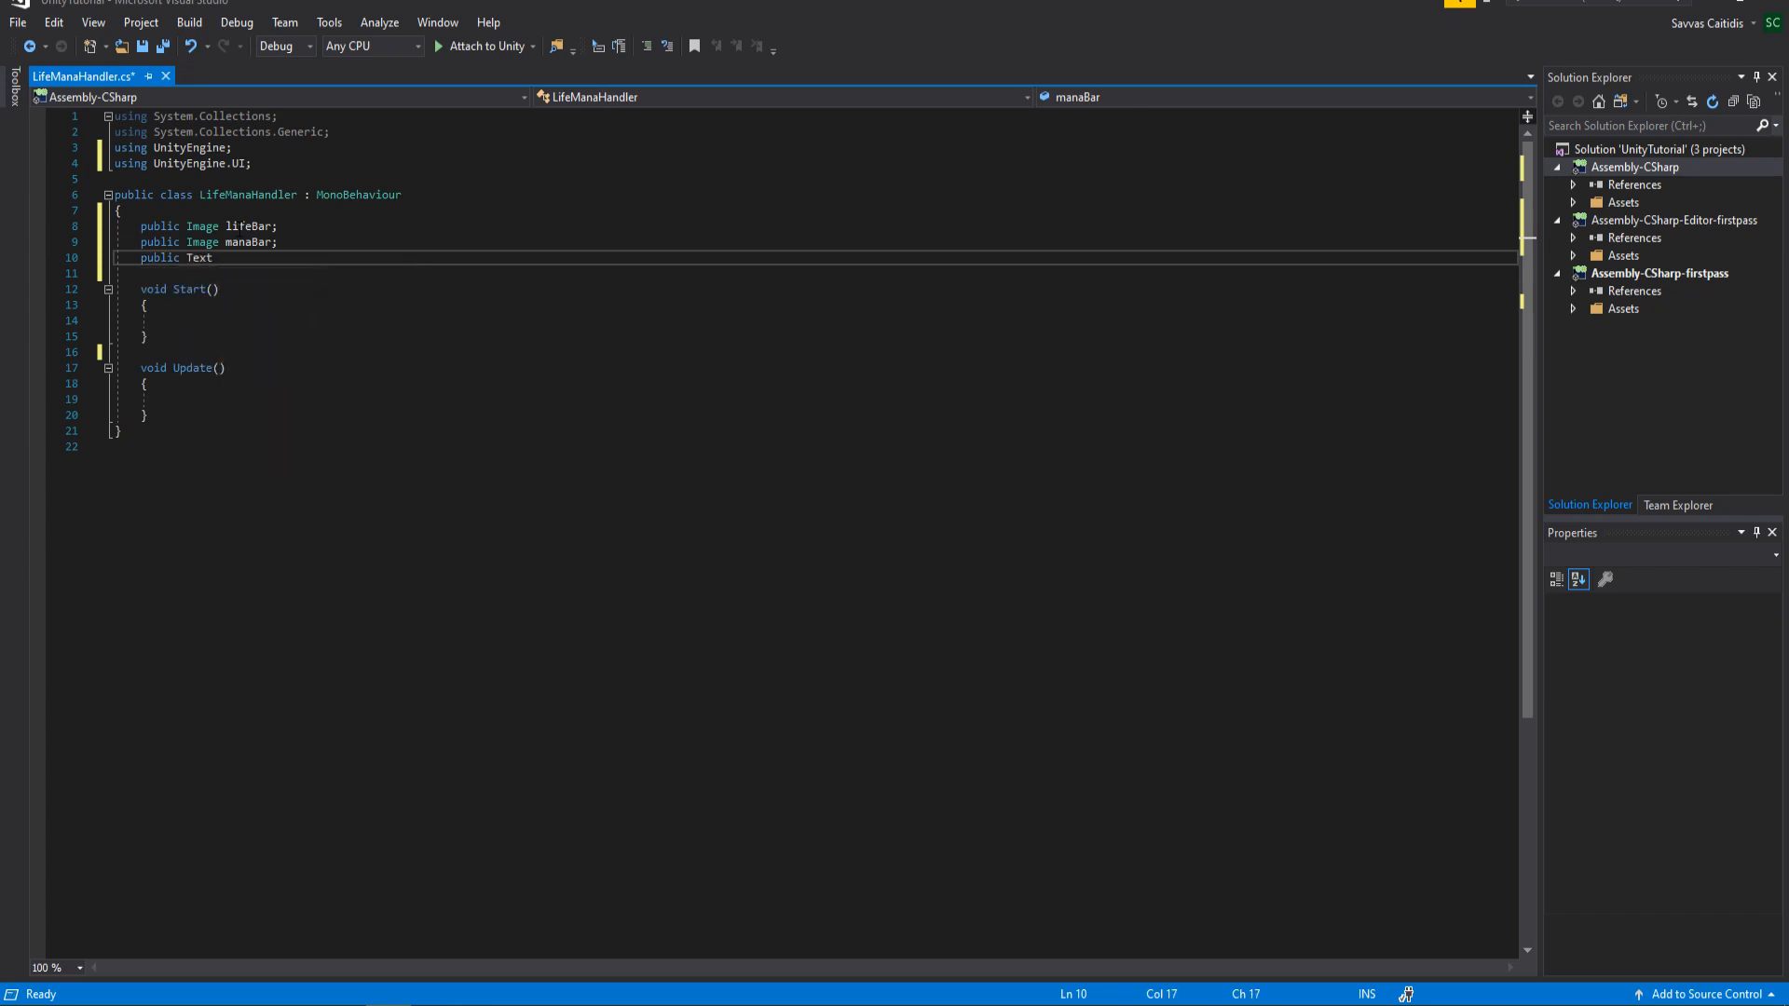
pyautogui.write('lifeText;')
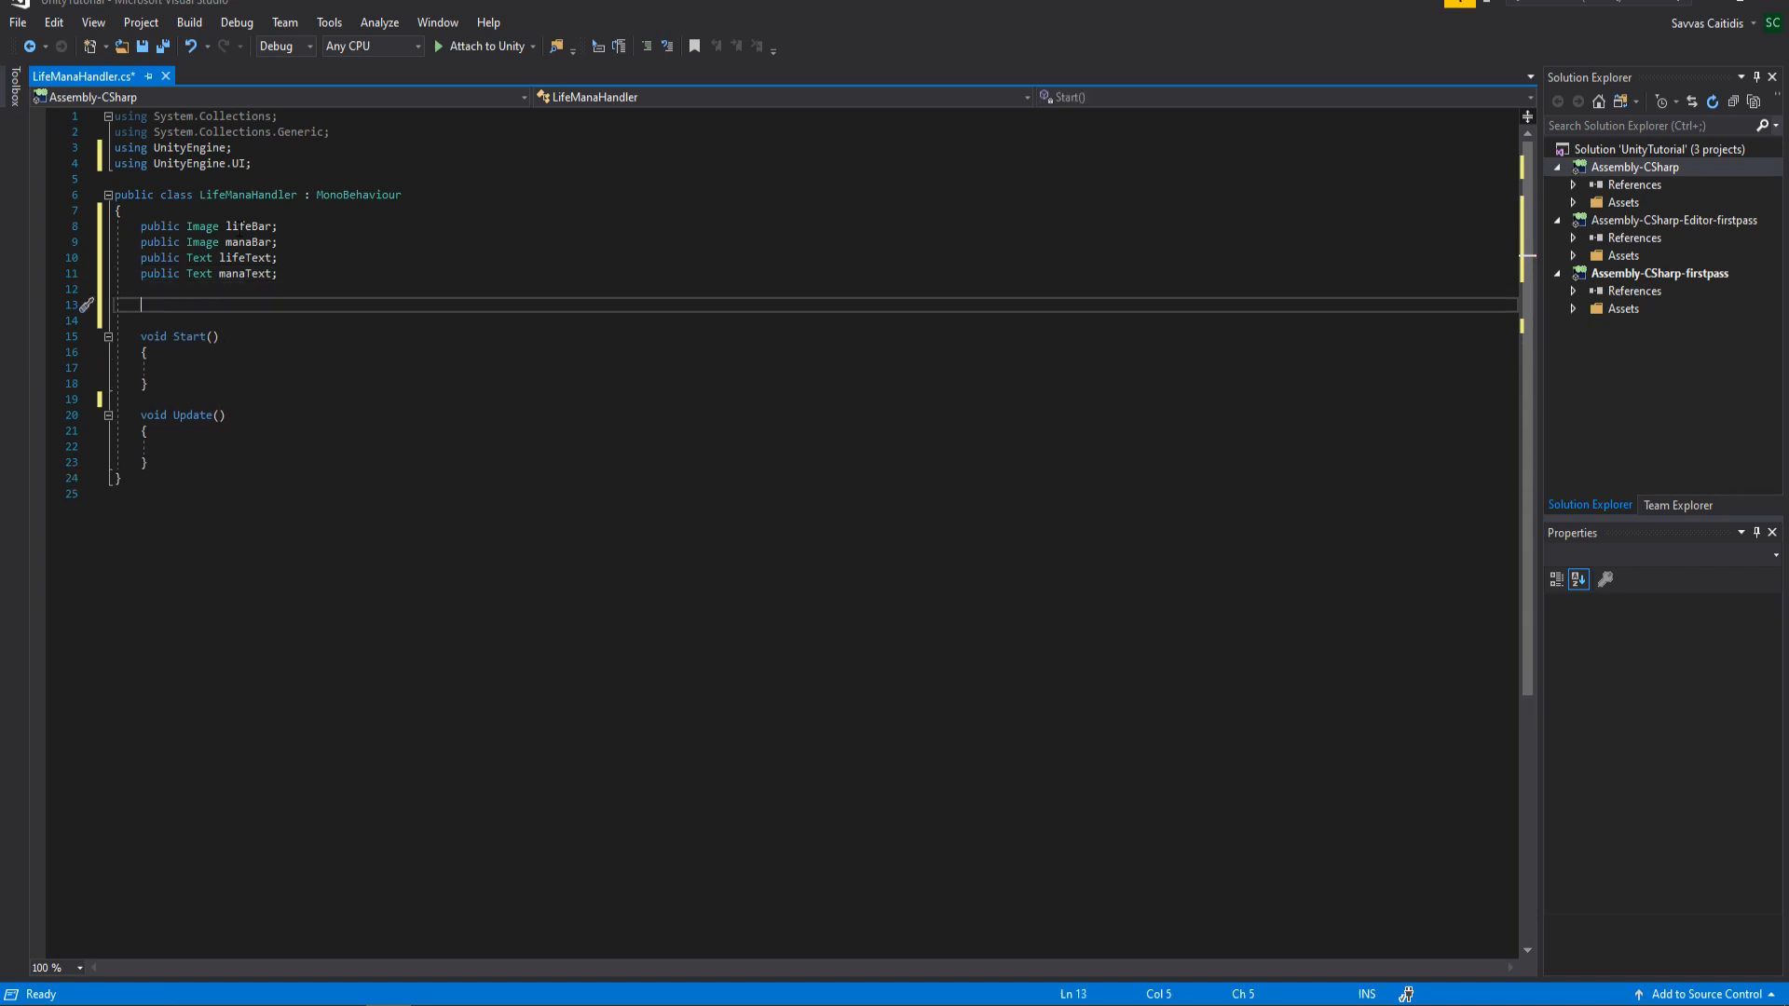
# Declare public floats myLife, myMana and private currentLife, currentMana, calculateLife
pyautogui.write('public float')
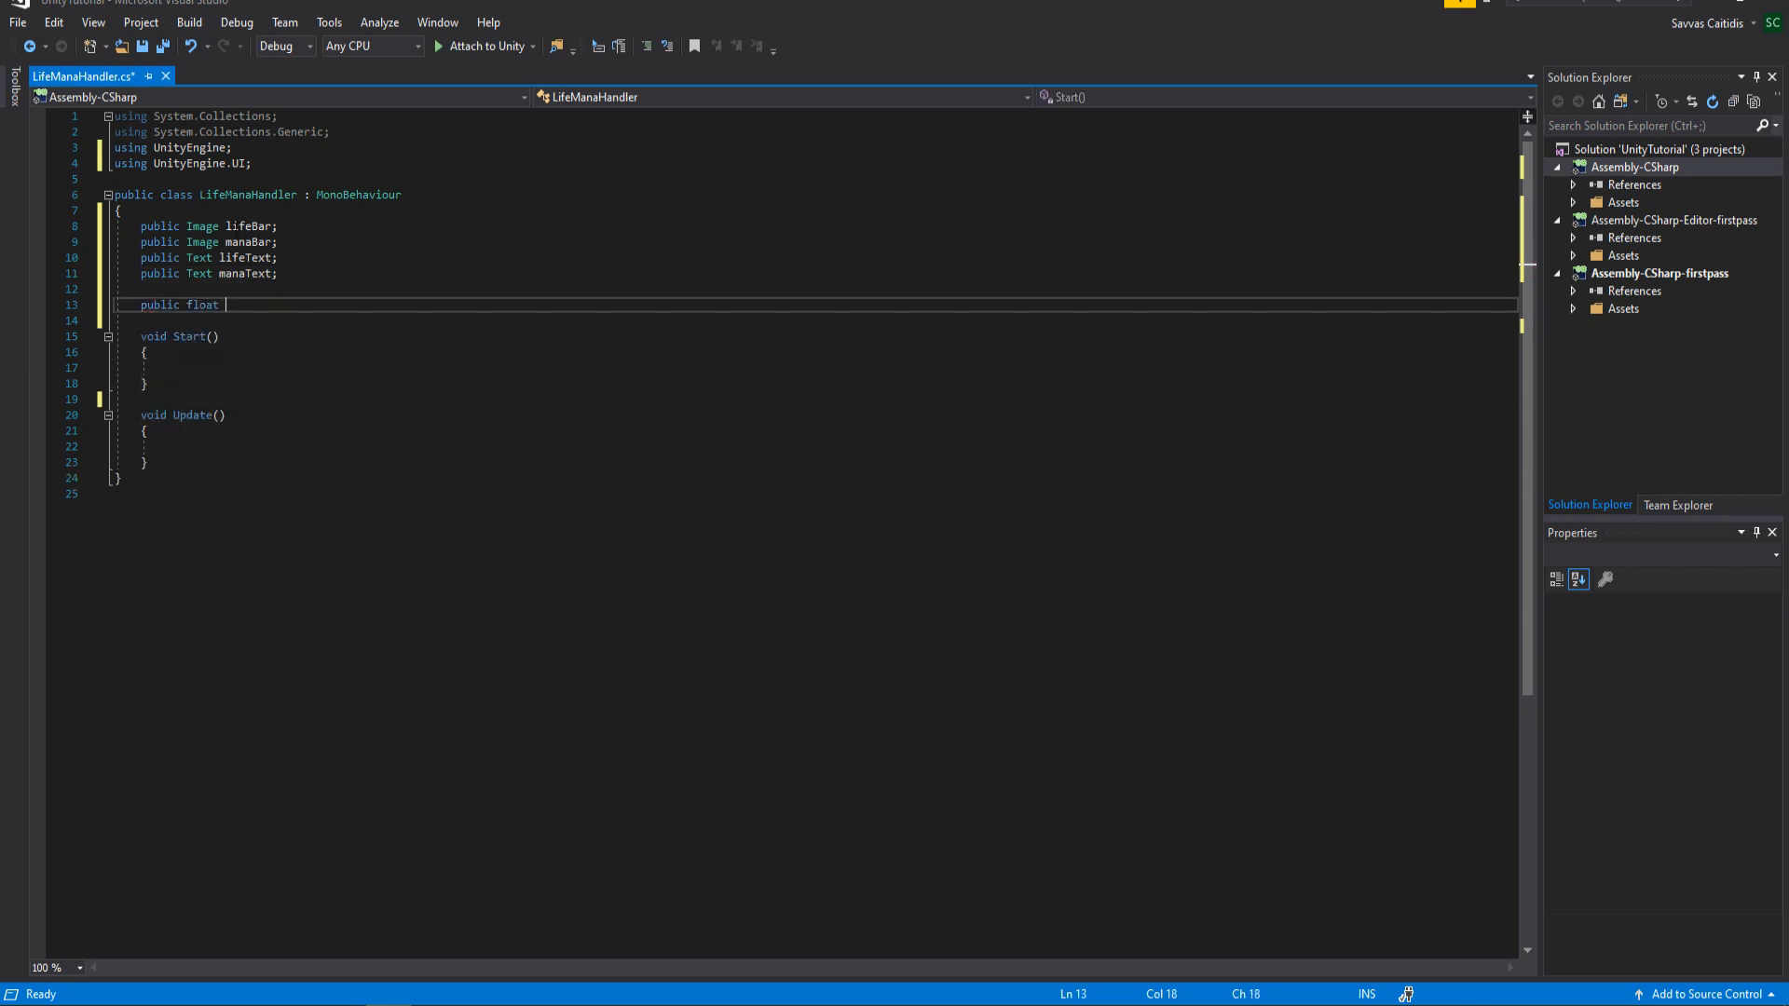
pyautogui.write('myLife;')
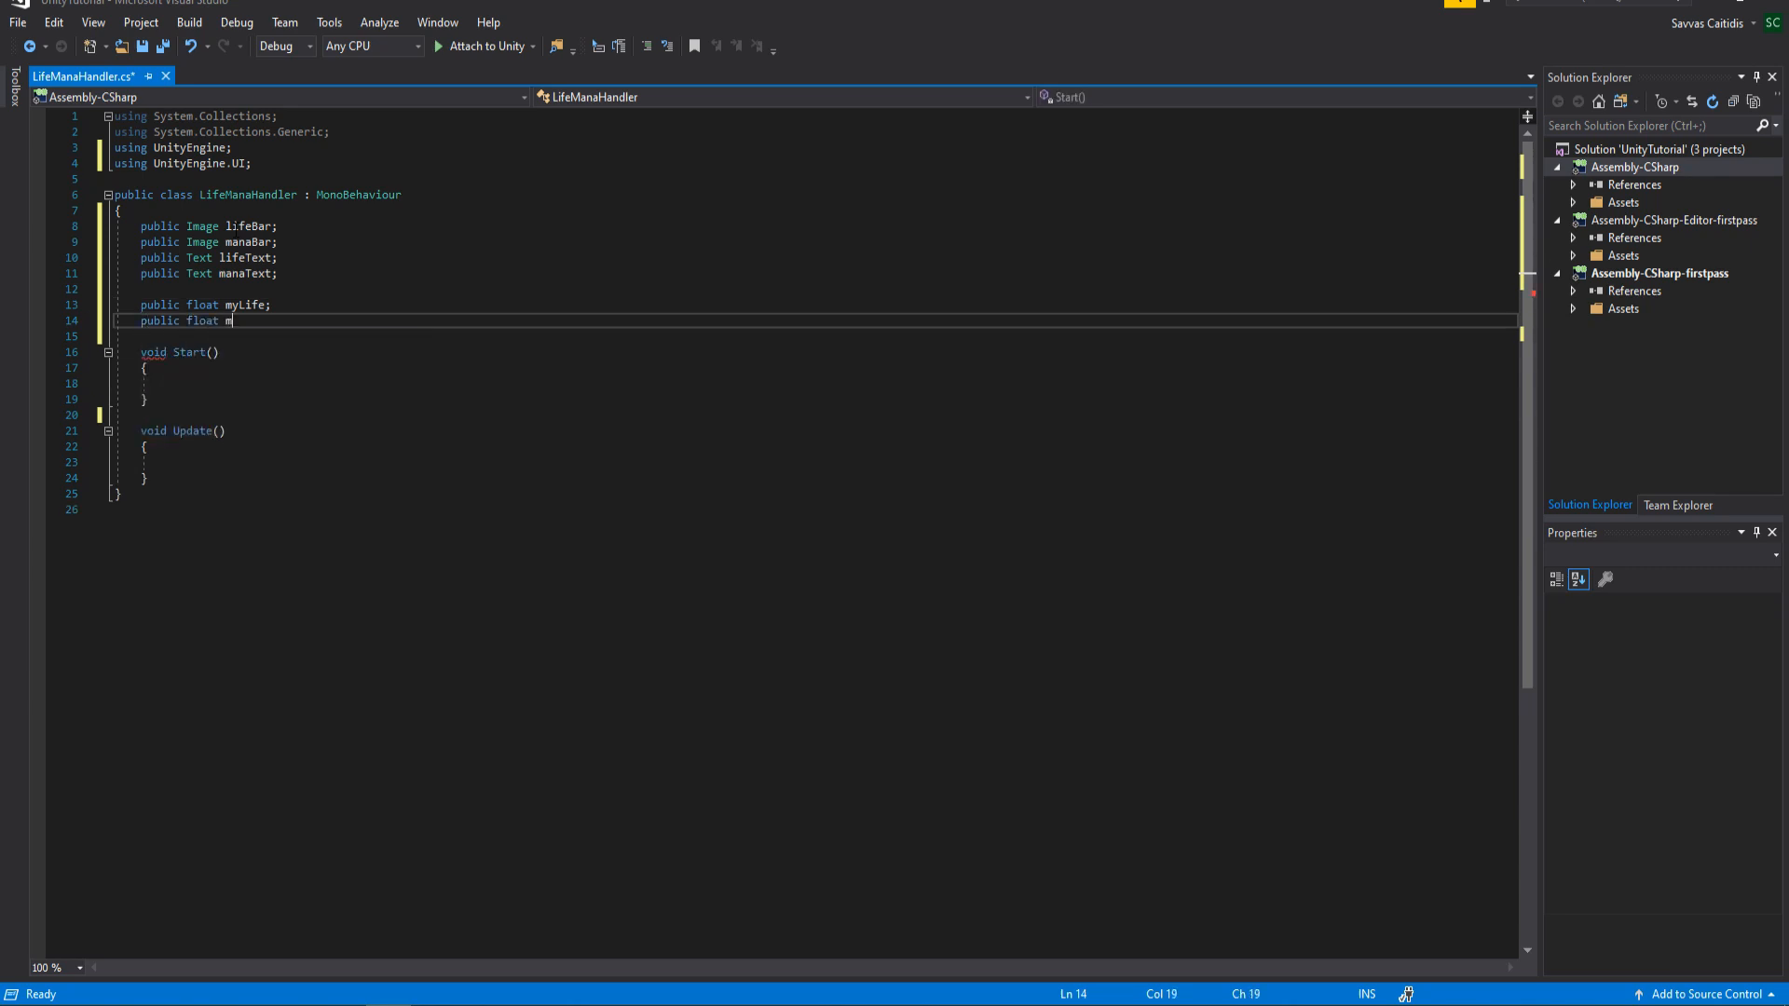
pyautogui.write('yMana;')
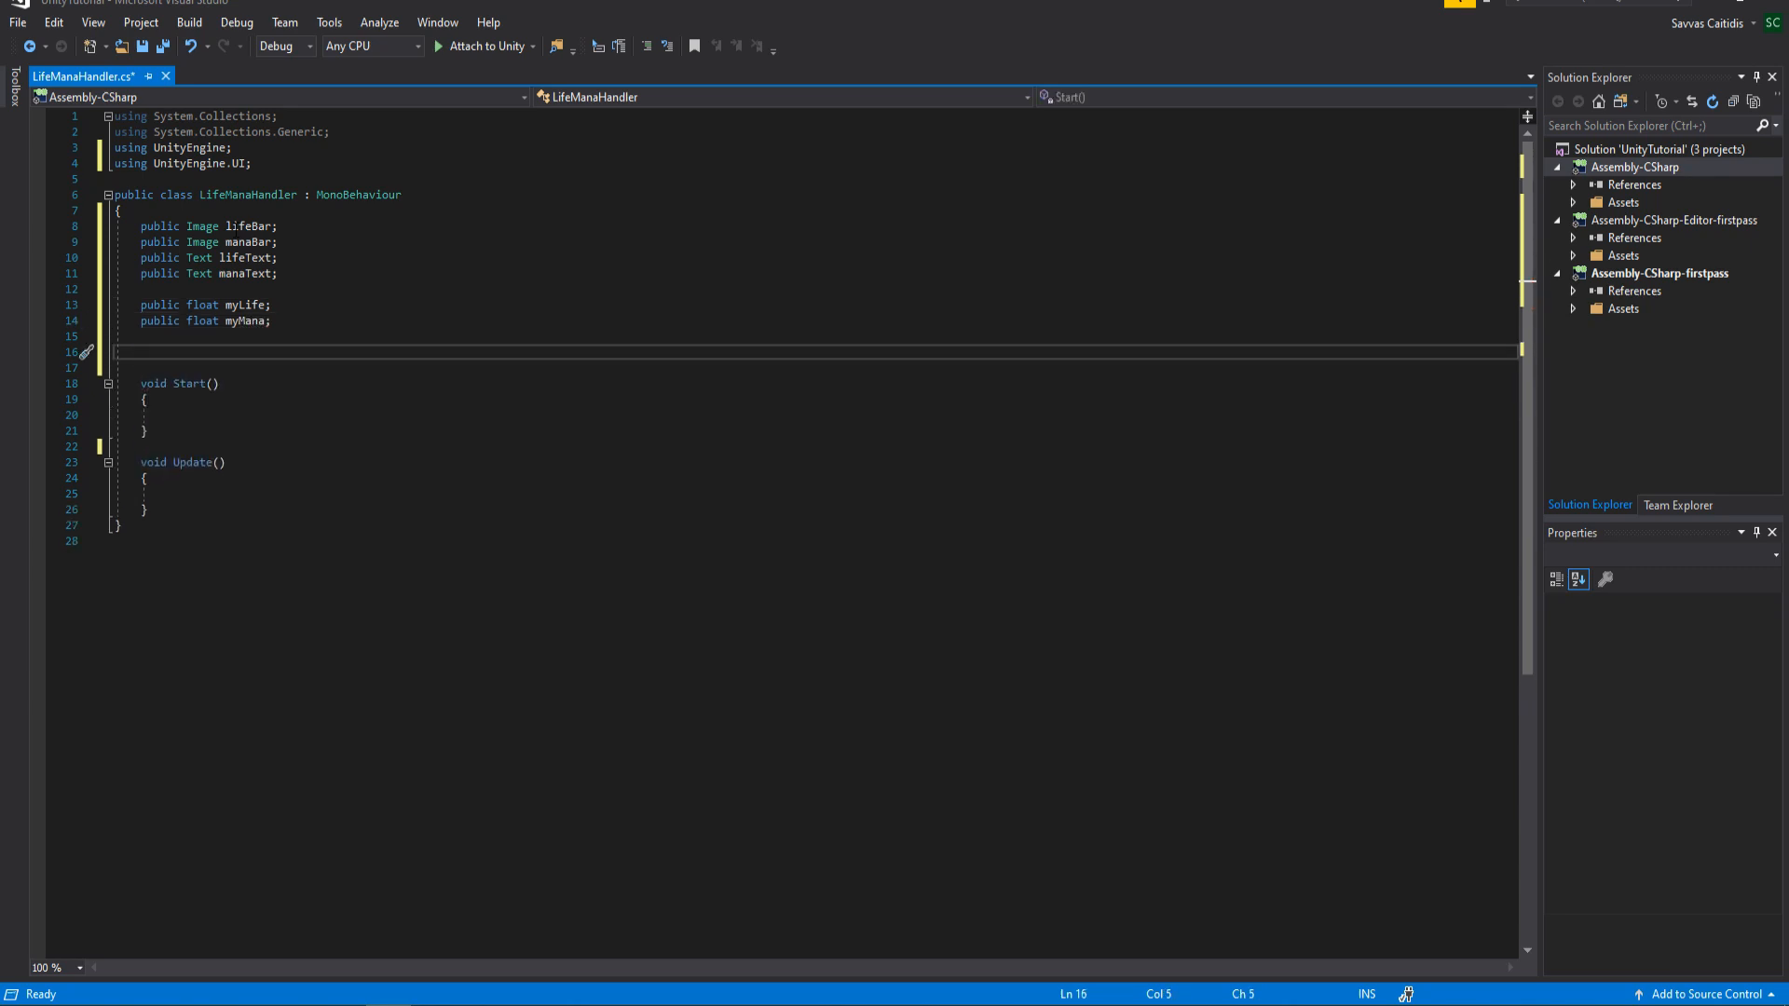
pyautogui.write('private float currentLife;')
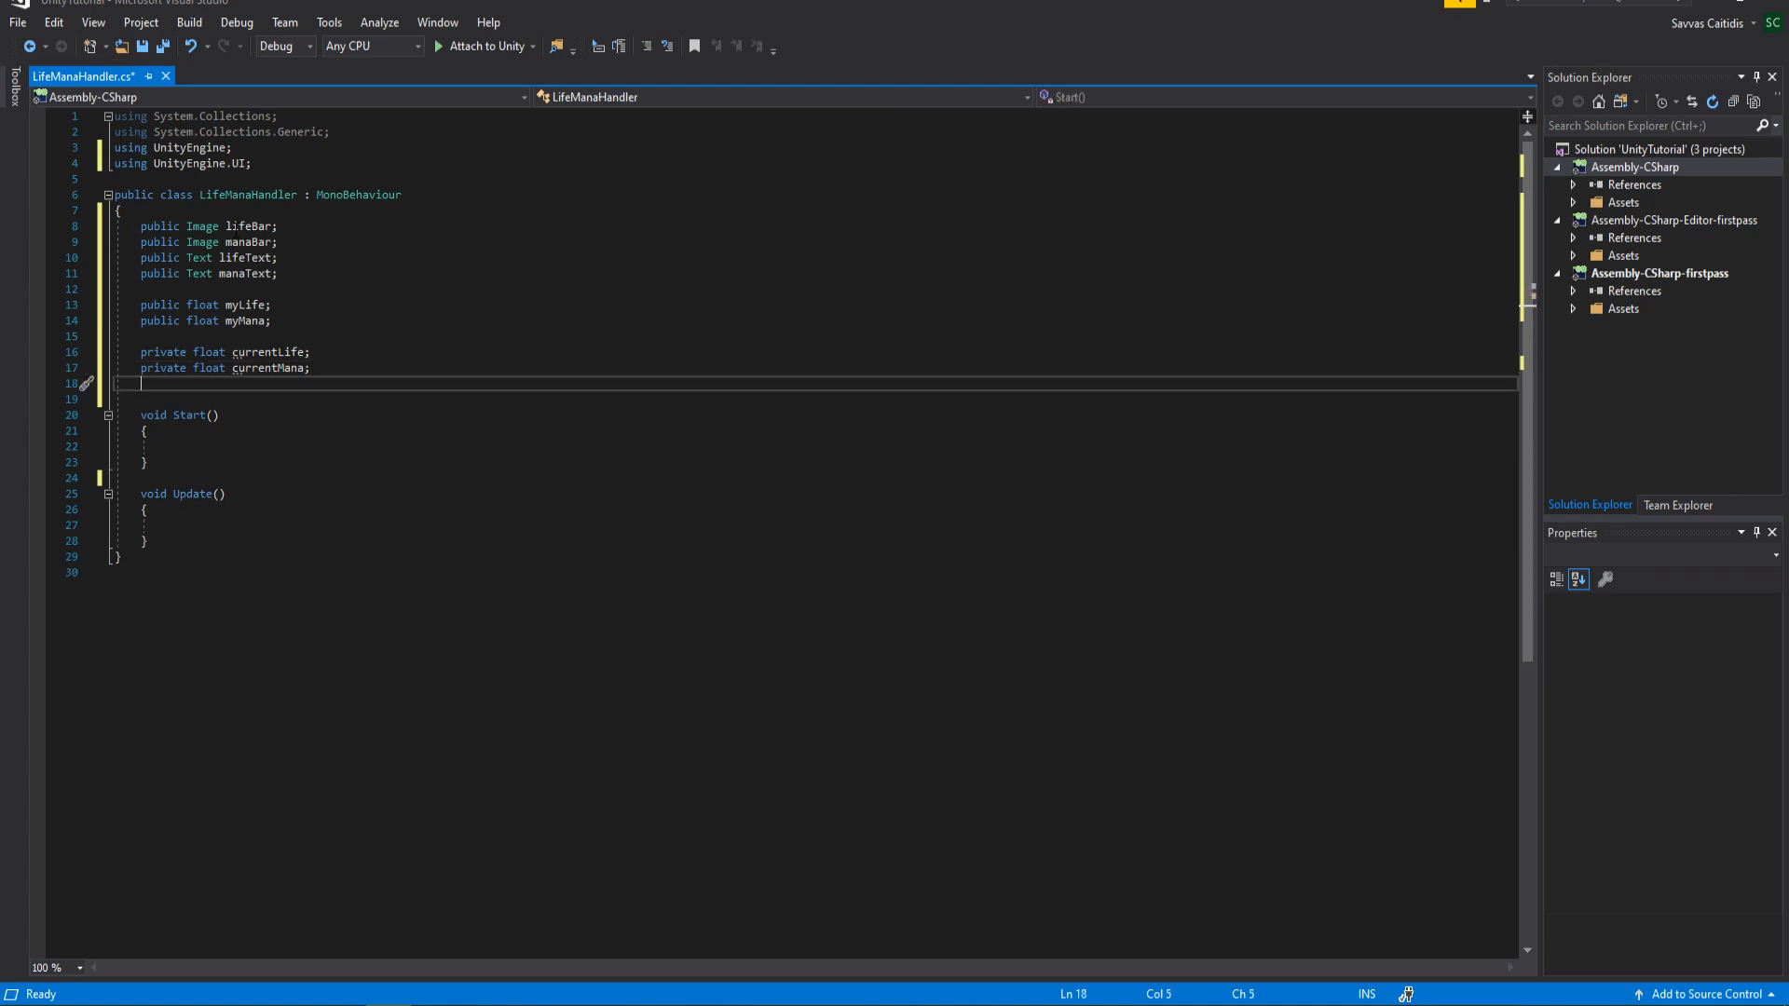
pyautogui.write('private float ca')
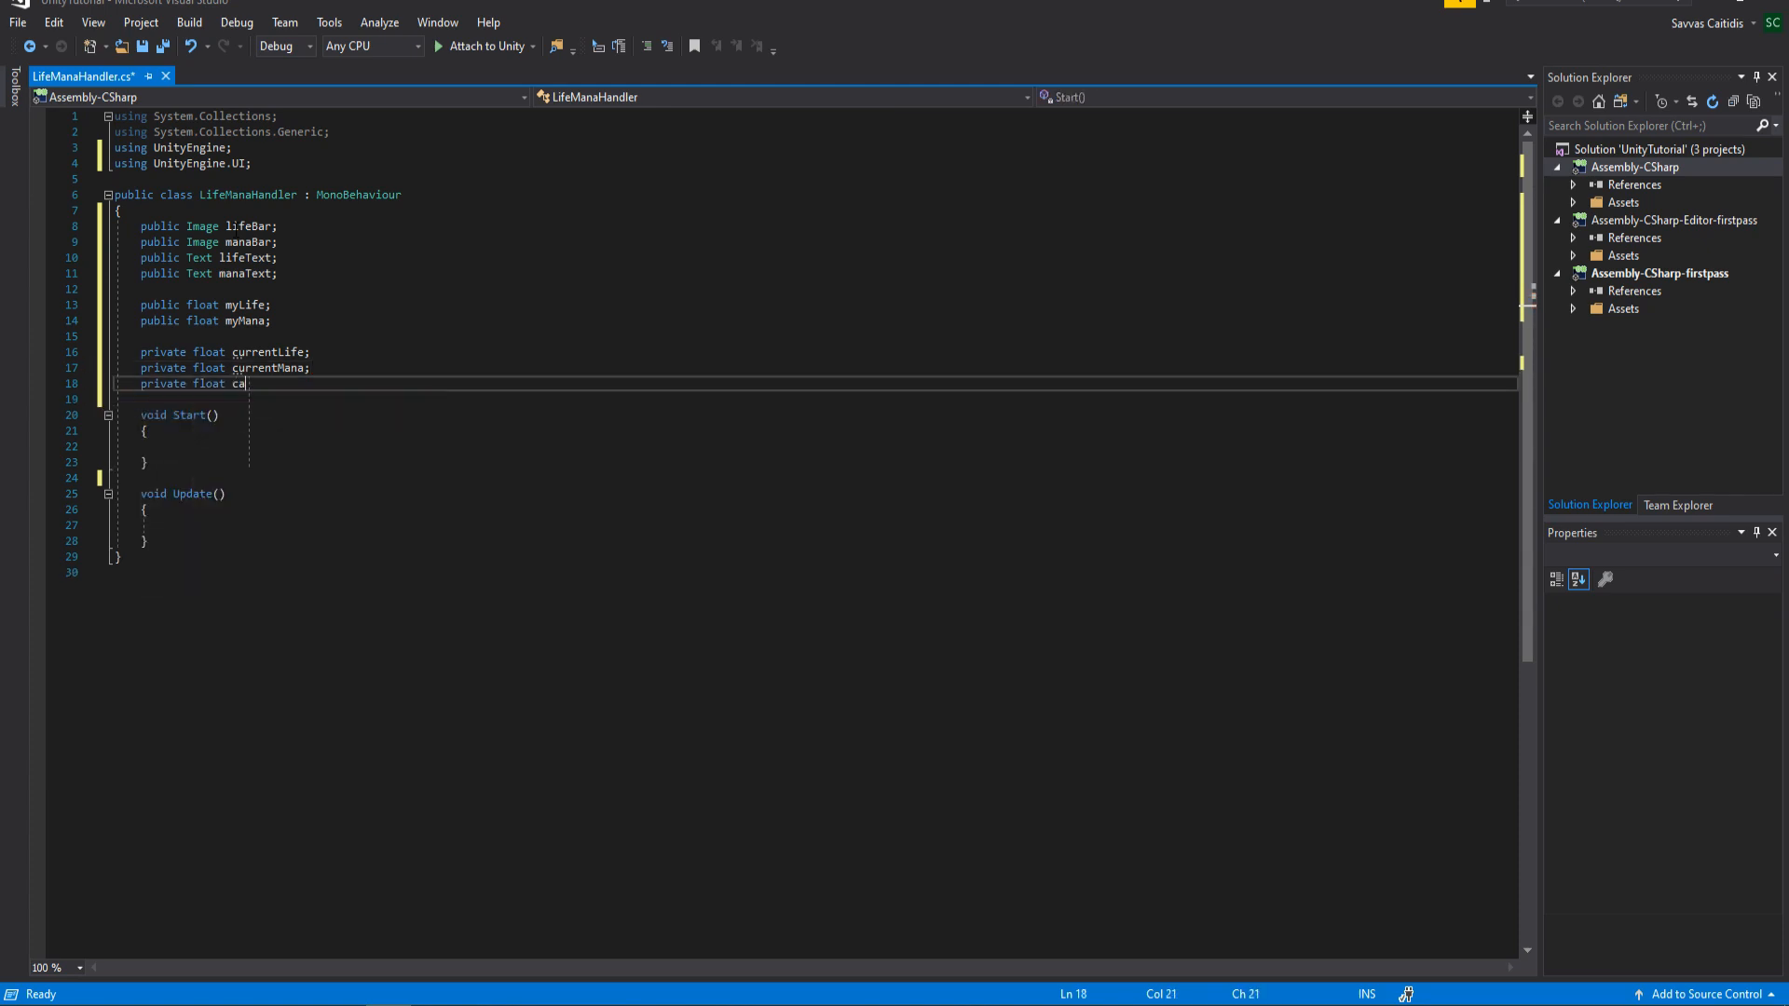
pyautogui.write('lculateLife;')
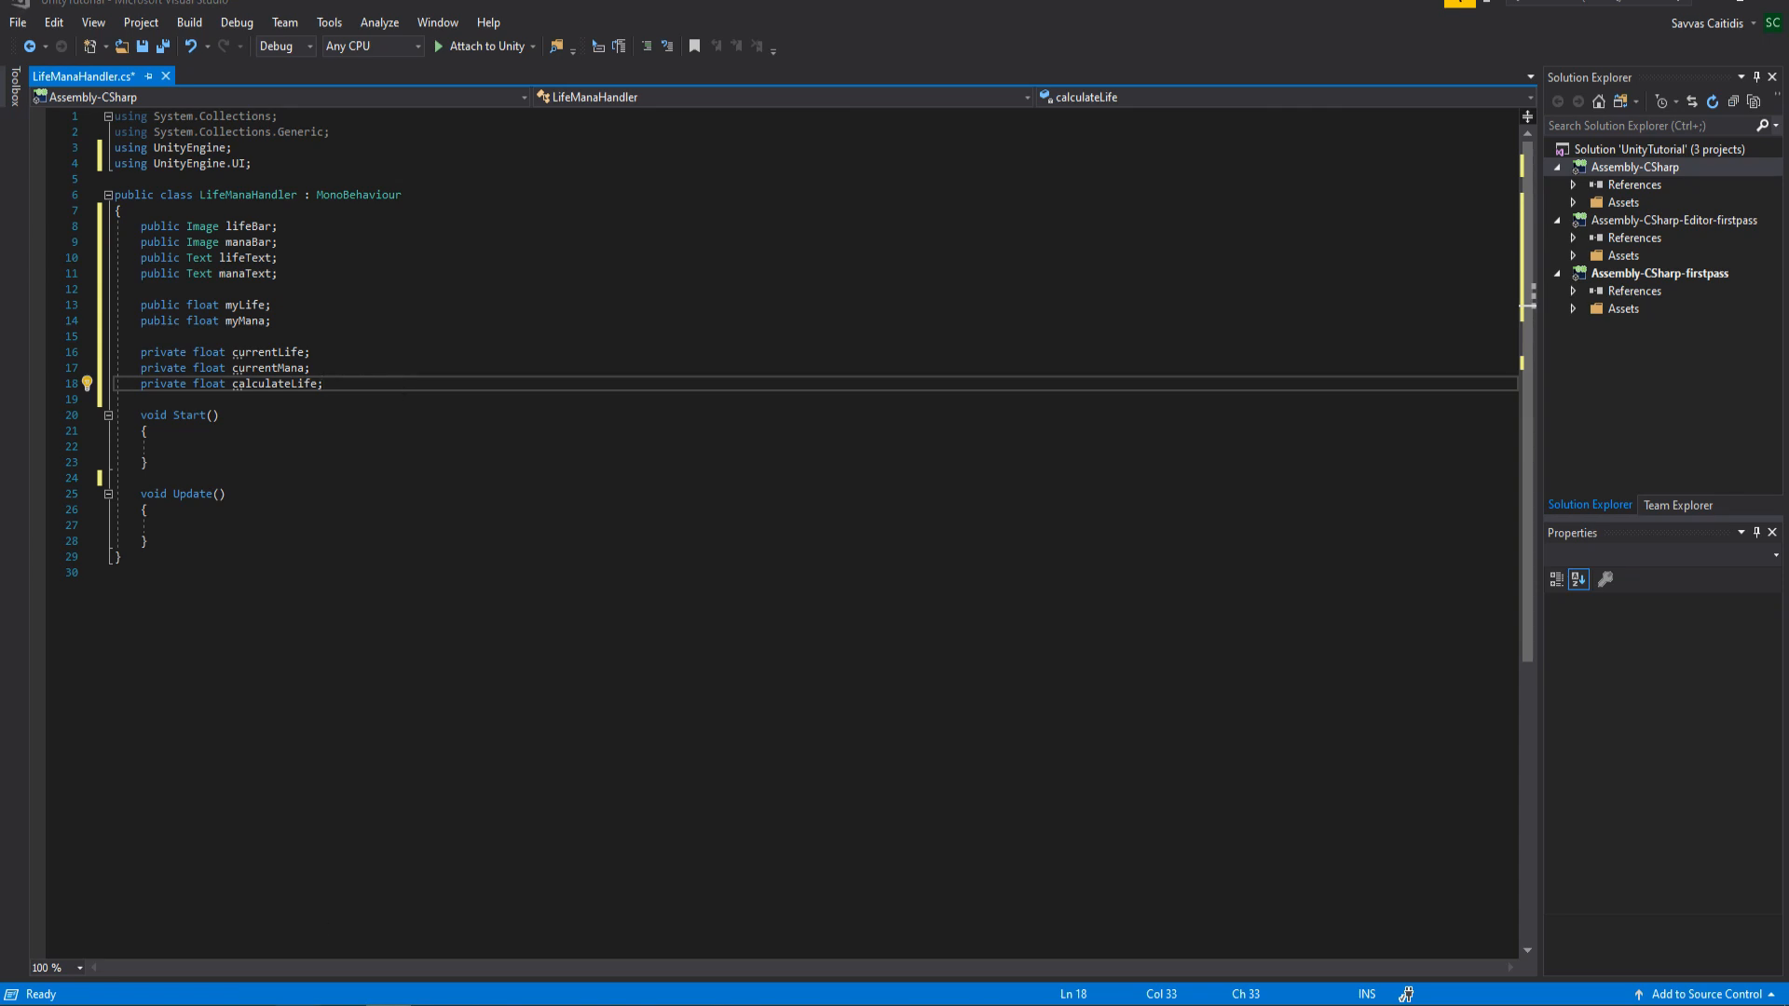
# Compute calculateLife = currentLife/myLife and ease lifeBar.fillAmount toward it with Mathf.MoveTowards
pyautogui.write('calculateLife')
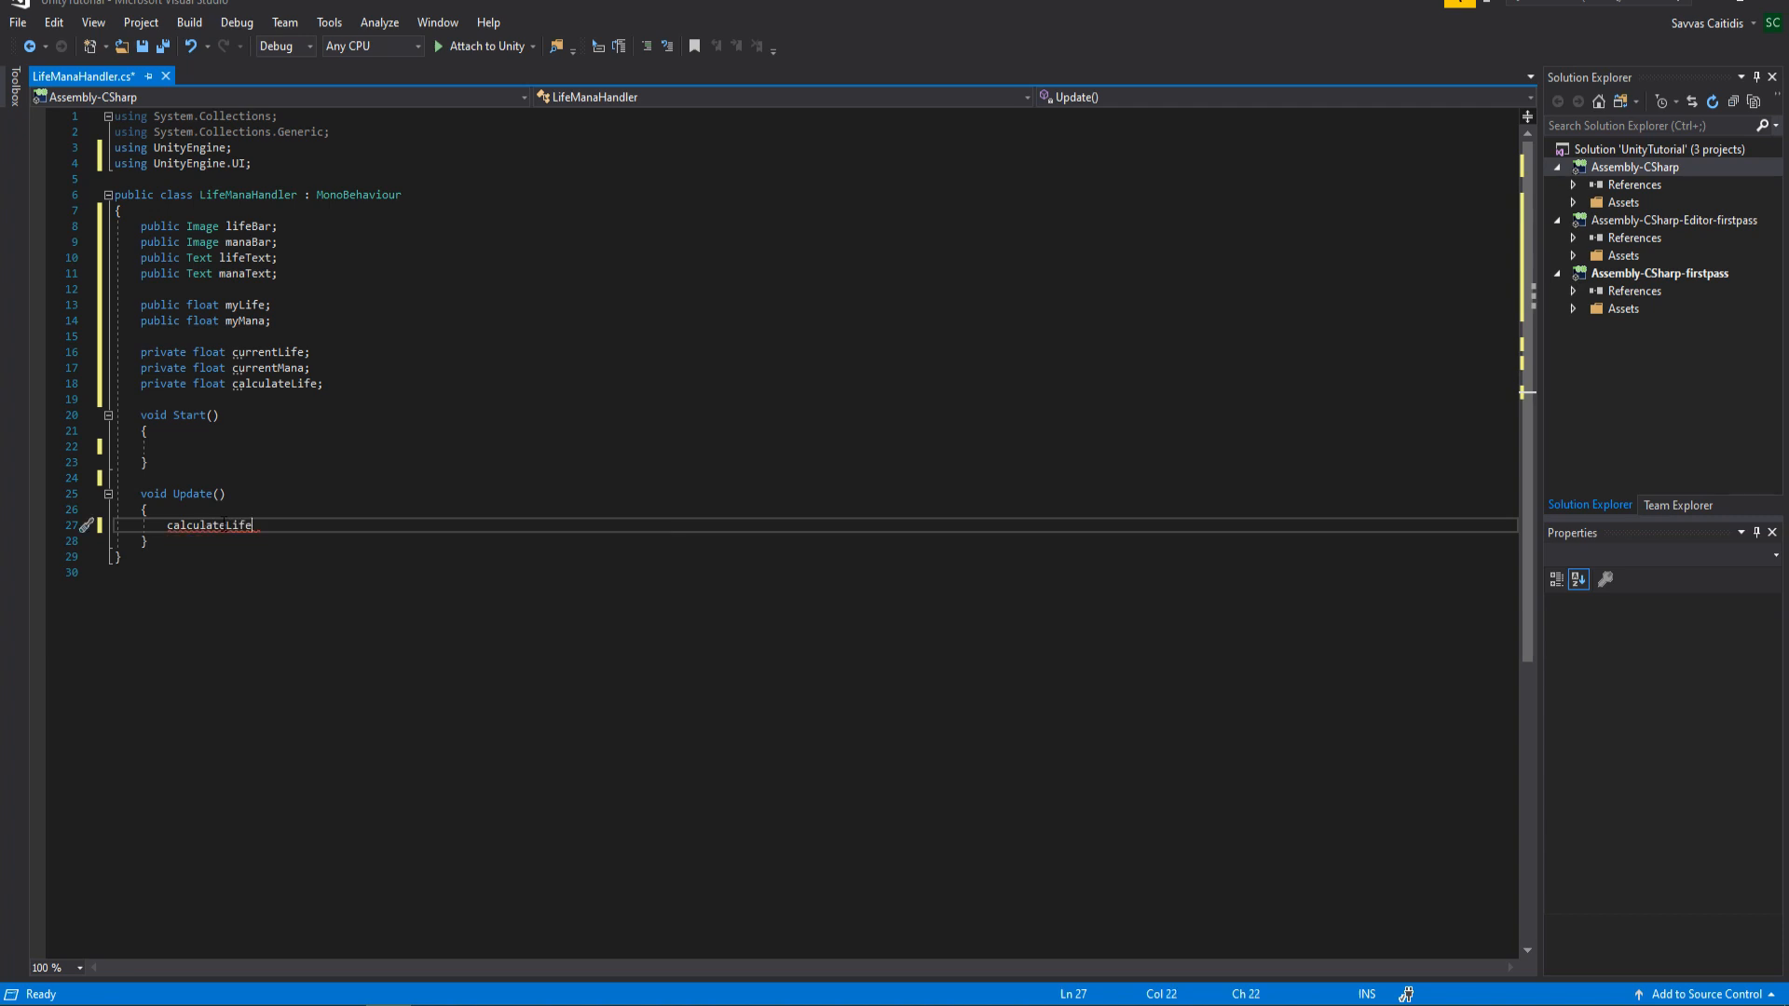
pyautogui.write('= currentLife/')
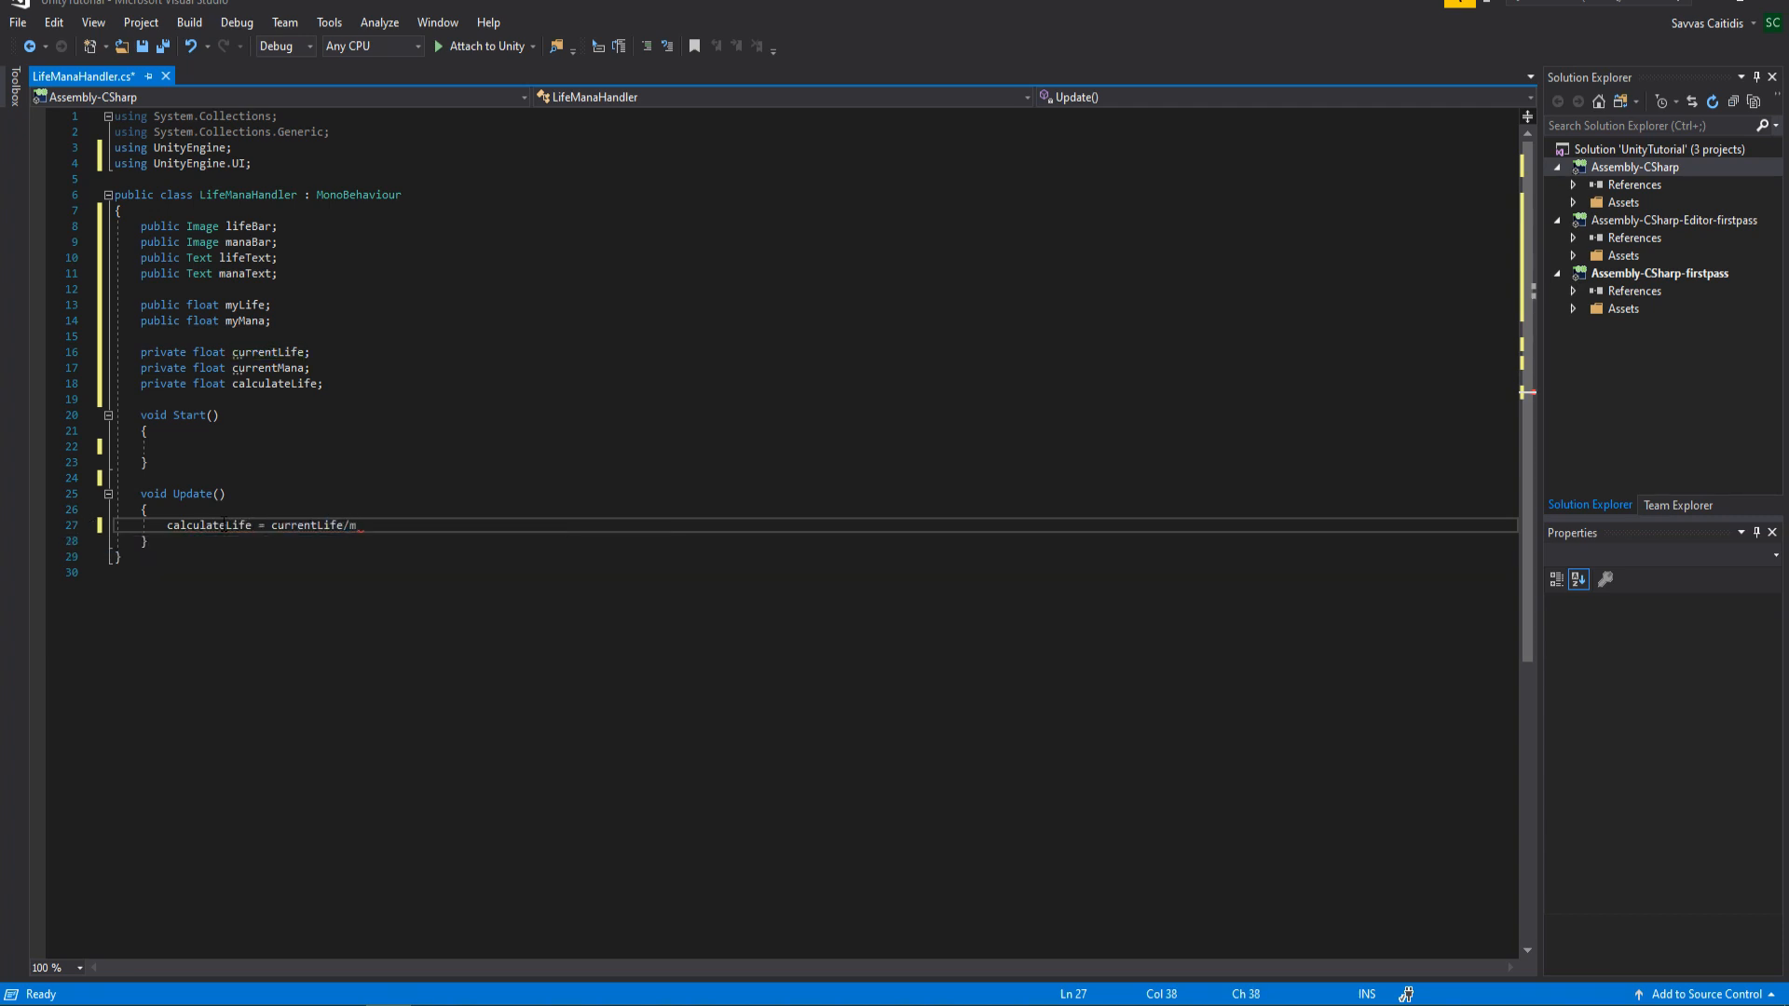
pyautogui.write('myLife;')
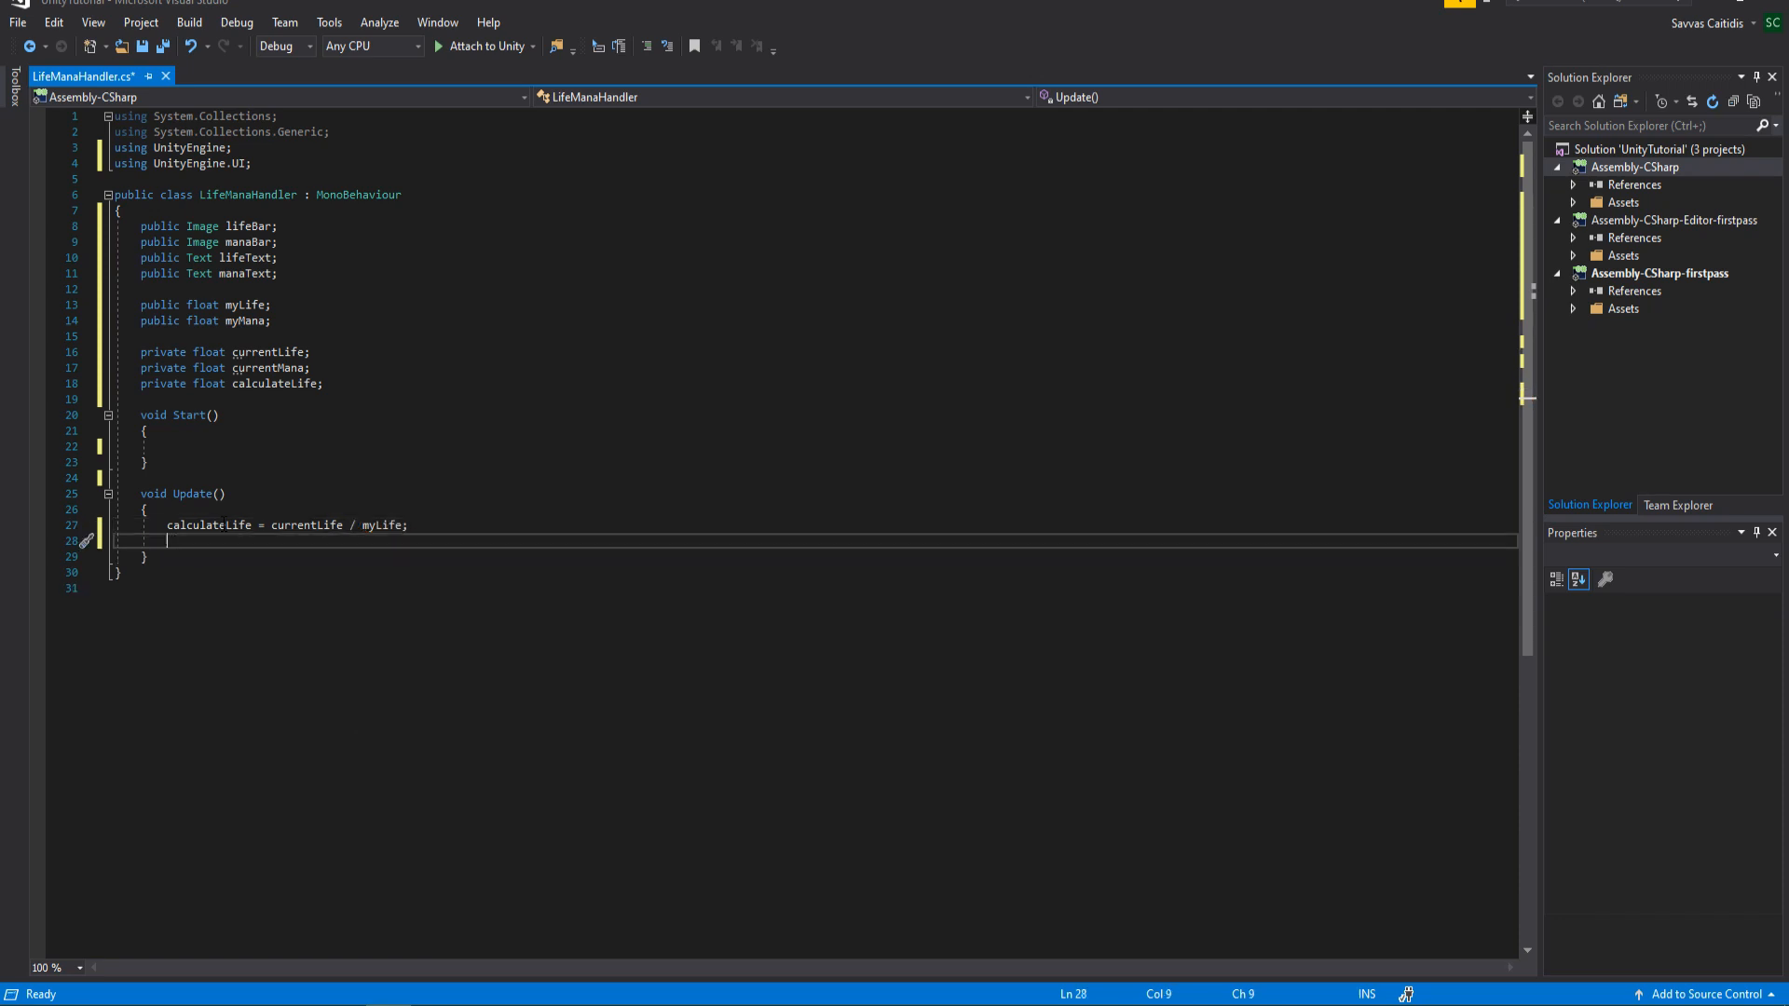
pyautogui.write('lifeBar.')
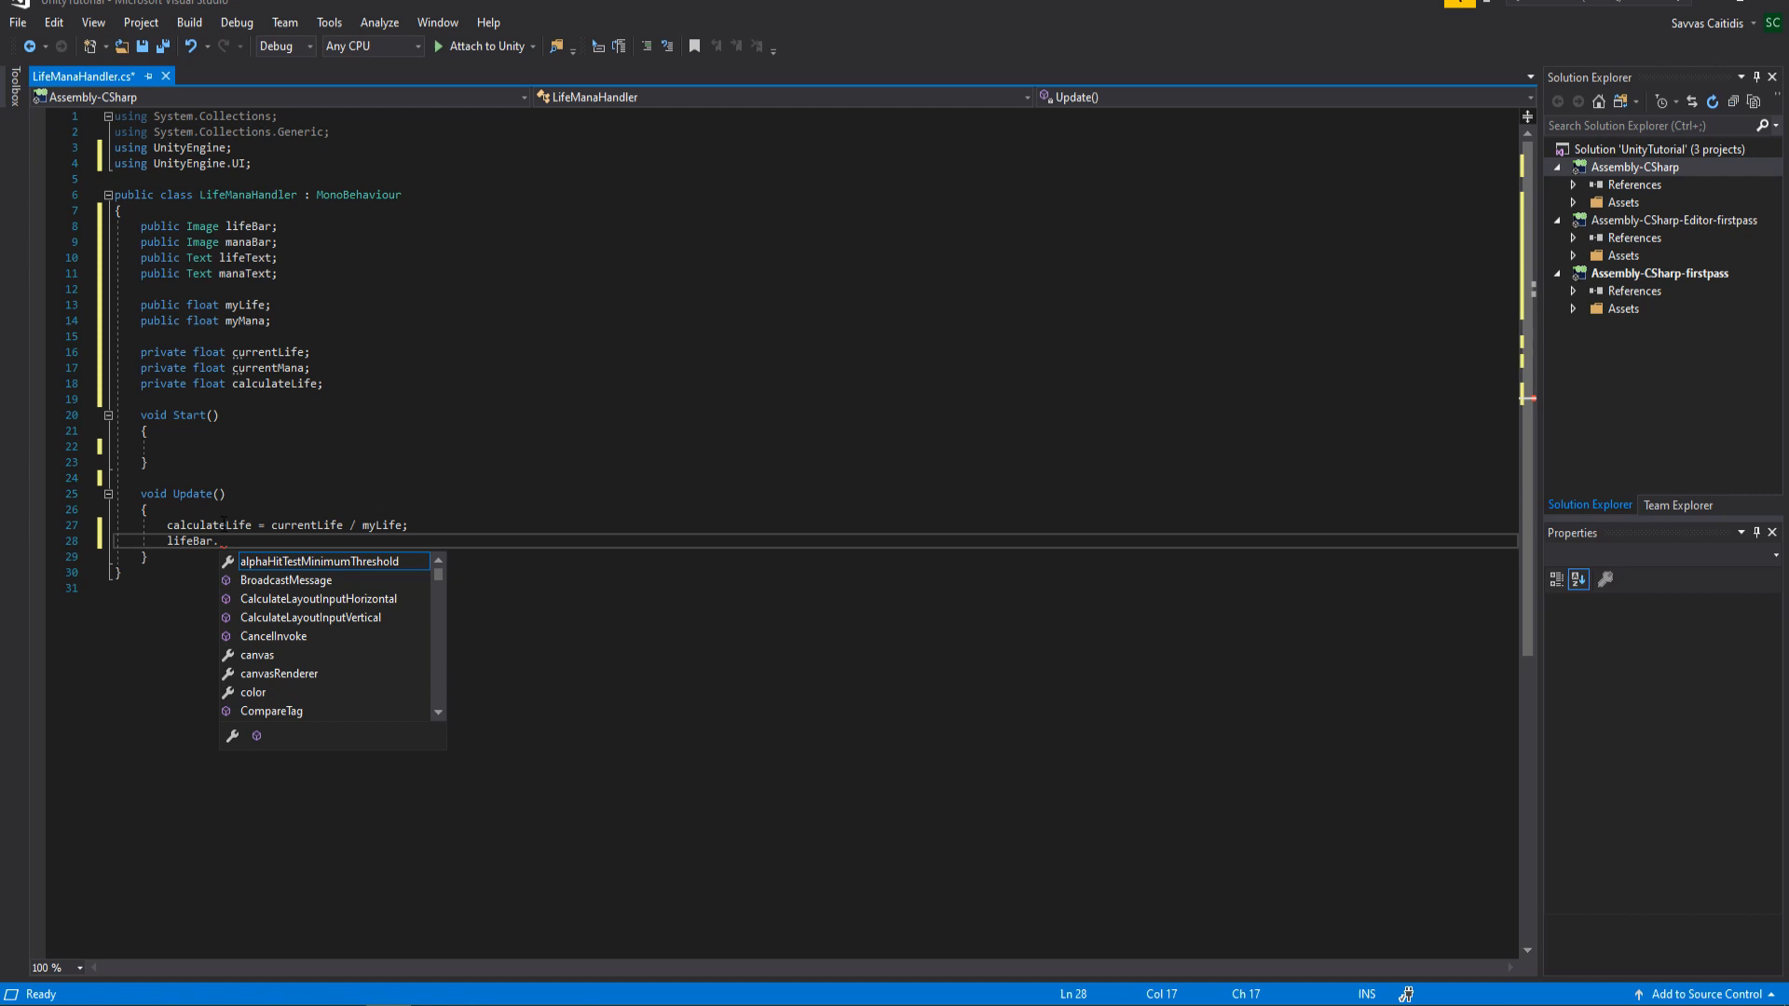
pyautogui.write('fillAmount =')
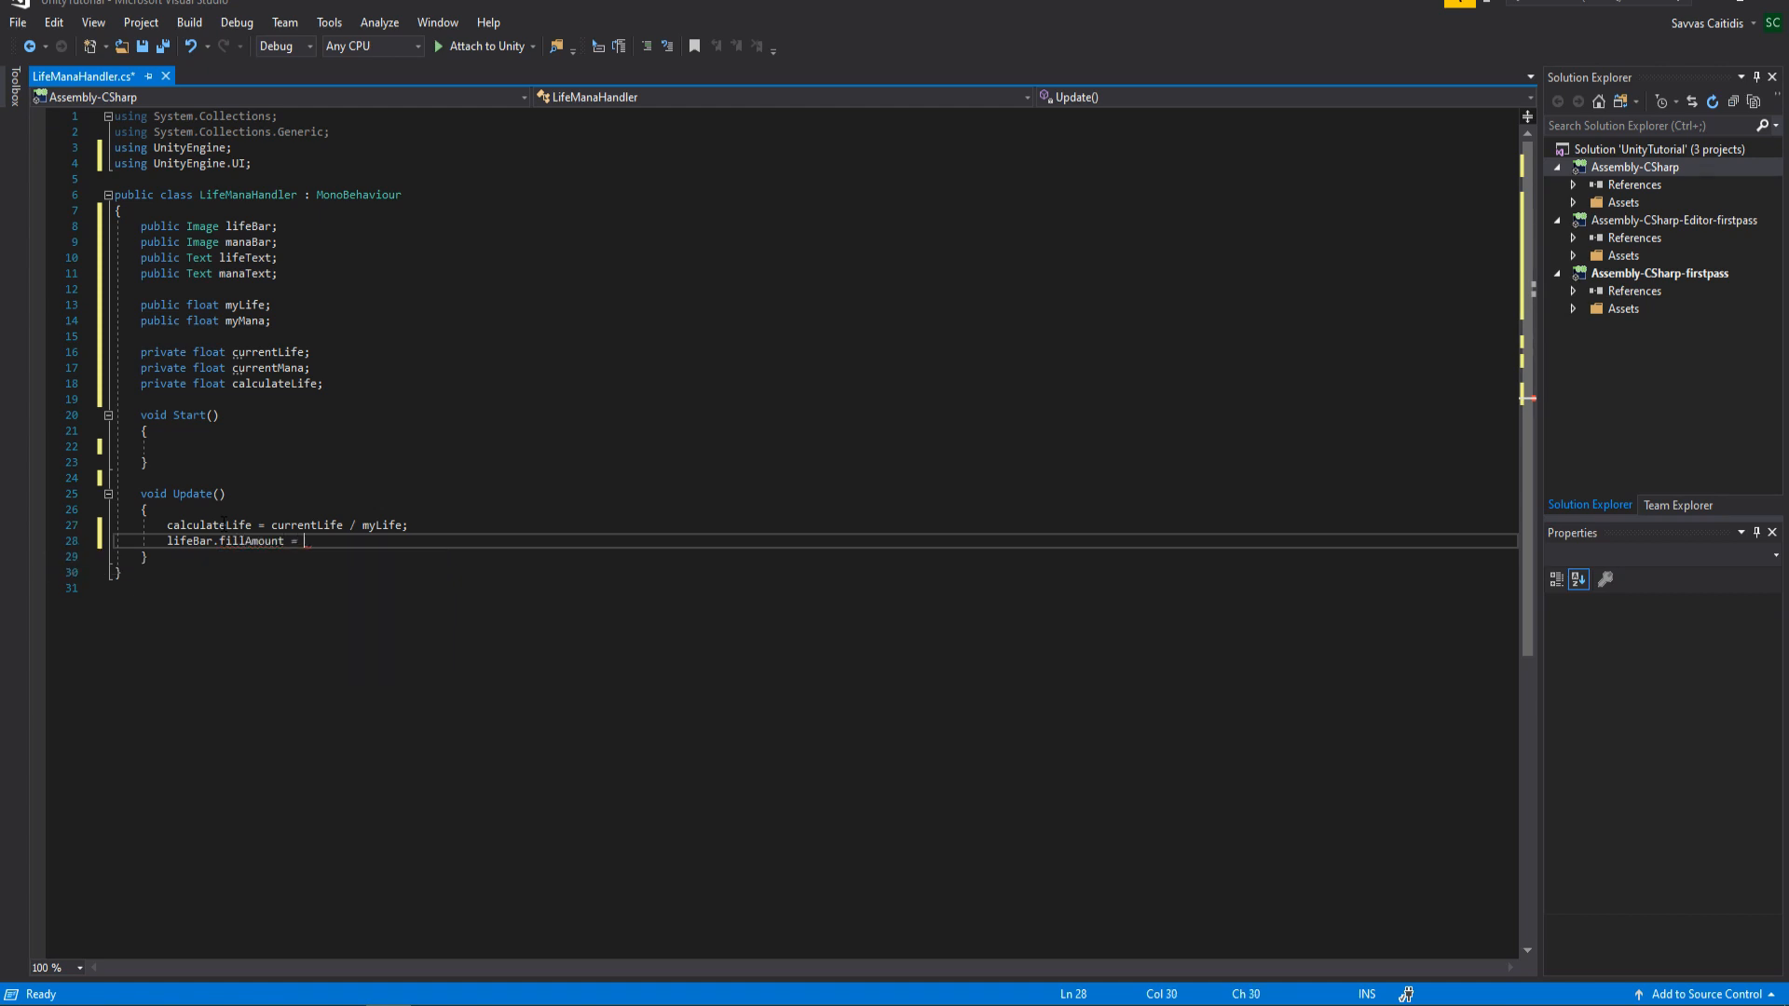
pyautogui.write('Mathf.MoveTowards();')
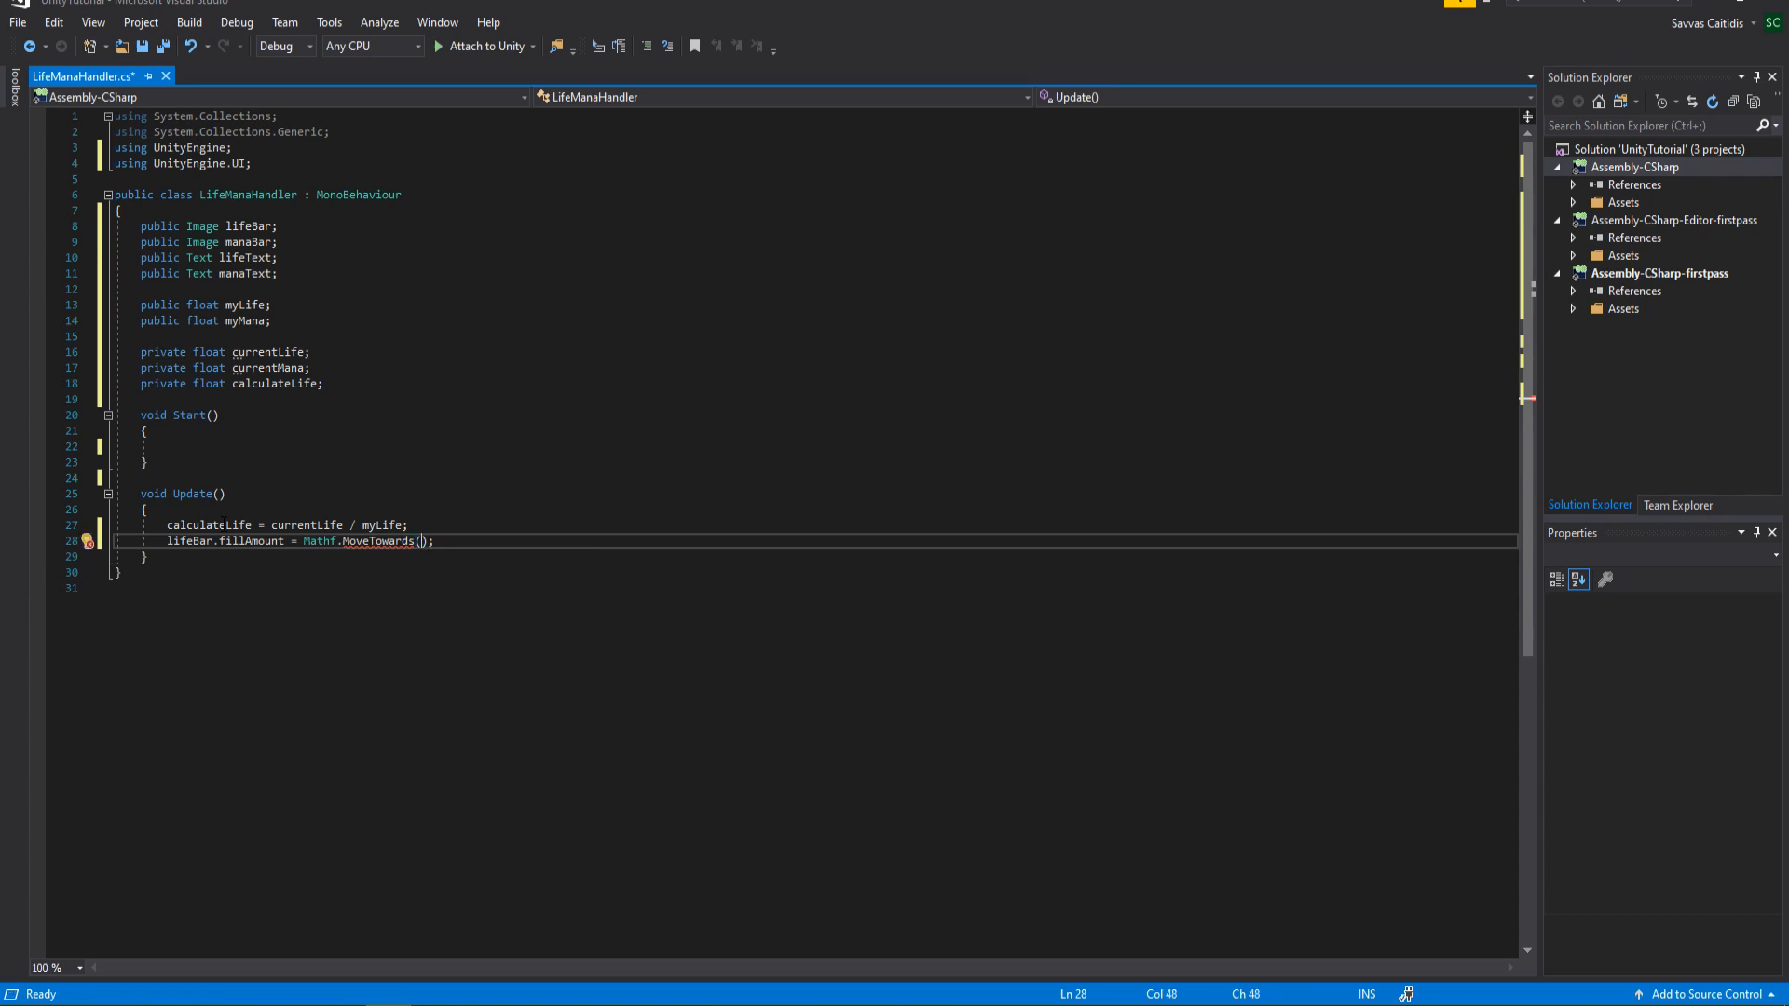
pyautogui.write('lifeBar')
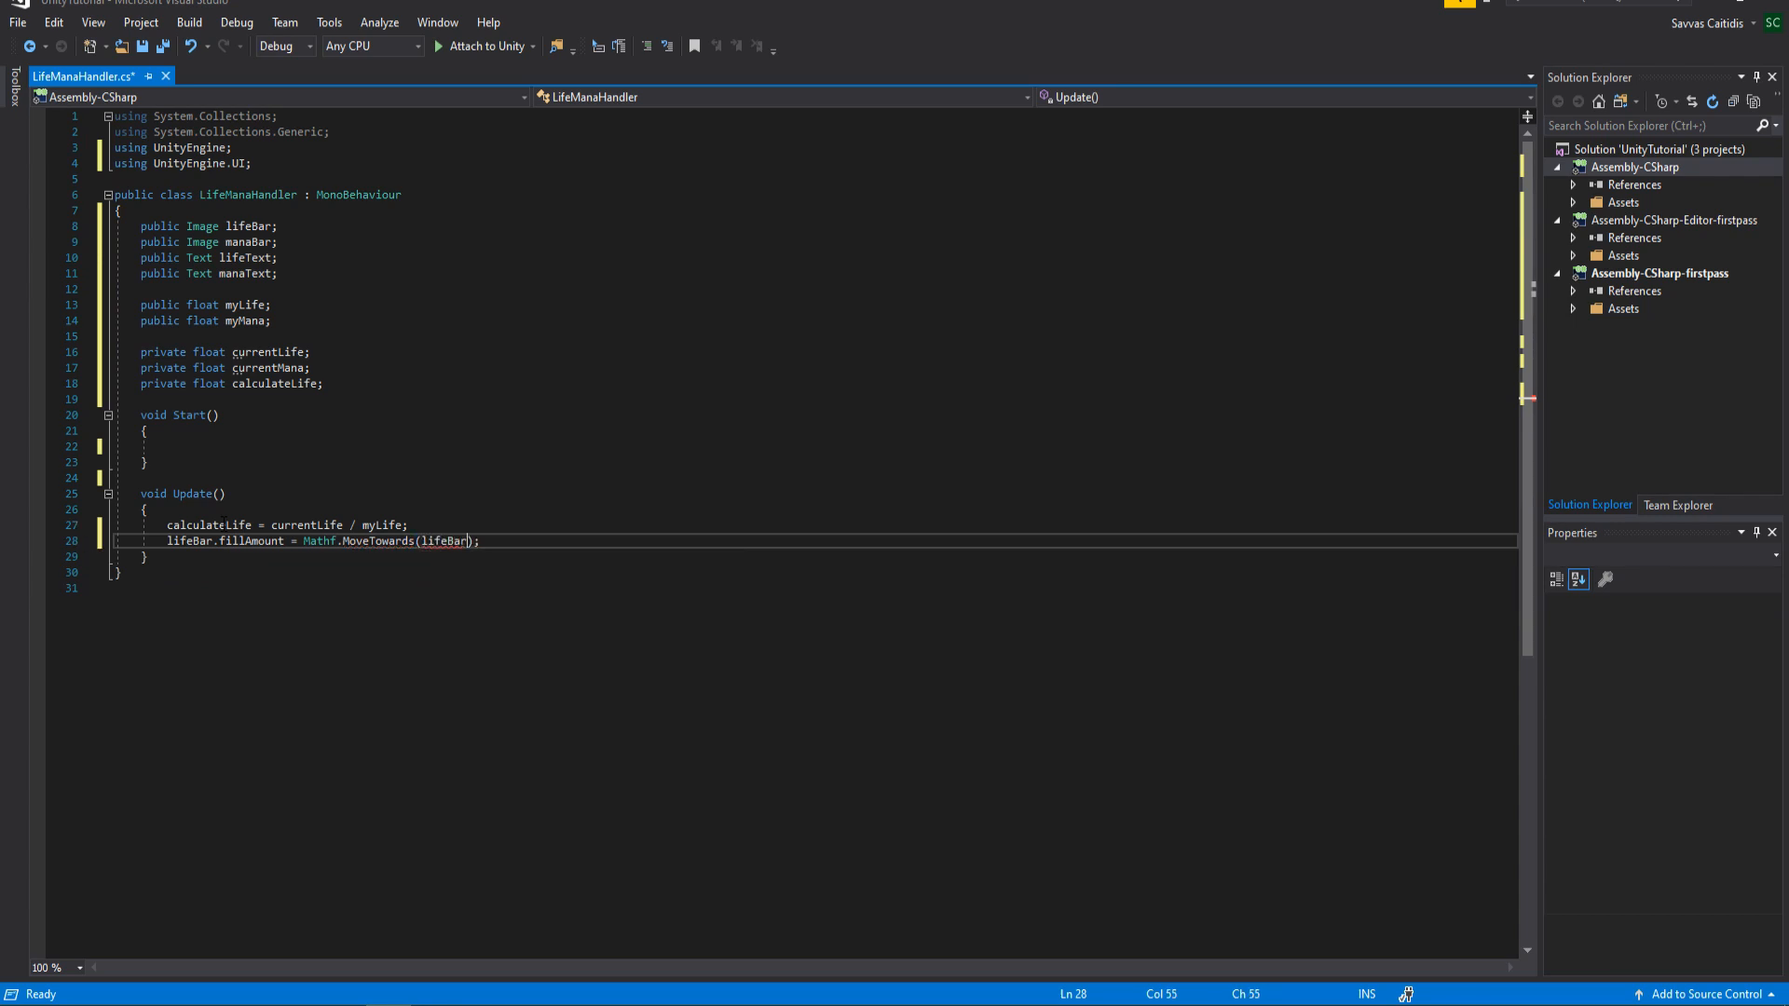
pyautogui.write('.fillAmount')
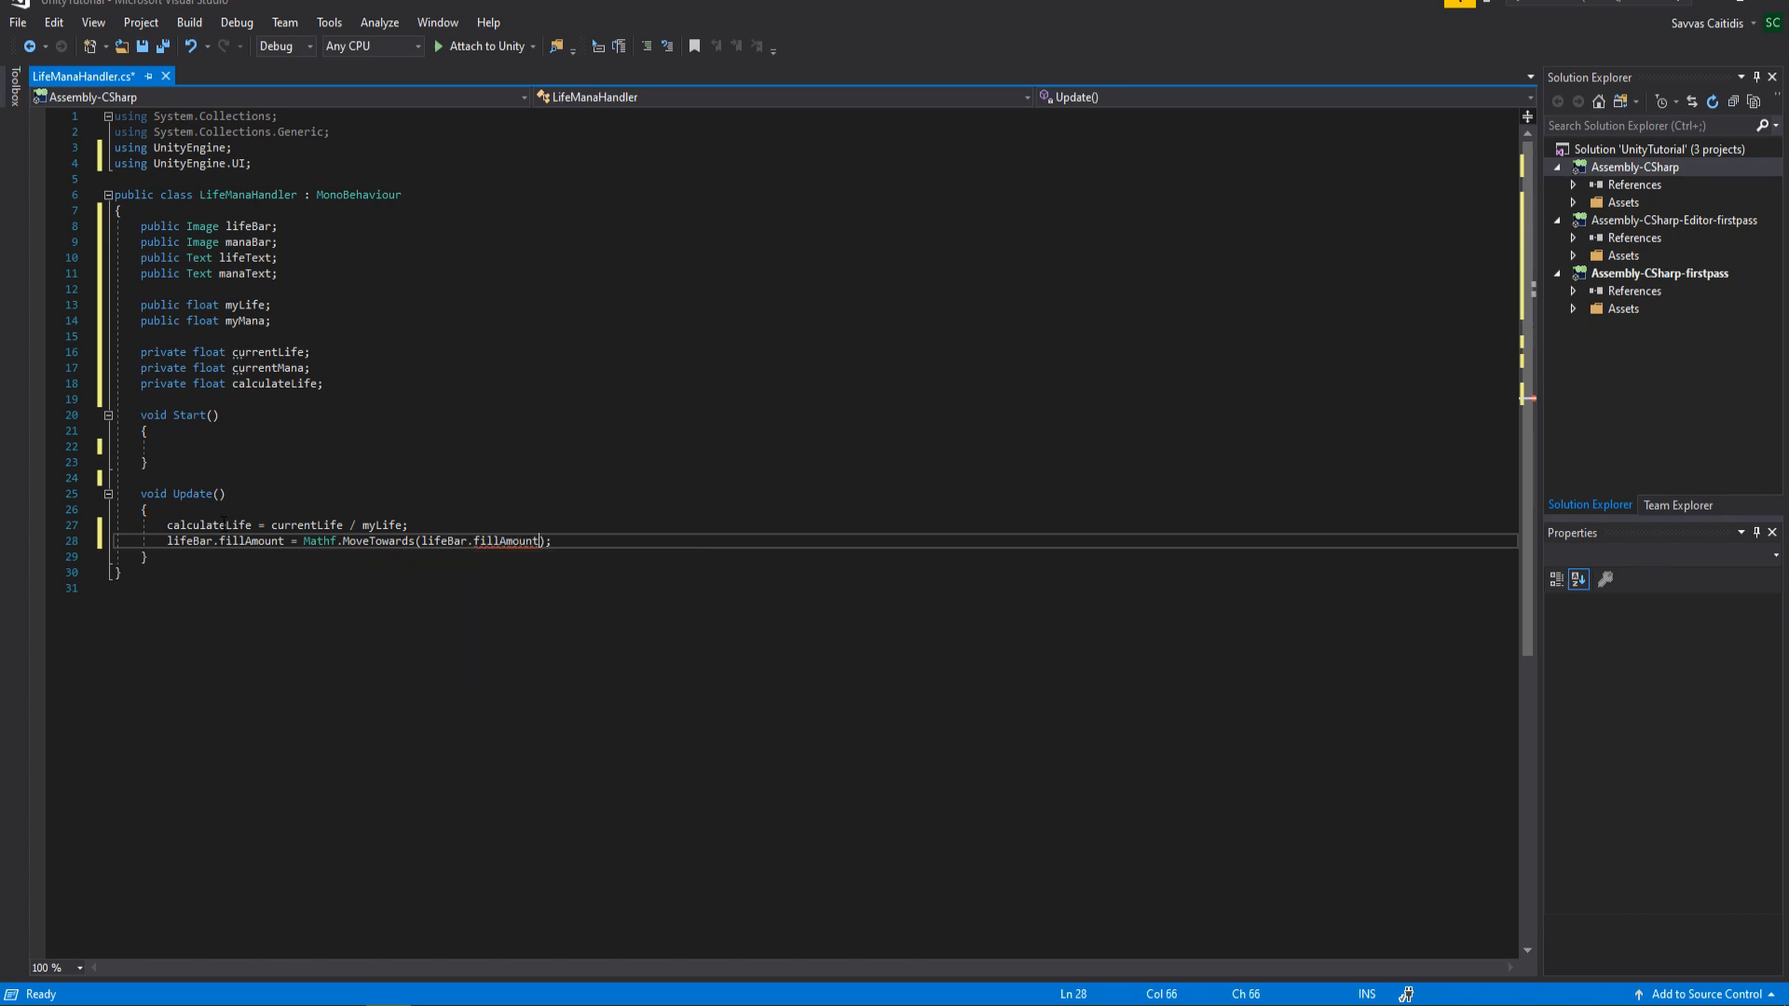
pyautogui.write(',')
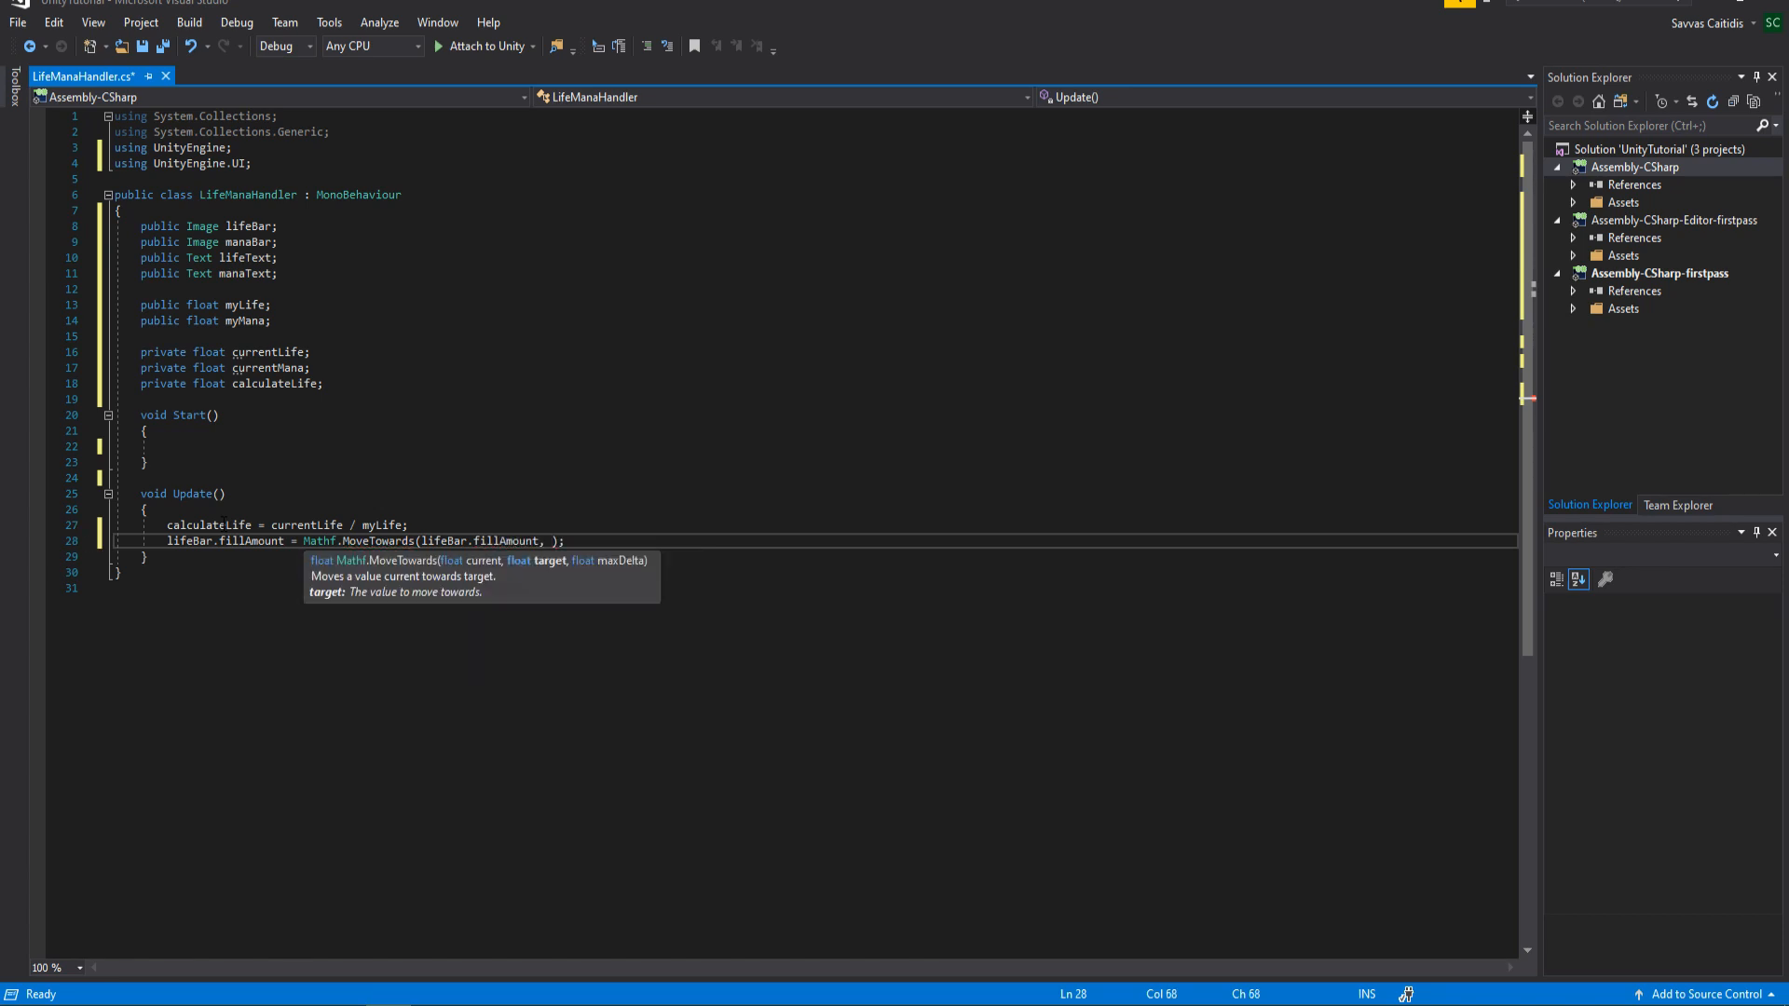
pyautogui.write('calculateLife')
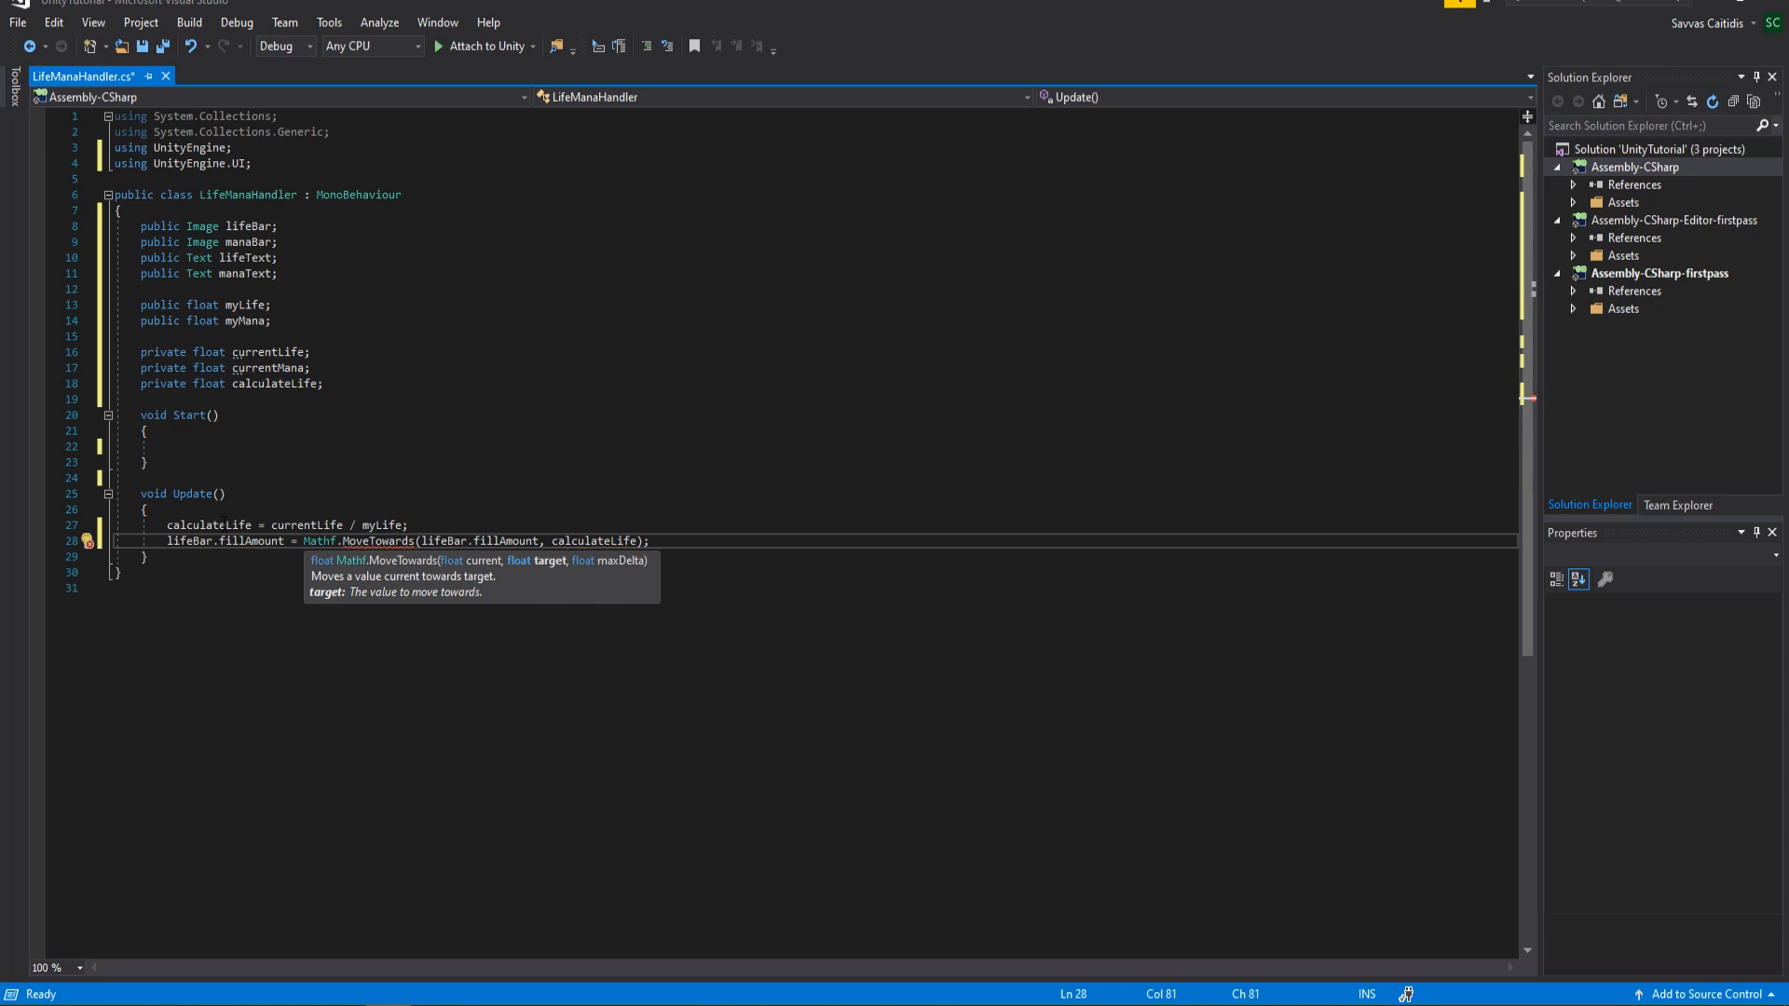
pyautogui.write('Time.deltaTime')
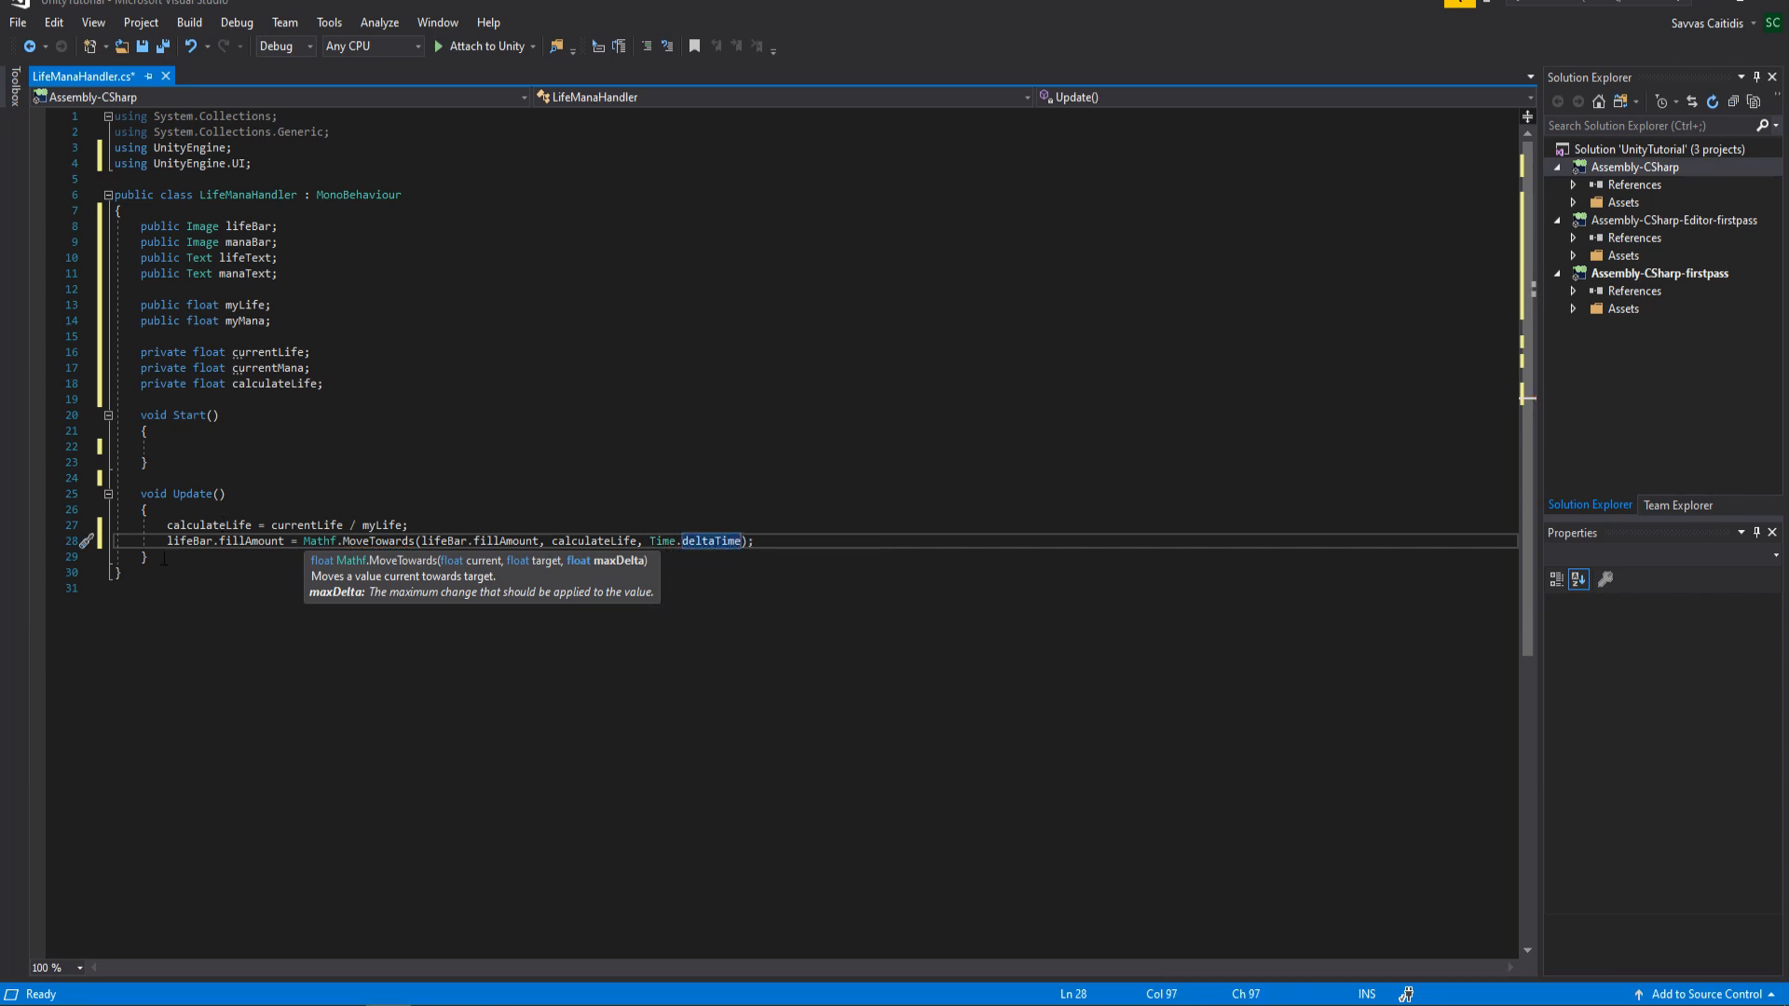
# Write lifeText.text = "" + (int)currentLife
pyautogui.press('enter')
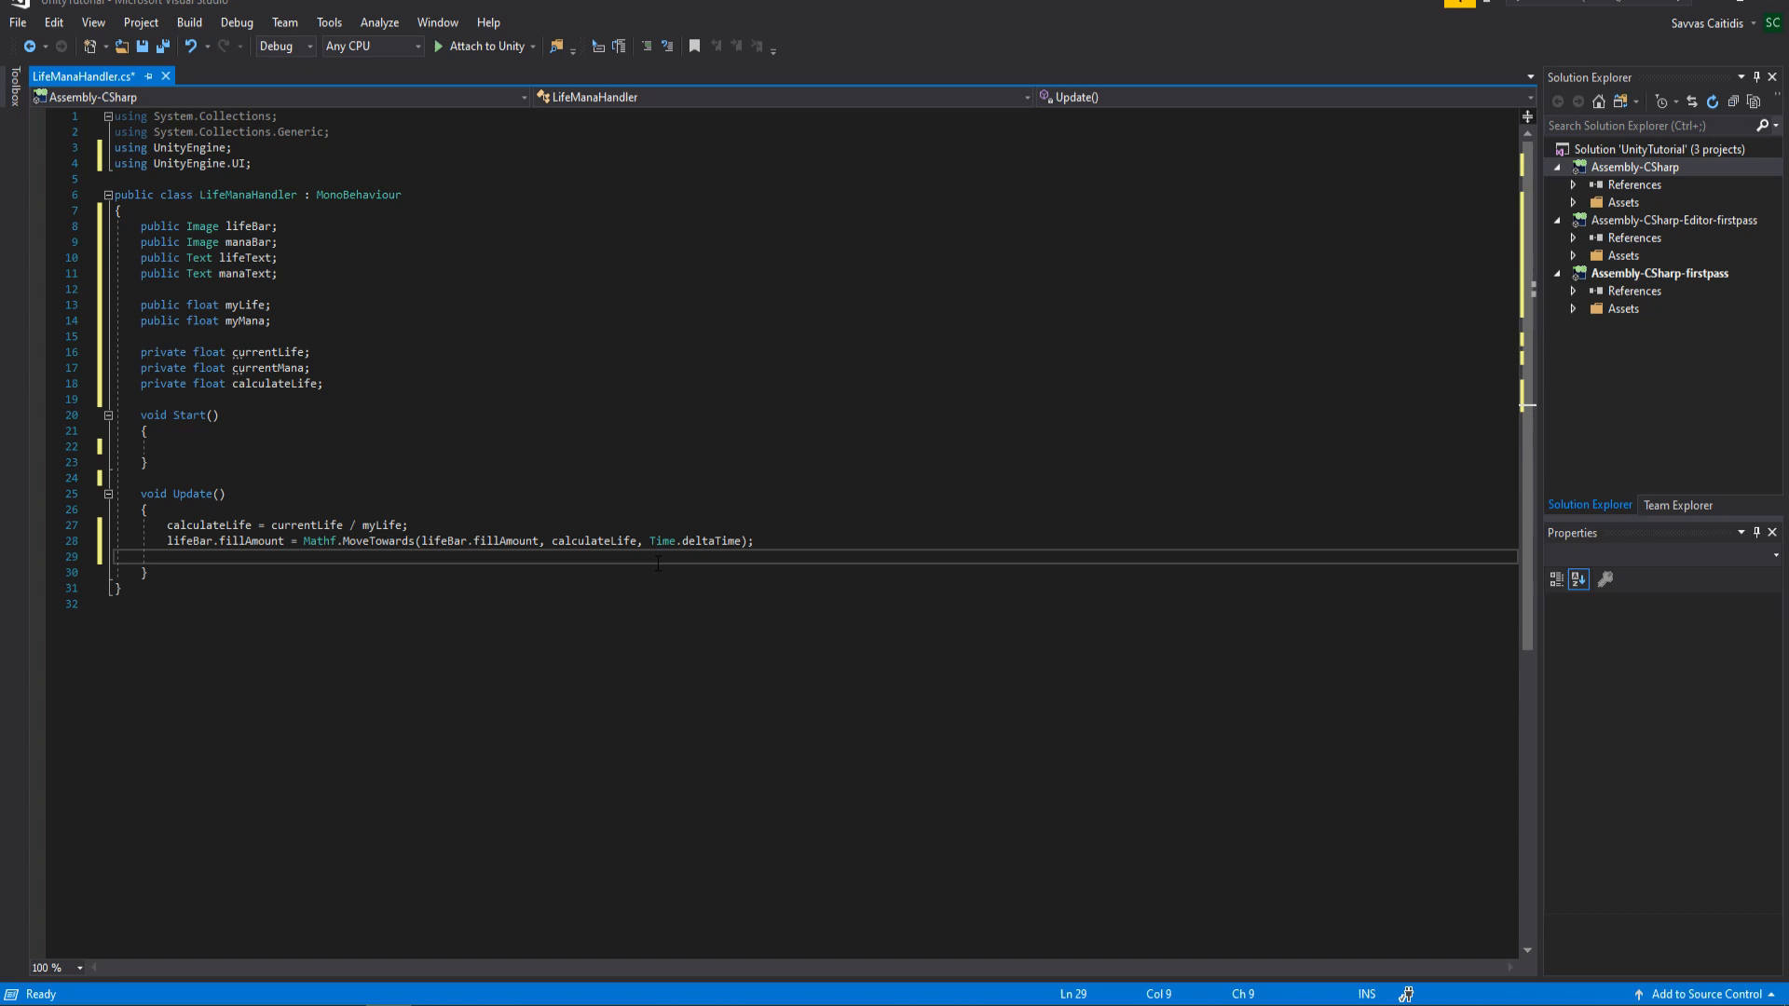
pyautogui.write('lifeText.text =')
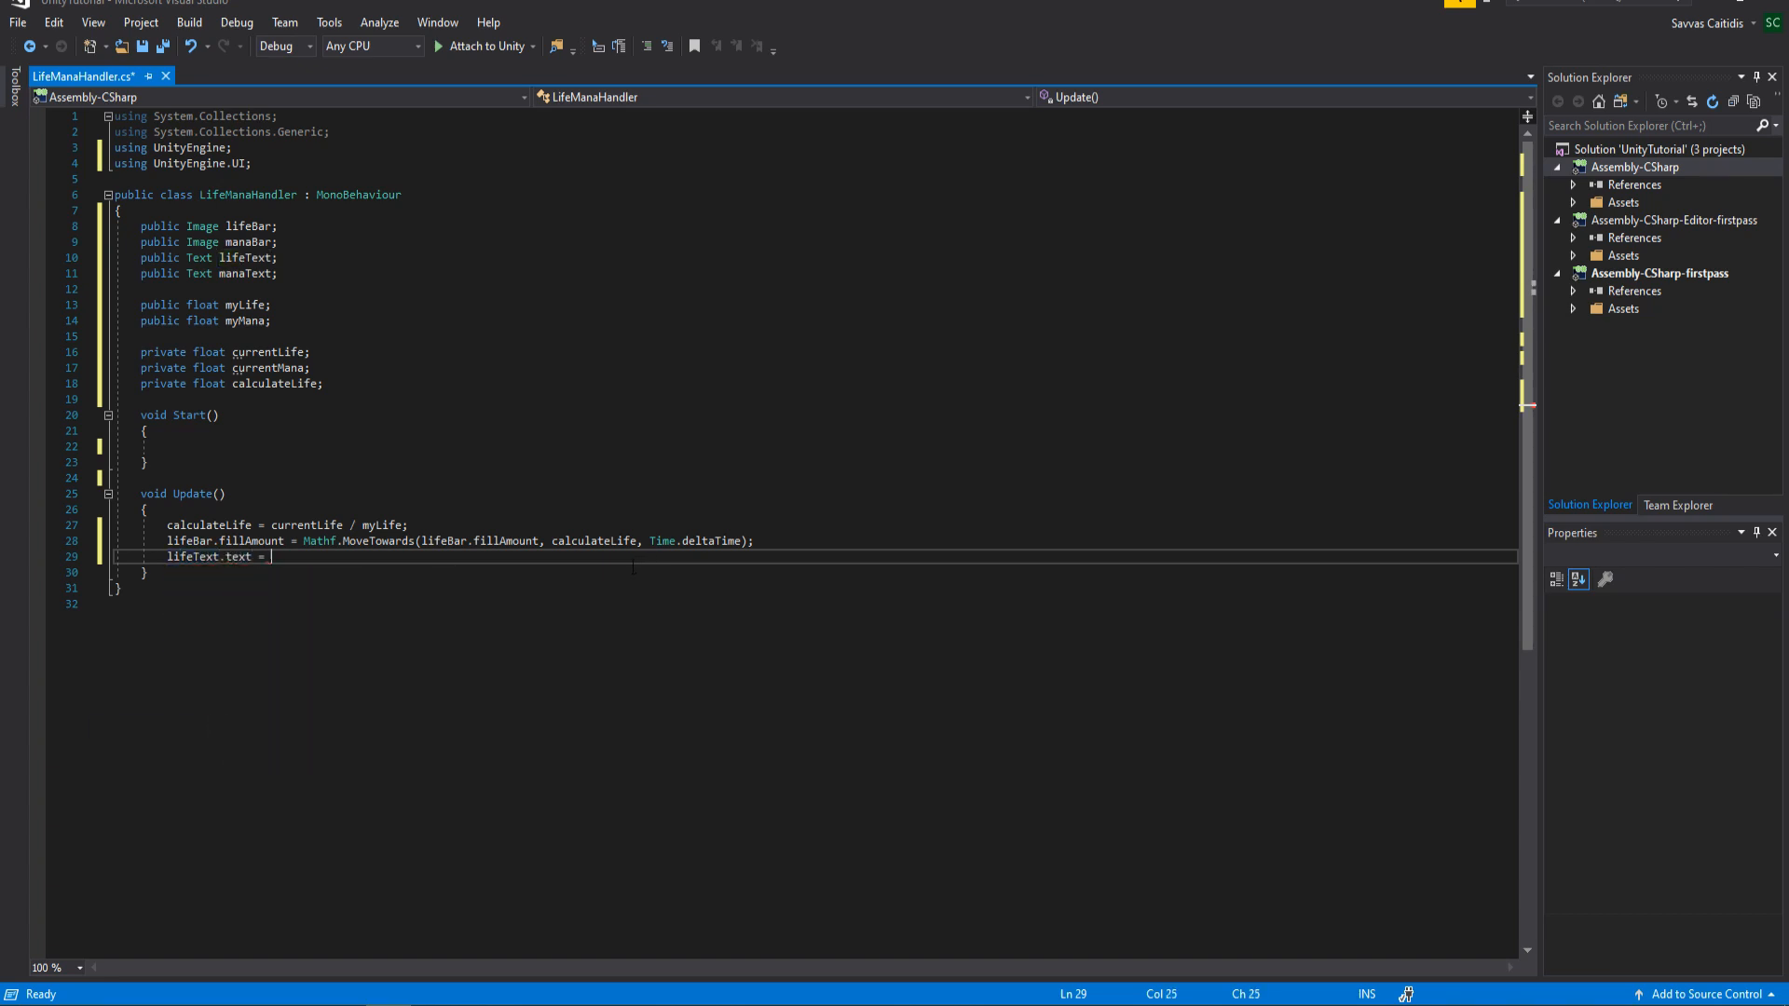
pyautogui.write('""')
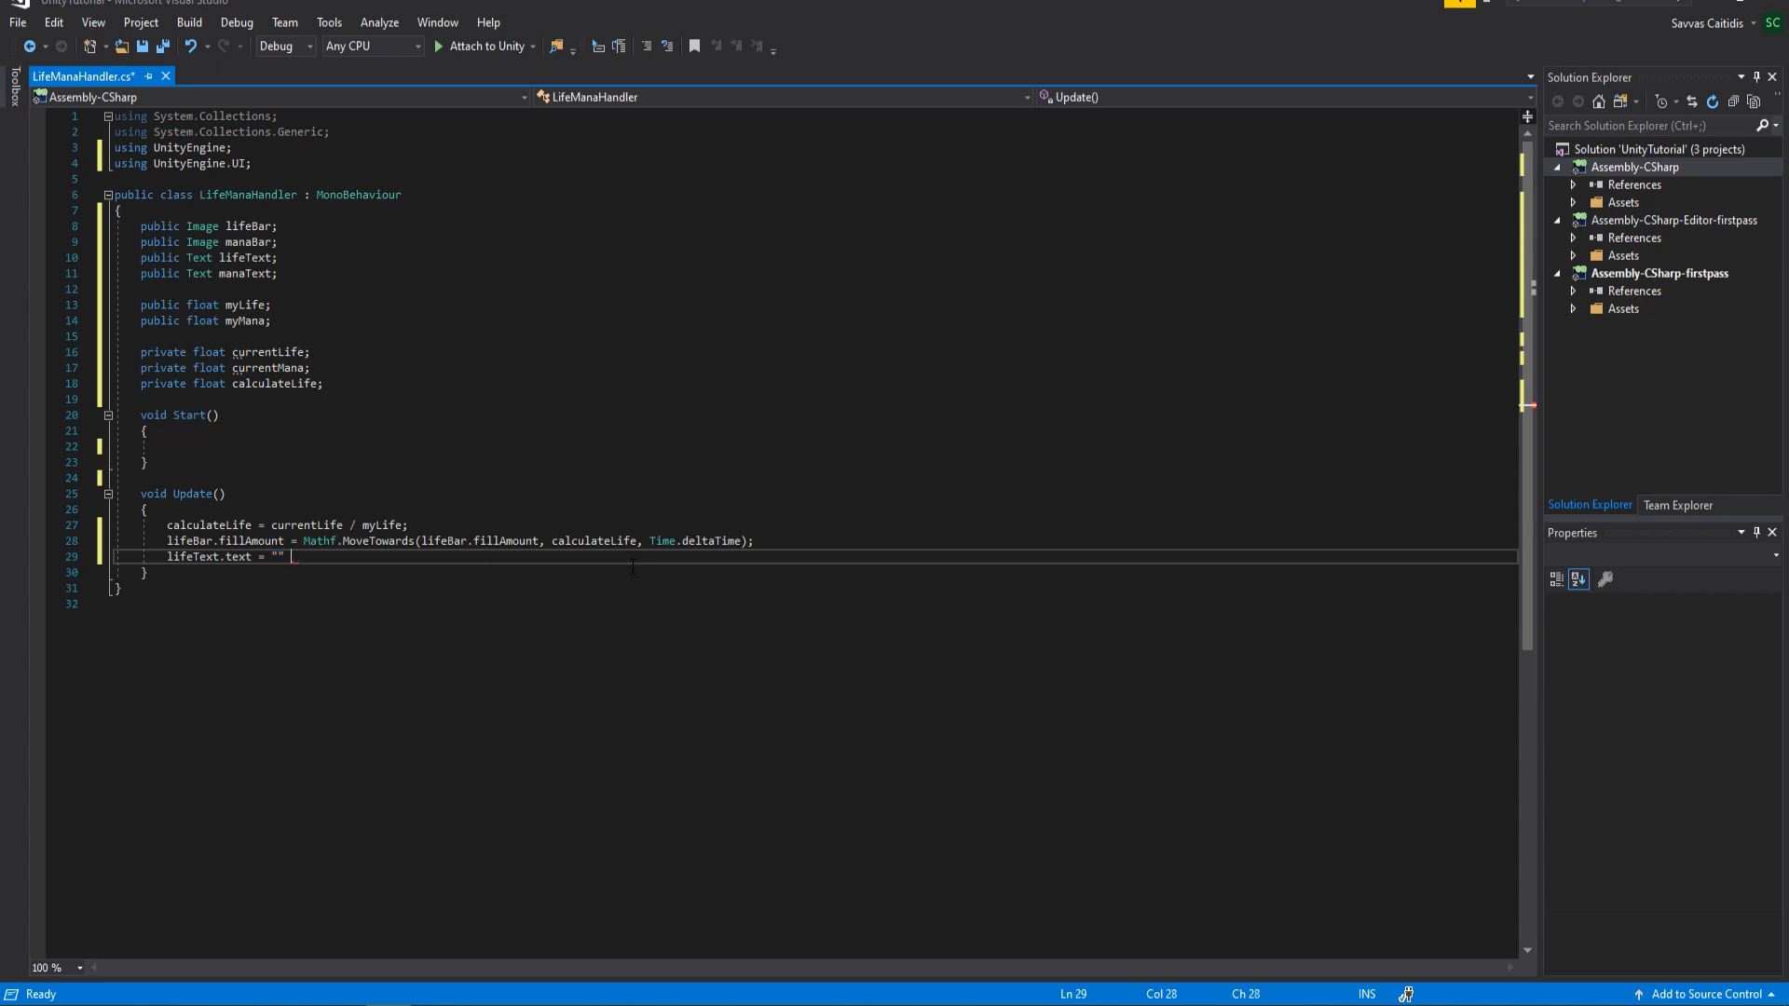
pyautogui.write('+ (int)')
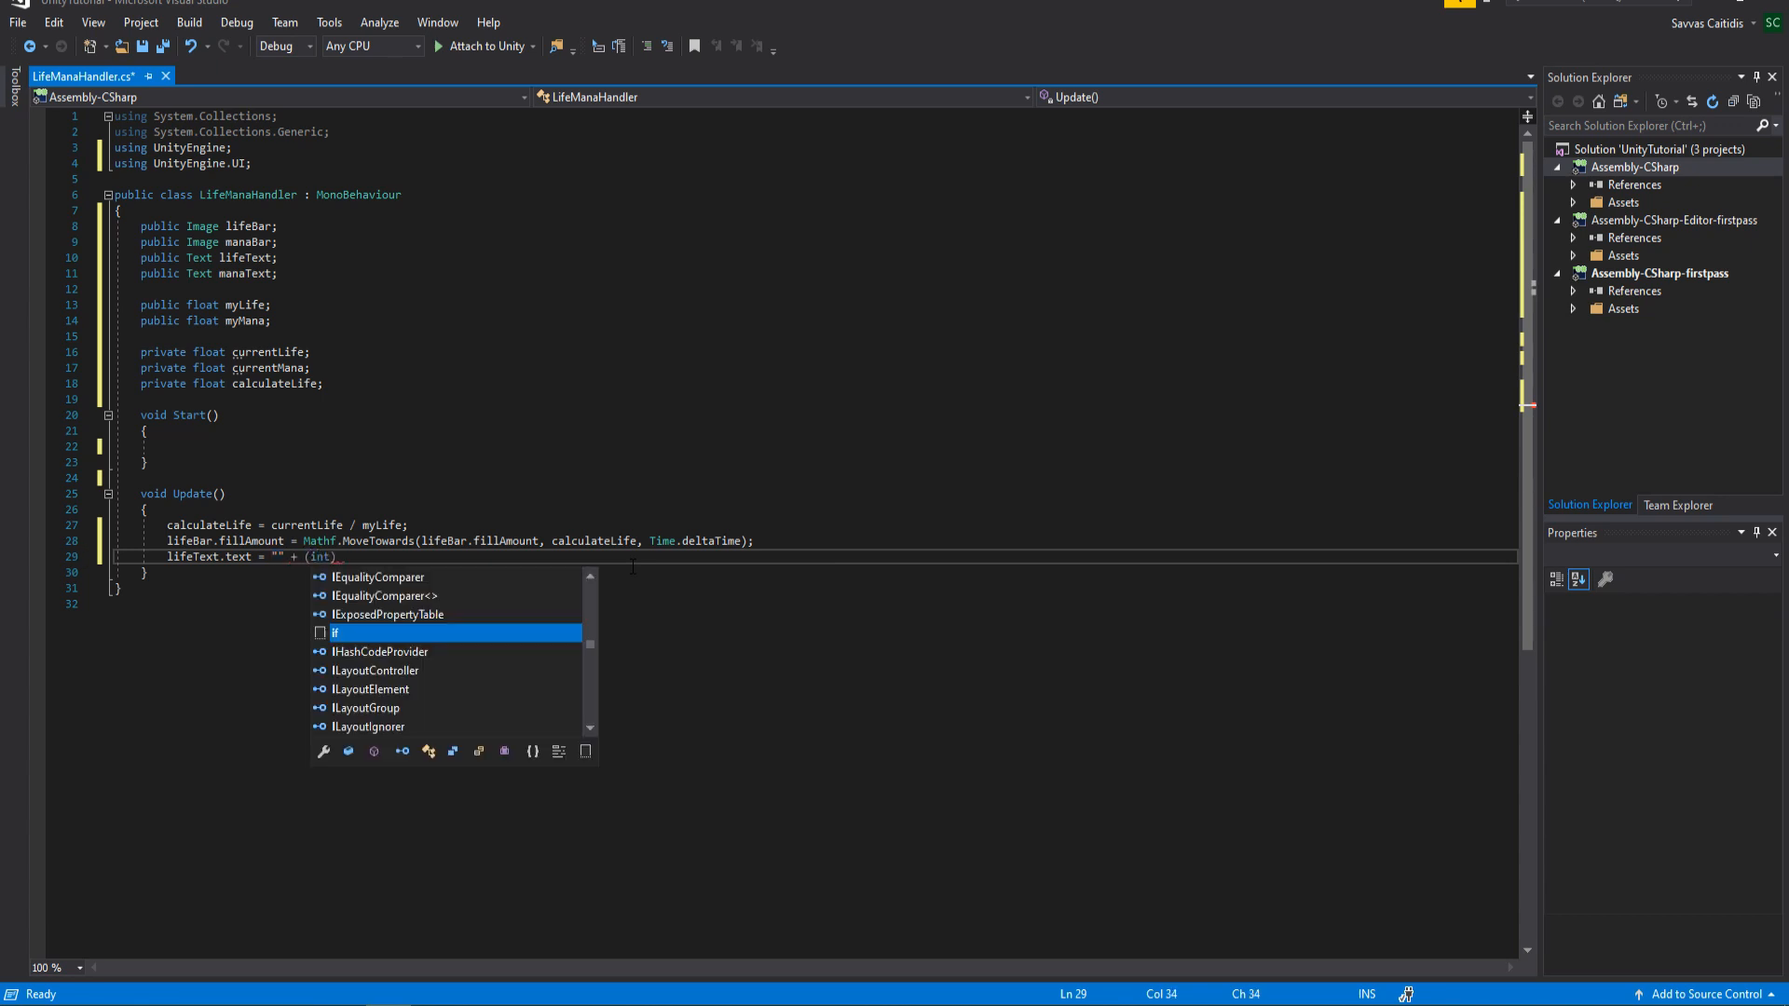
pyautogui.write('currentLife;')
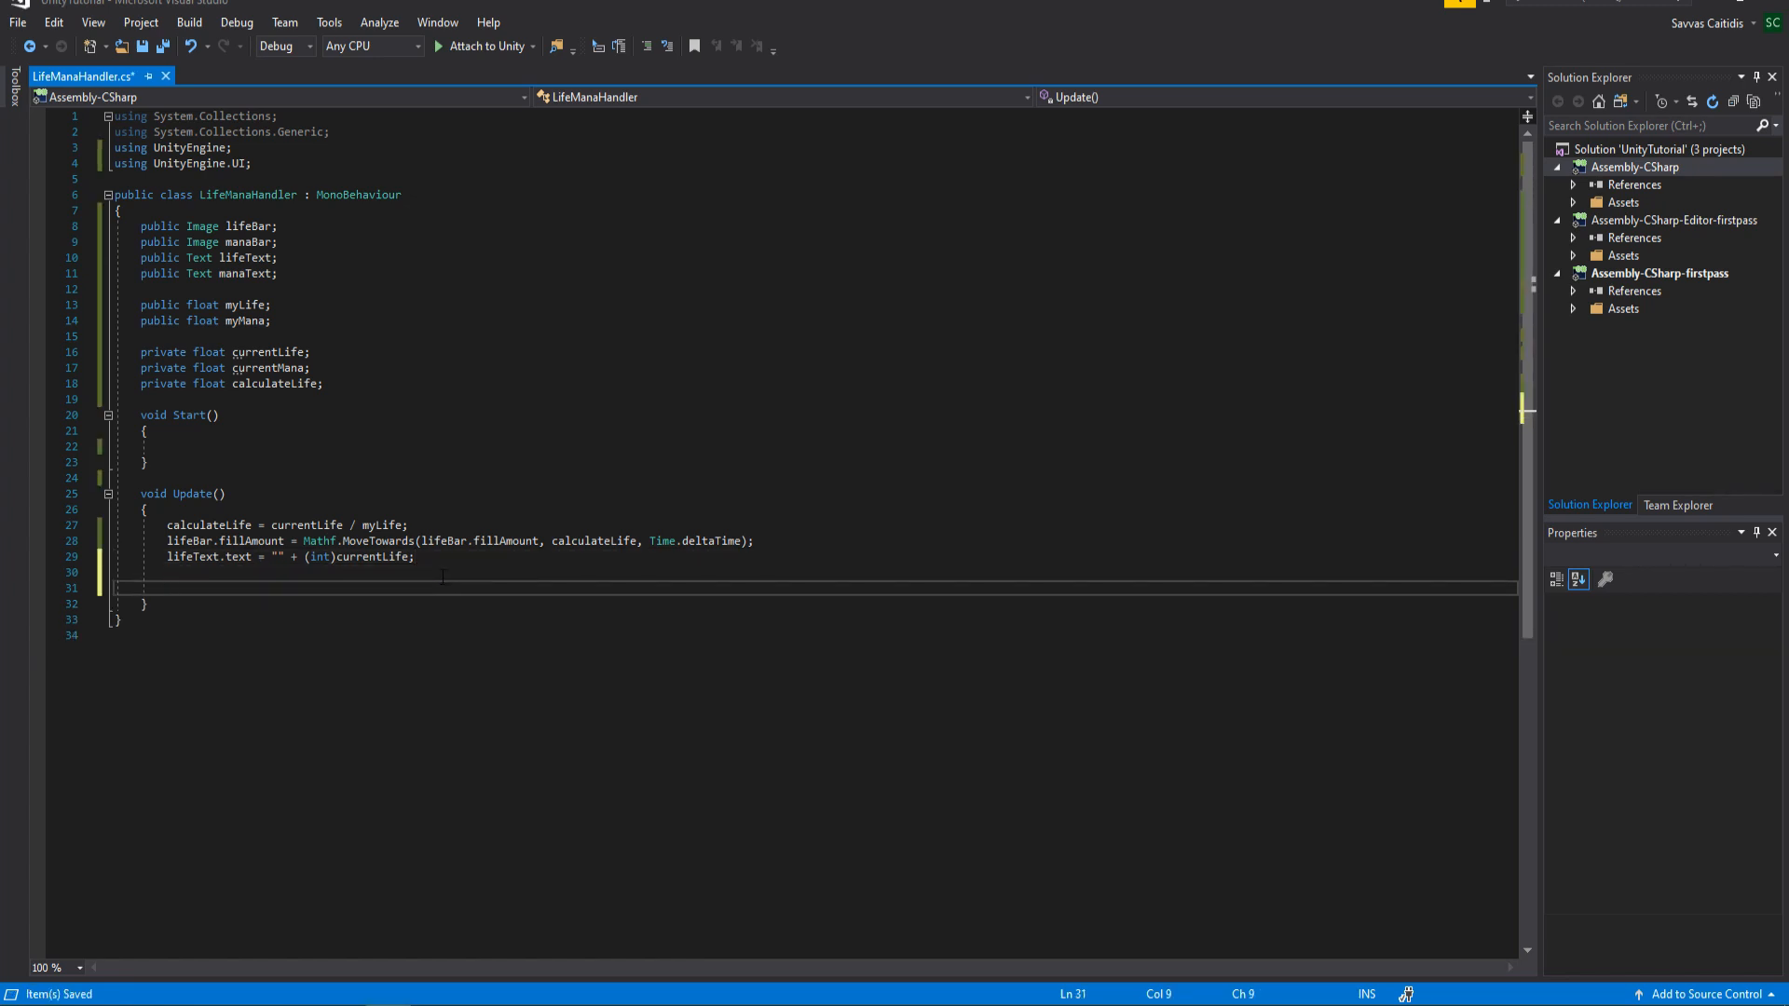
# If currentMana < myMana, ease manaBar.fillAmount toward 1f at Time.deltaTime * 0.01f
pyautogui.write('if (')
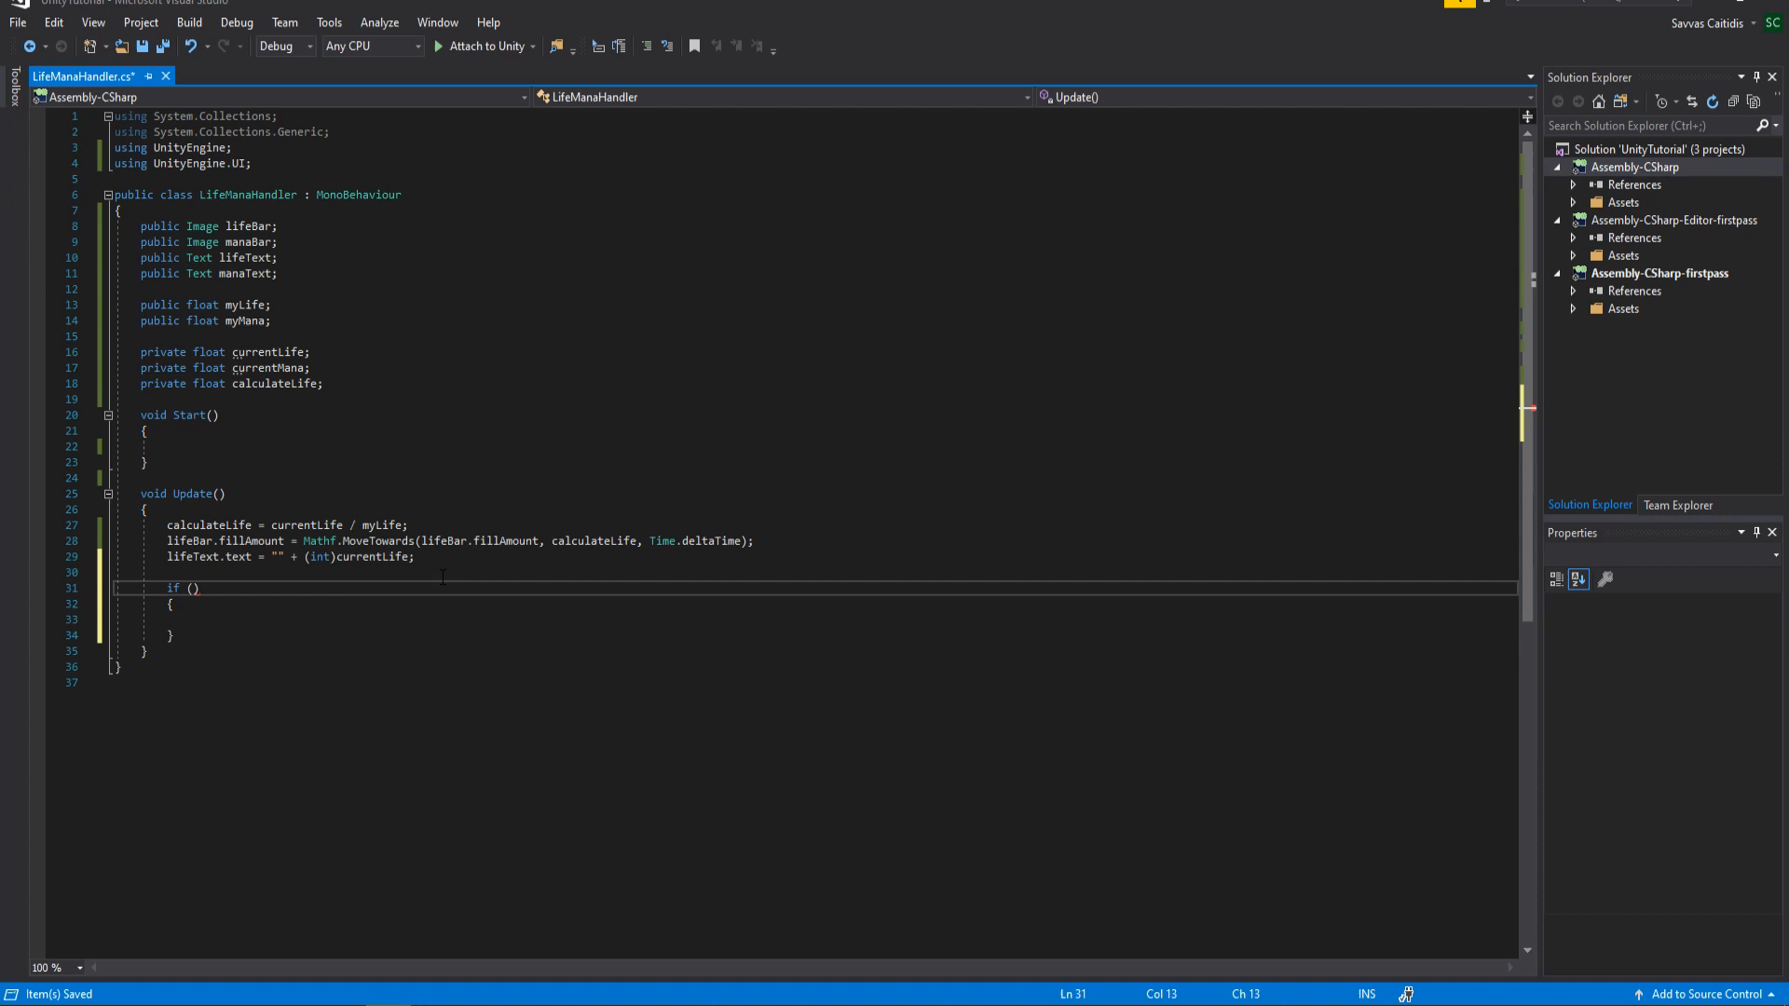
pyautogui.write('currentMana')
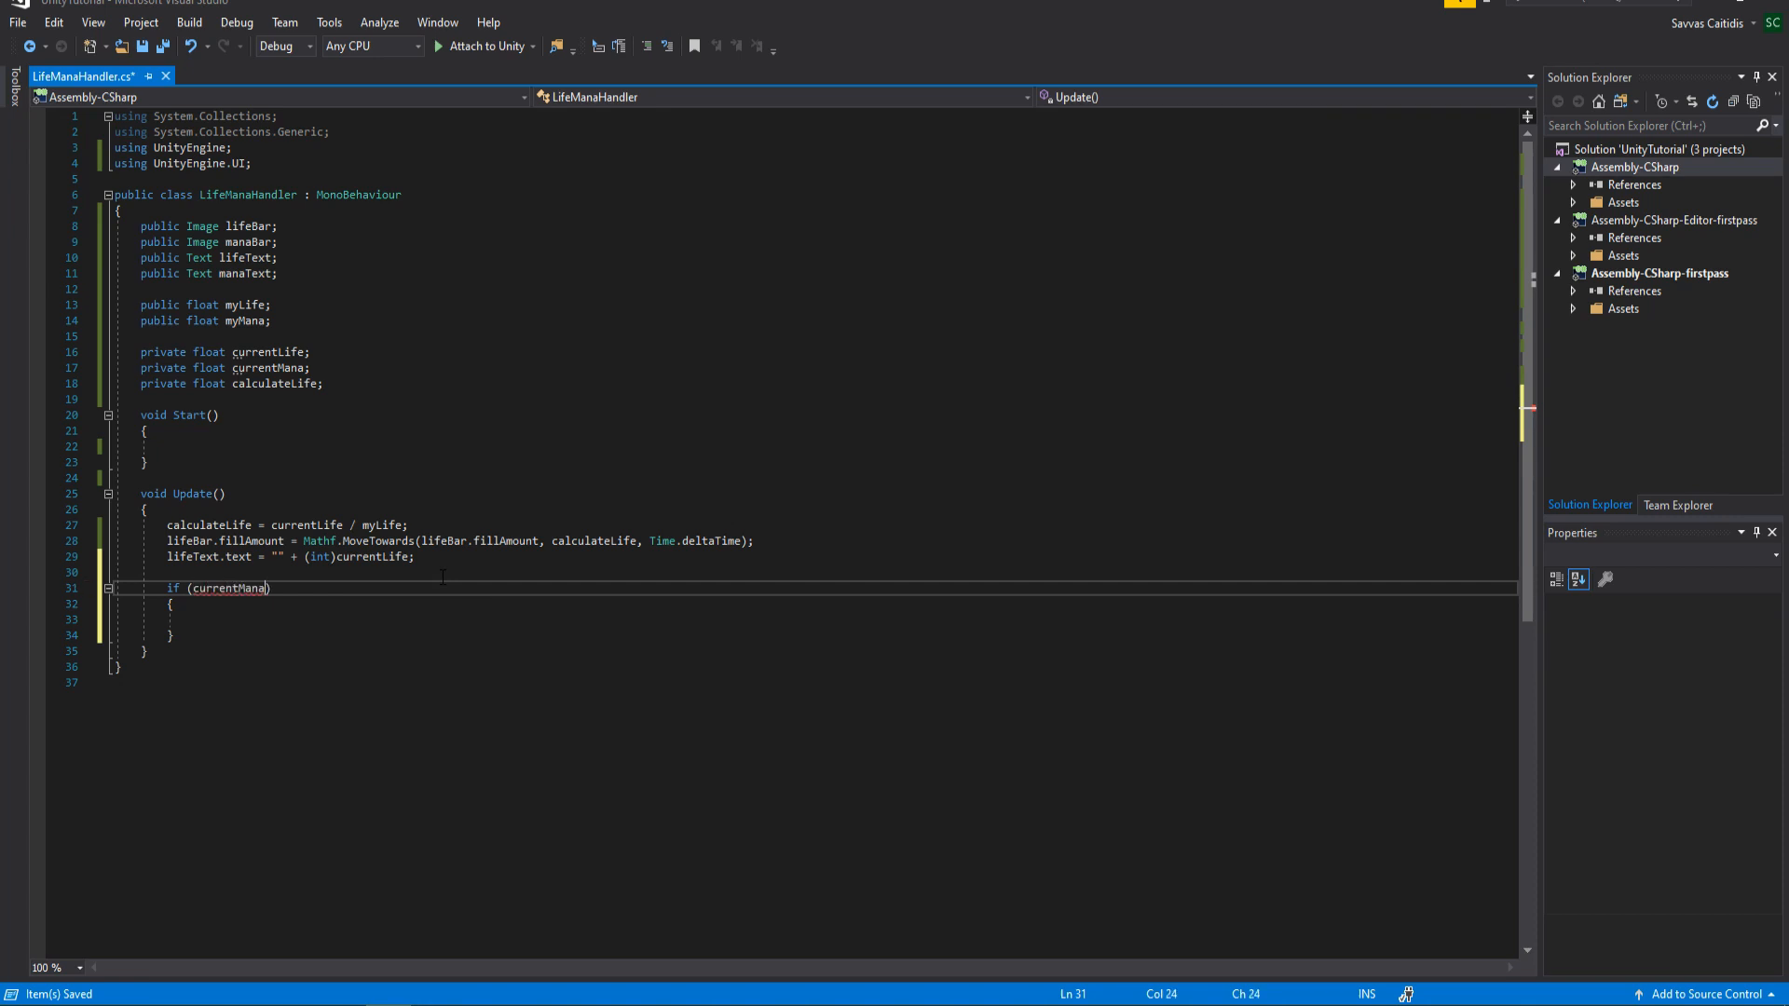
pyautogui.write('< myMana')
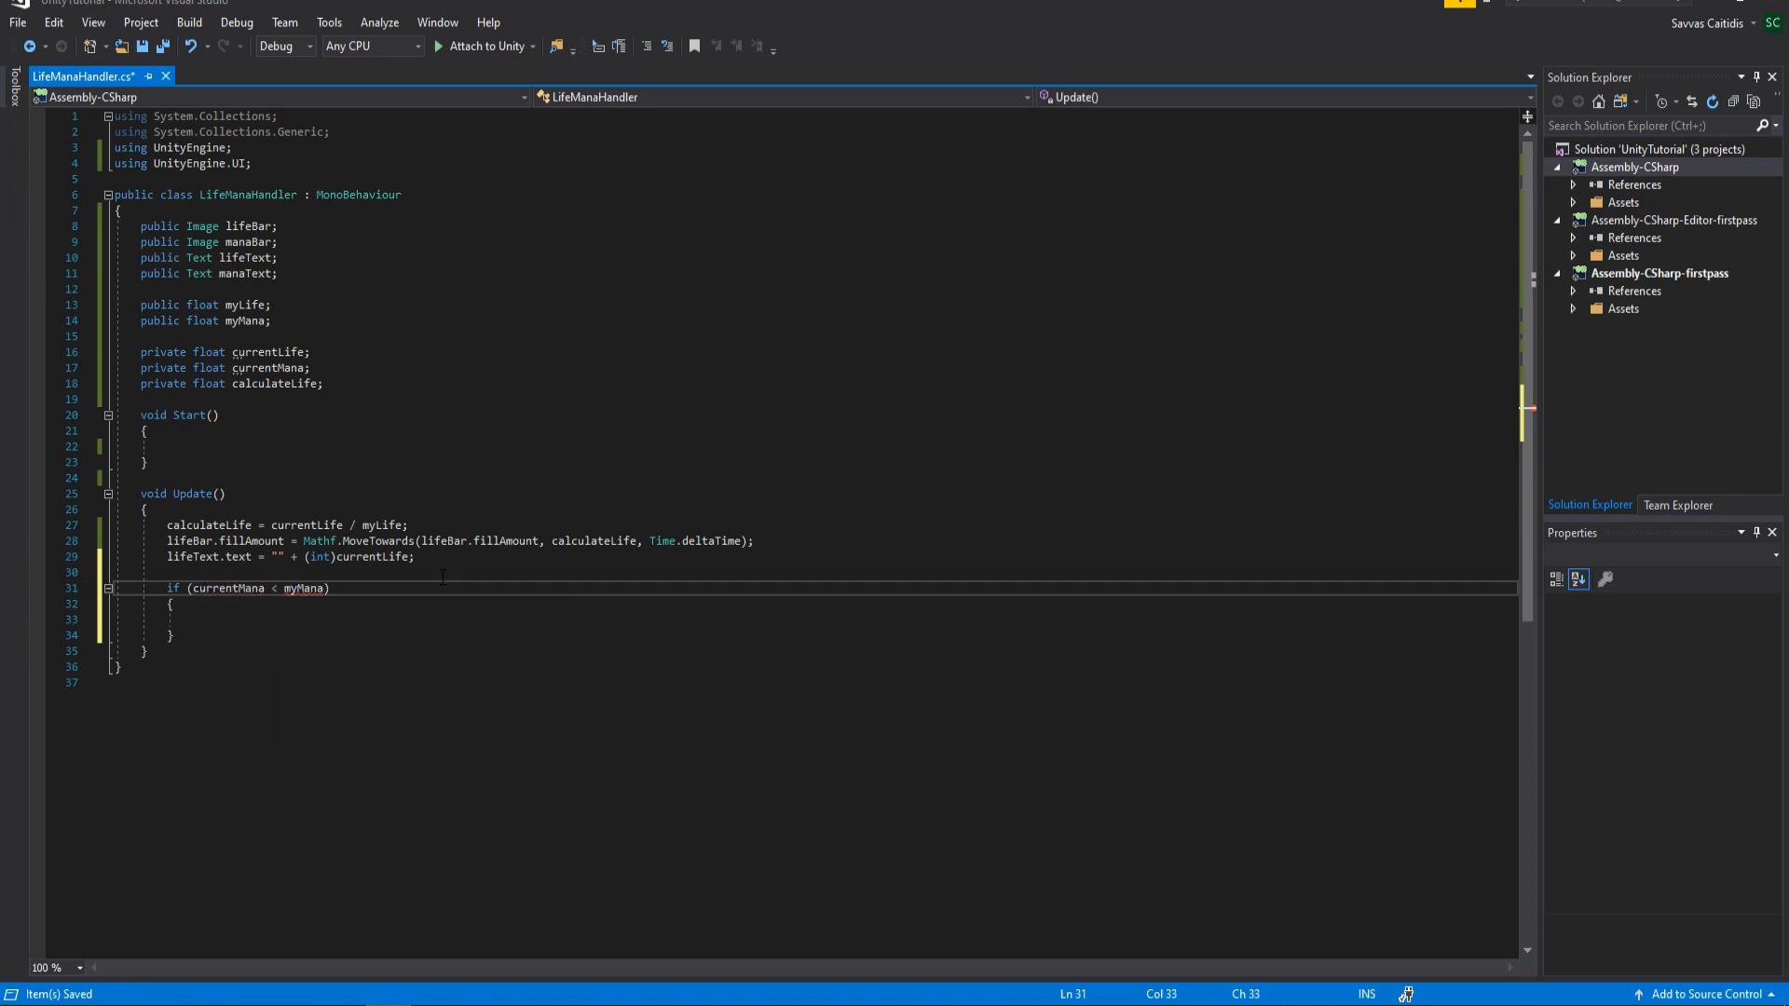
pyautogui.write('manaBar.fillAmount =')
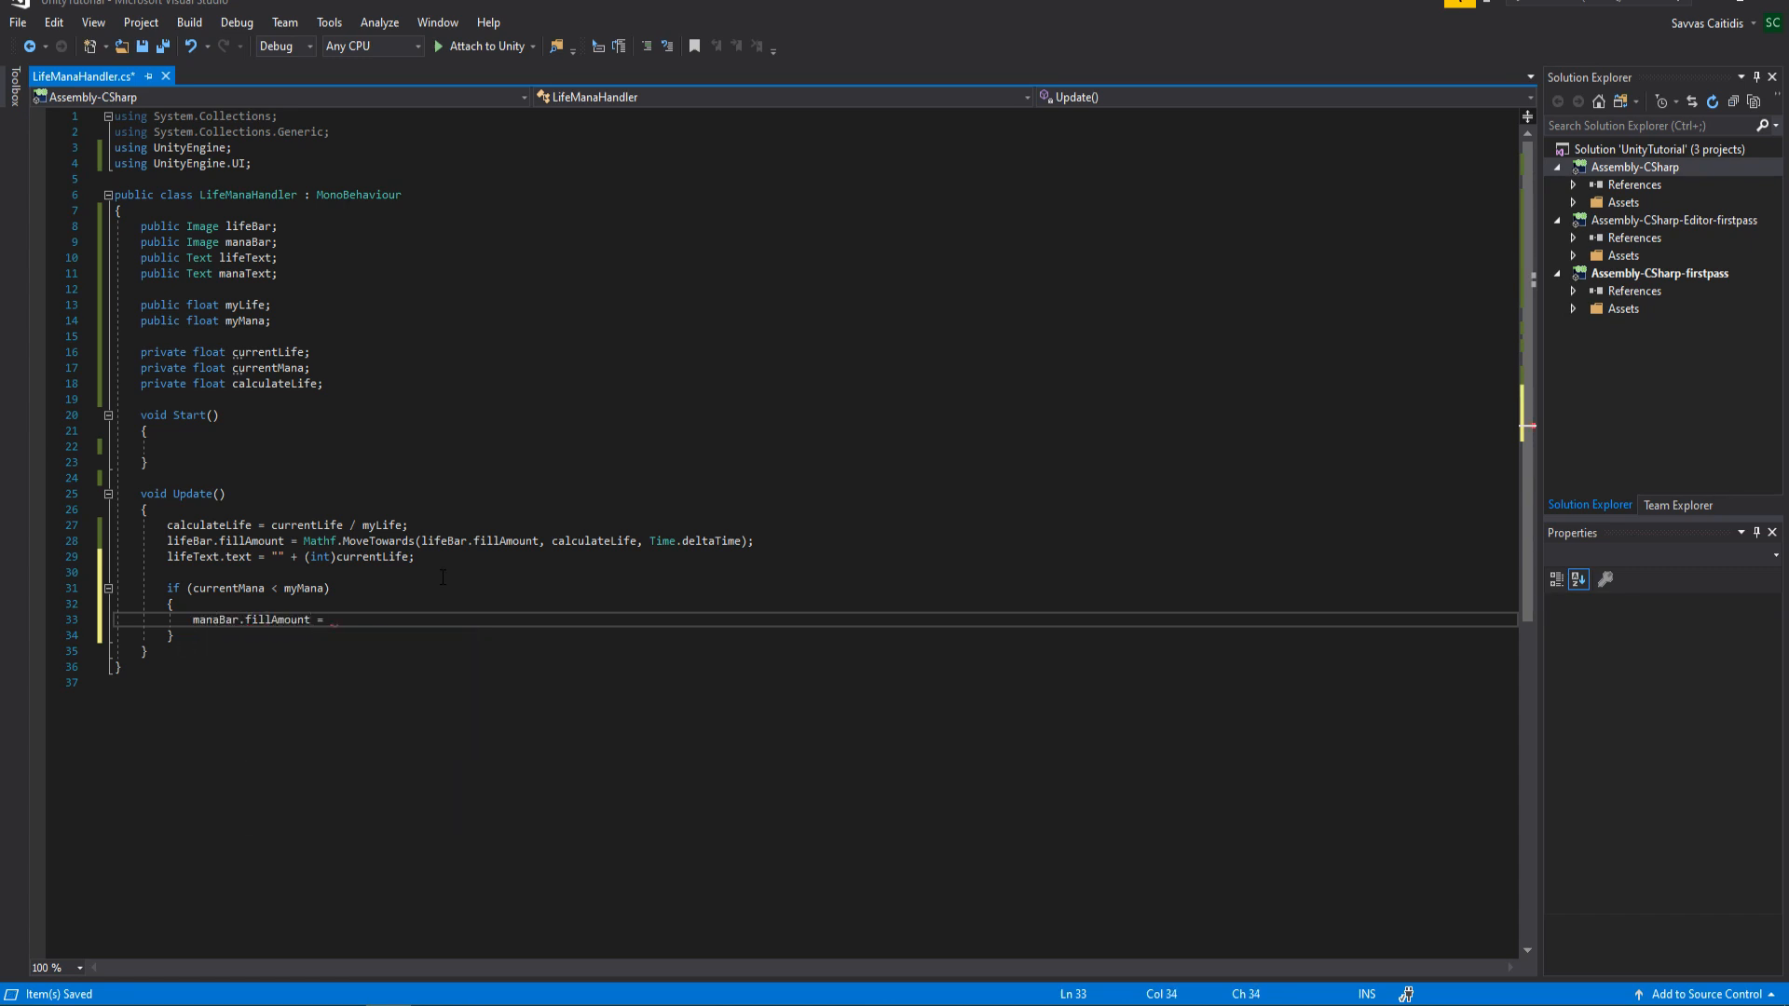
pyautogui.write('Mathf.MoveTowards();')
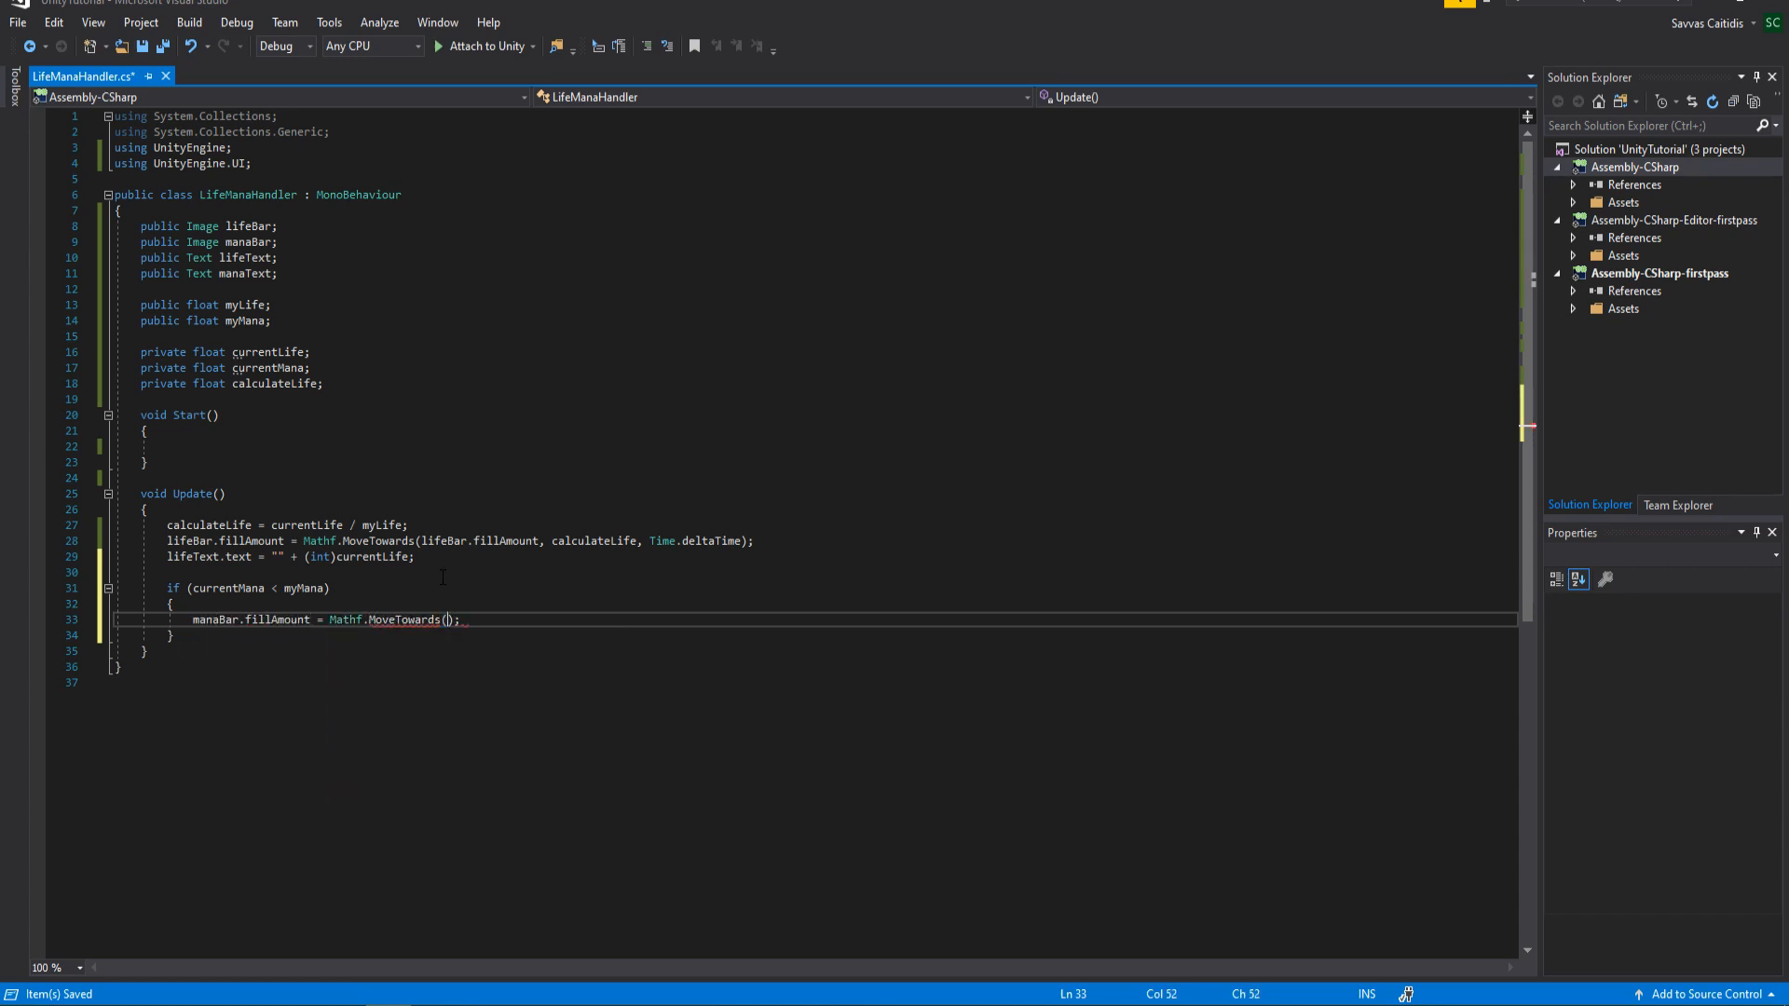
pyautogui.write('manaBar.fillAmount,')
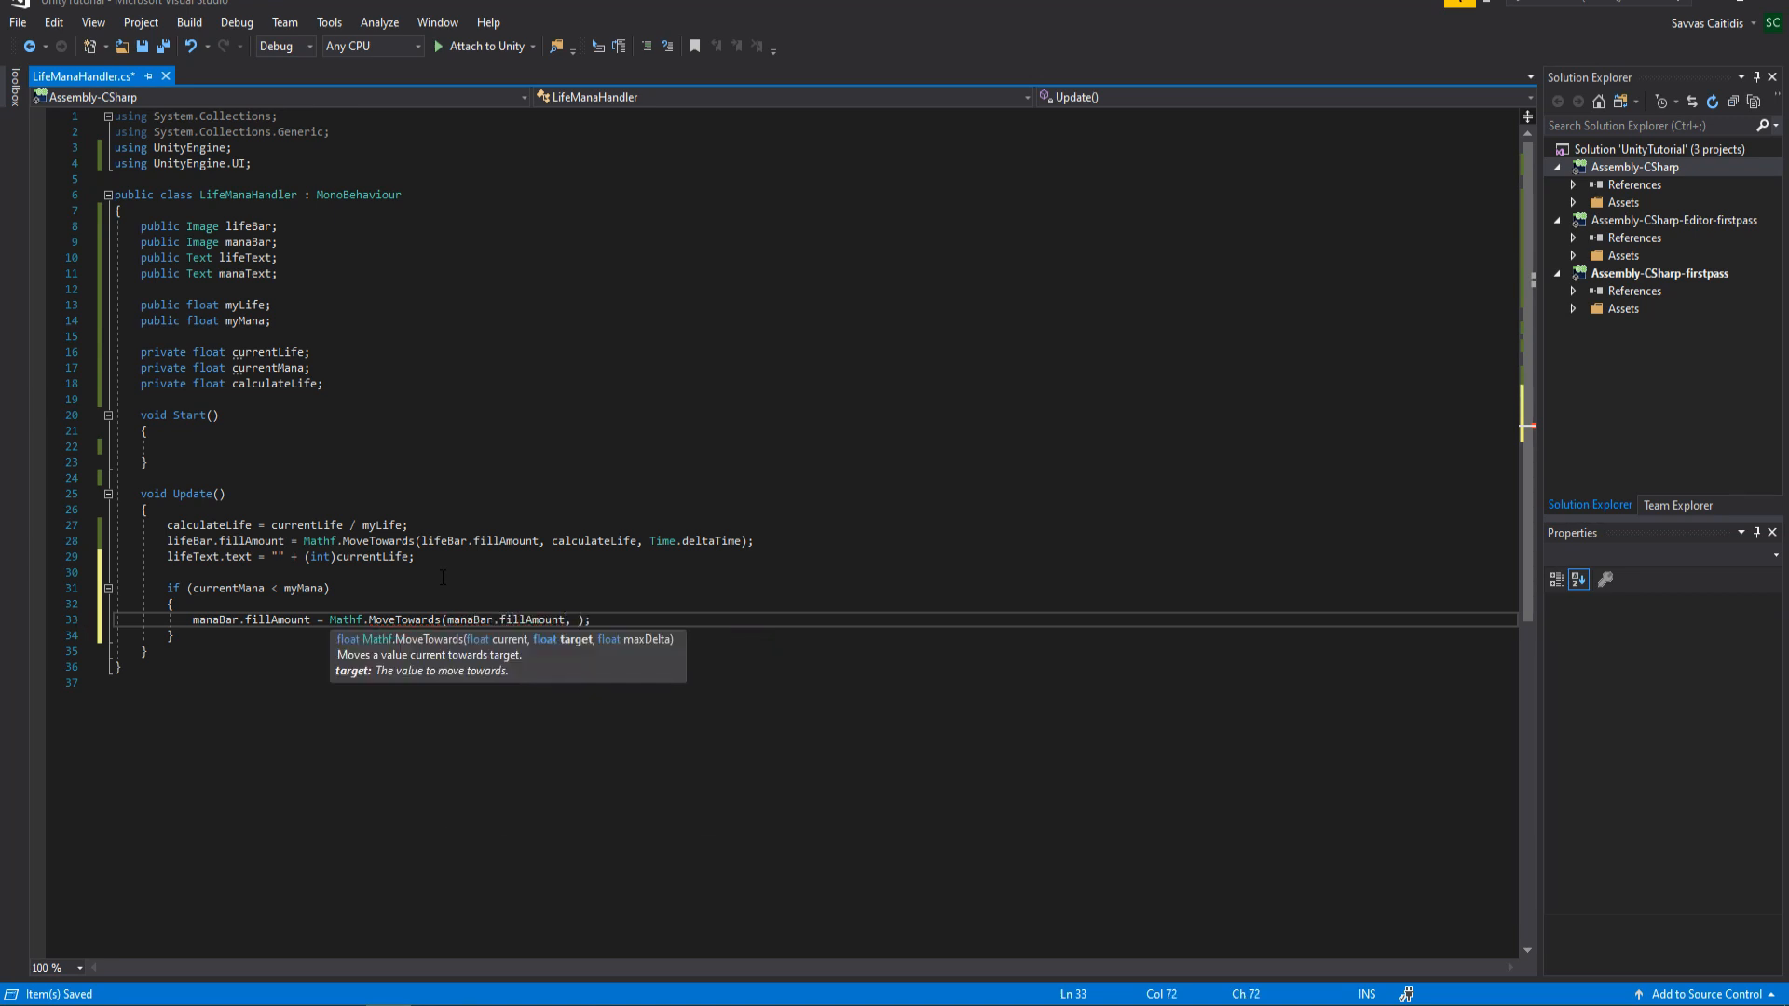
pyautogui.write('1f, Time.deltaTime')
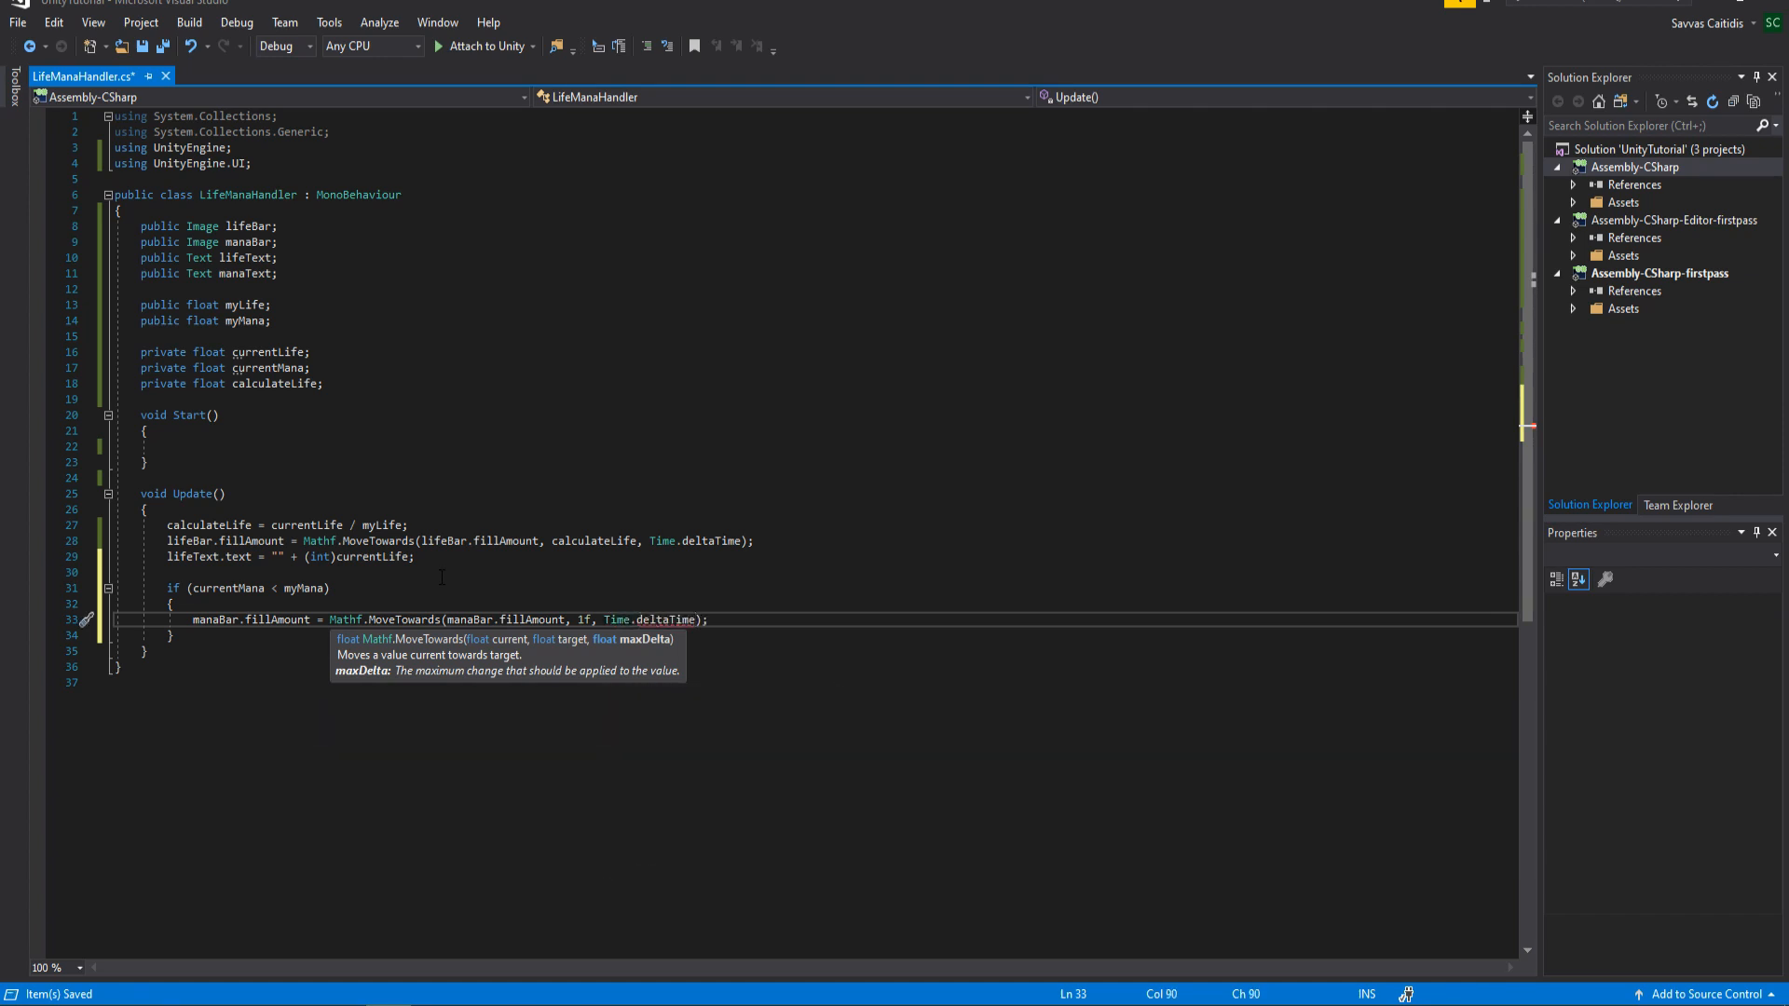
pyautogui.write('* 0.01')
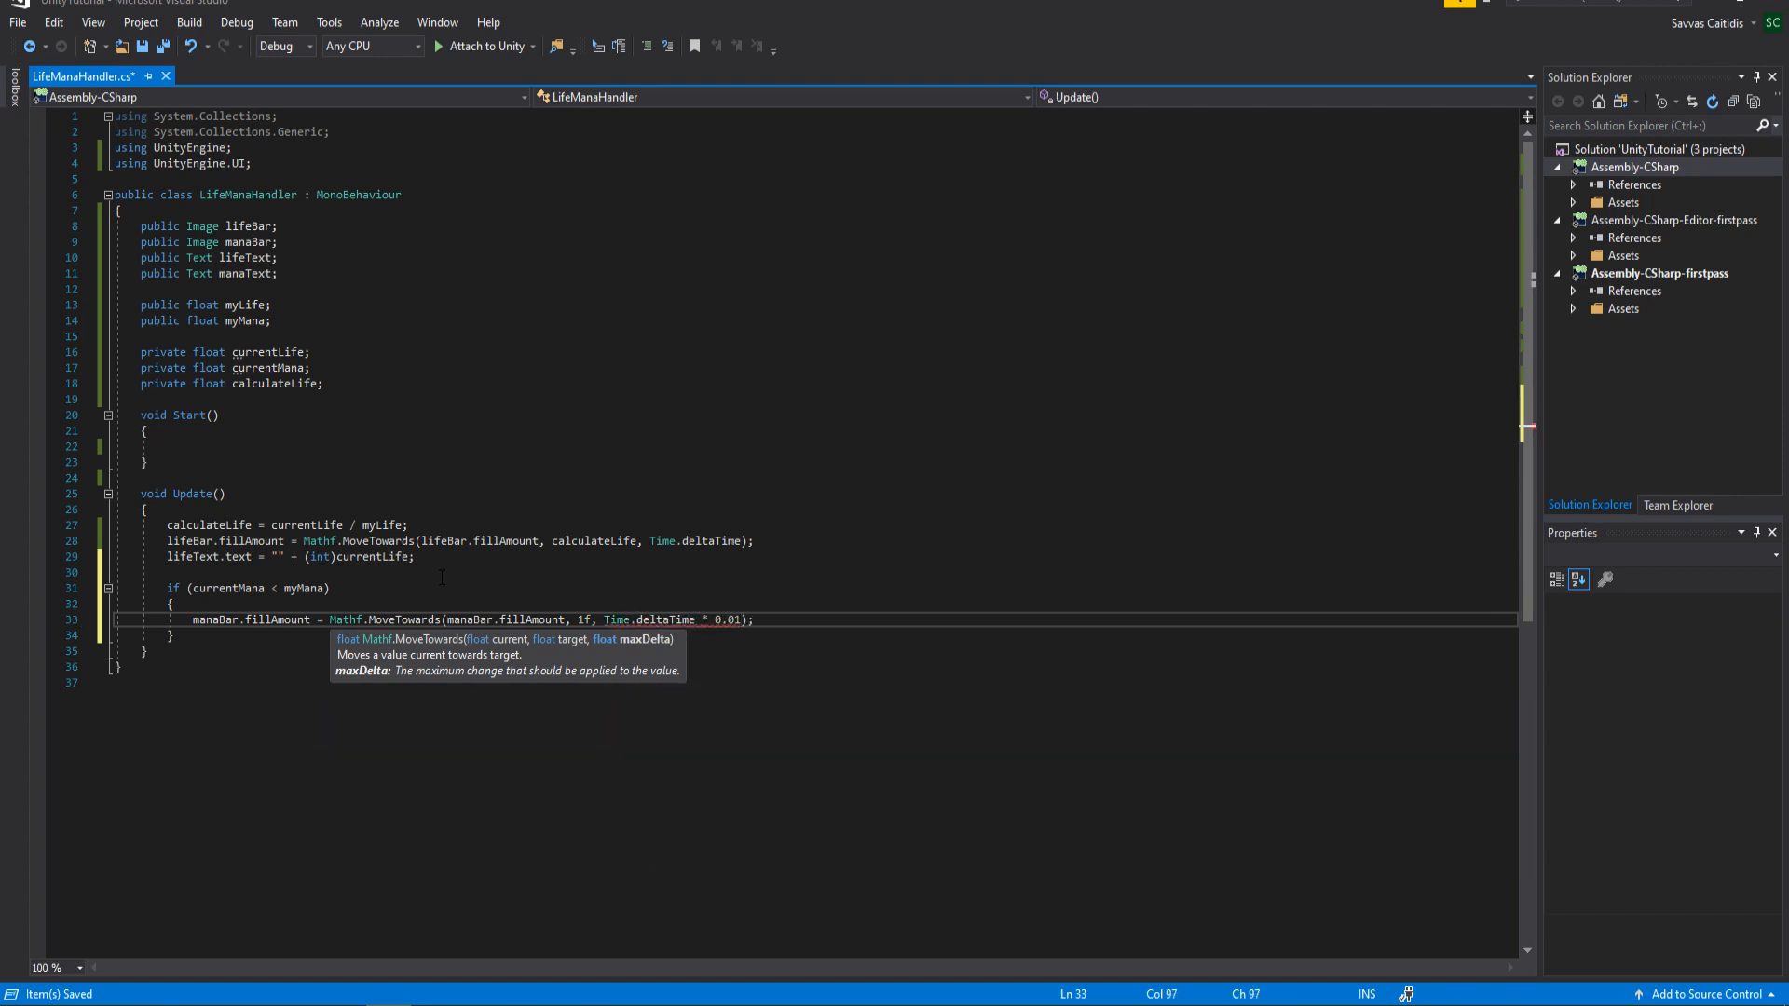
pyautogui.write('f')
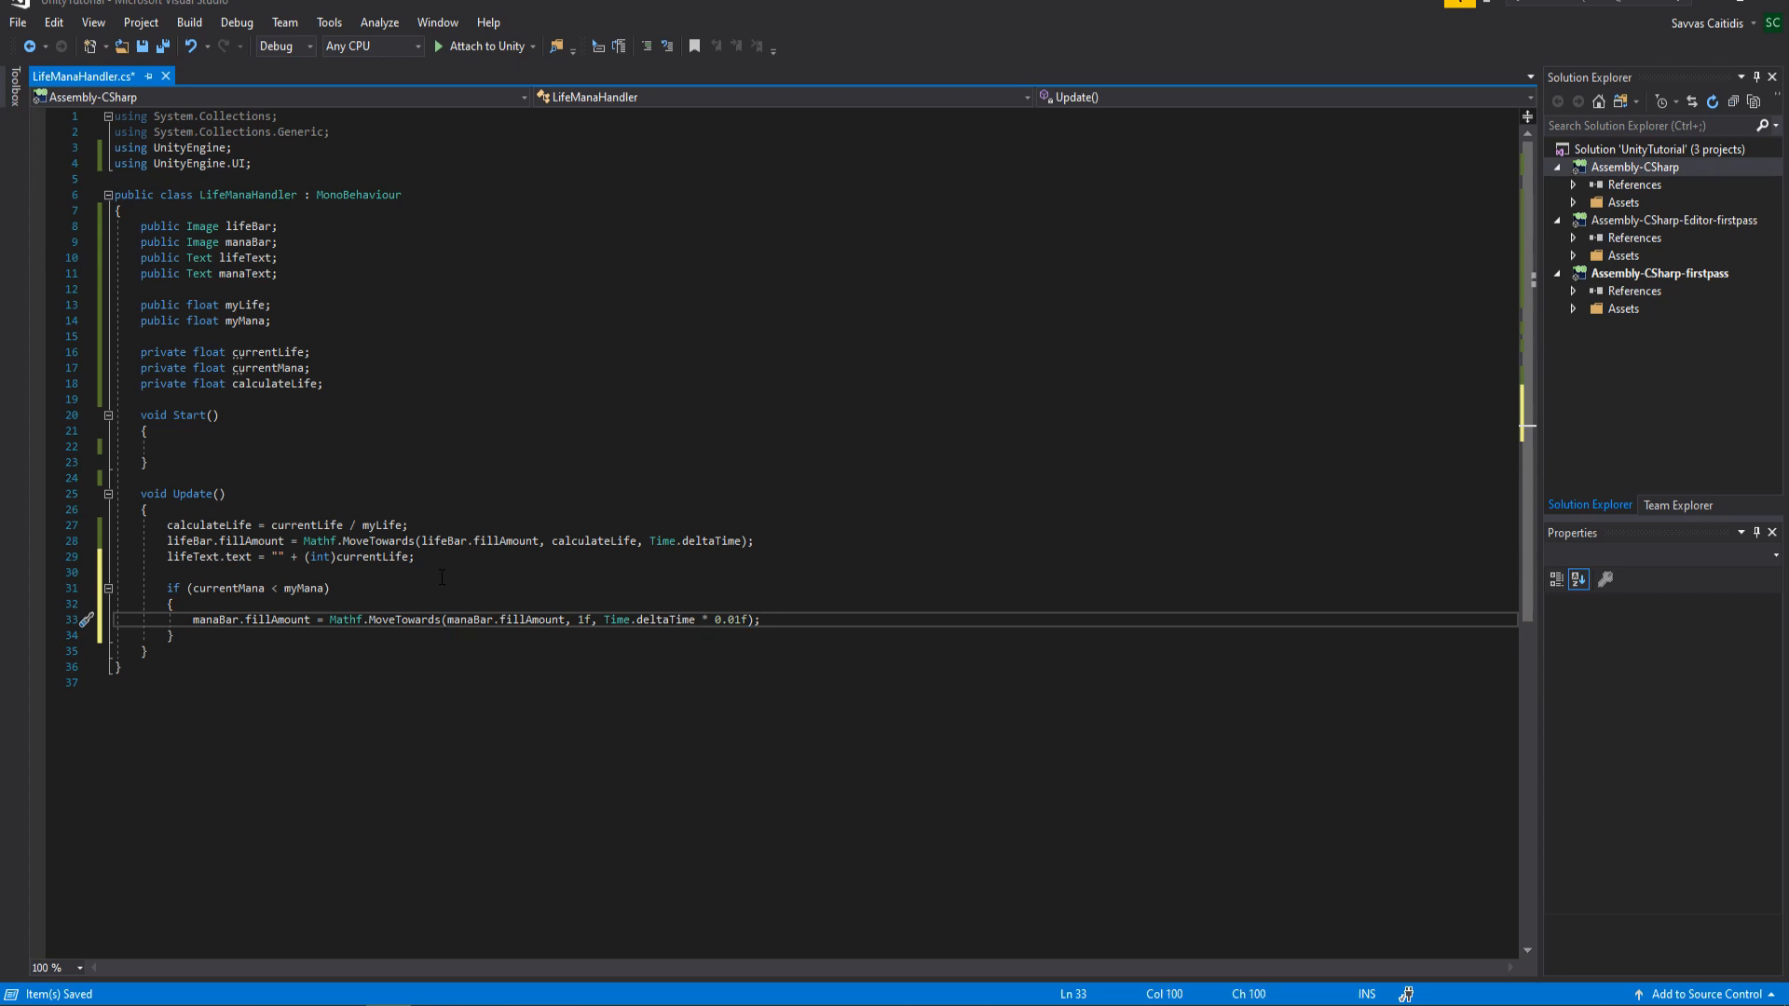
# Ease currentMana toward myMana with Mathf.MoveTowards at 0.01f speed
pyautogui.write('curm')
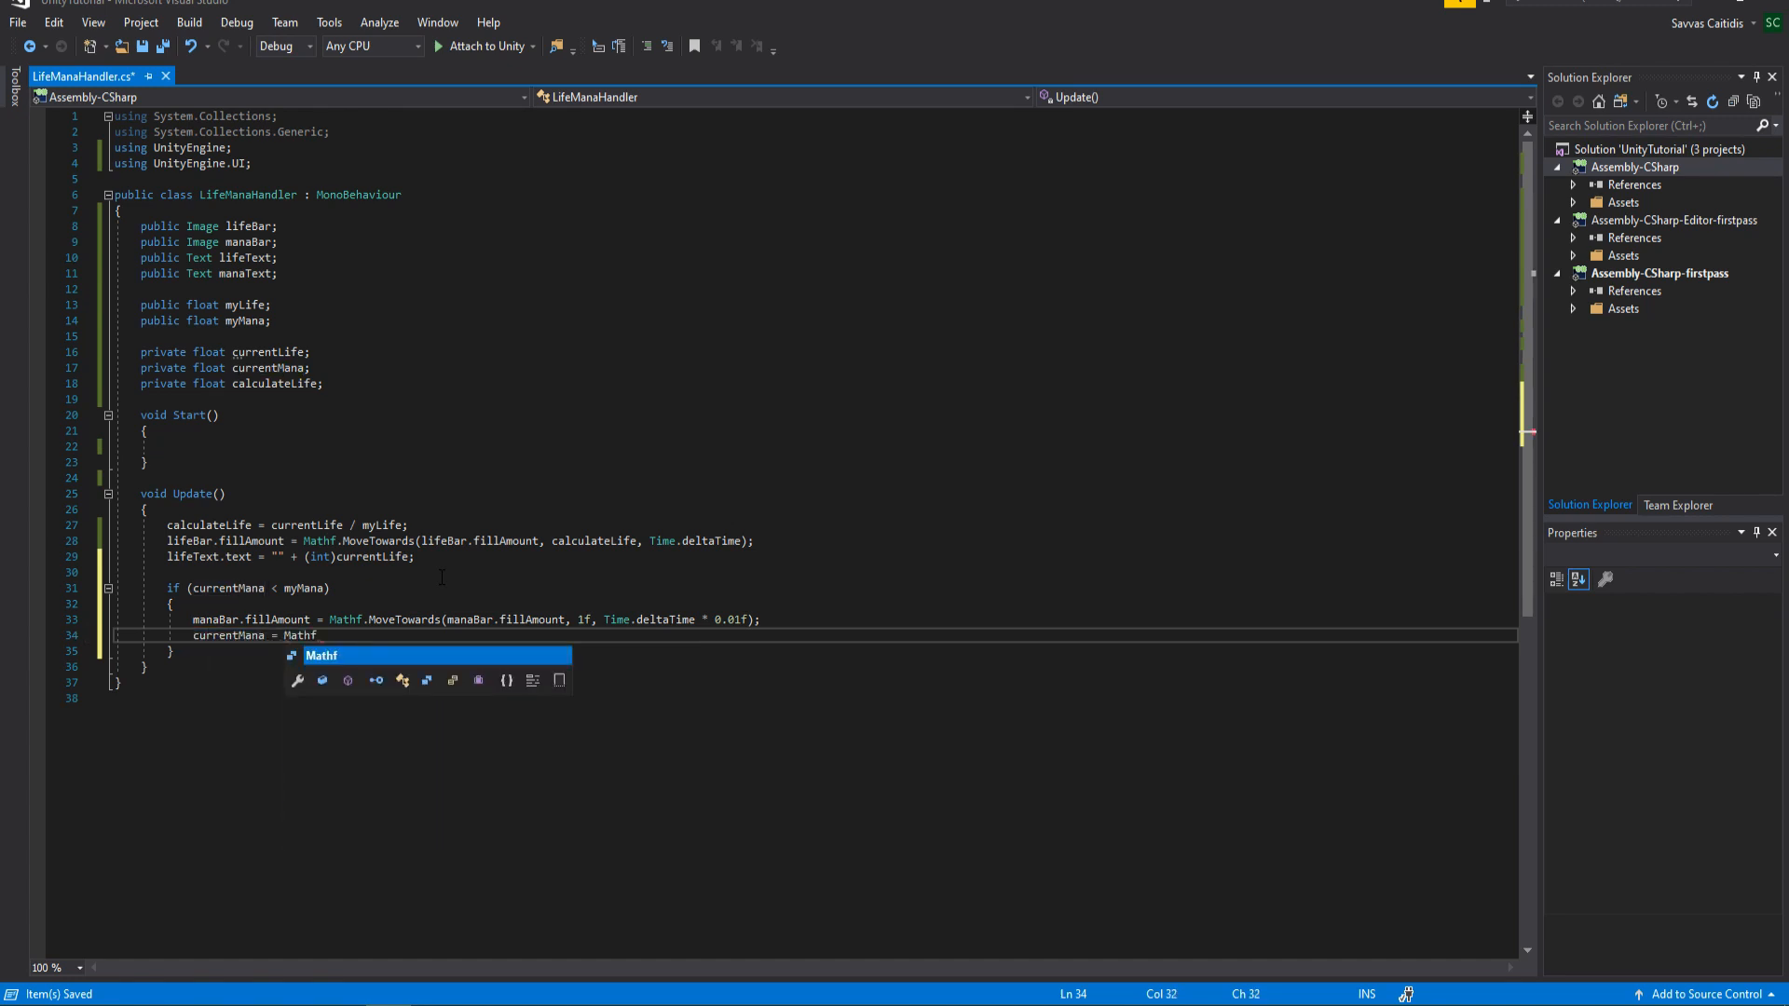
pyautogui.write('.MoveTowards();')
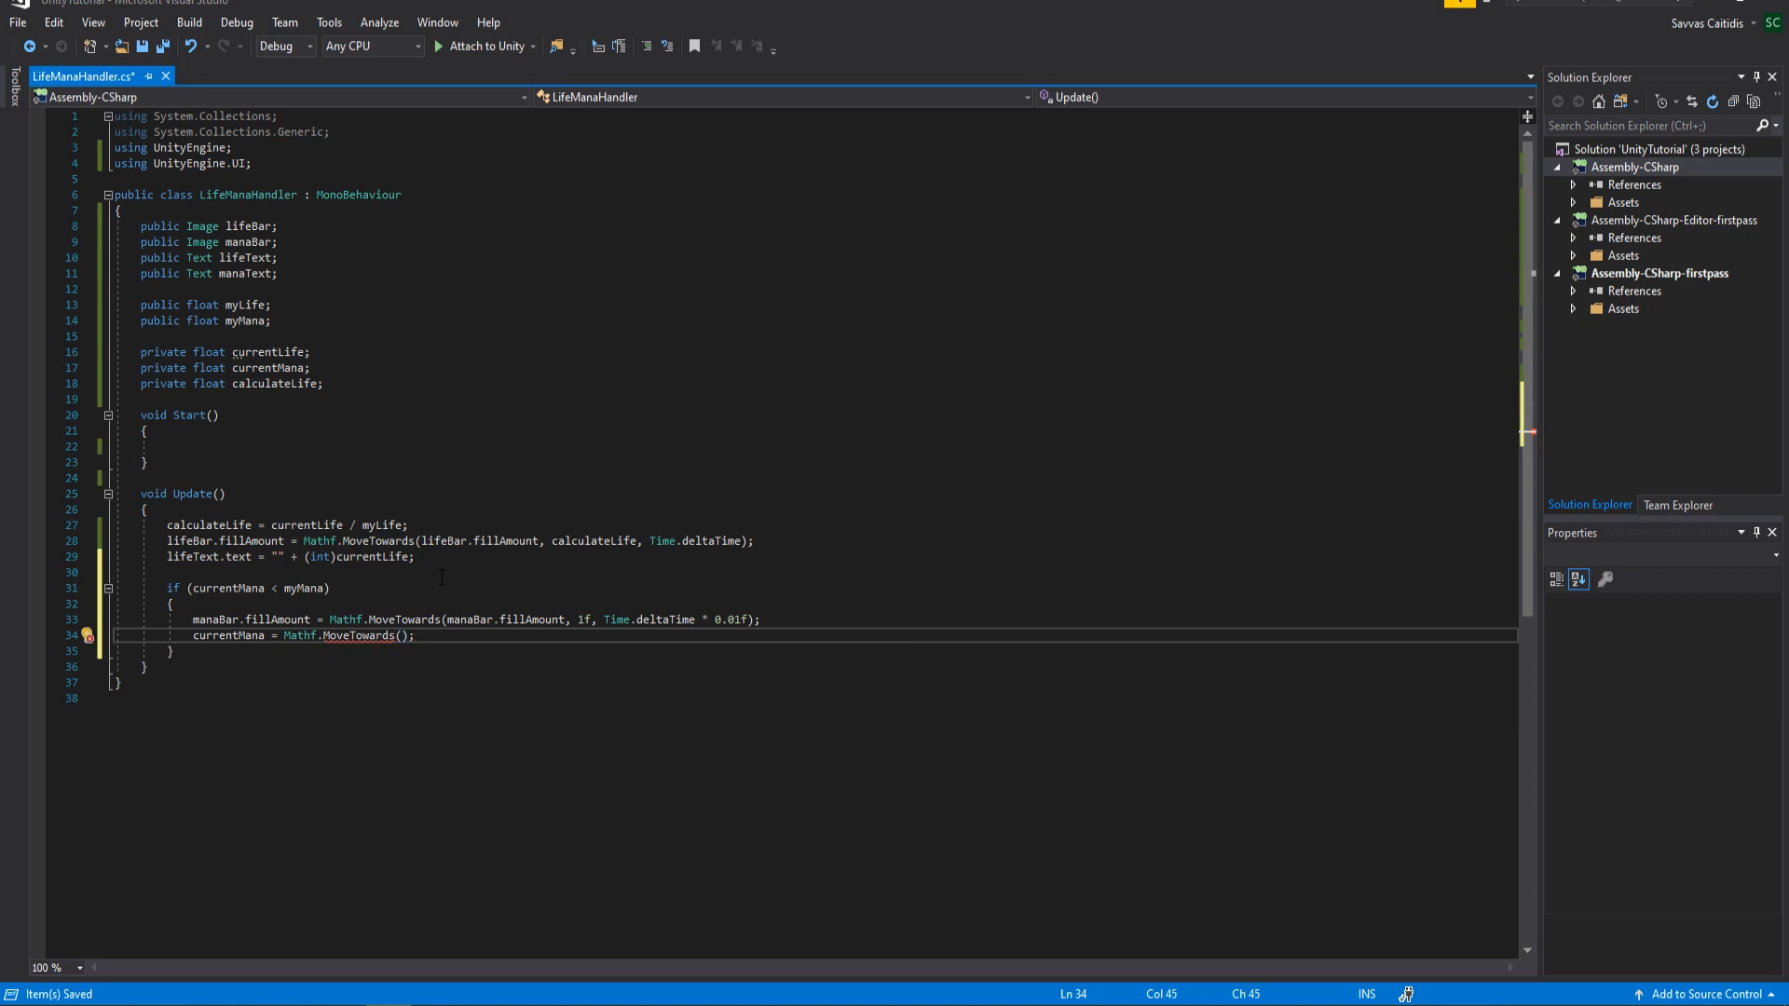
pyautogui.write('currentMana')
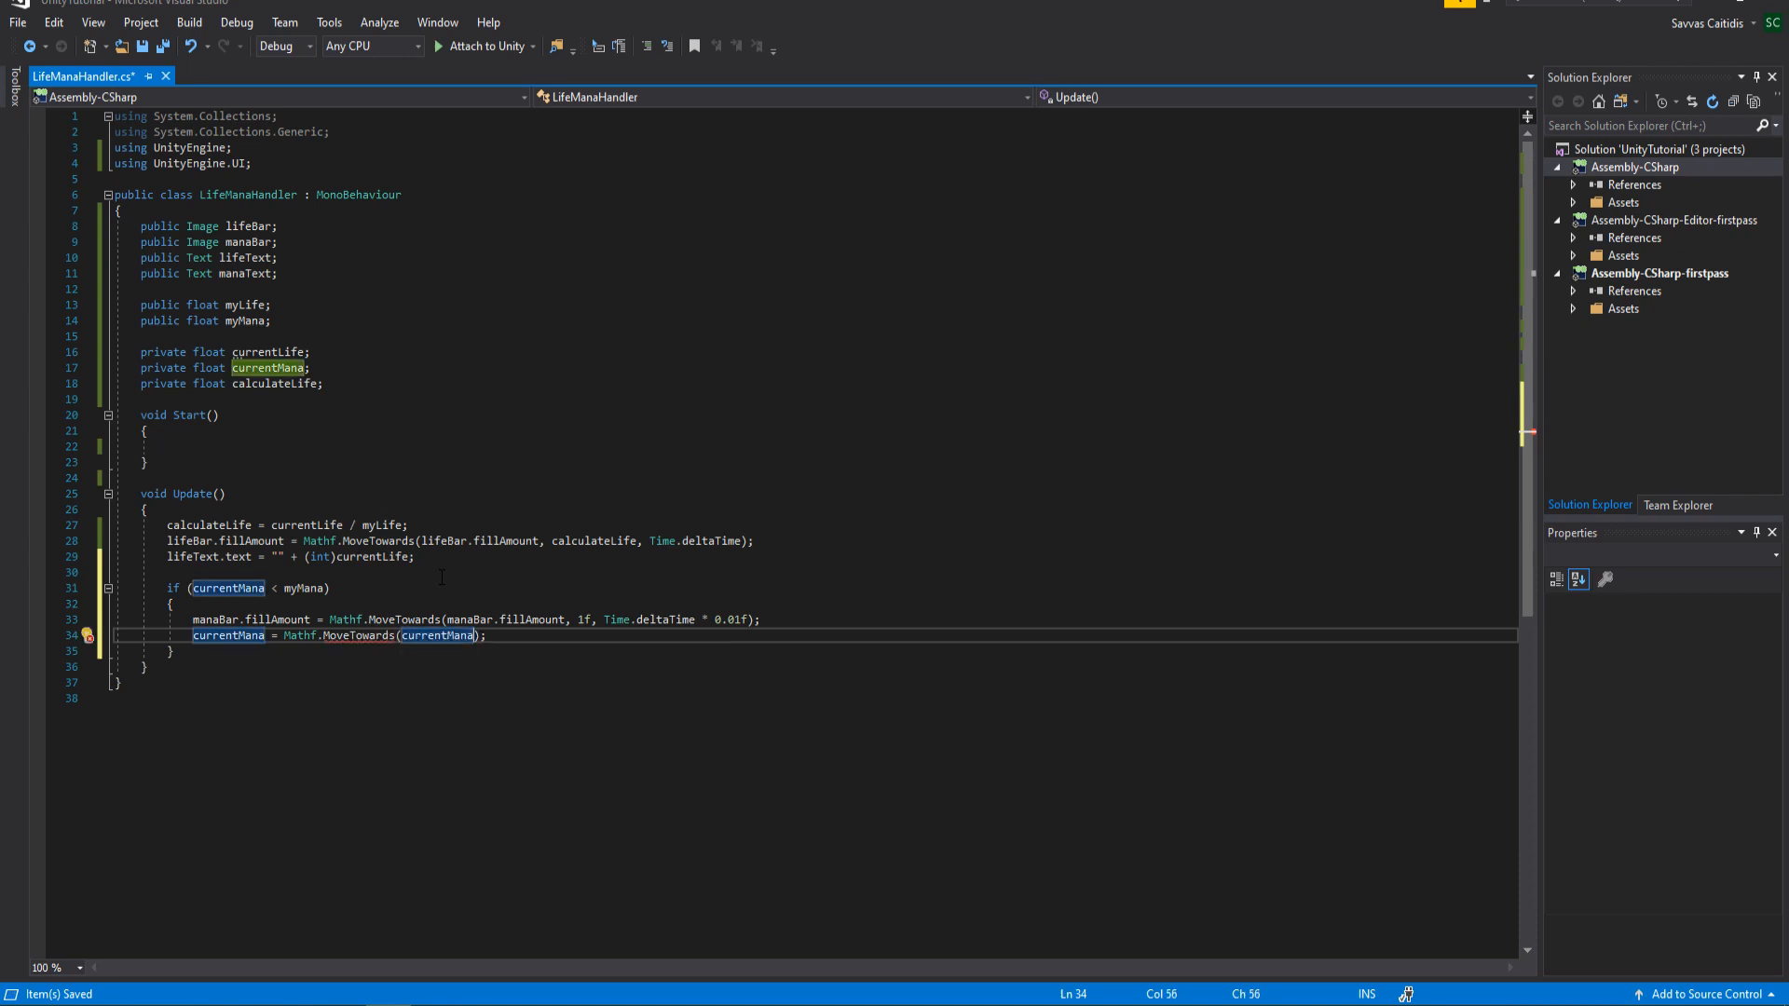
pyautogui.write('myMana, 1f, Time.deltaTime *')
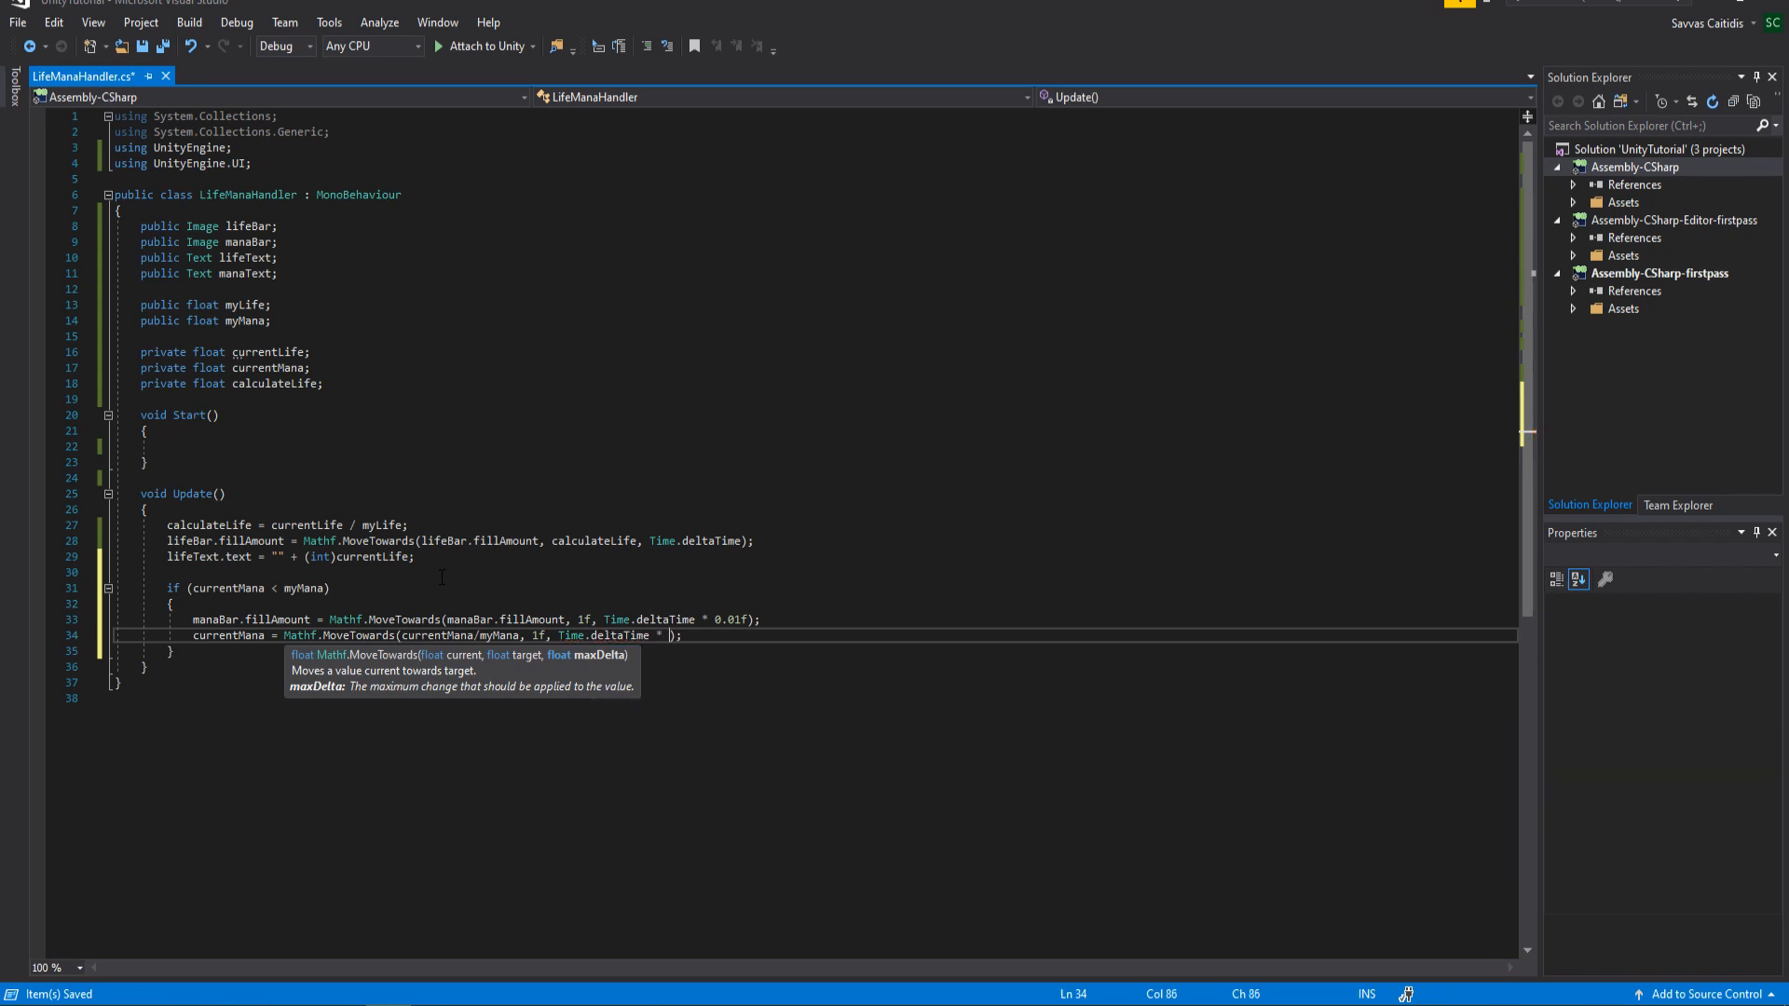
pyautogui.write('0.01f')
pyautogui.write('if (')
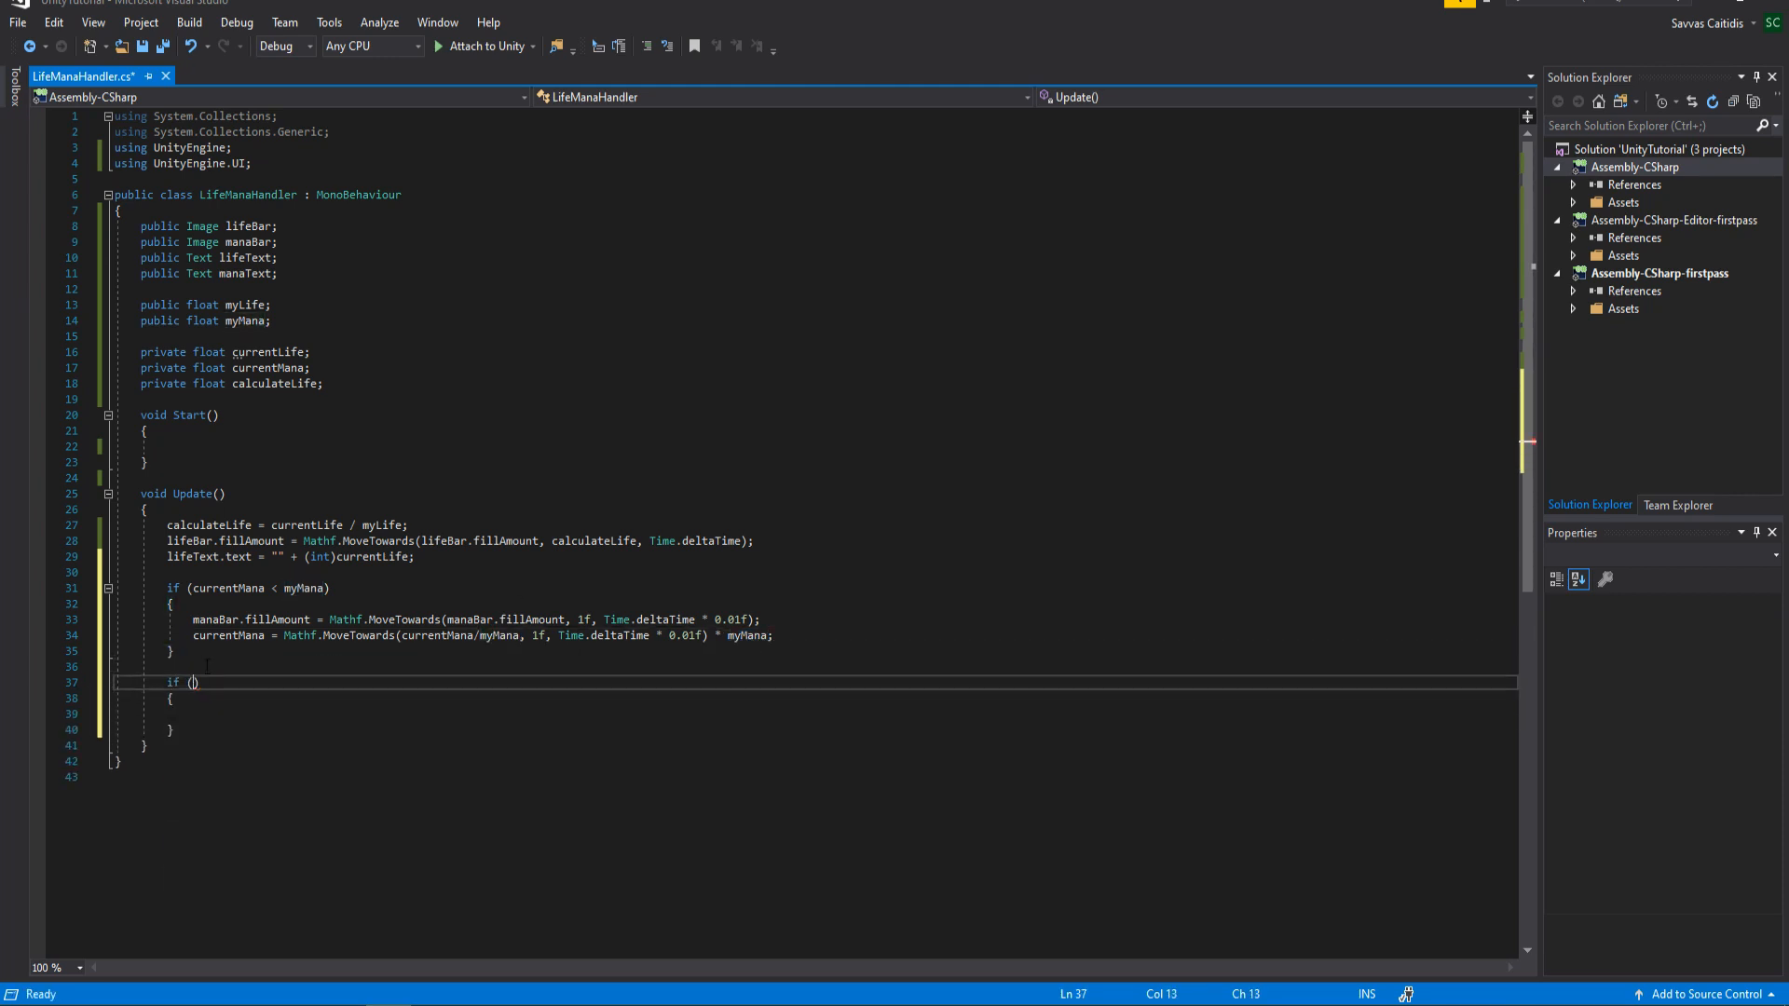
# Clamp currentMana at 0, write manaText with Mathf.FloorToInt(currentMana), and save
pyautogui.write('currentMana <')
pyautogui.click(828, 714)
pyautogui.write('currentMana =')
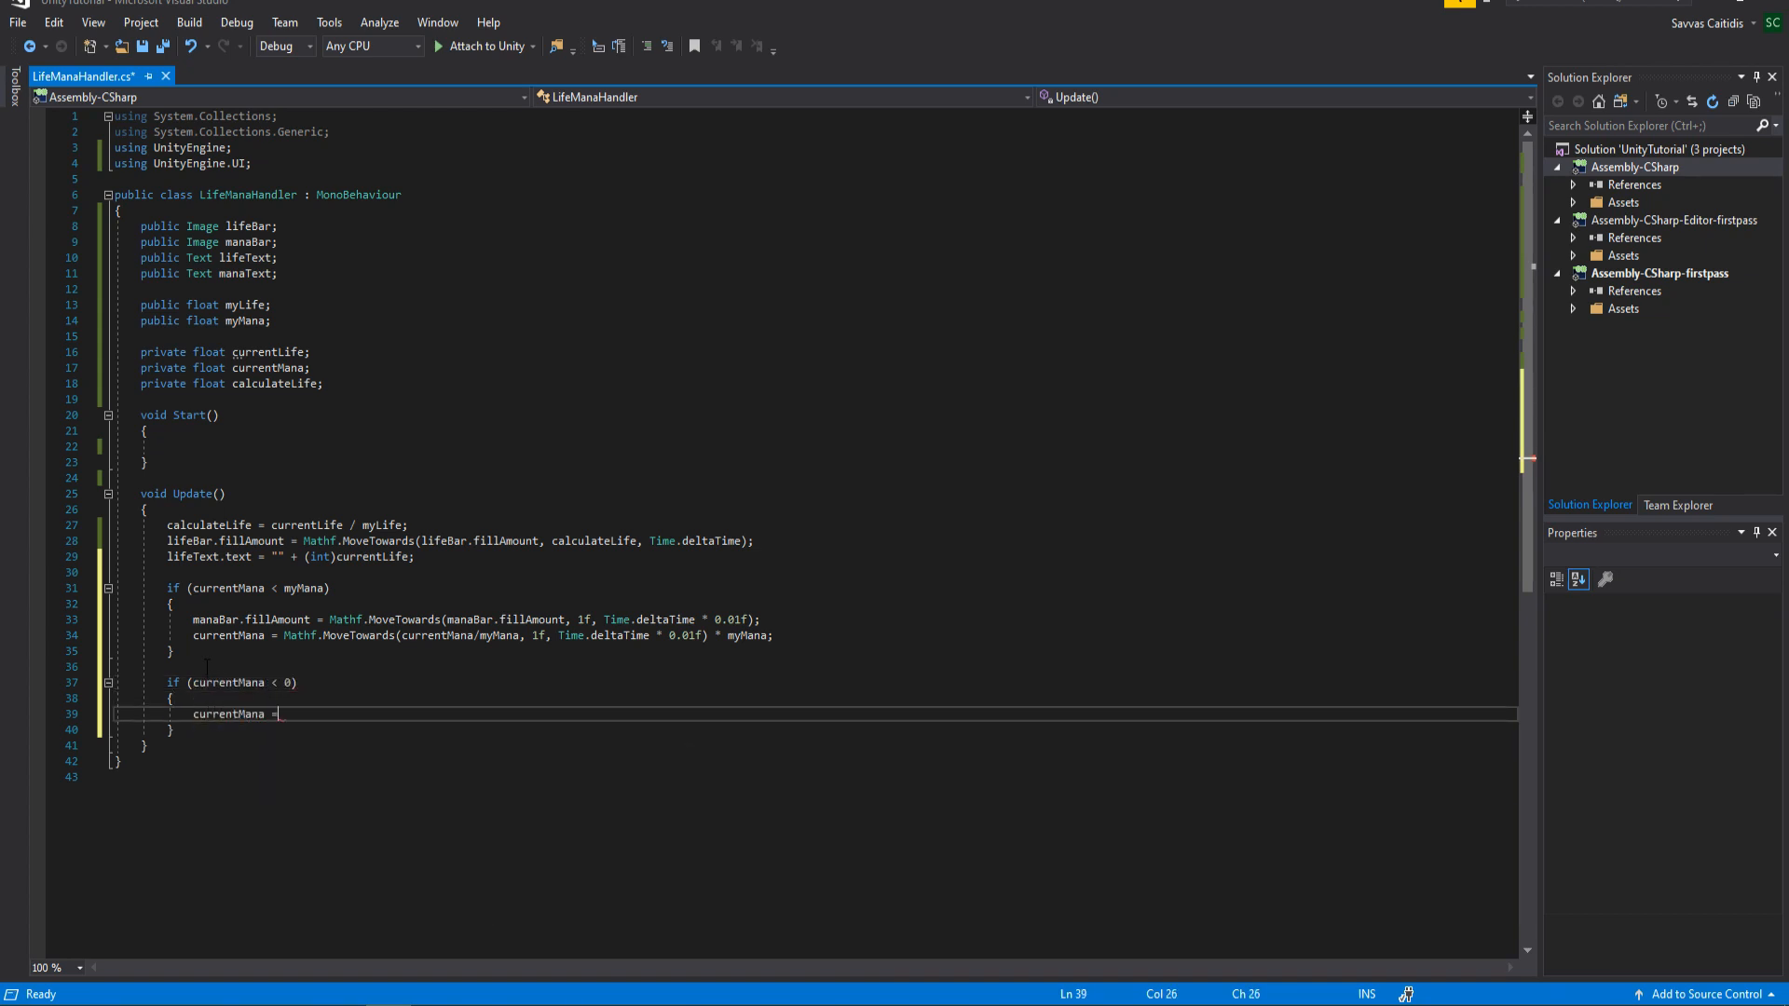
pyautogui.write('0;')
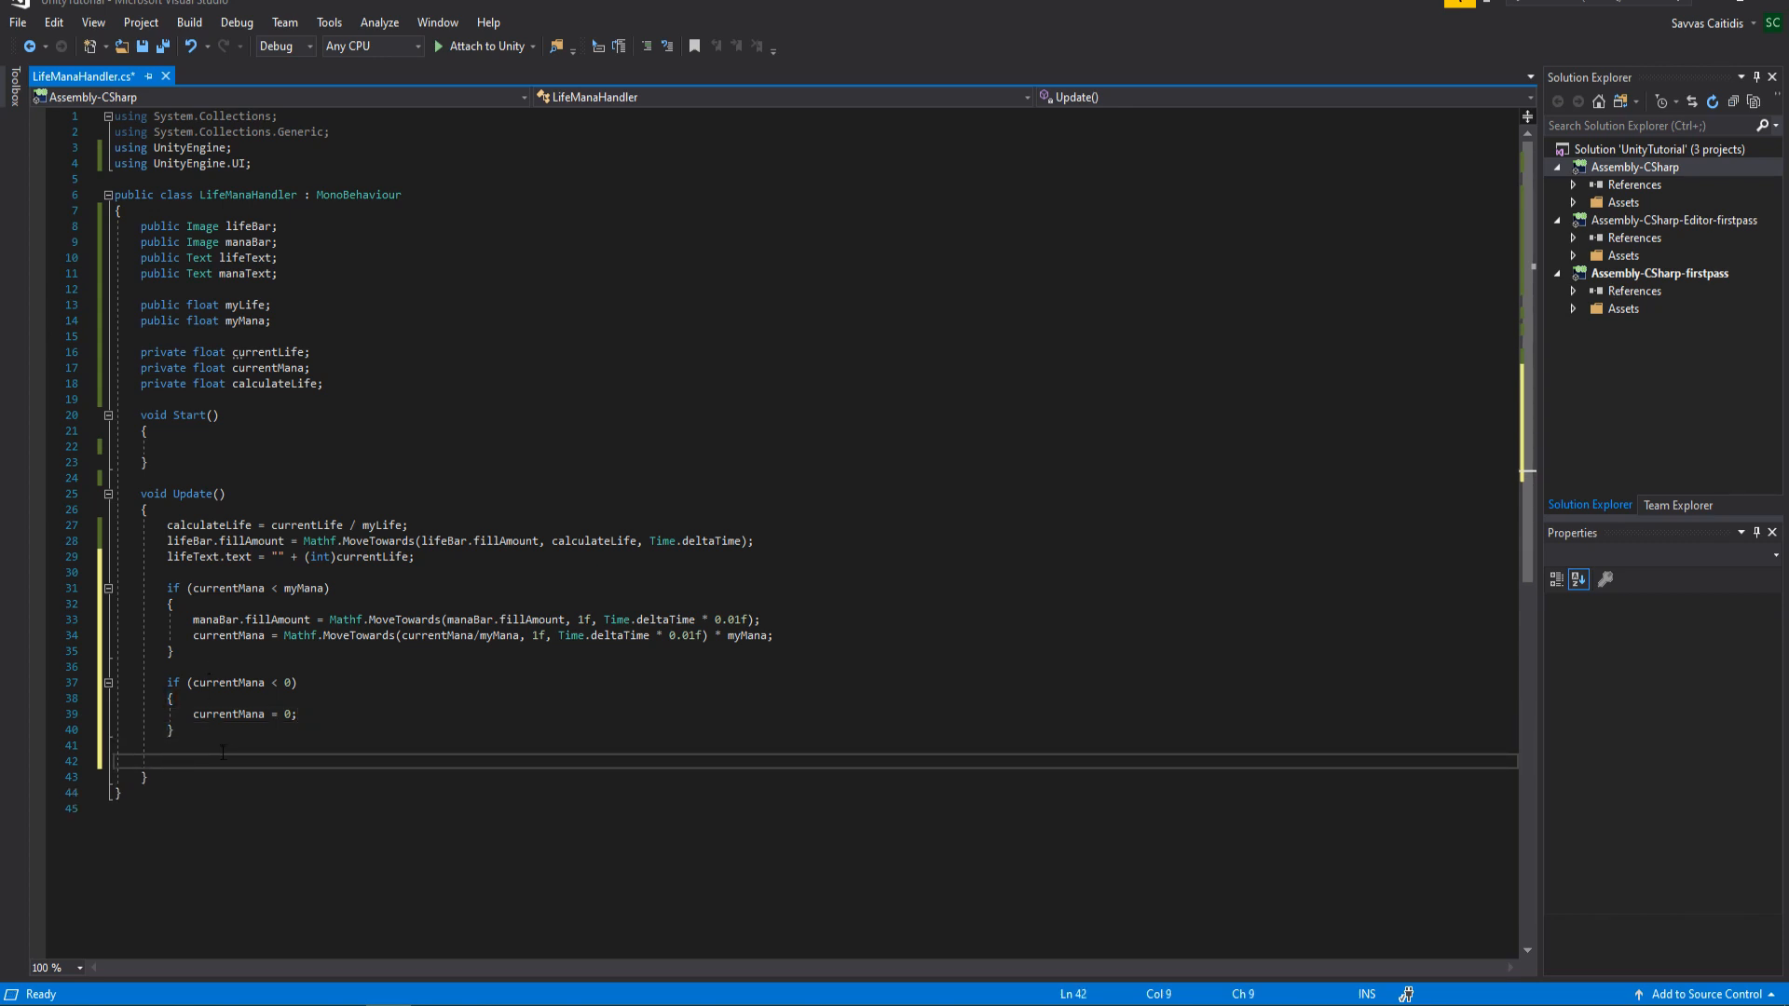
pyautogui.write('manaText.text = "" +')
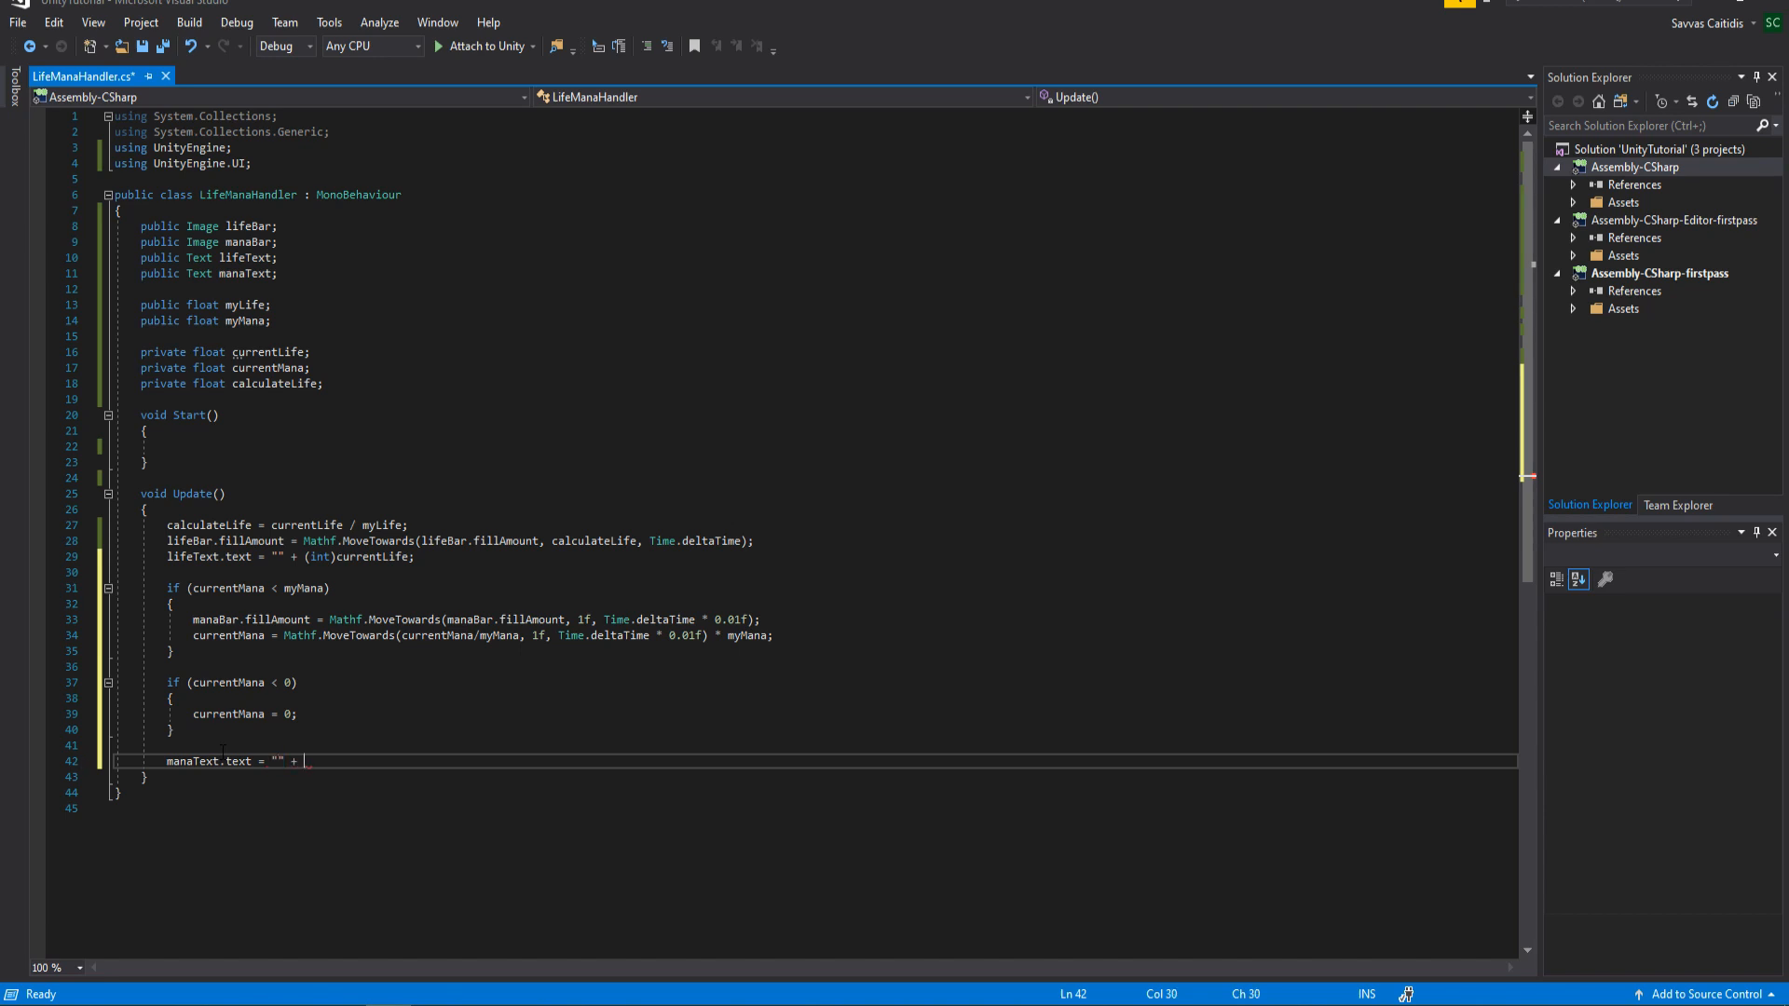
pyautogui.write('Mathf.FloorToInt(currentMana')
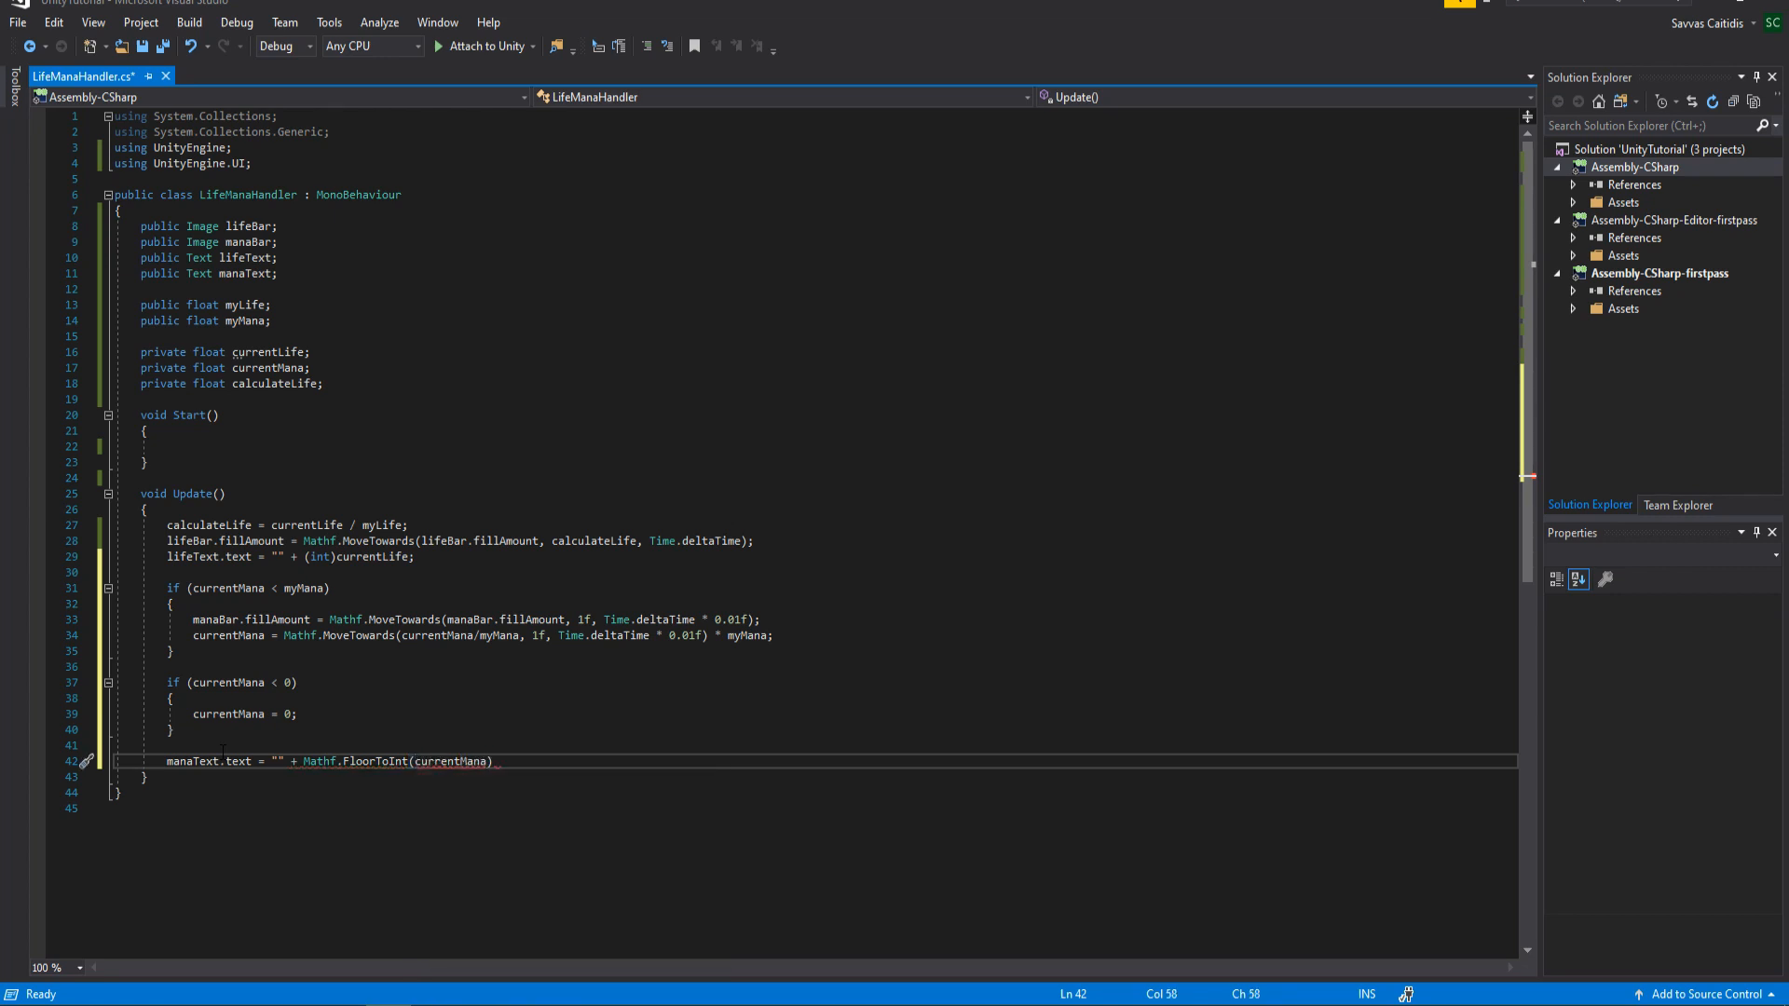
pyautogui.write(';')
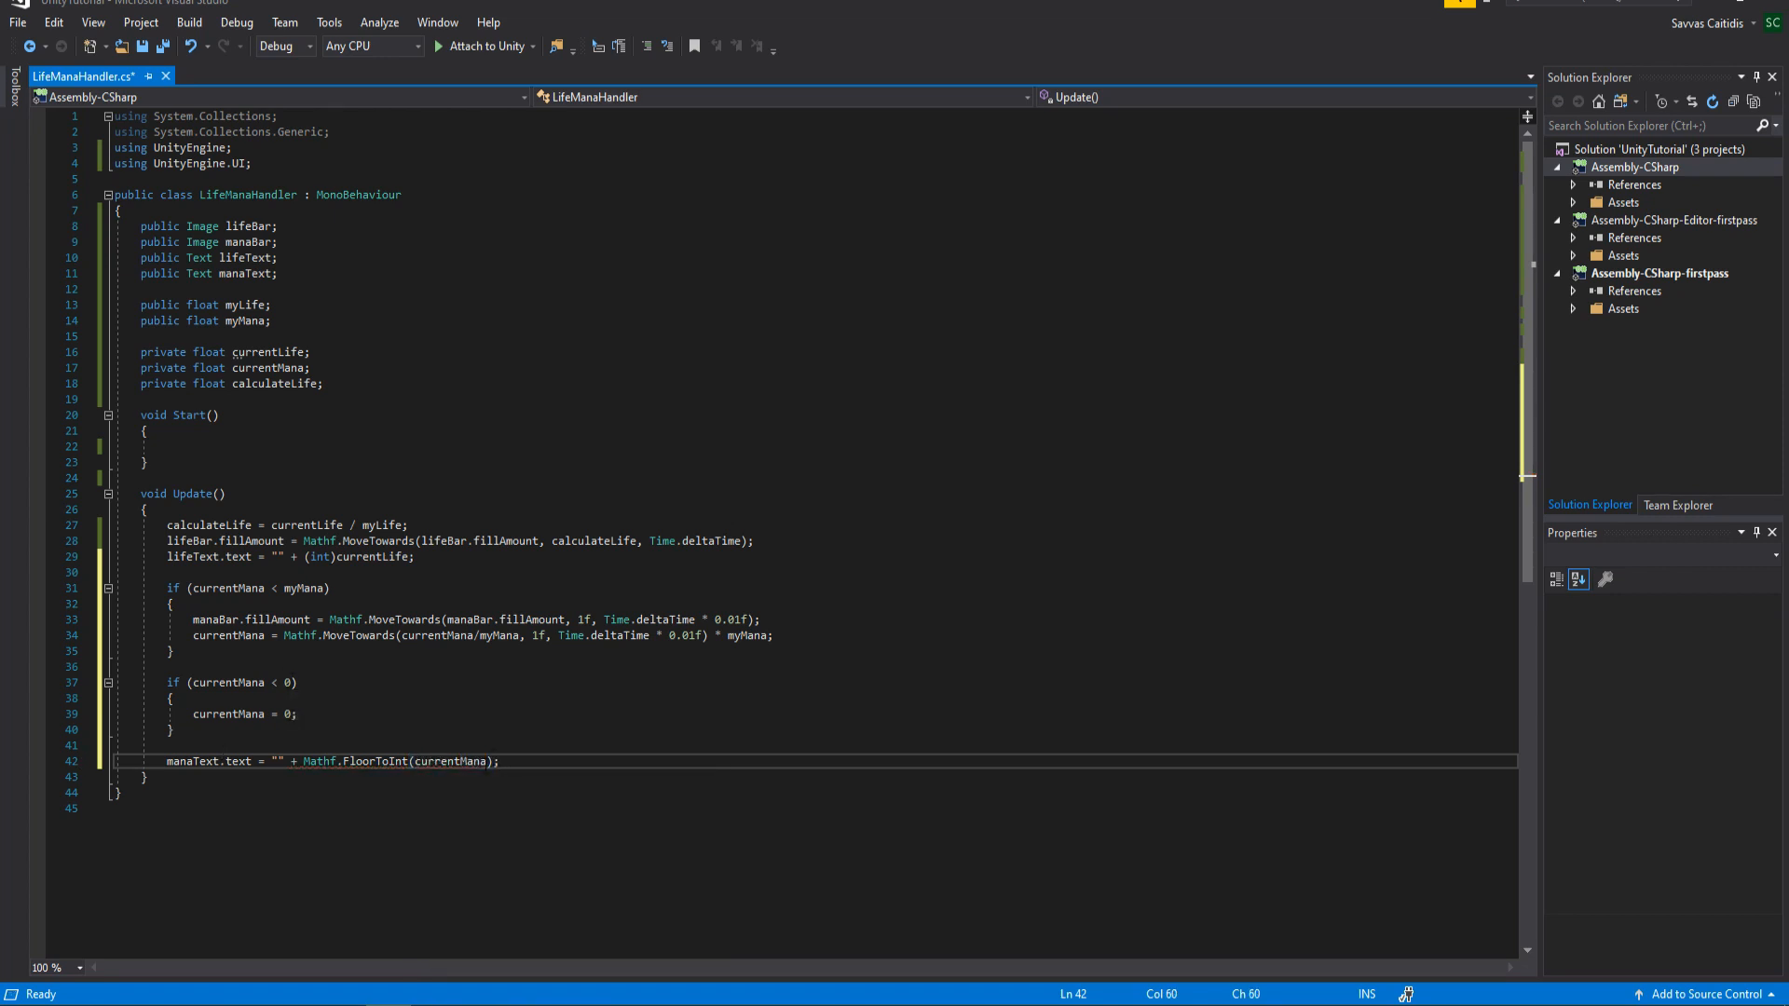
pyautogui.press('ctrl+s')
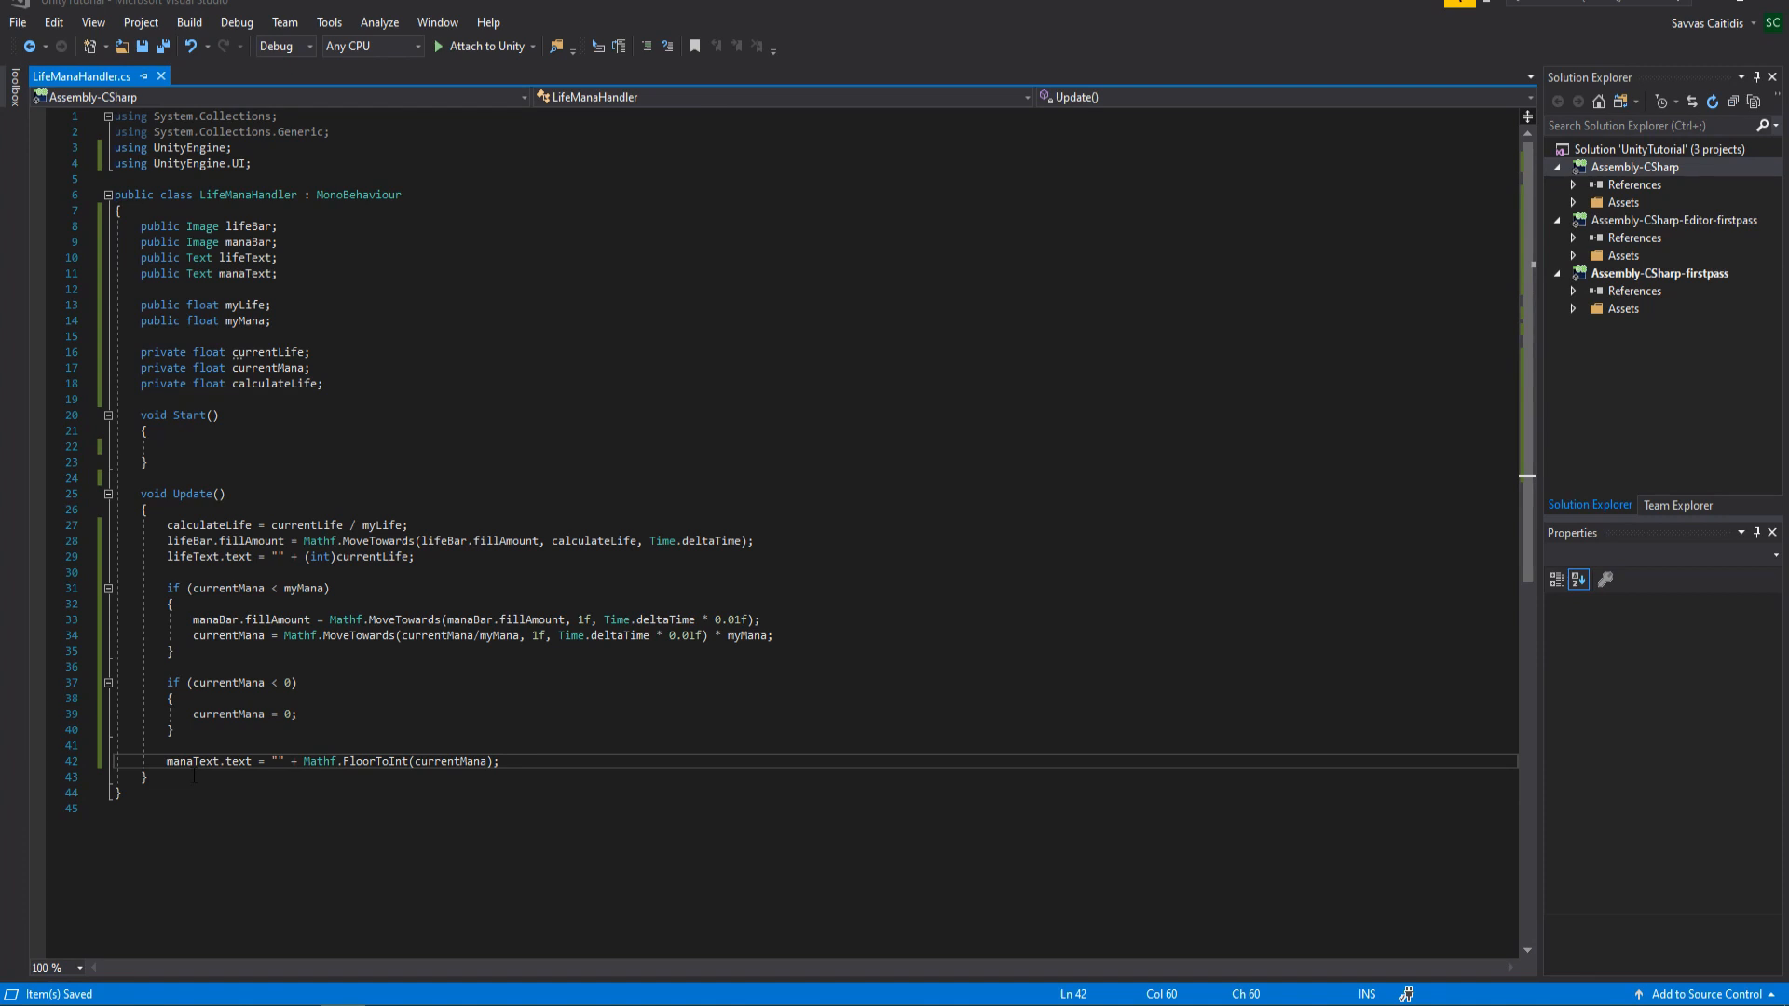
# Write public void Damage(float damage) subtracting damage from currentLife
pyautogui.write('public void')
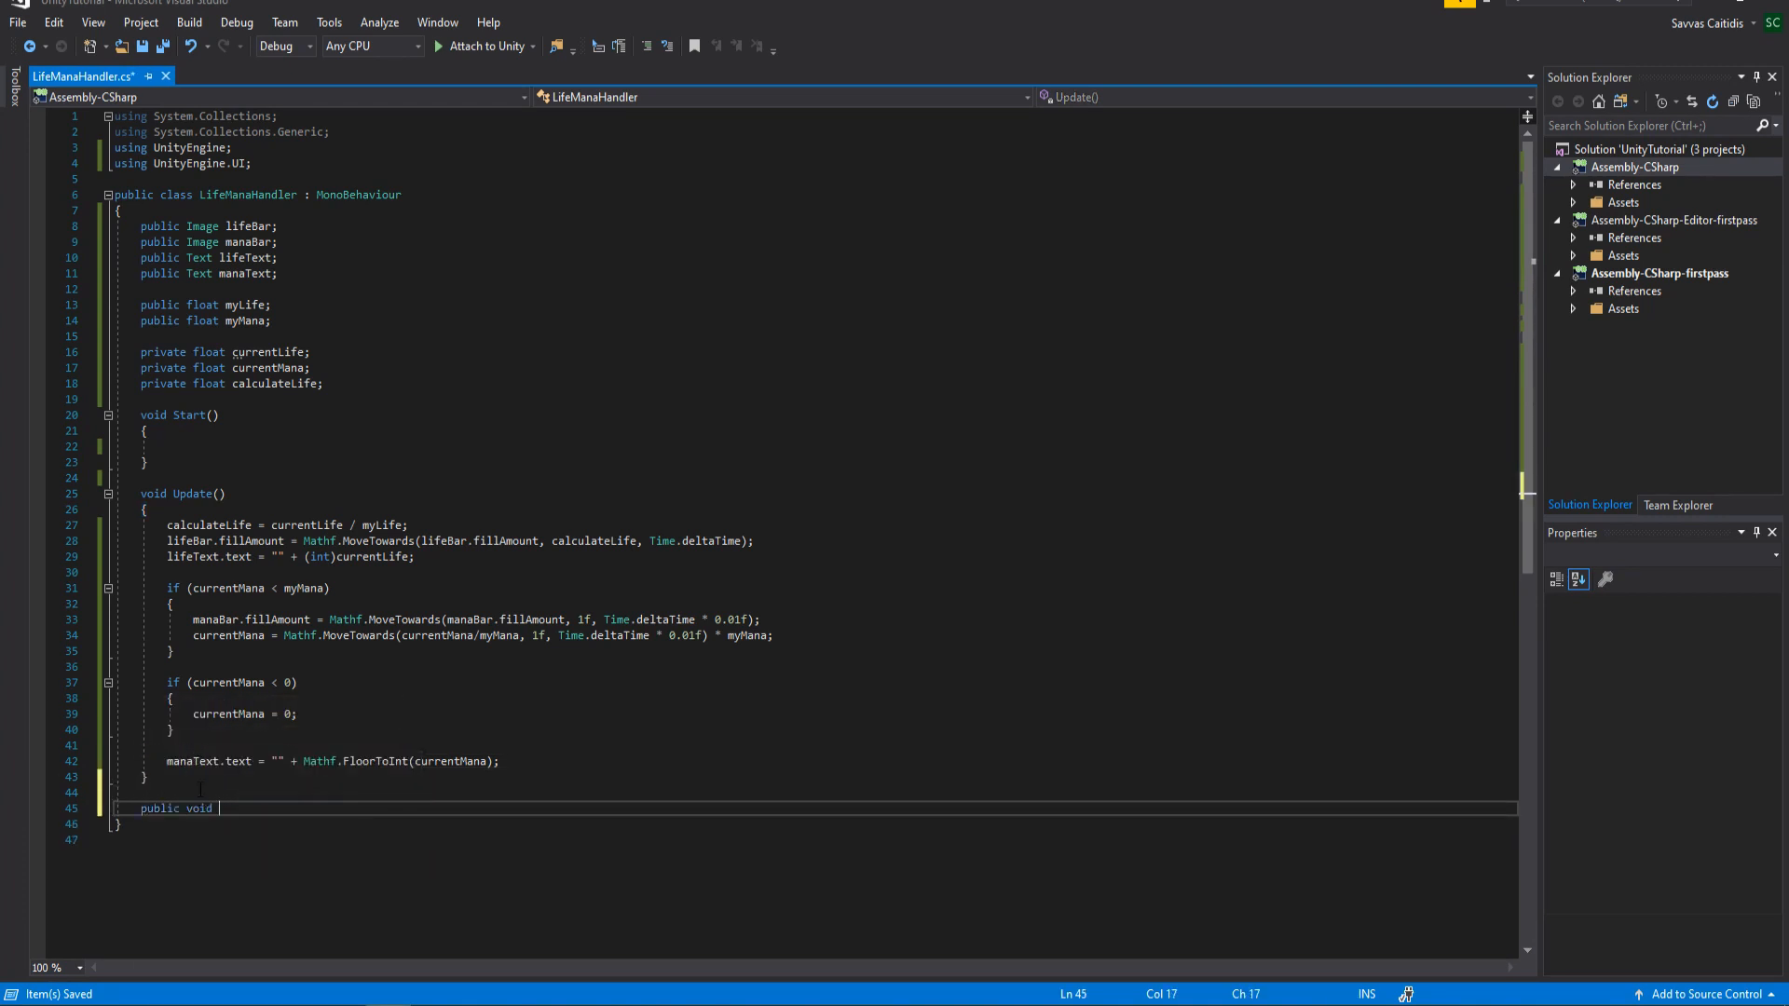
pyautogui.write('Damage()')
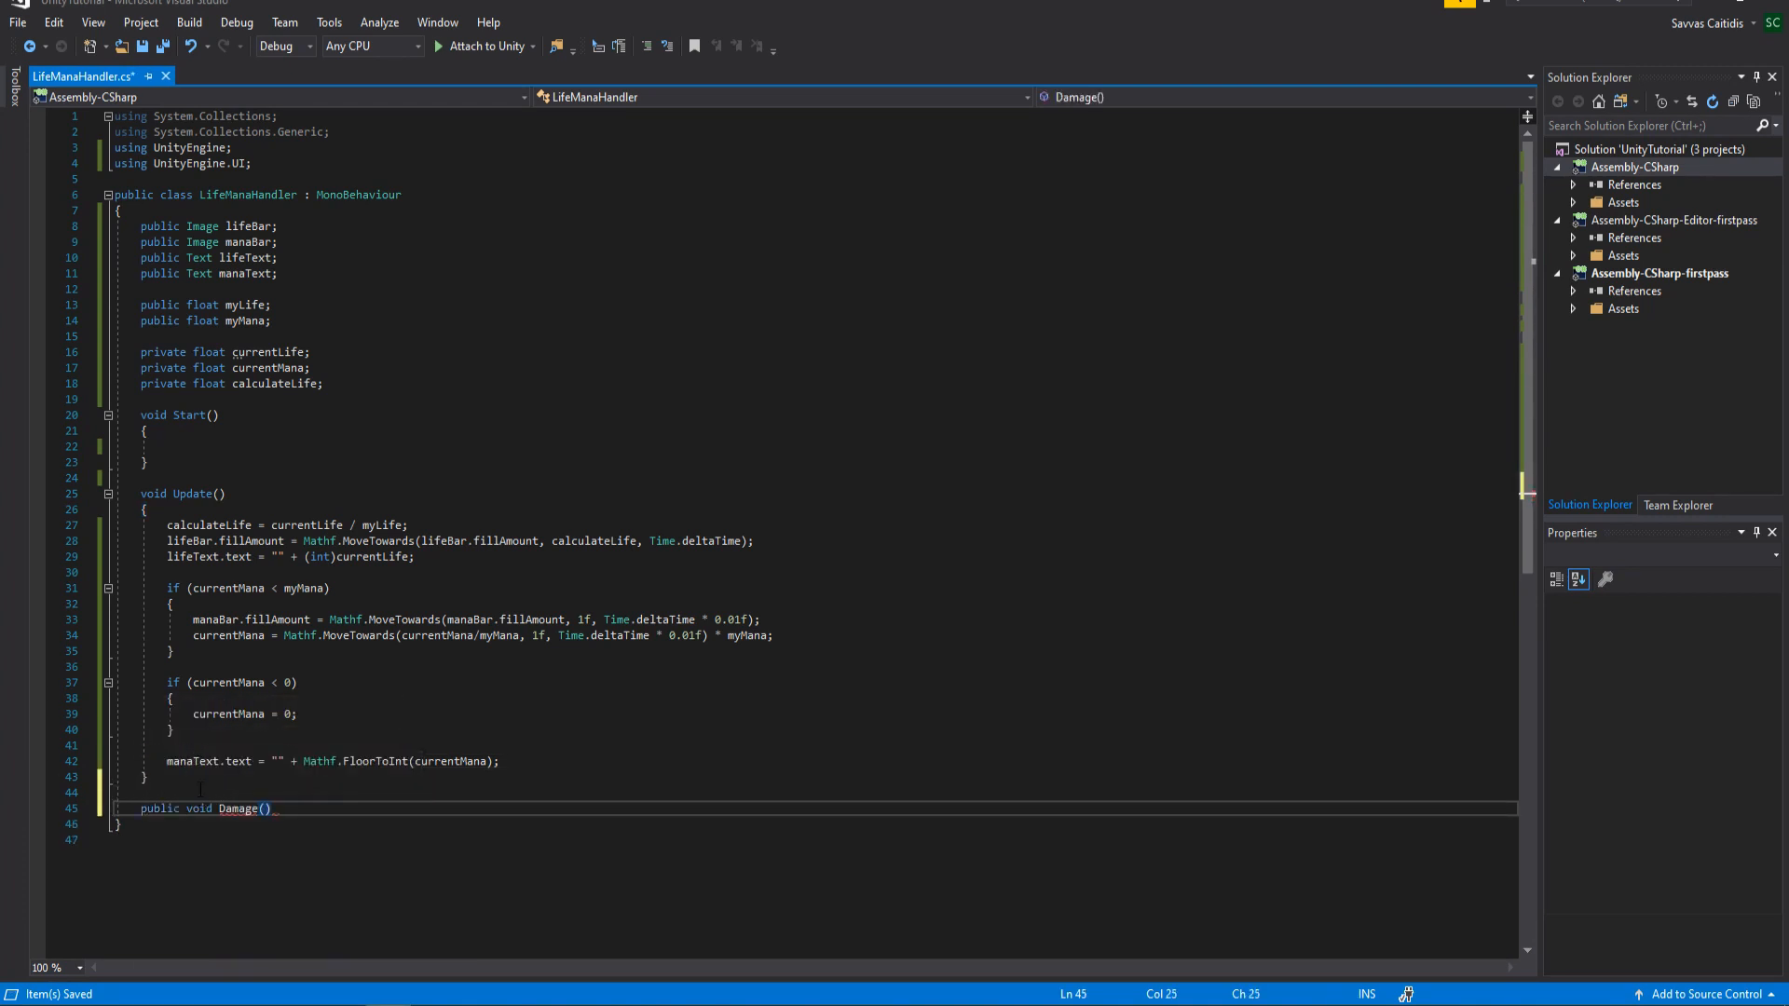
pyautogui.press('enter')
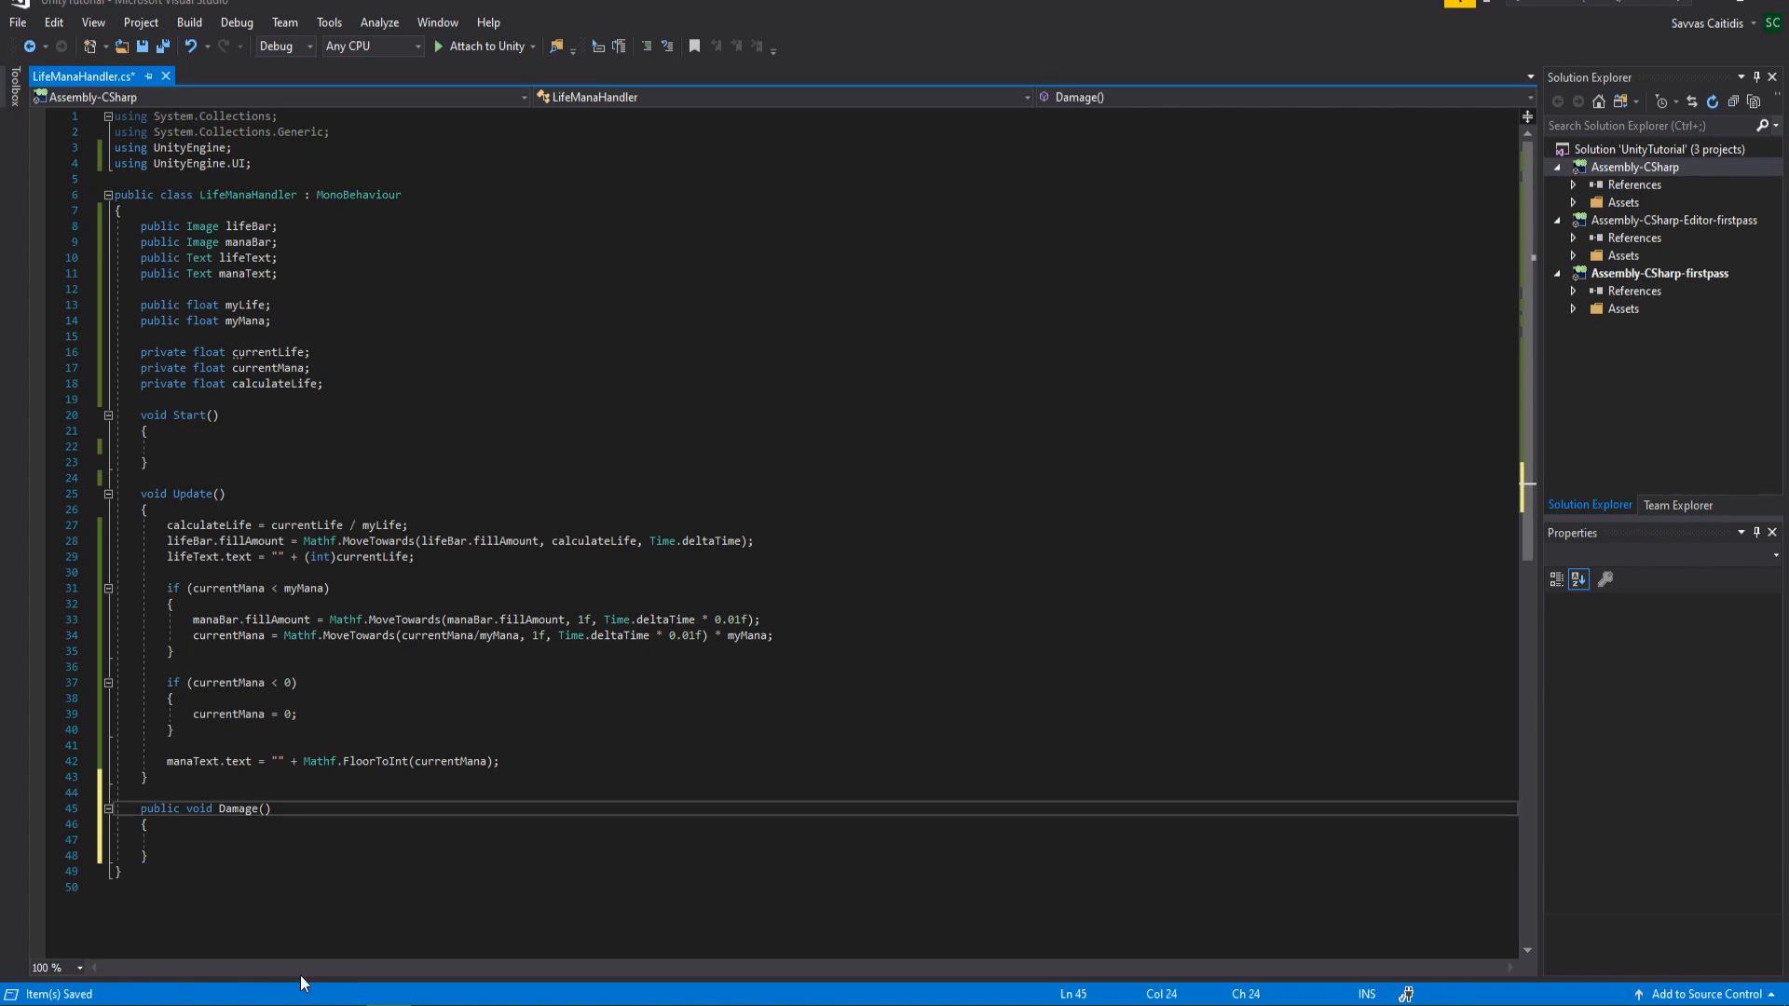
pyautogui.write('float damage')
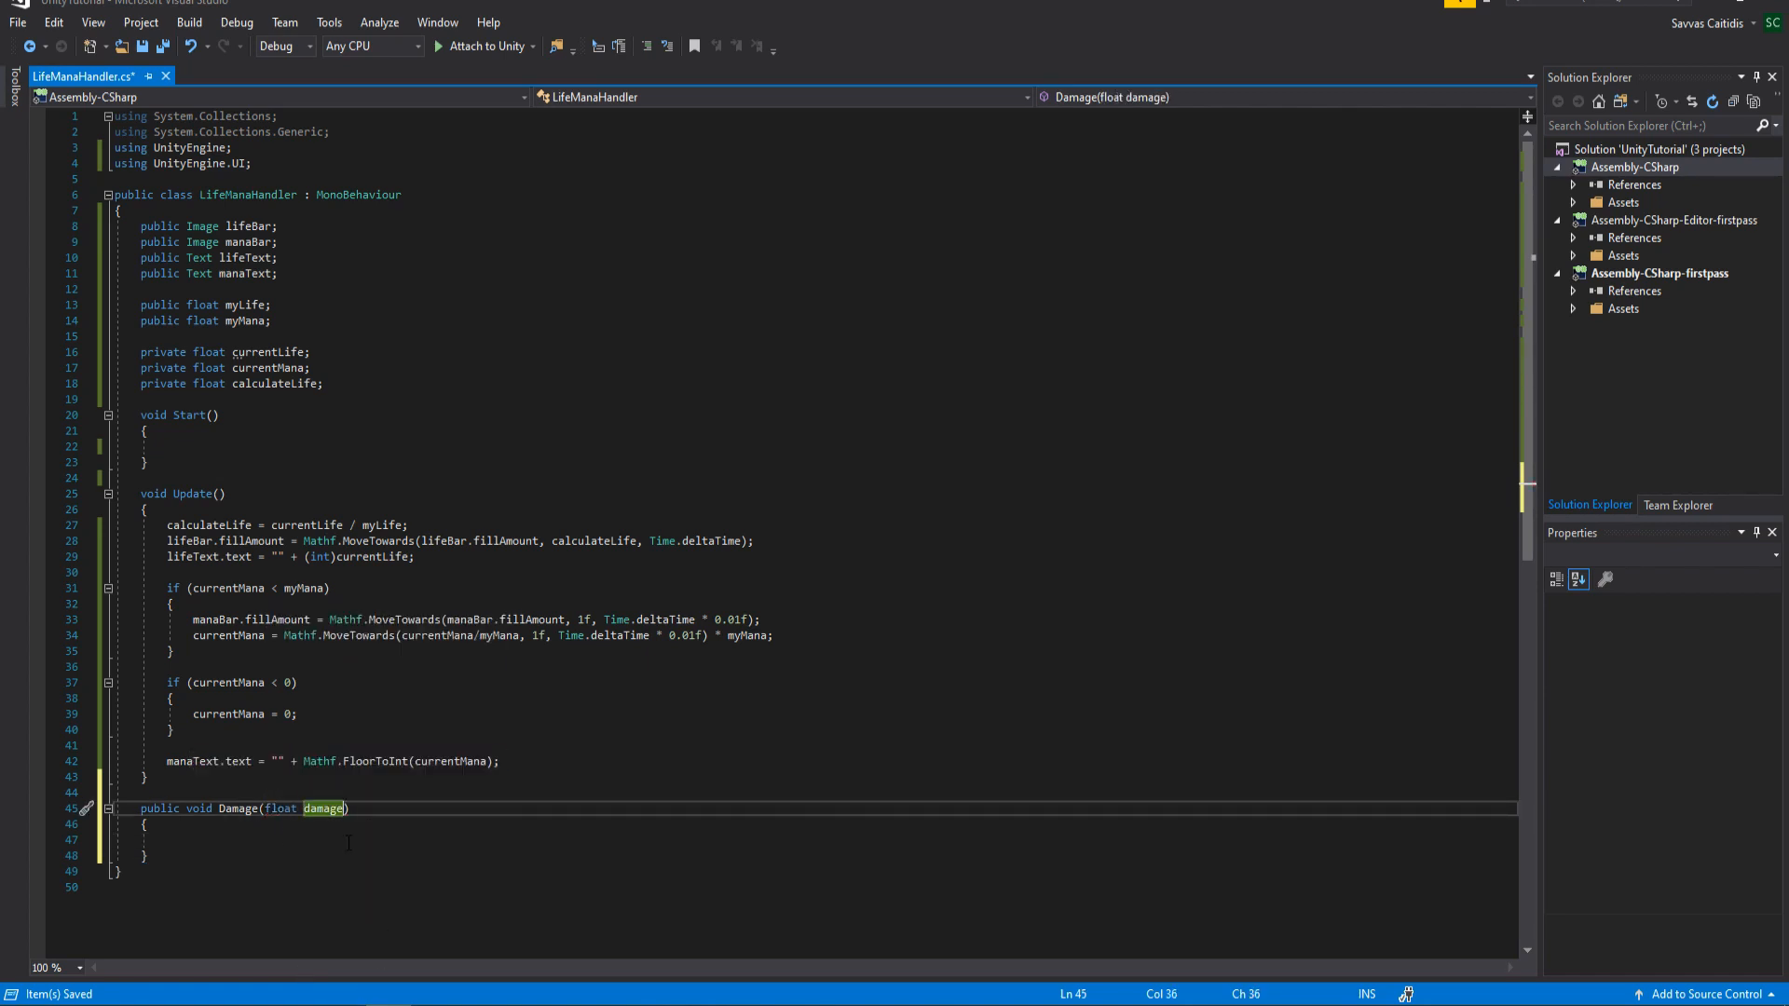
pyautogui.write('currentLife -=')
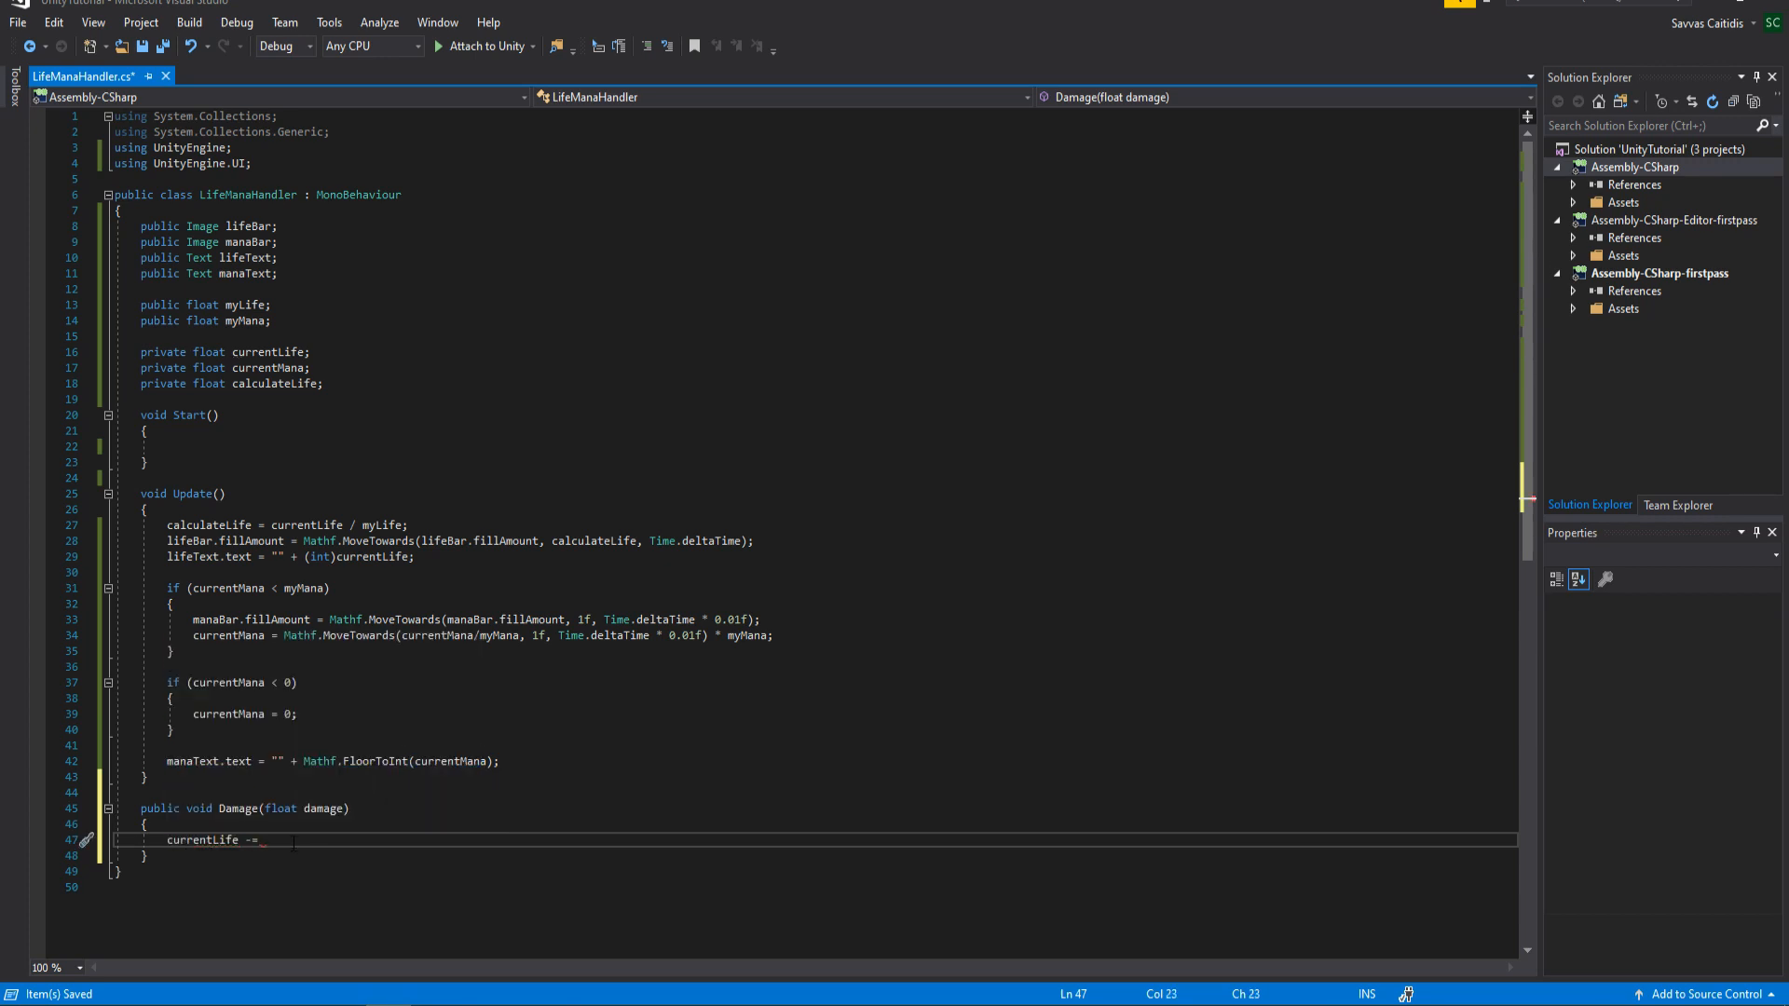
pyautogui.write('damage;')
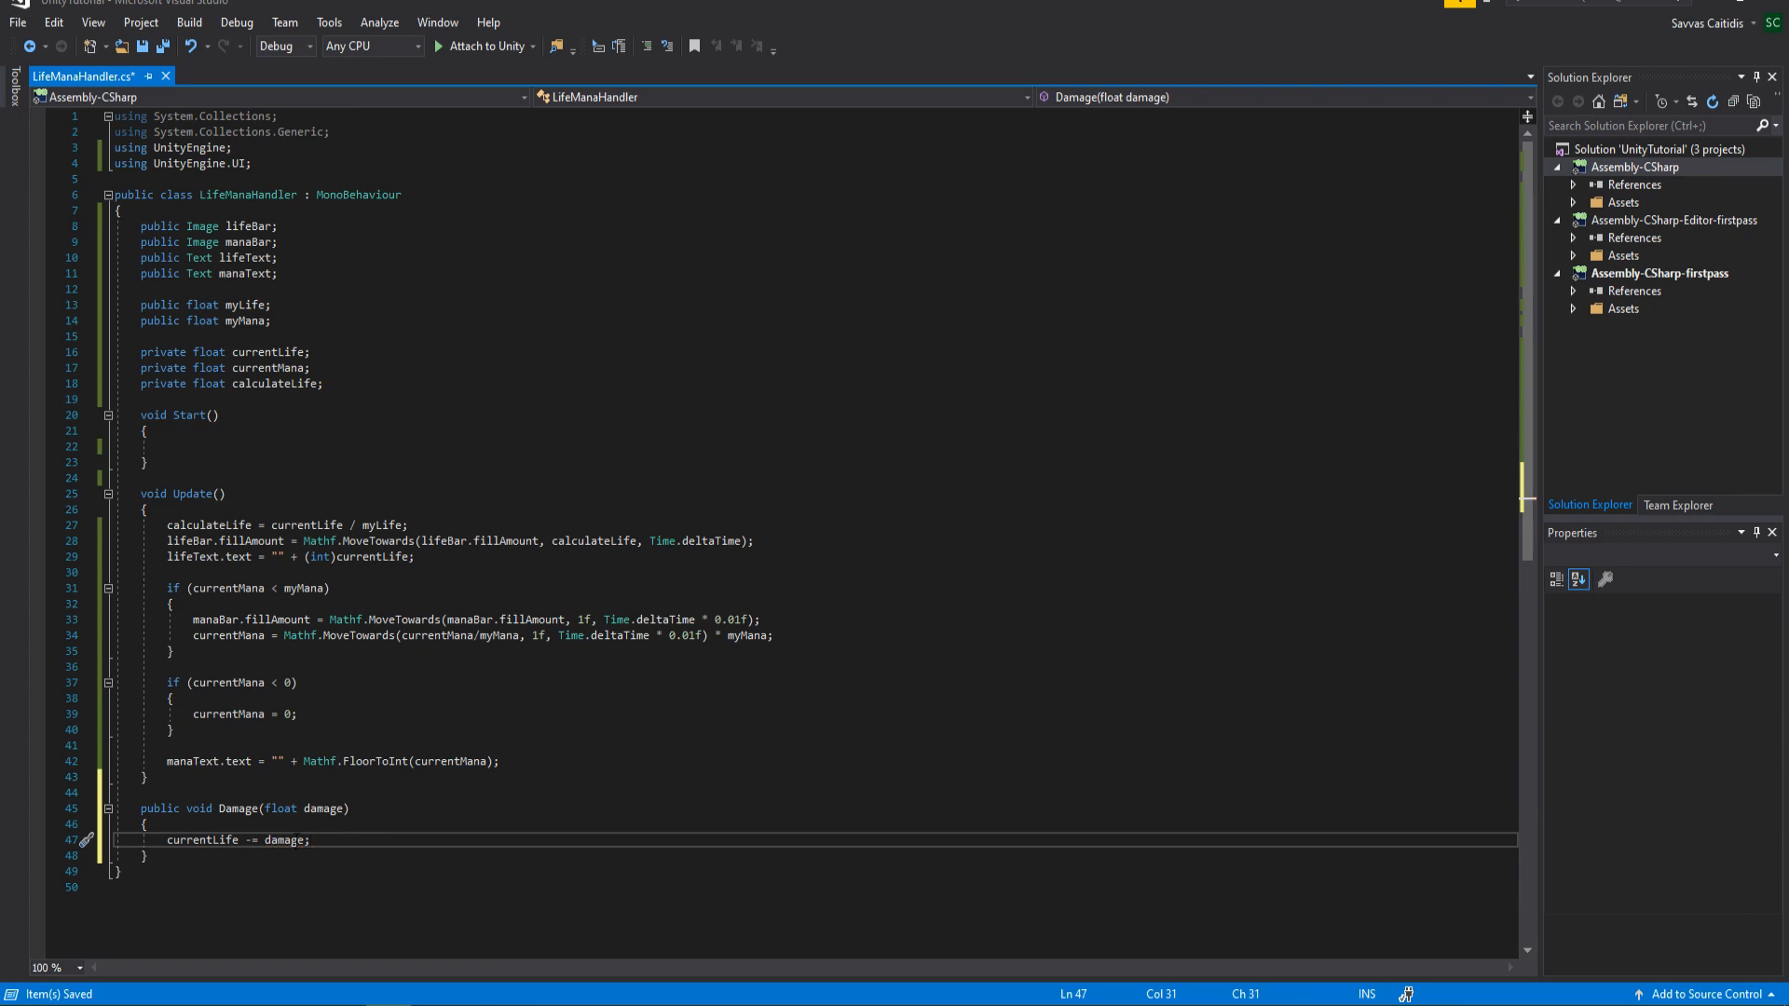
# Write ReduceMana(float mana) subtracting from currentMana and manaBar.fillAmount by mana/myMana
pyautogui.write('public void ReduceMana')
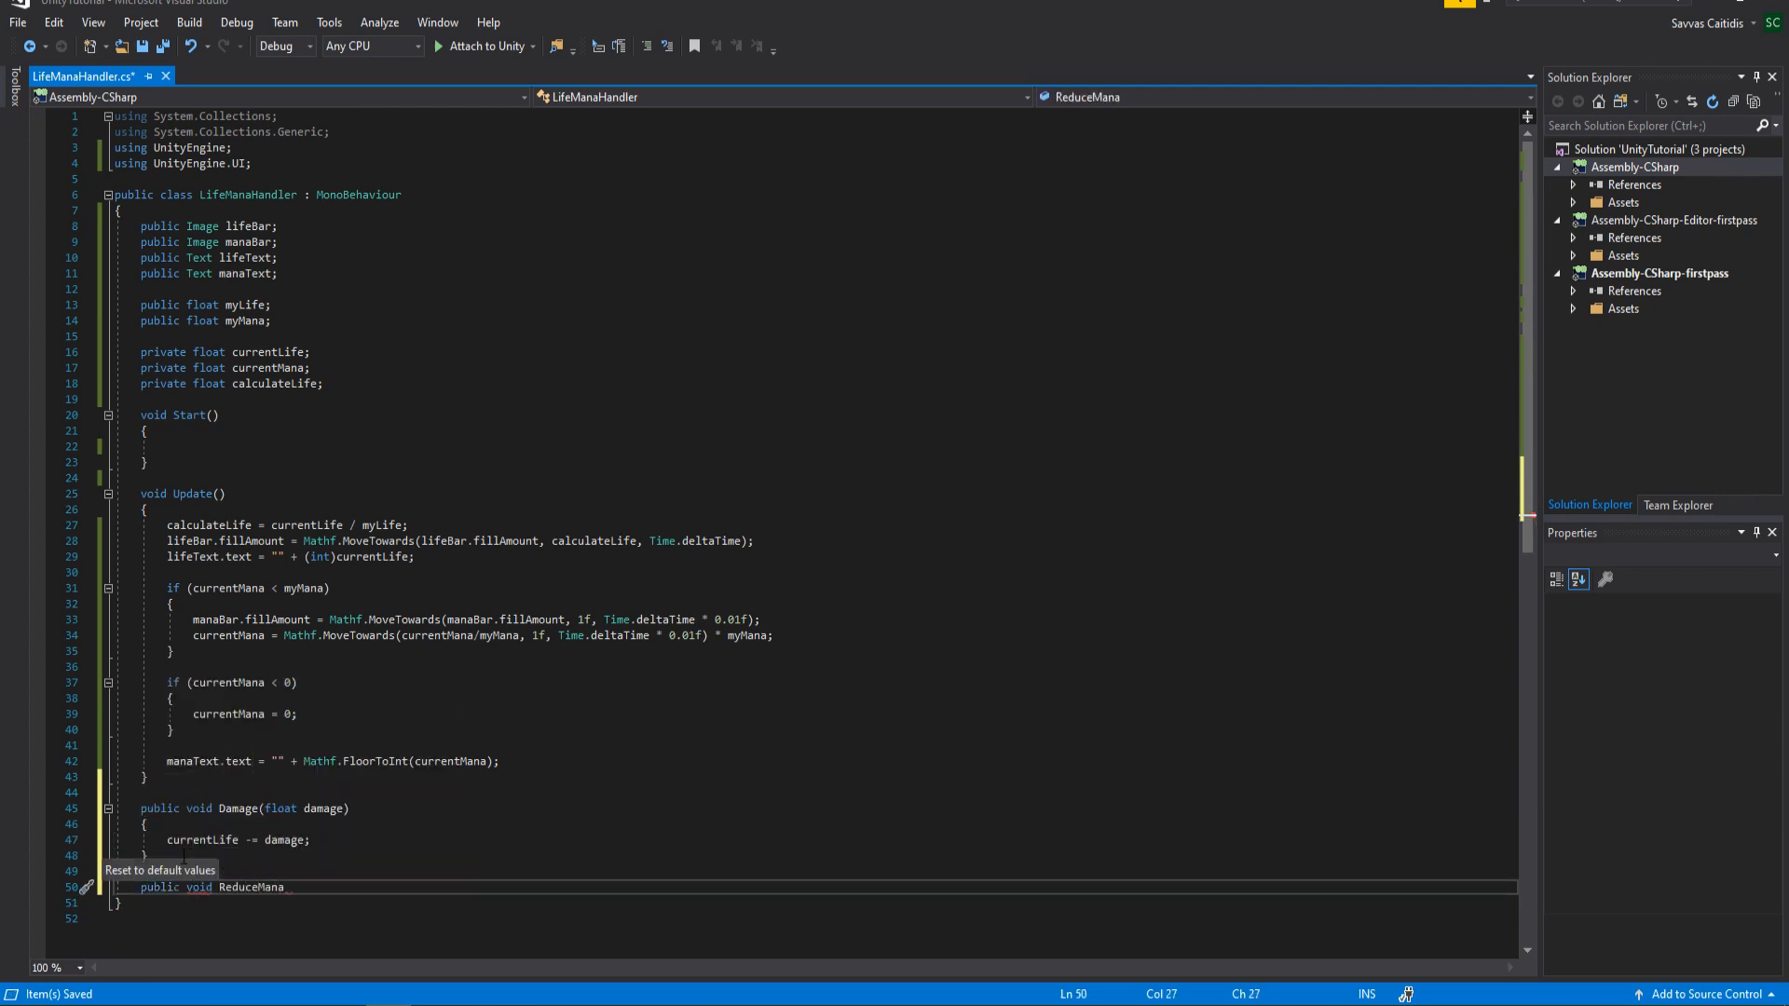
pyautogui.write('(float mana)')
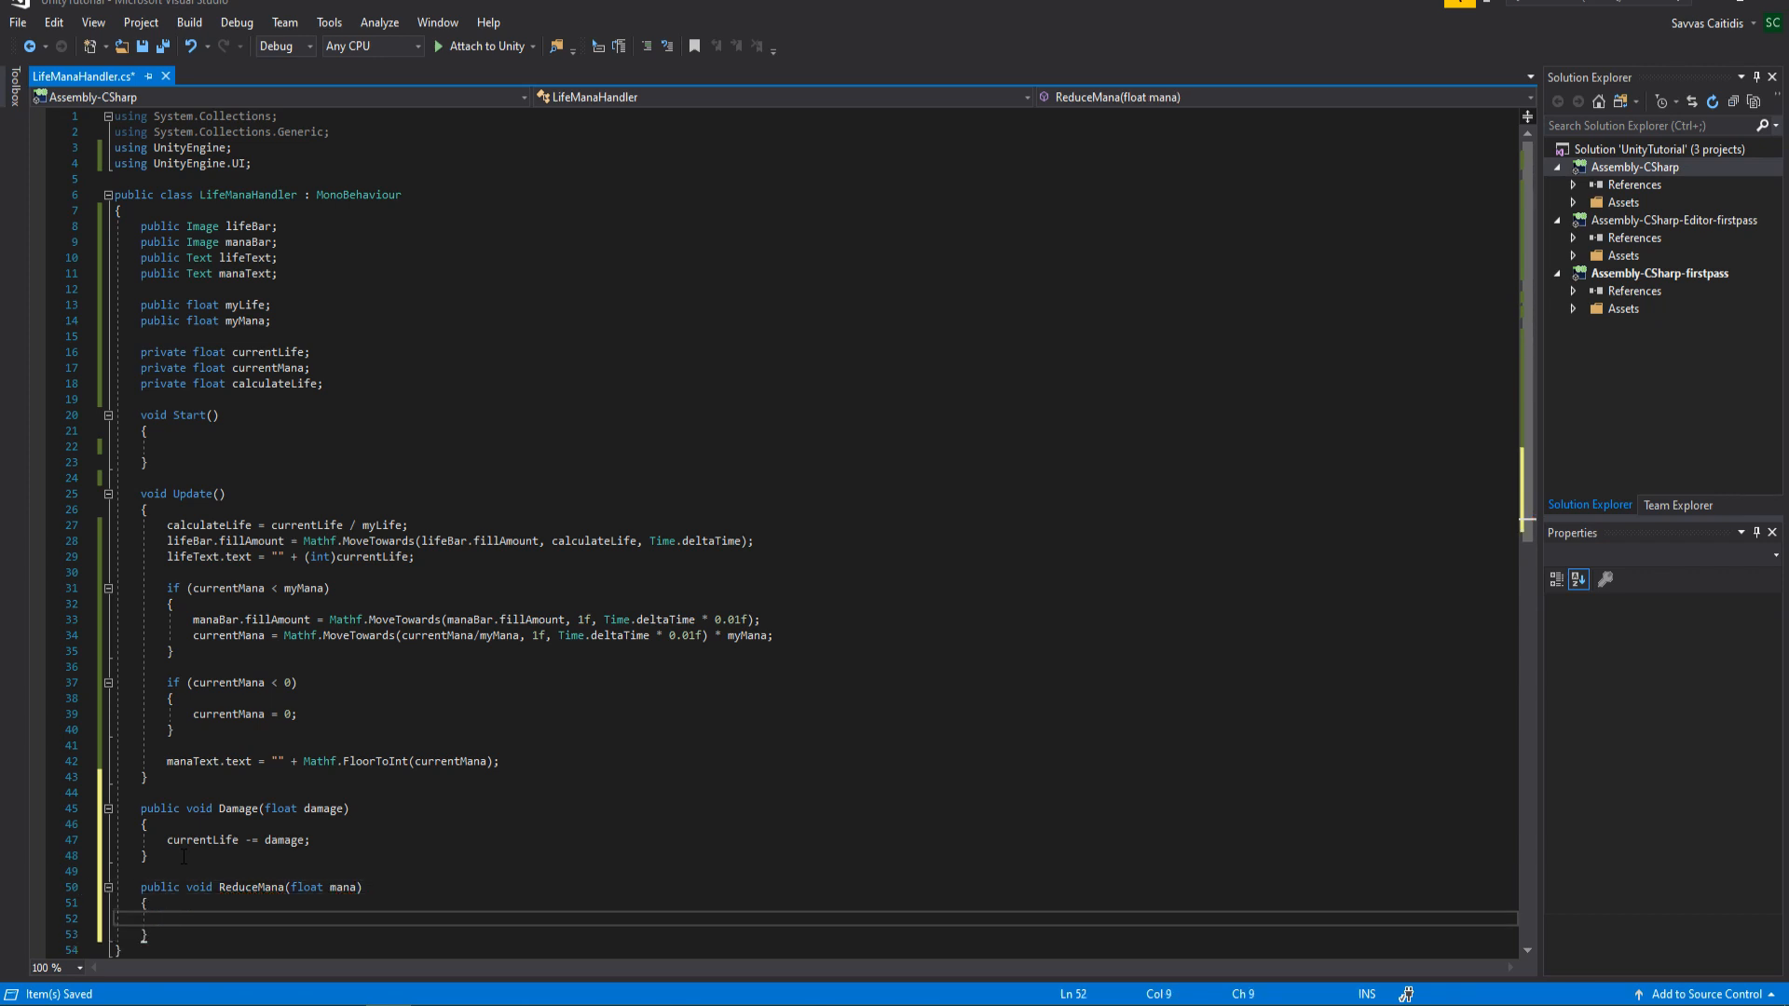
pyautogui.write('currentMana -= mana;')
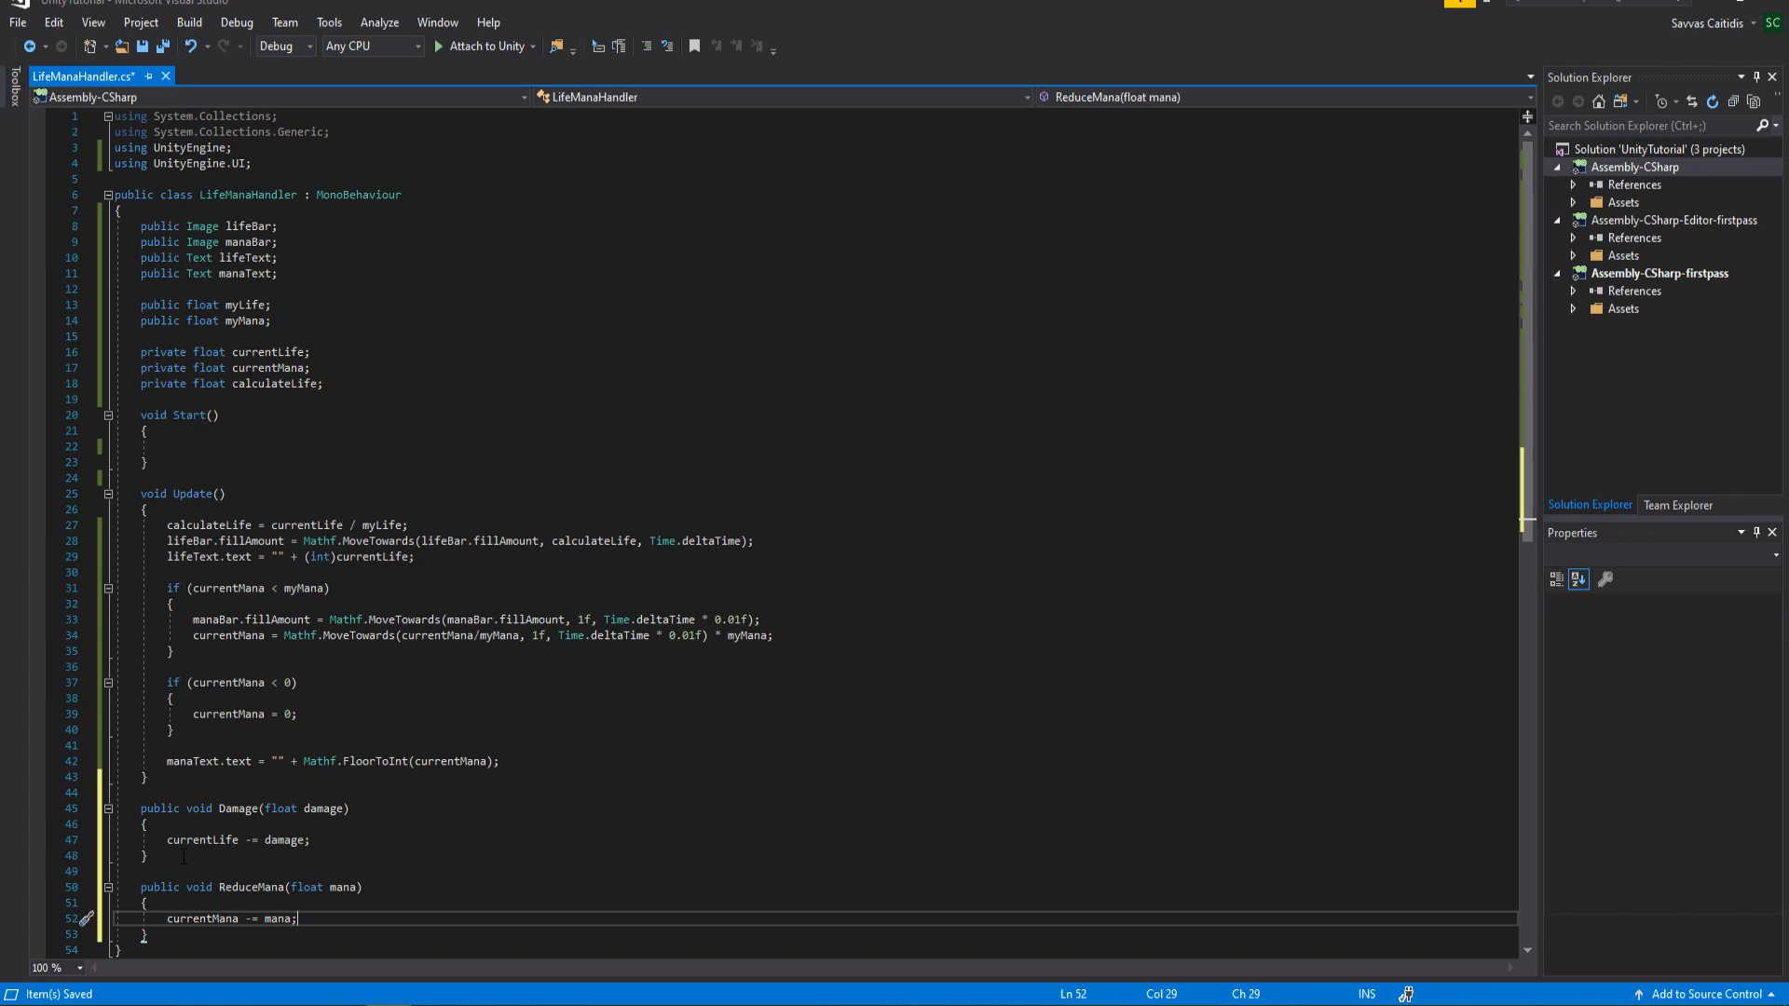
pyautogui.write('M')
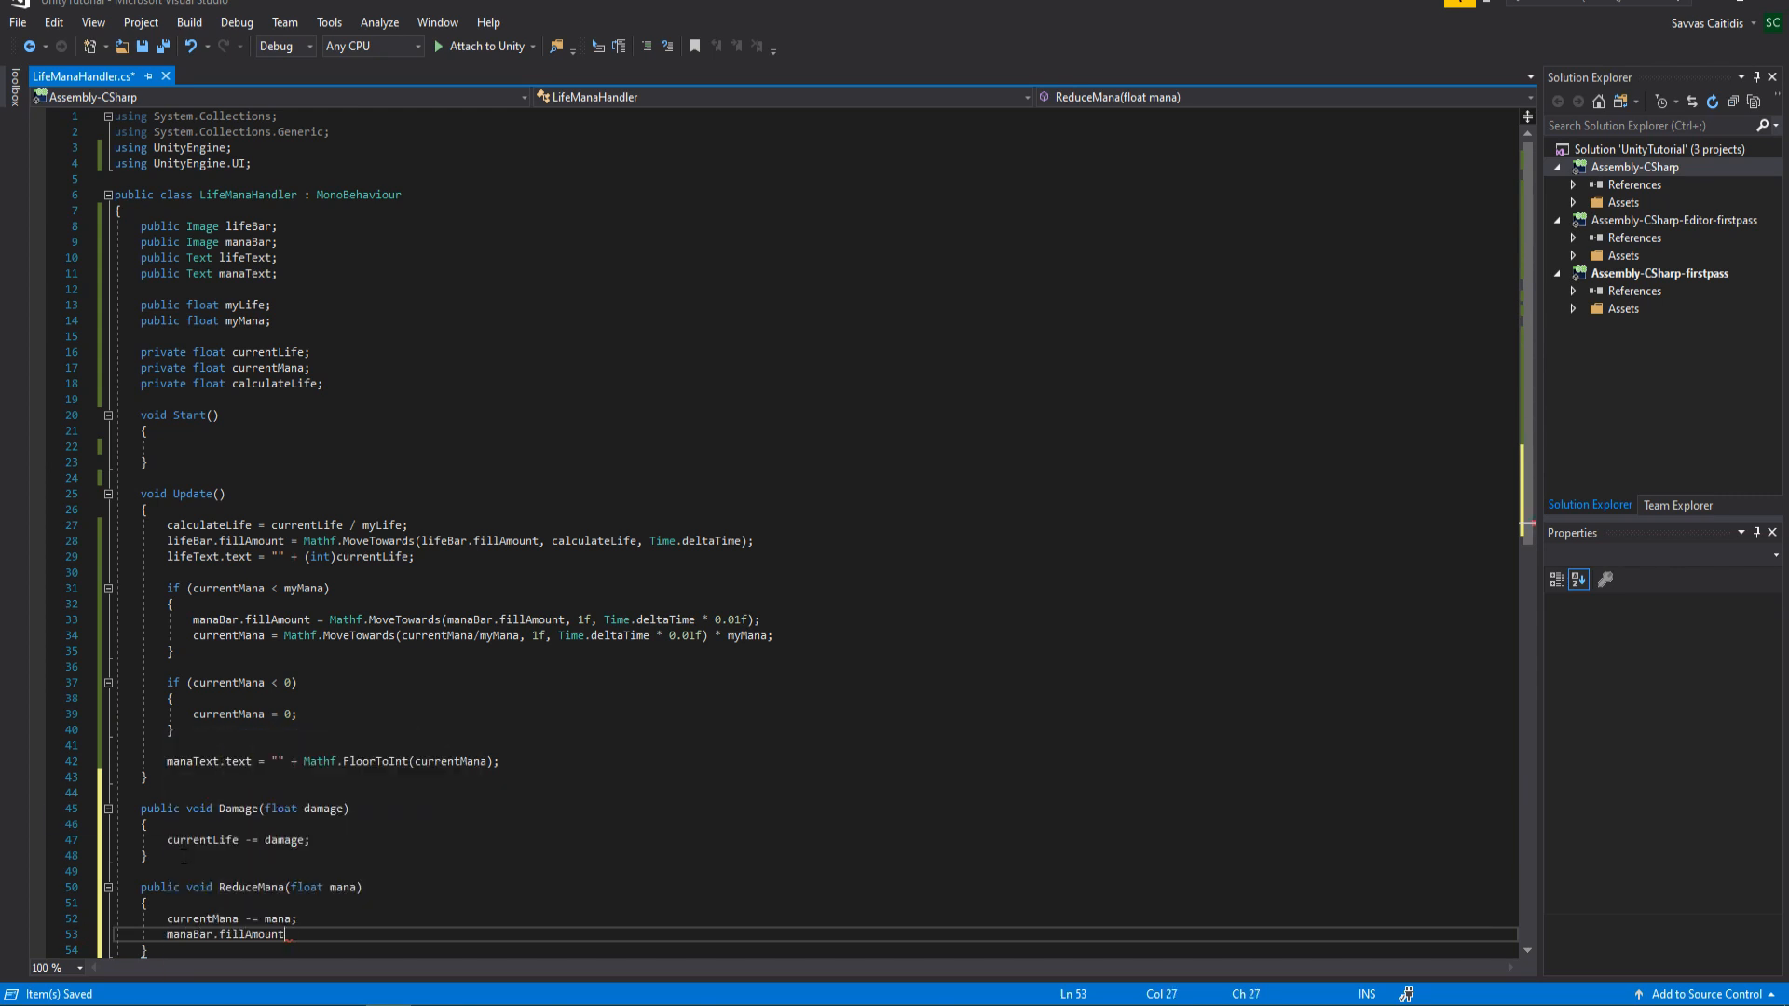
pyautogui.write('-= mana/')
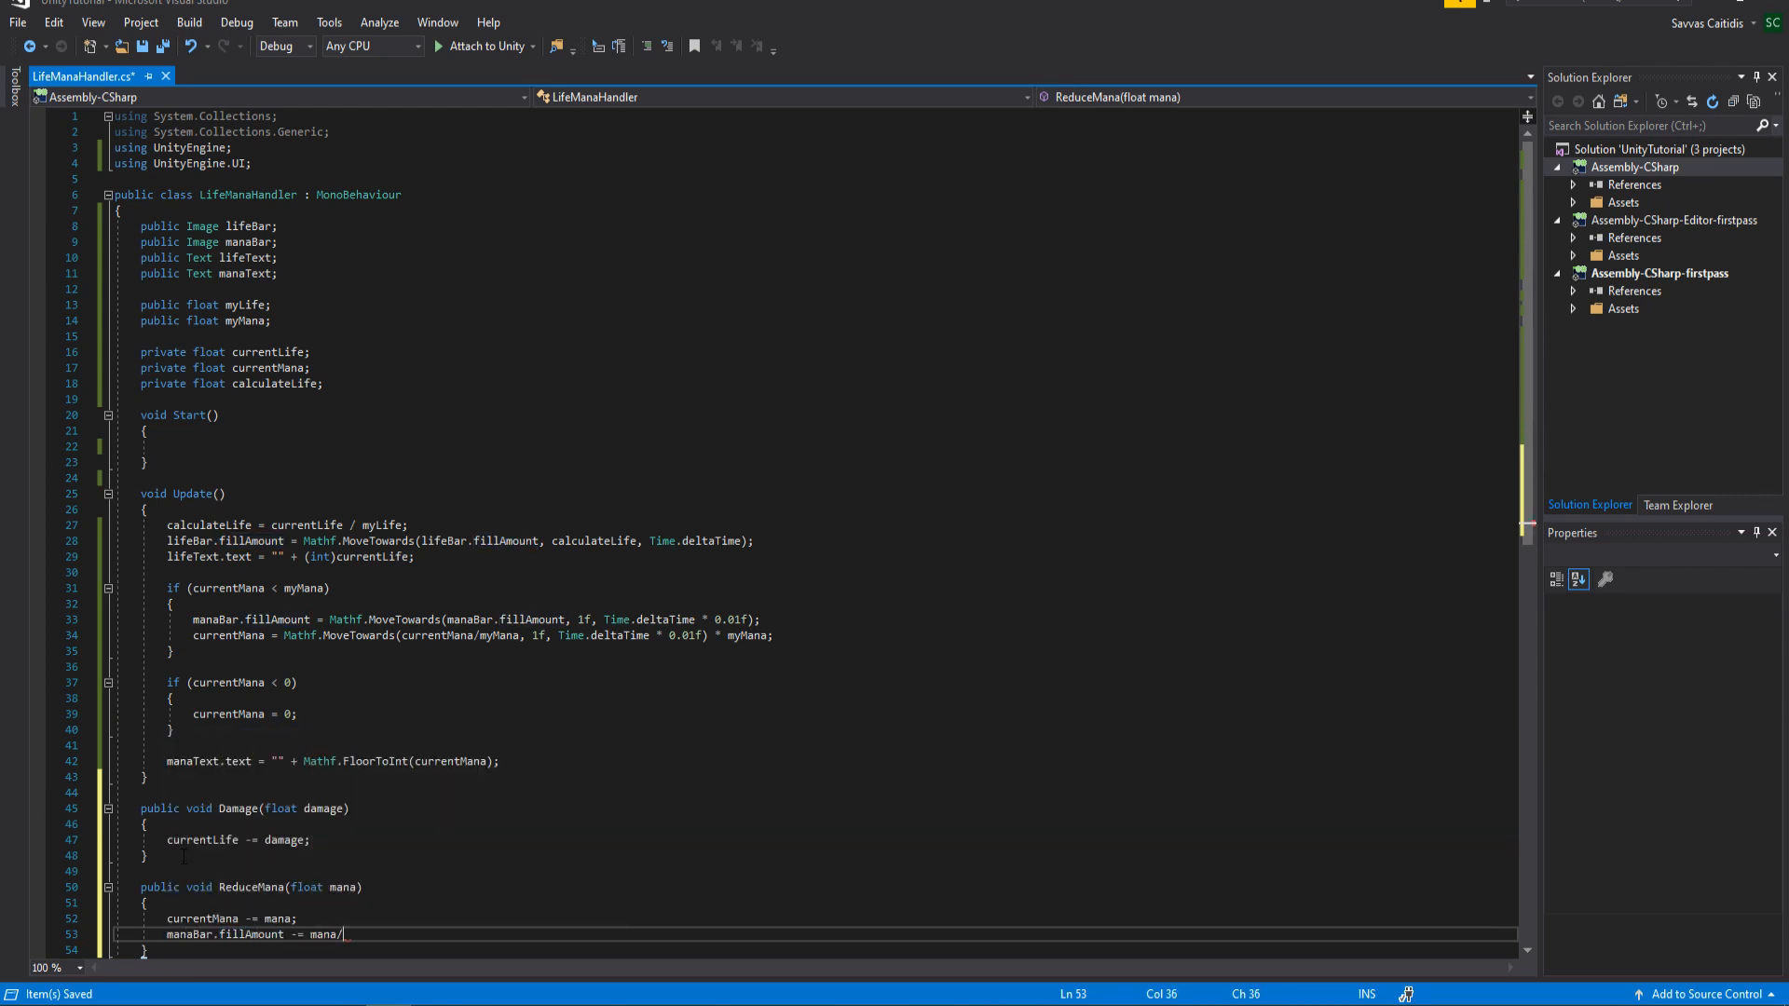
pyautogui.write('myMana;')
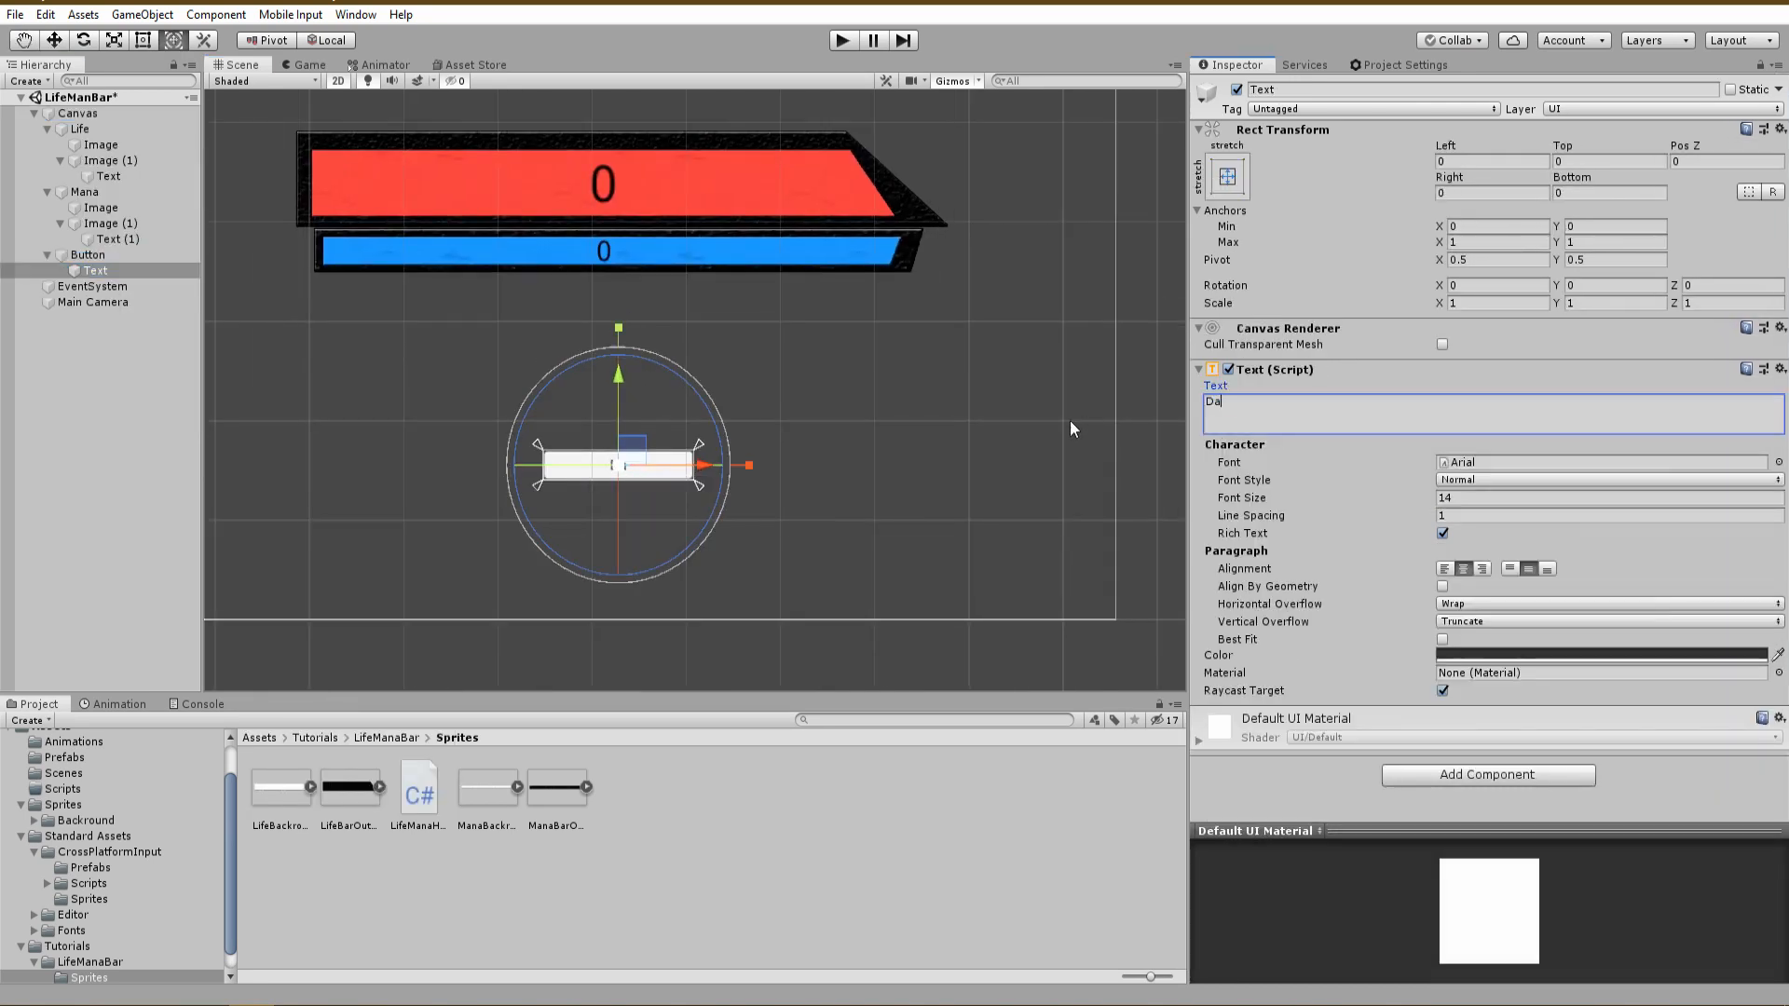
# Make Magic and Damage buttons and attach LifeManaHandler to the Canvas
pyautogui.click(89, 256)
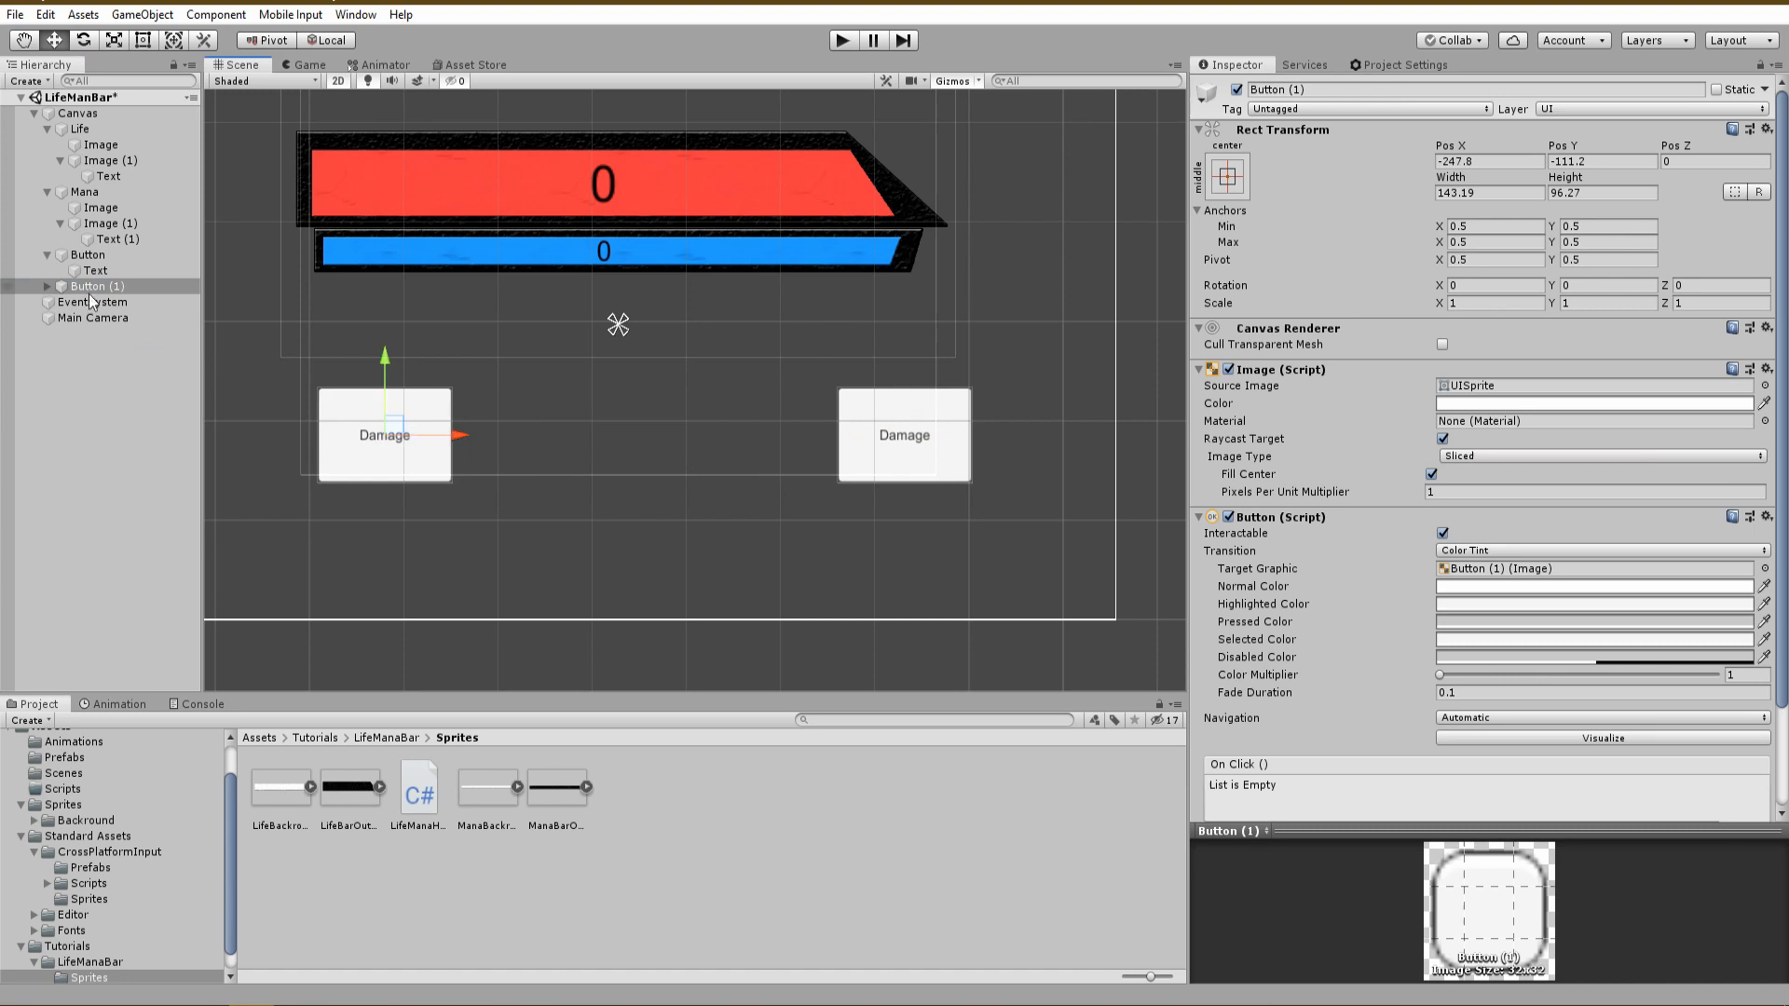
pyautogui.click(95, 270)
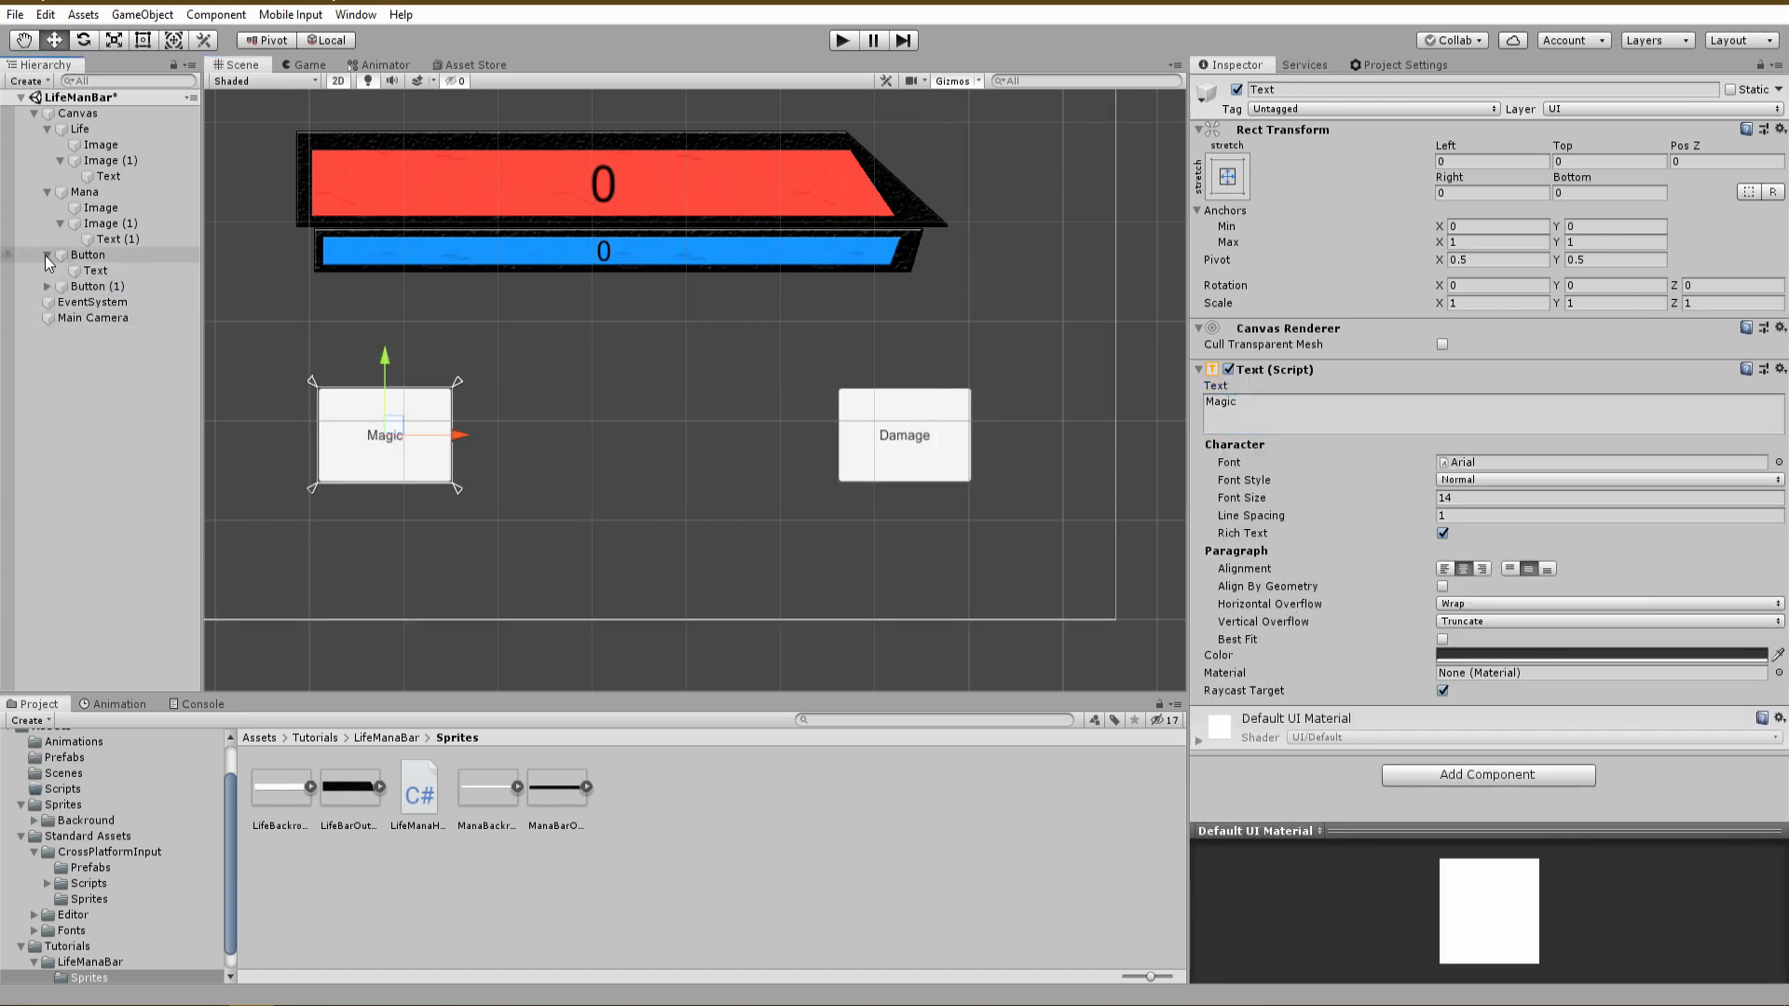
pyautogui.click(78, 113)
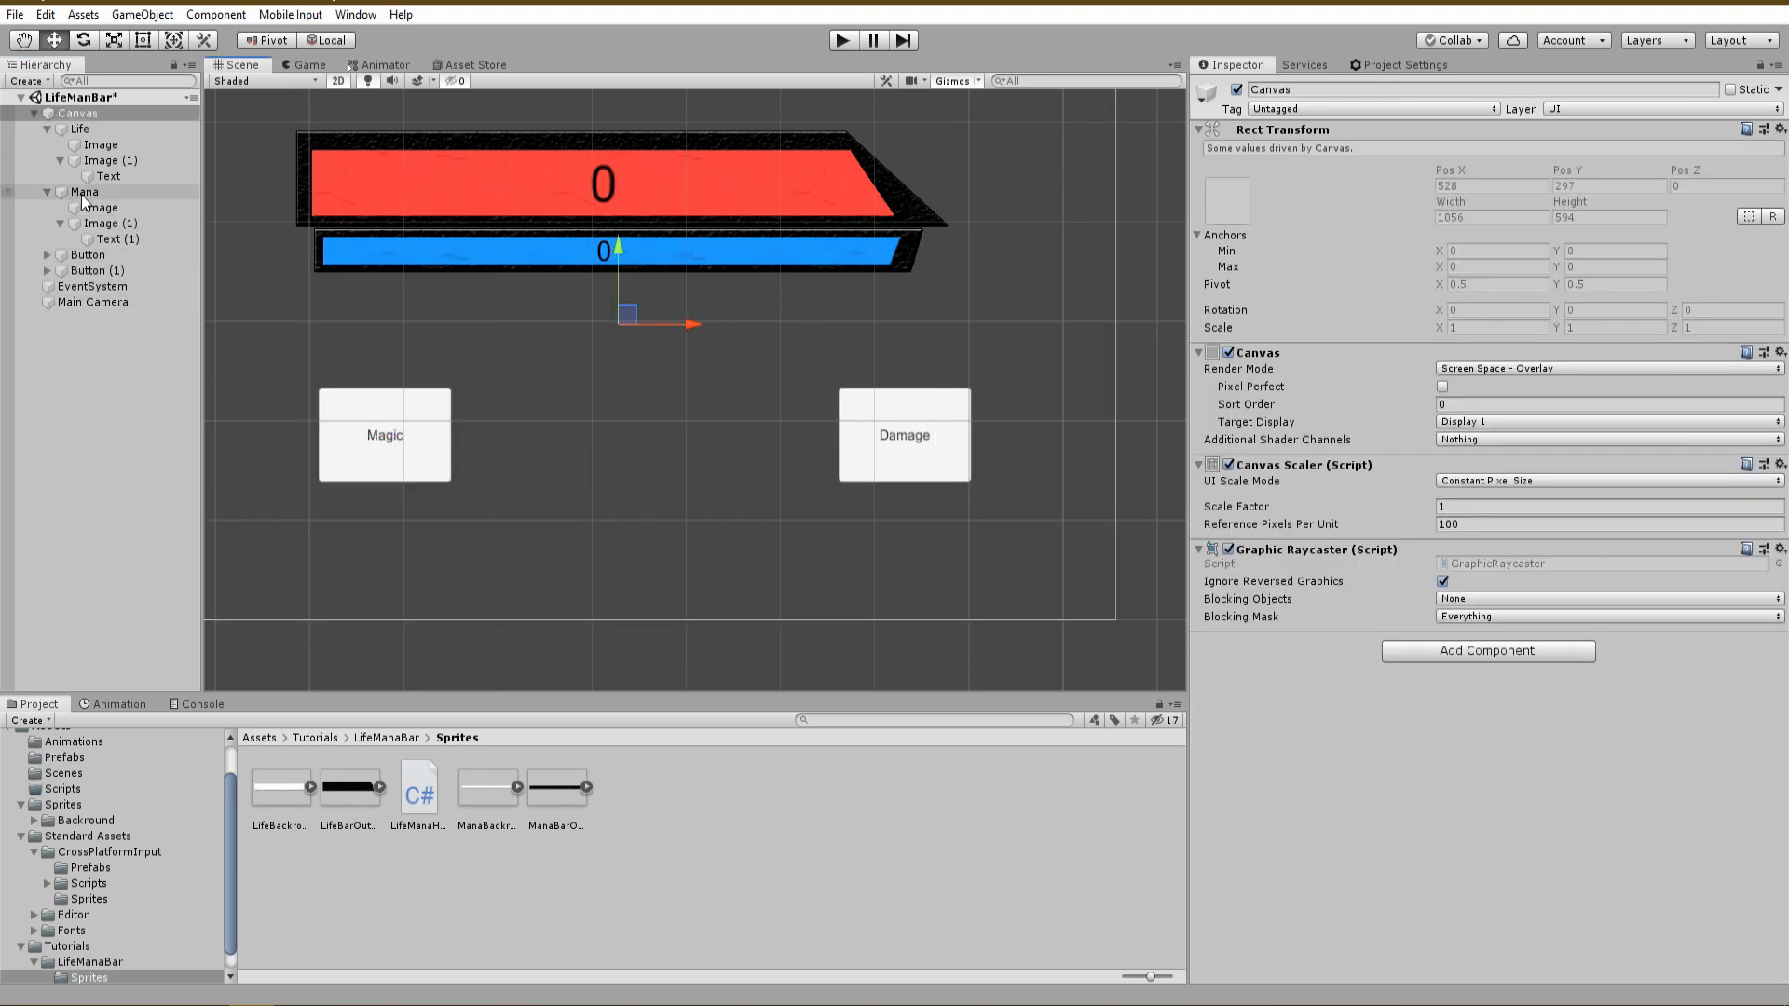
pyautogui.click(1487, 652)
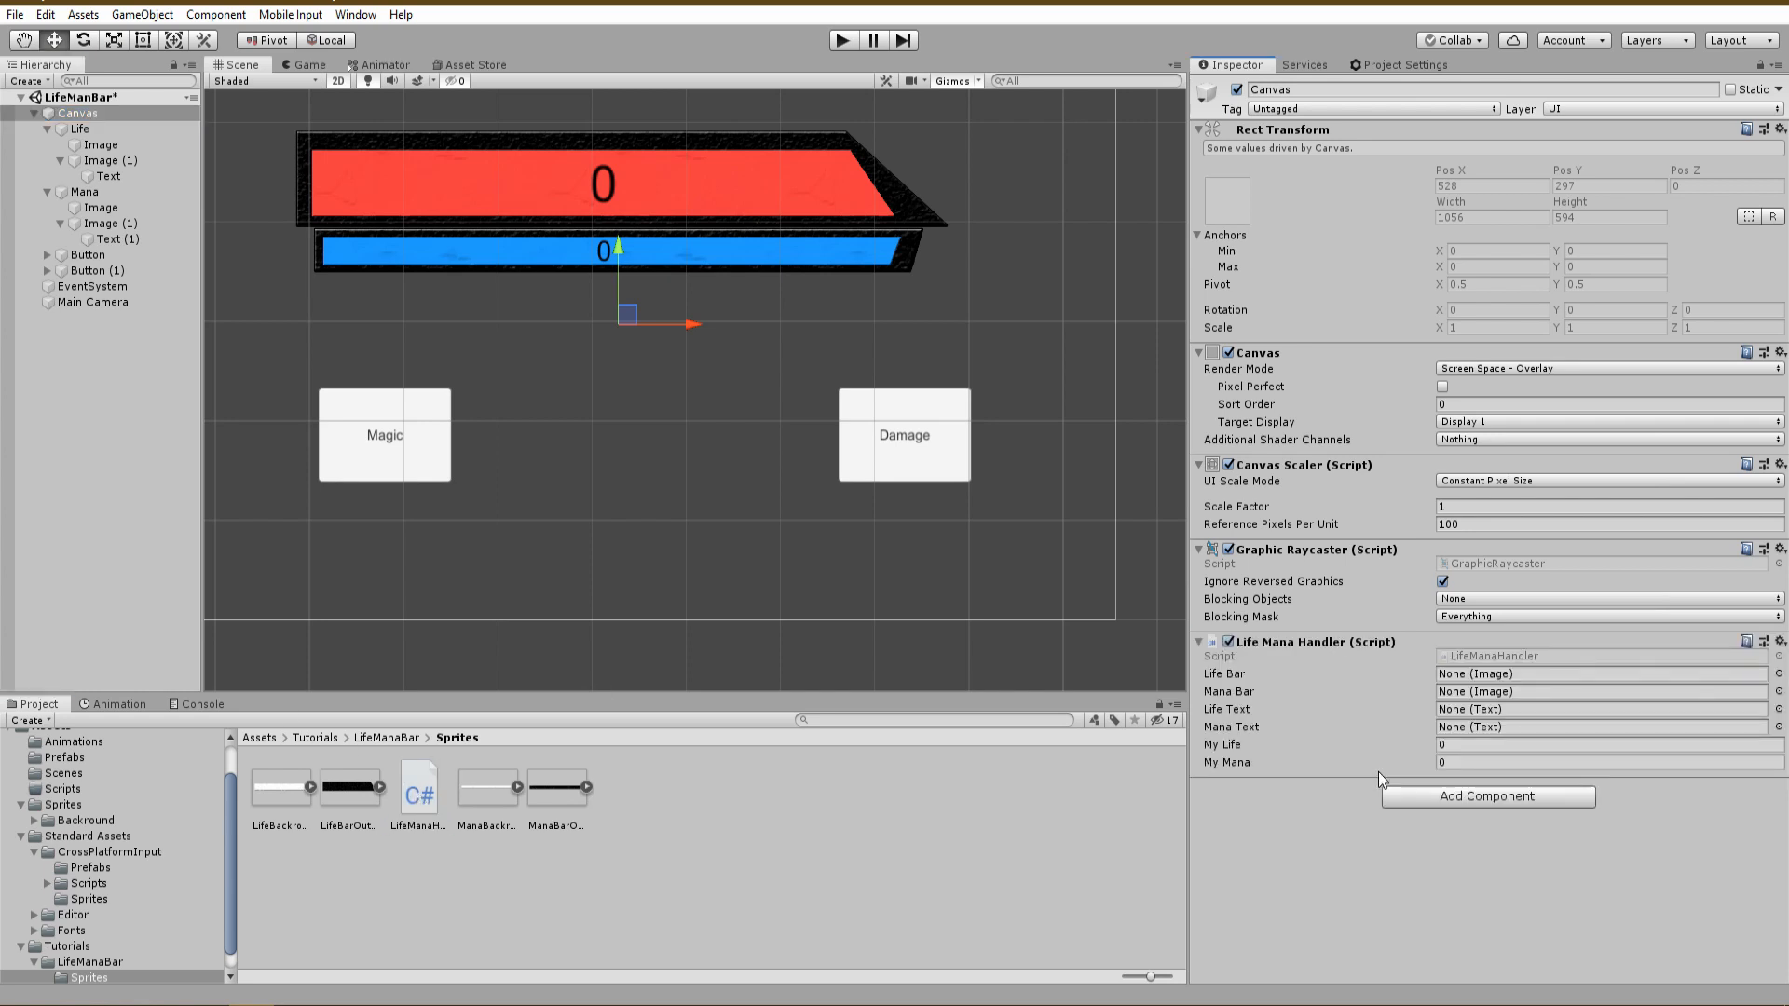
# Rename fills lifeBar/manaBar, assign bars and texts, set My Life 100, My Mana 50
pyautogui.click(108, 161)
pyautogui.write('life')
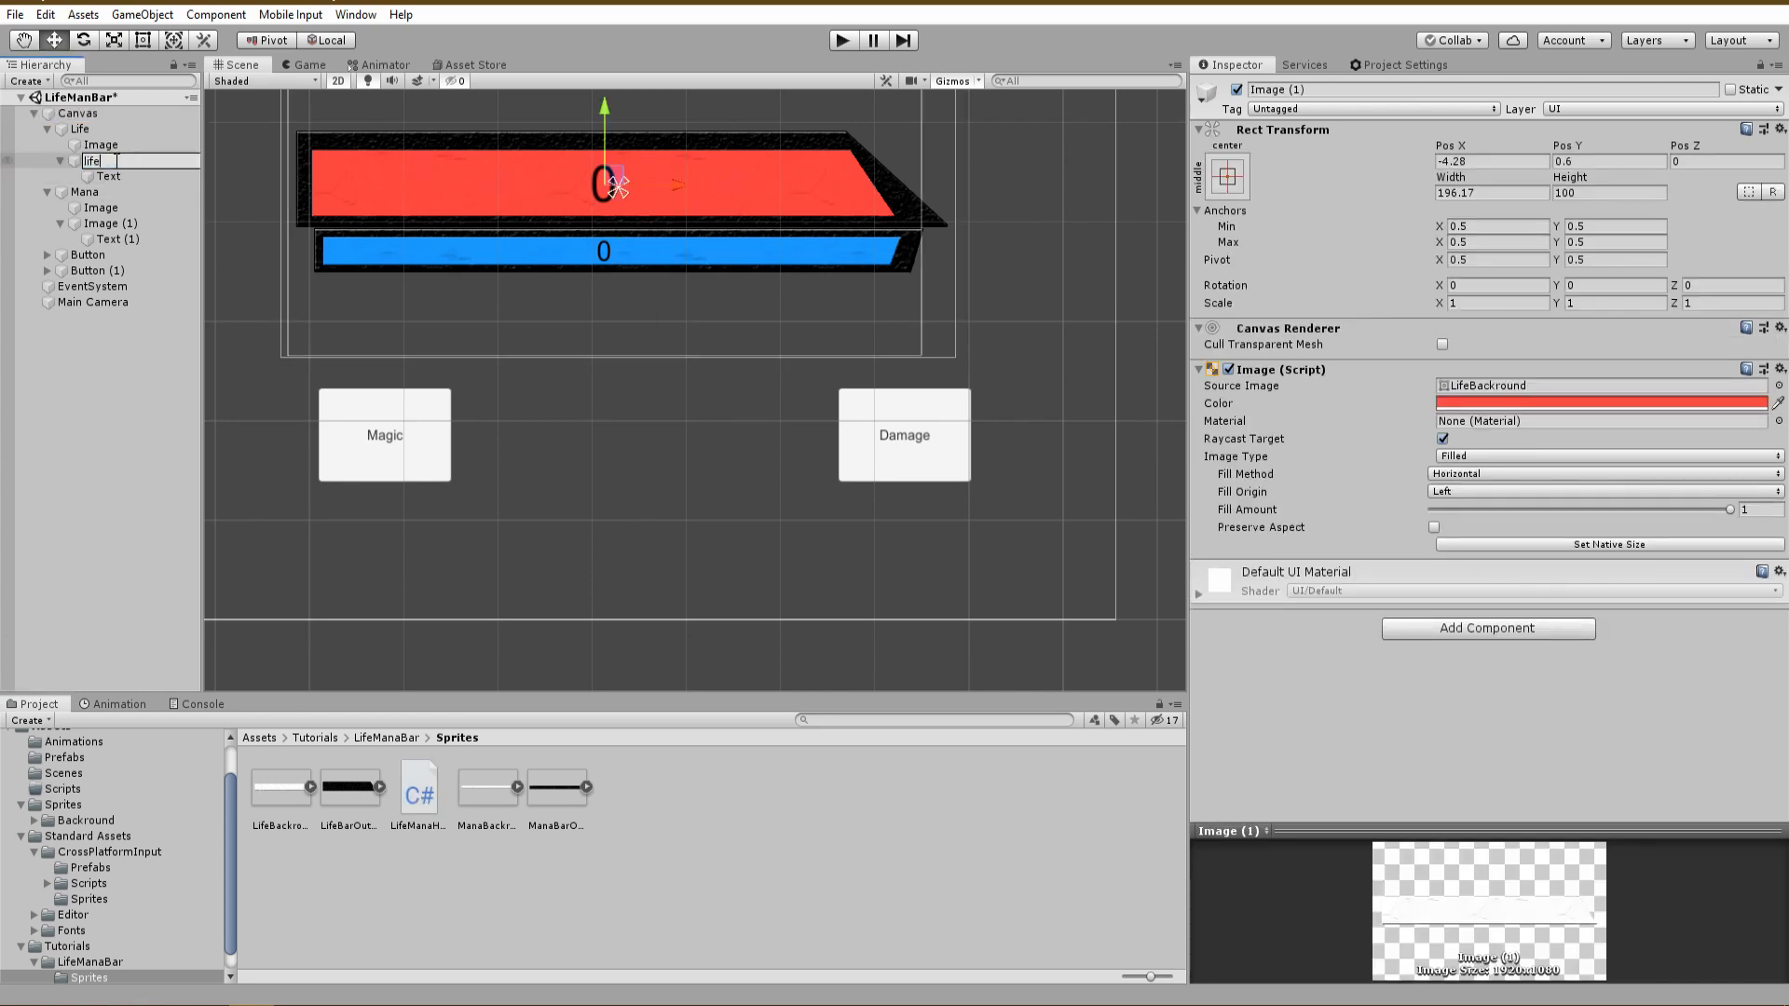
pyautogui.click(112, 224)
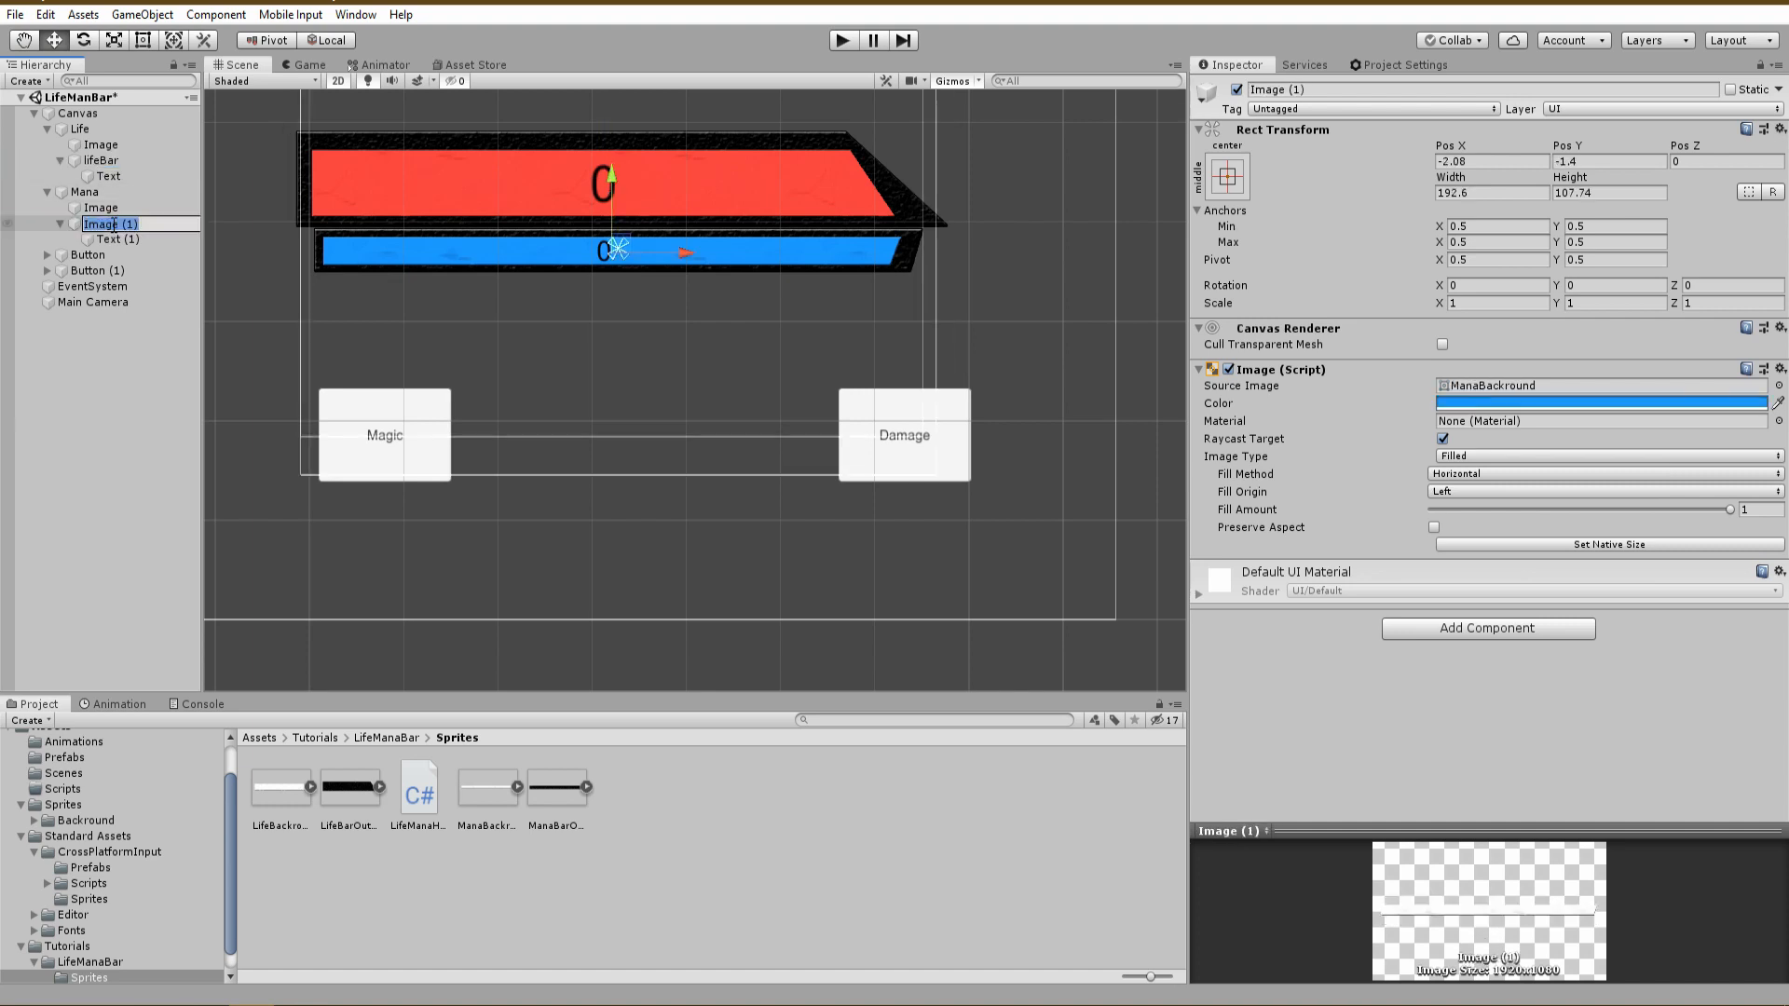
pyautogui.click(79, 112)
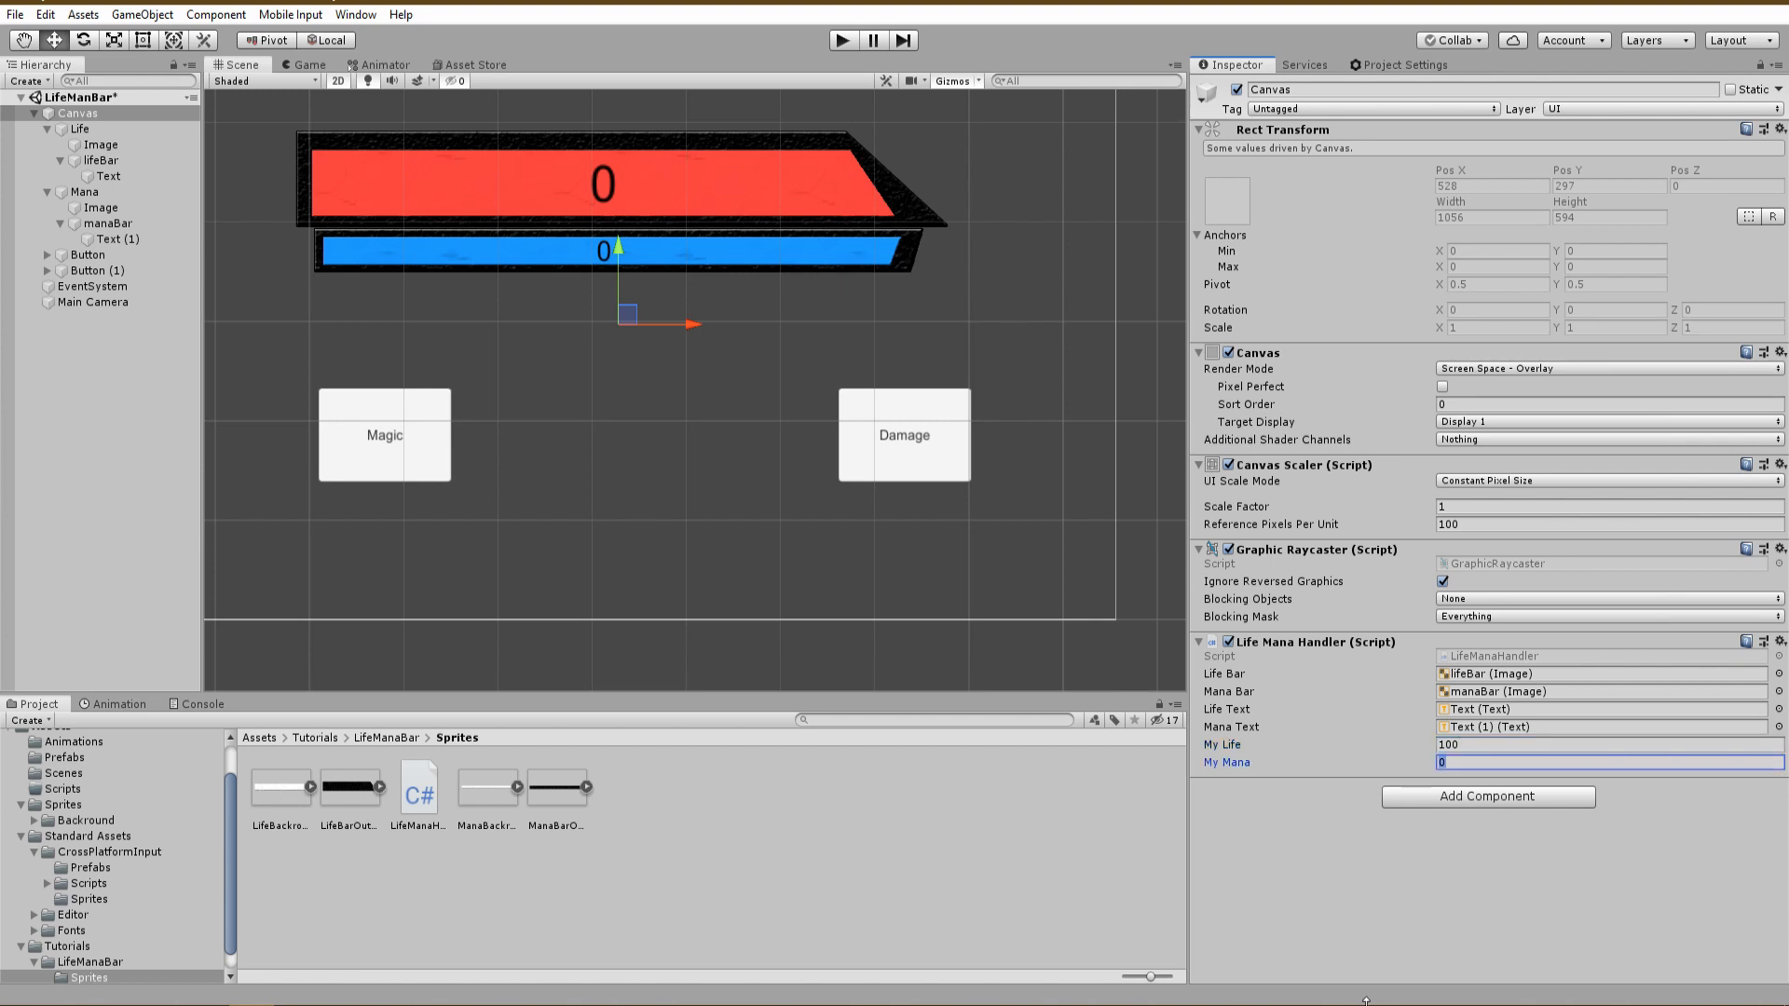
pyautogui.write('50')
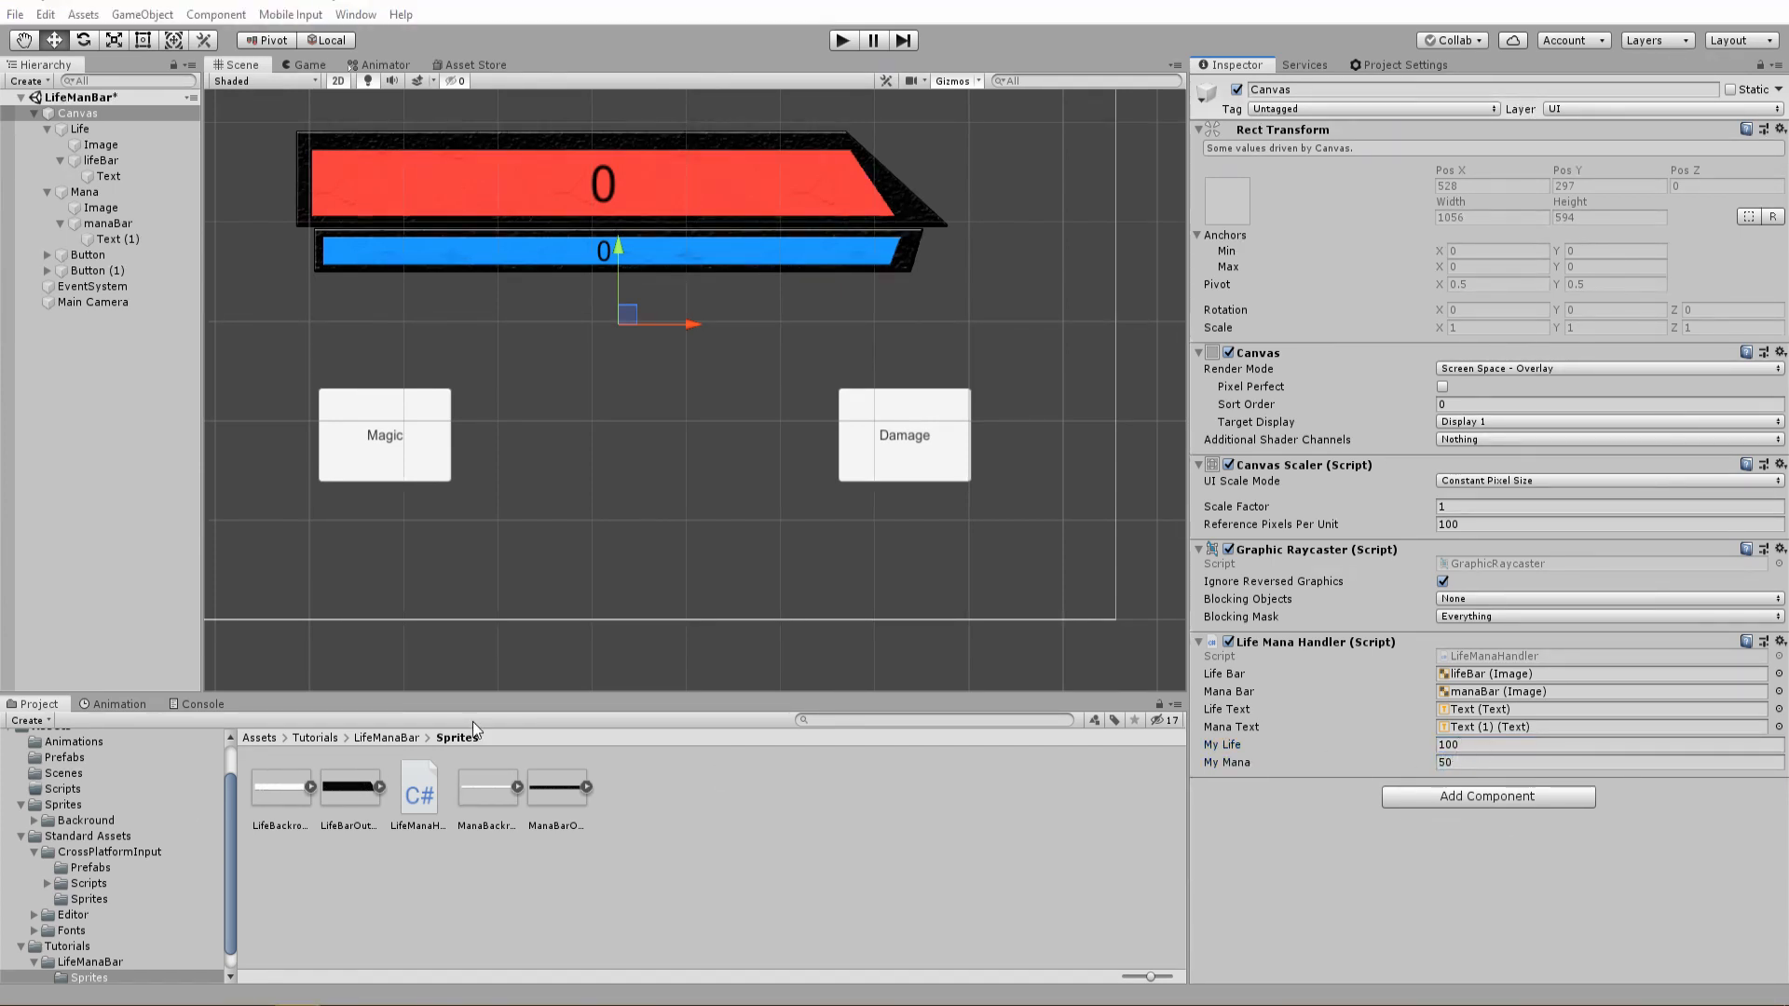
# Wire the Damage button's On Click event to LifeManaHandler.Damage
pyautogui.click(88, 253)
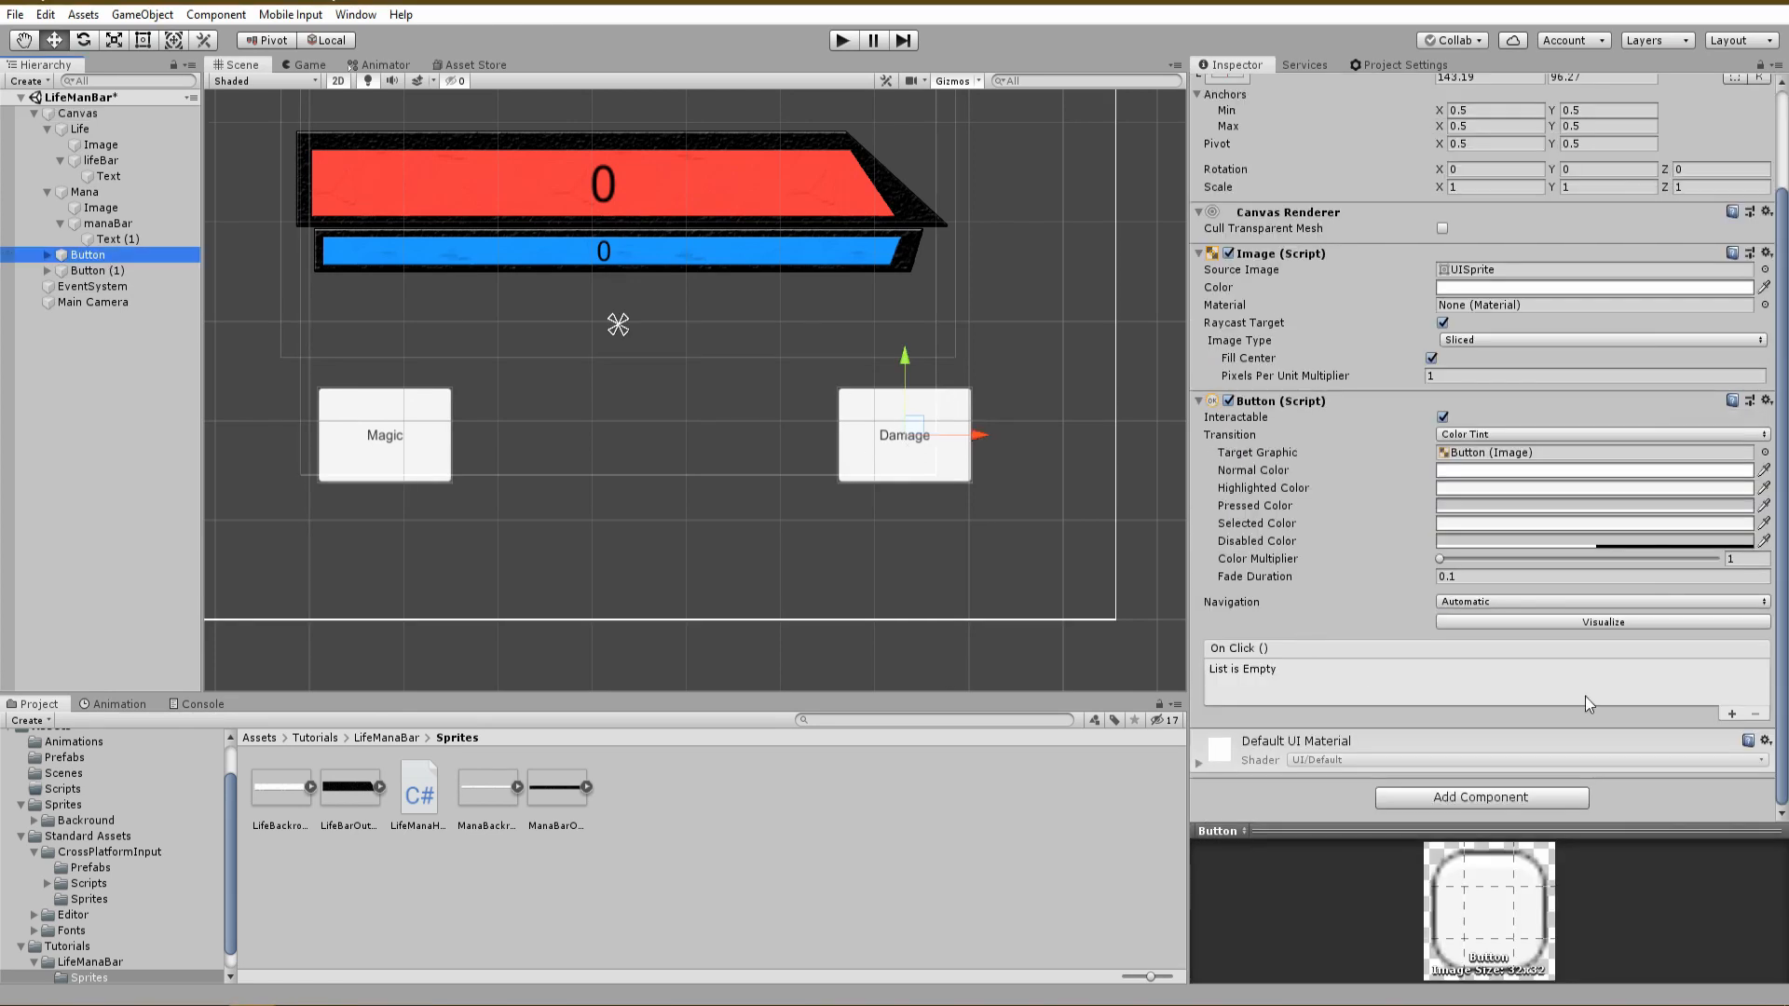
pyautogui.click(1733, 714)
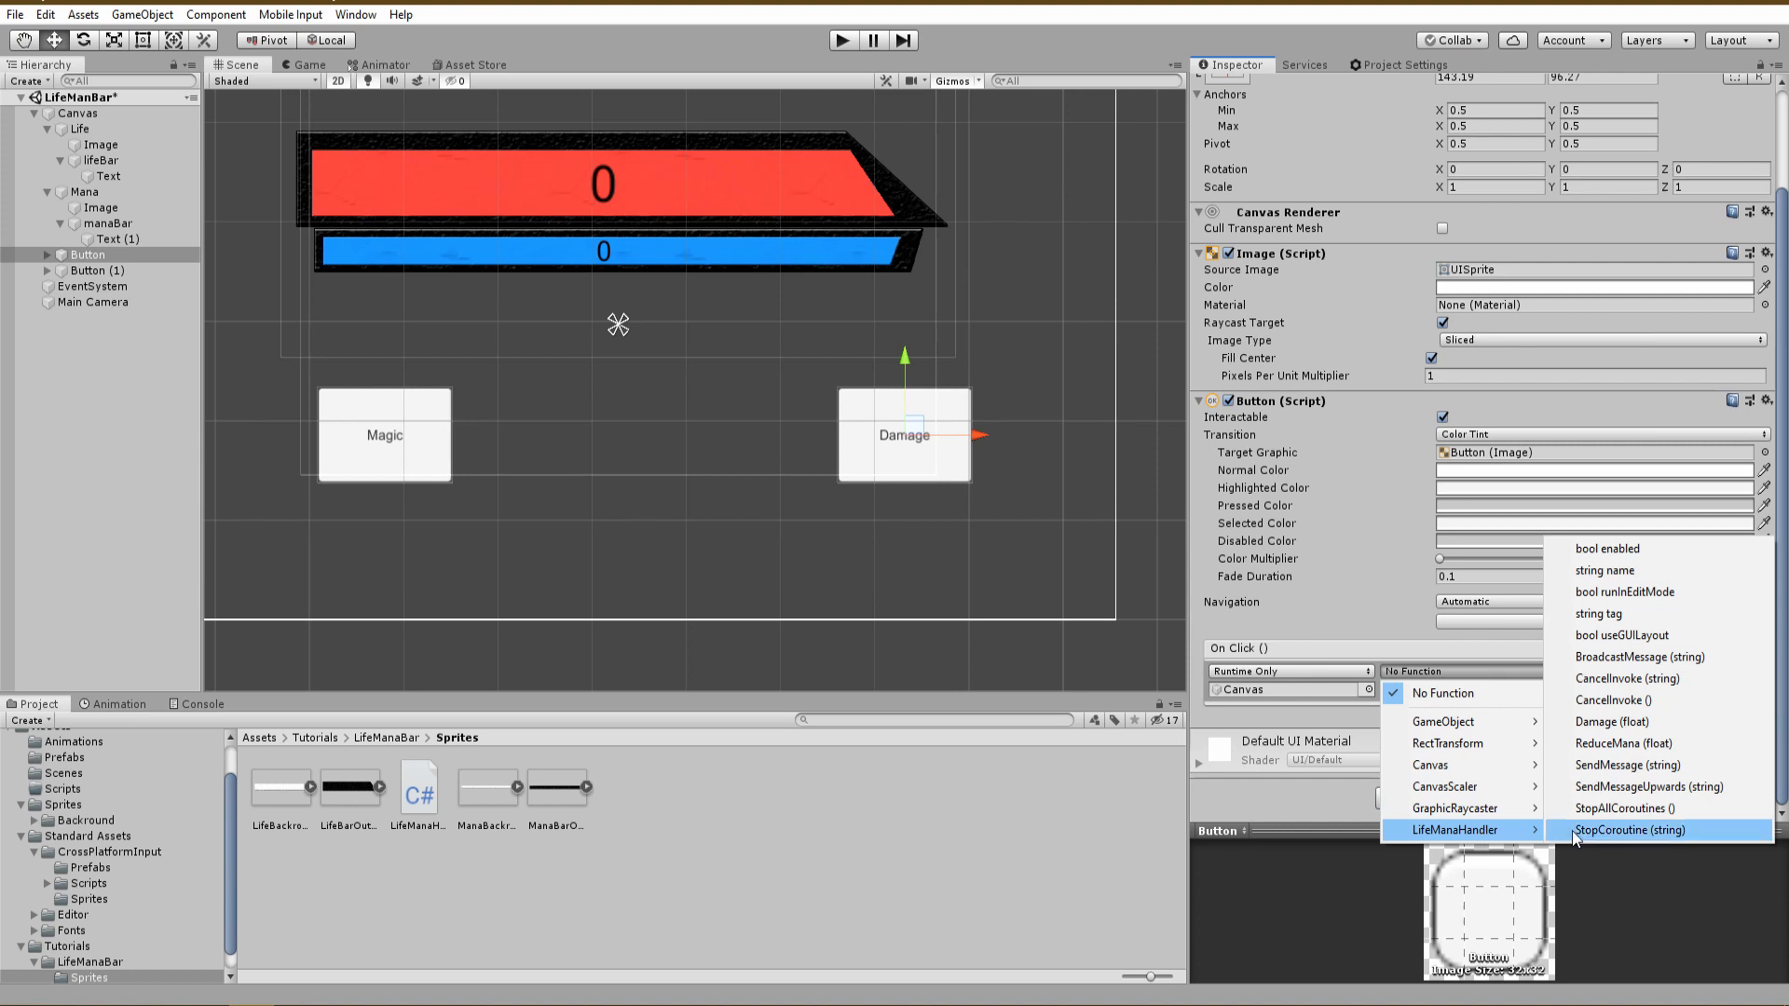
pyautogui.click(1616, 721)
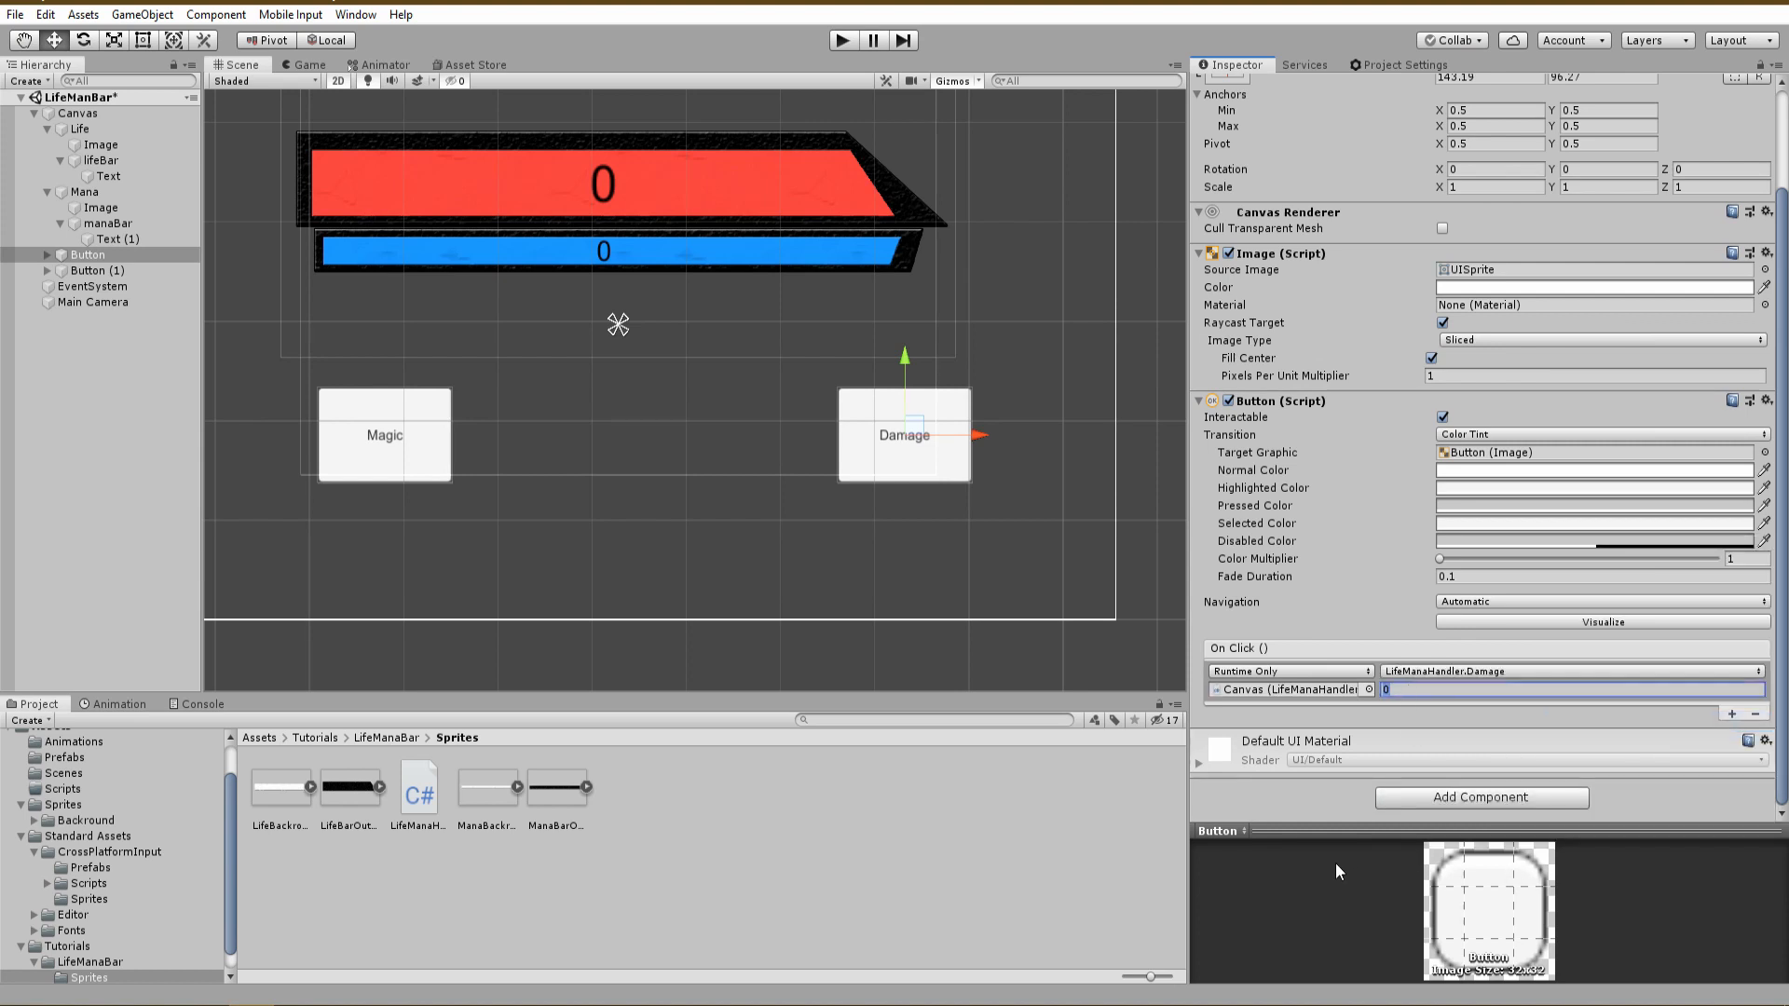
# Wire the Magic button's On Click event to ReduceMana with amount 20
pyautogui.click(97, 270)
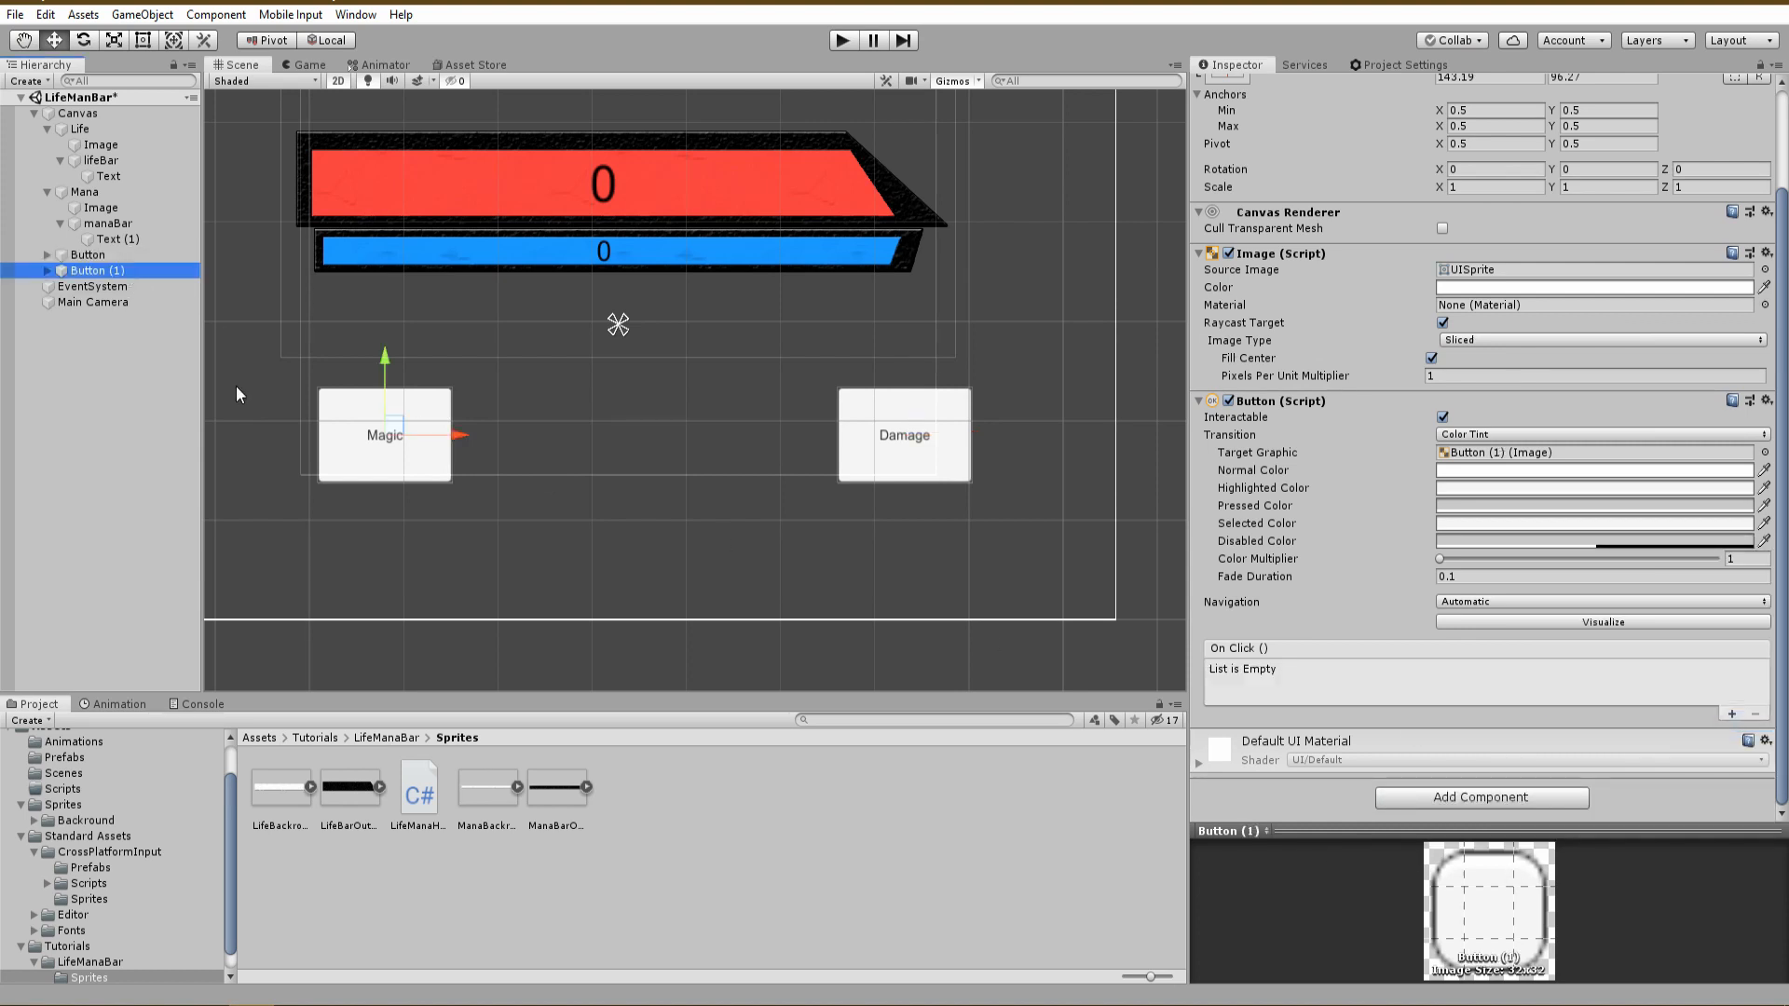
pyautogui.click(1731, 713)
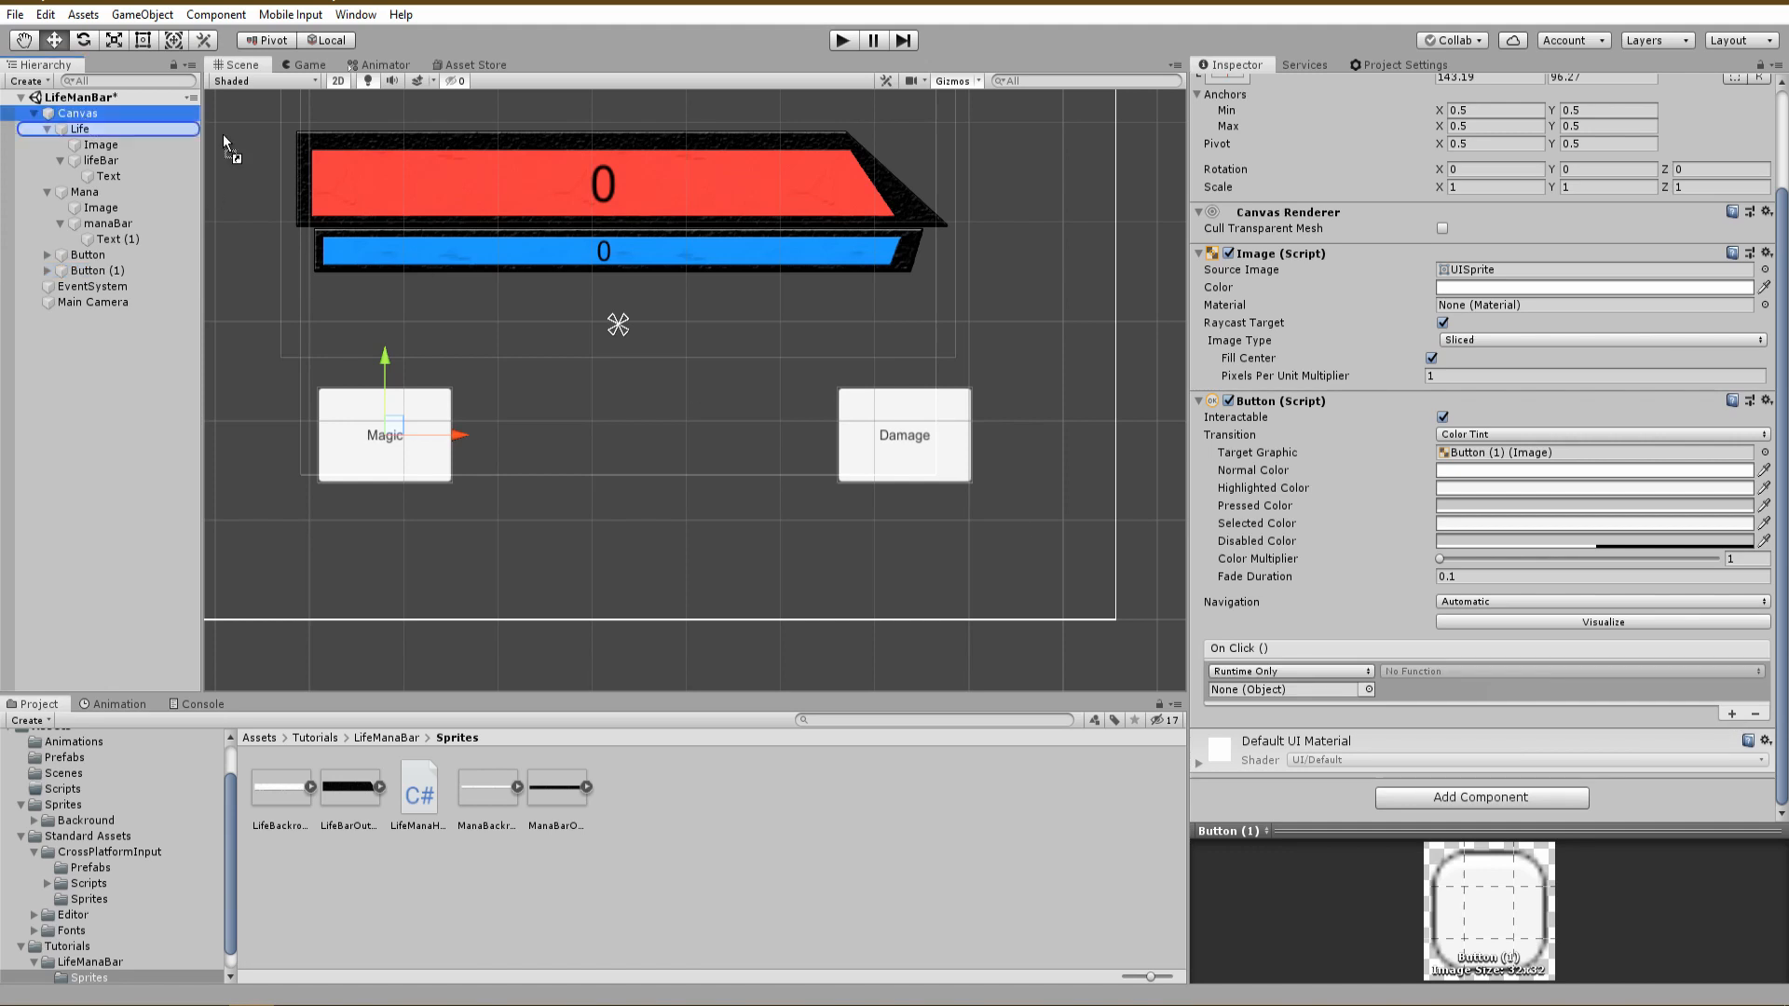
pyautogui.click(1575, 671)
pyautogui.write('20')
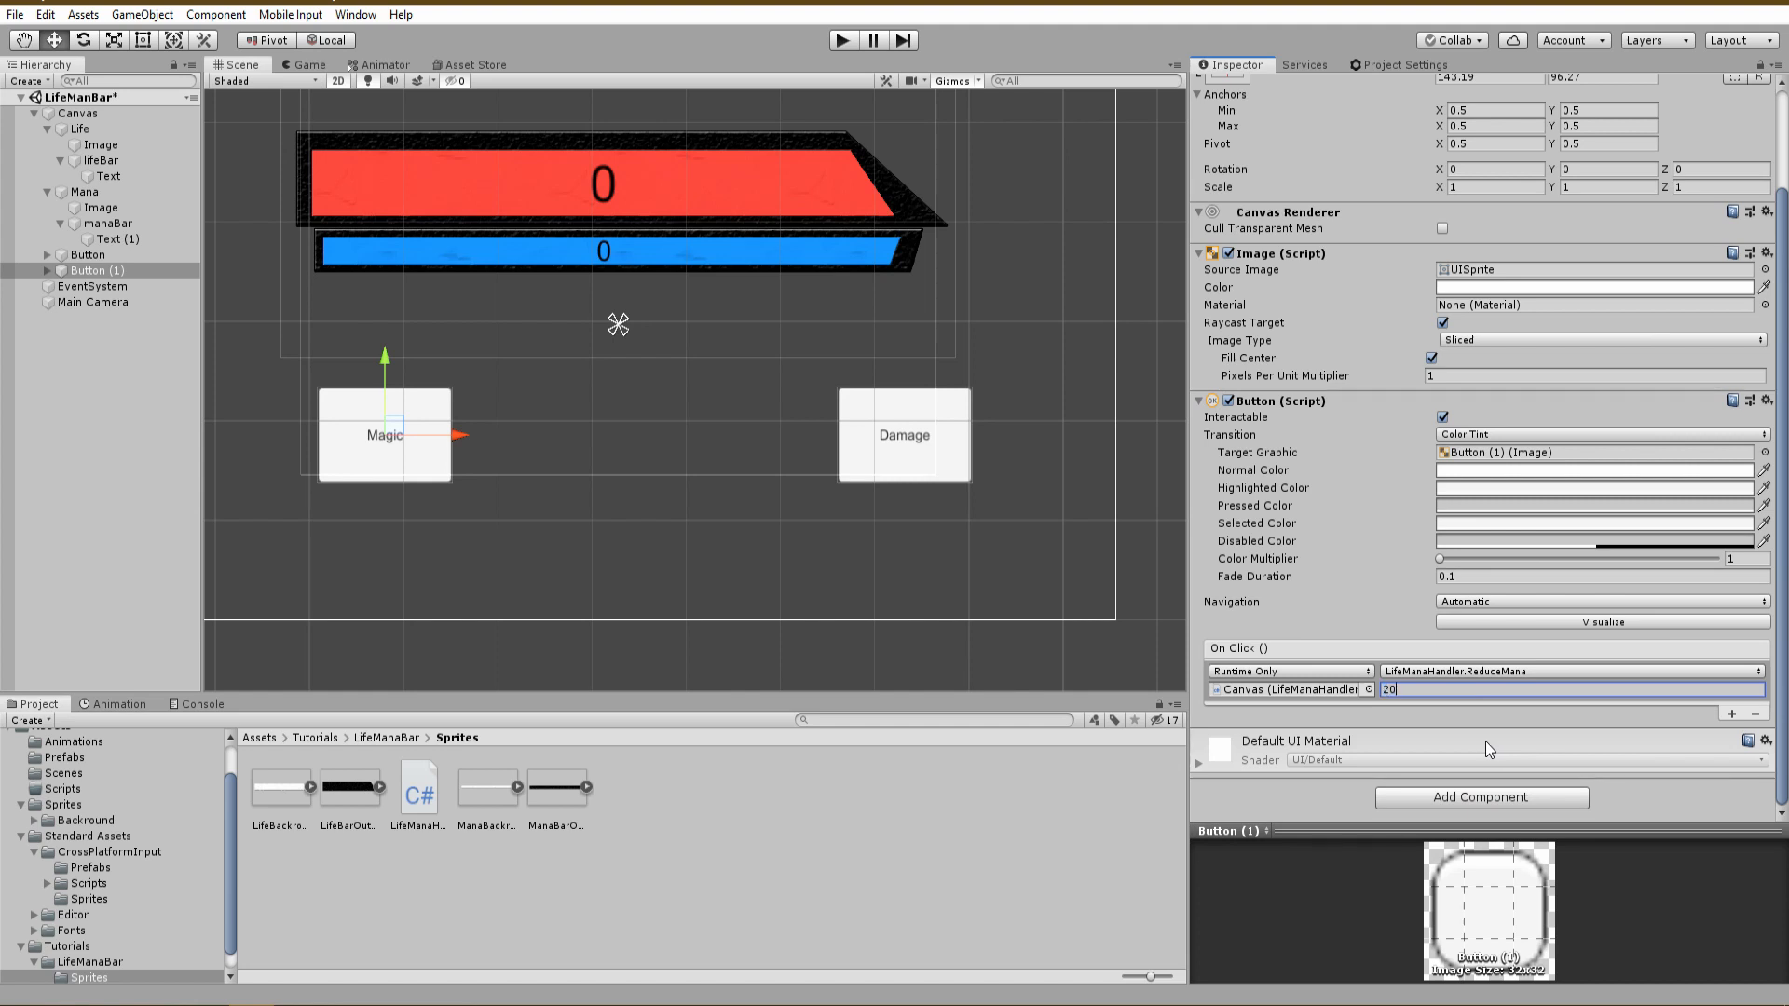
# Play-test the scene, dealing damage and observing both bars stuck at 0, then stop
pyautogui.click(842, 39)
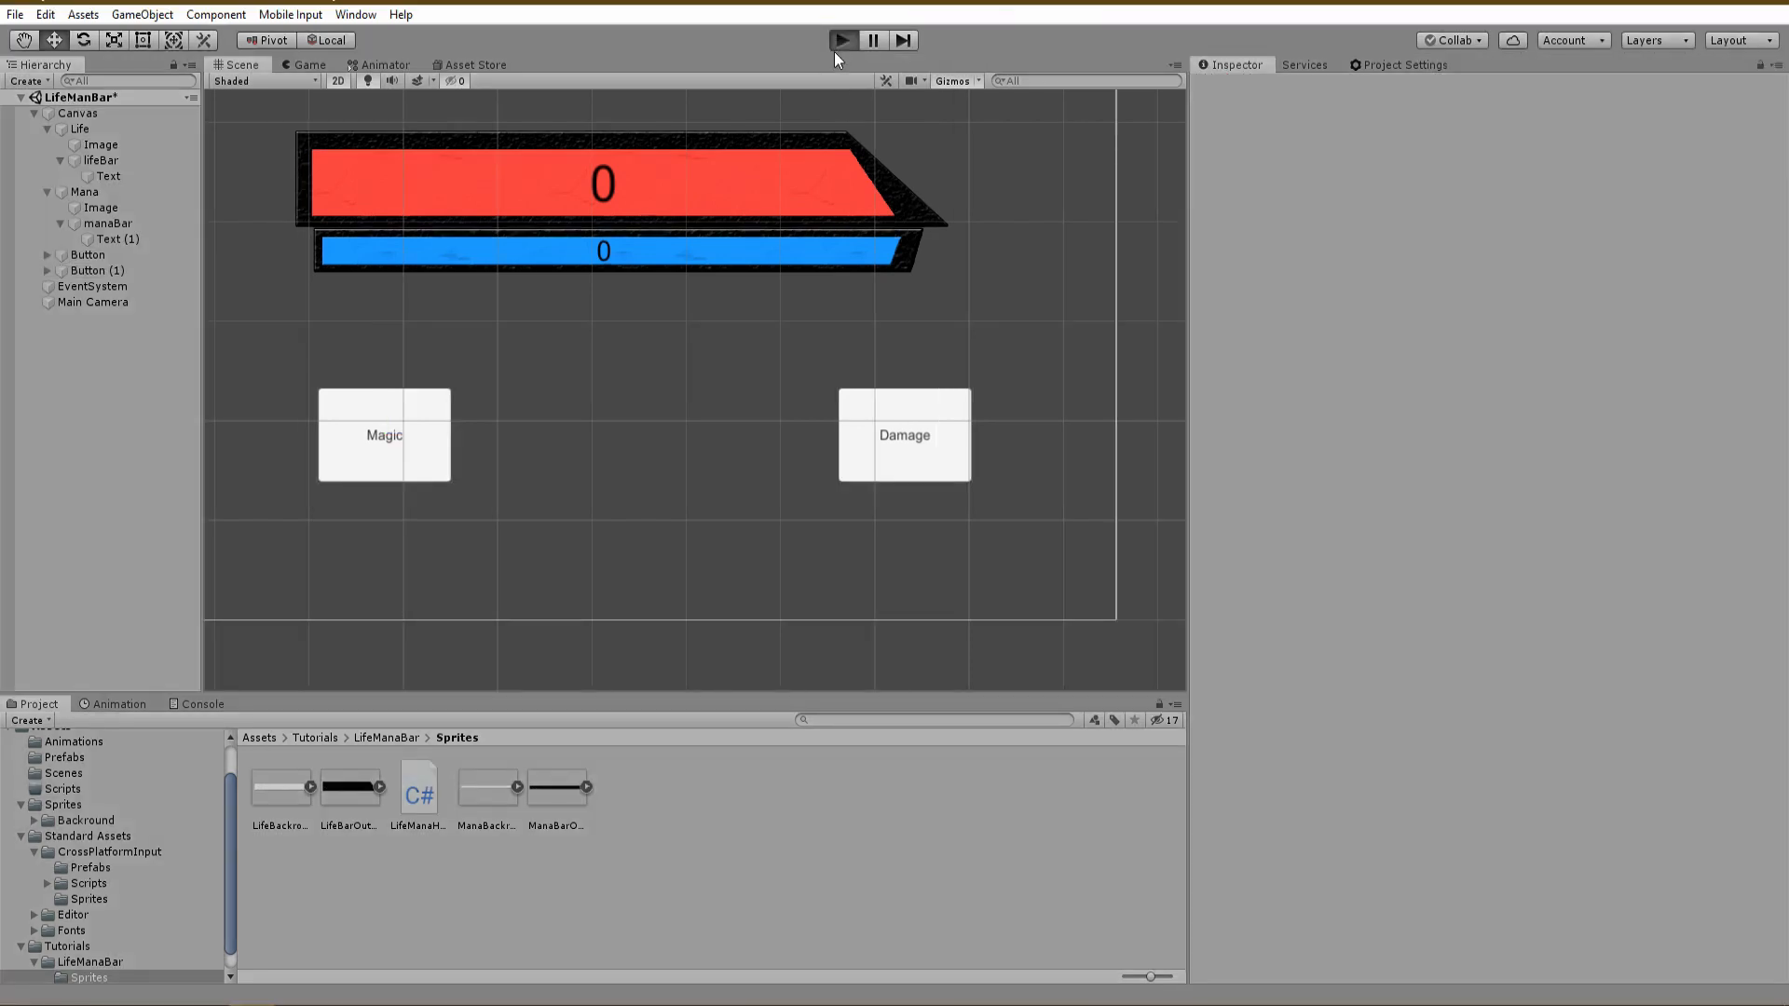
pyautogui.click(842, 39)
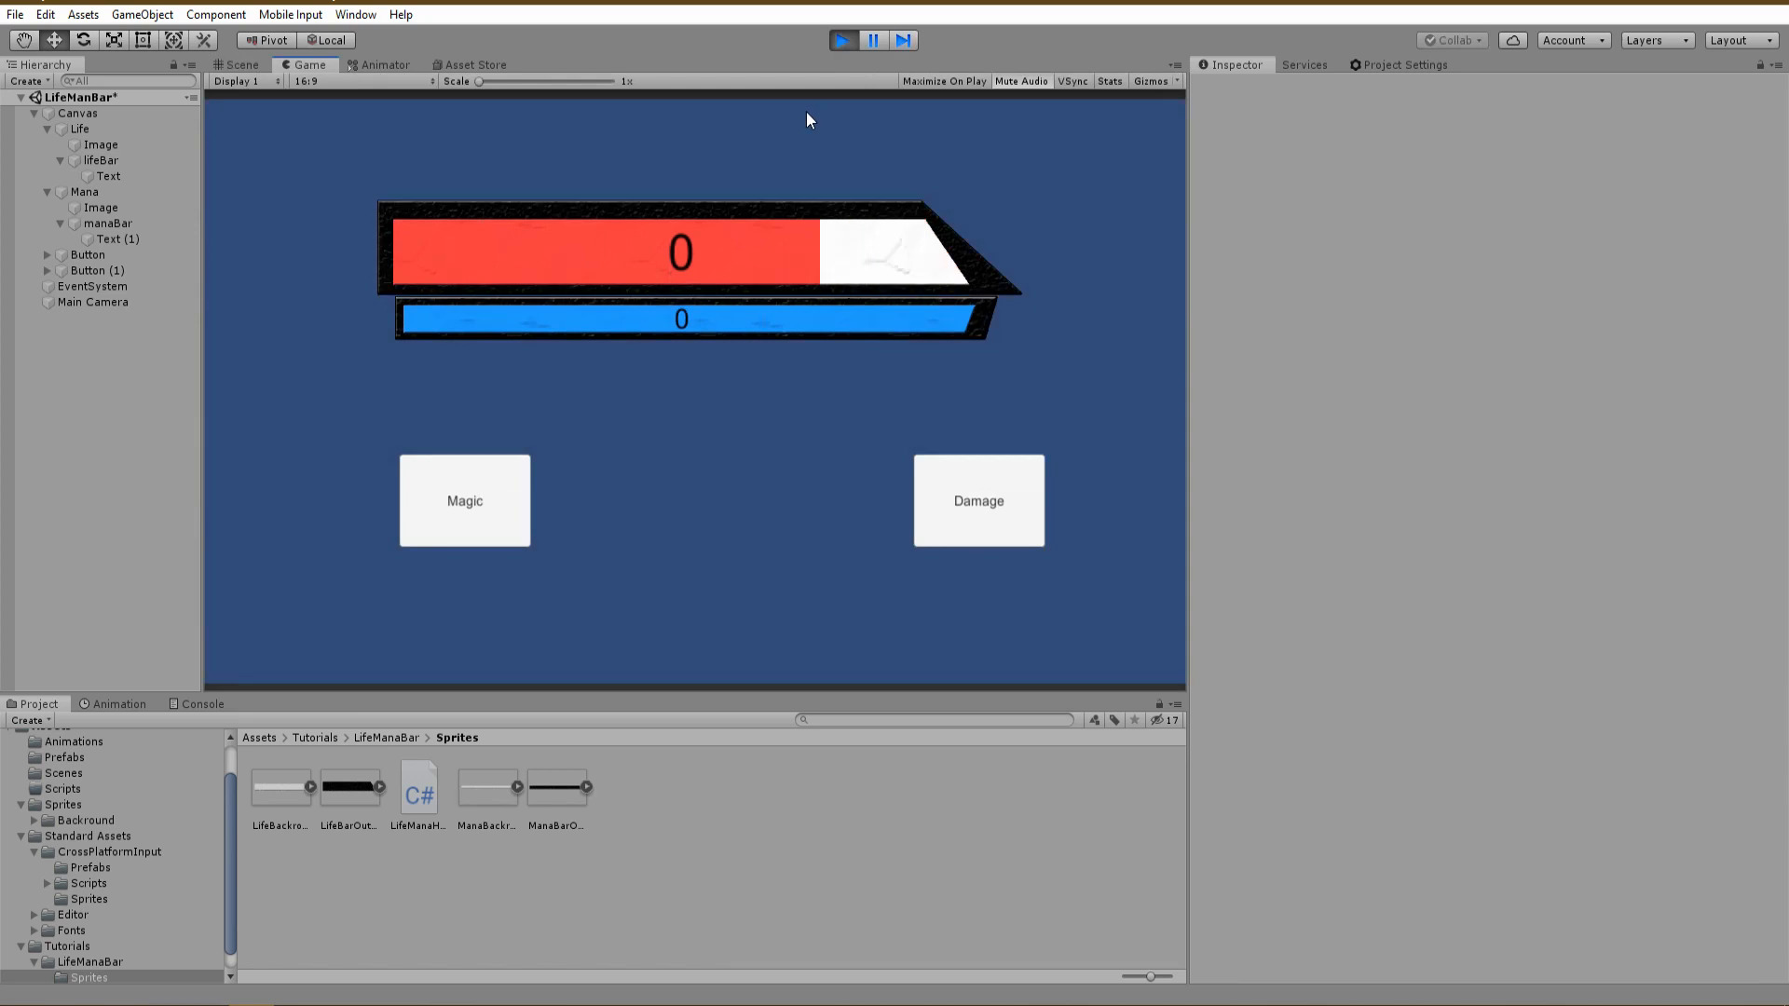
pyautogui.click(464, 499)
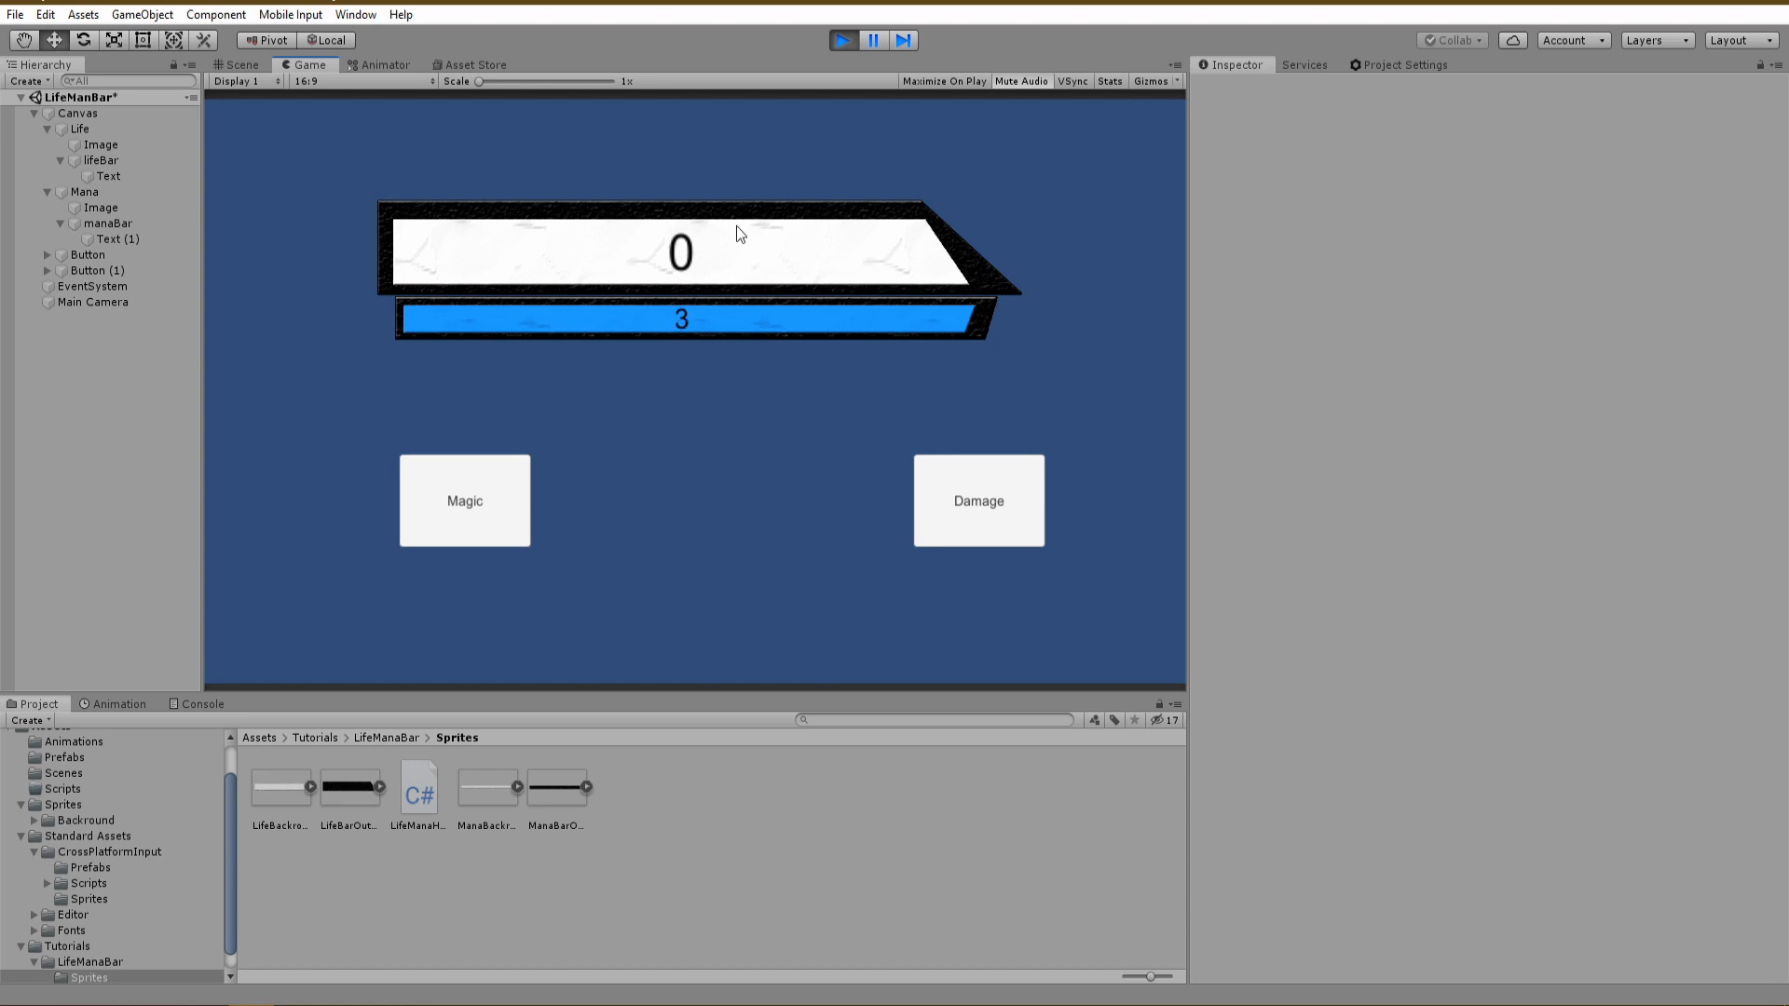
pyautogui.click(241, 63)
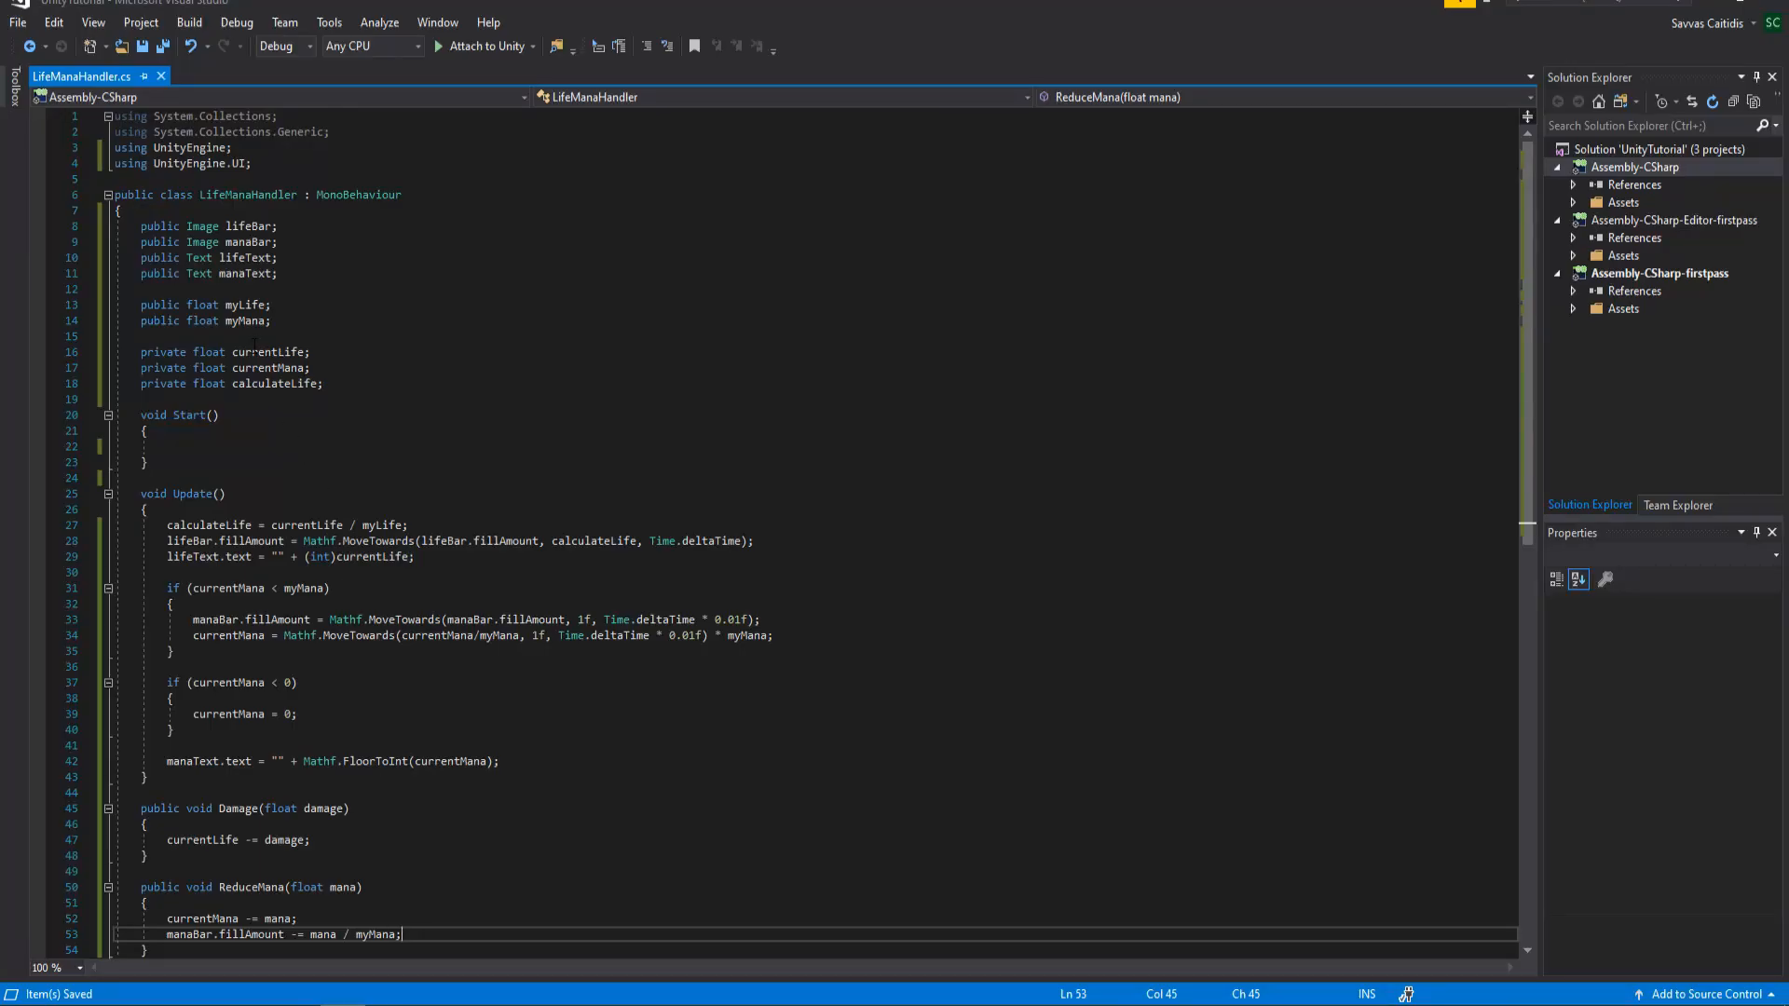
# In Start() assign currentLife = myLife and begin currentMana = myMana so bars start full
pyautogui.click(170, 445)
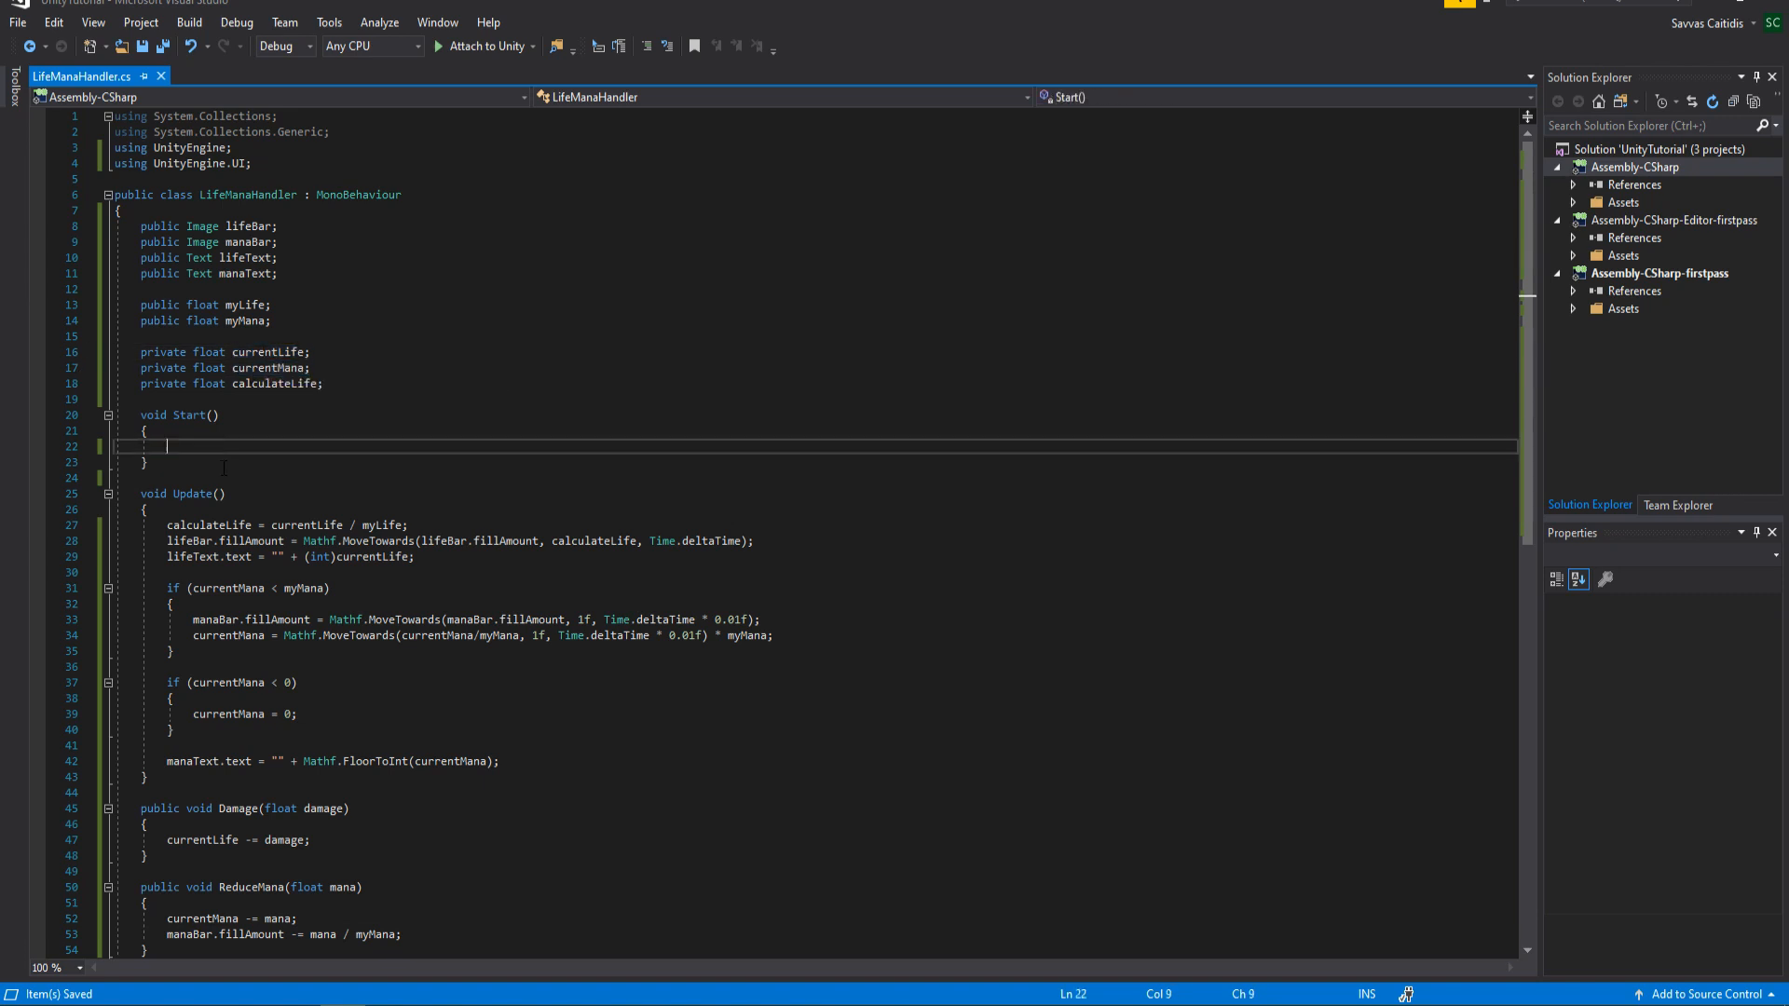
pyautogui.write('currentLife')
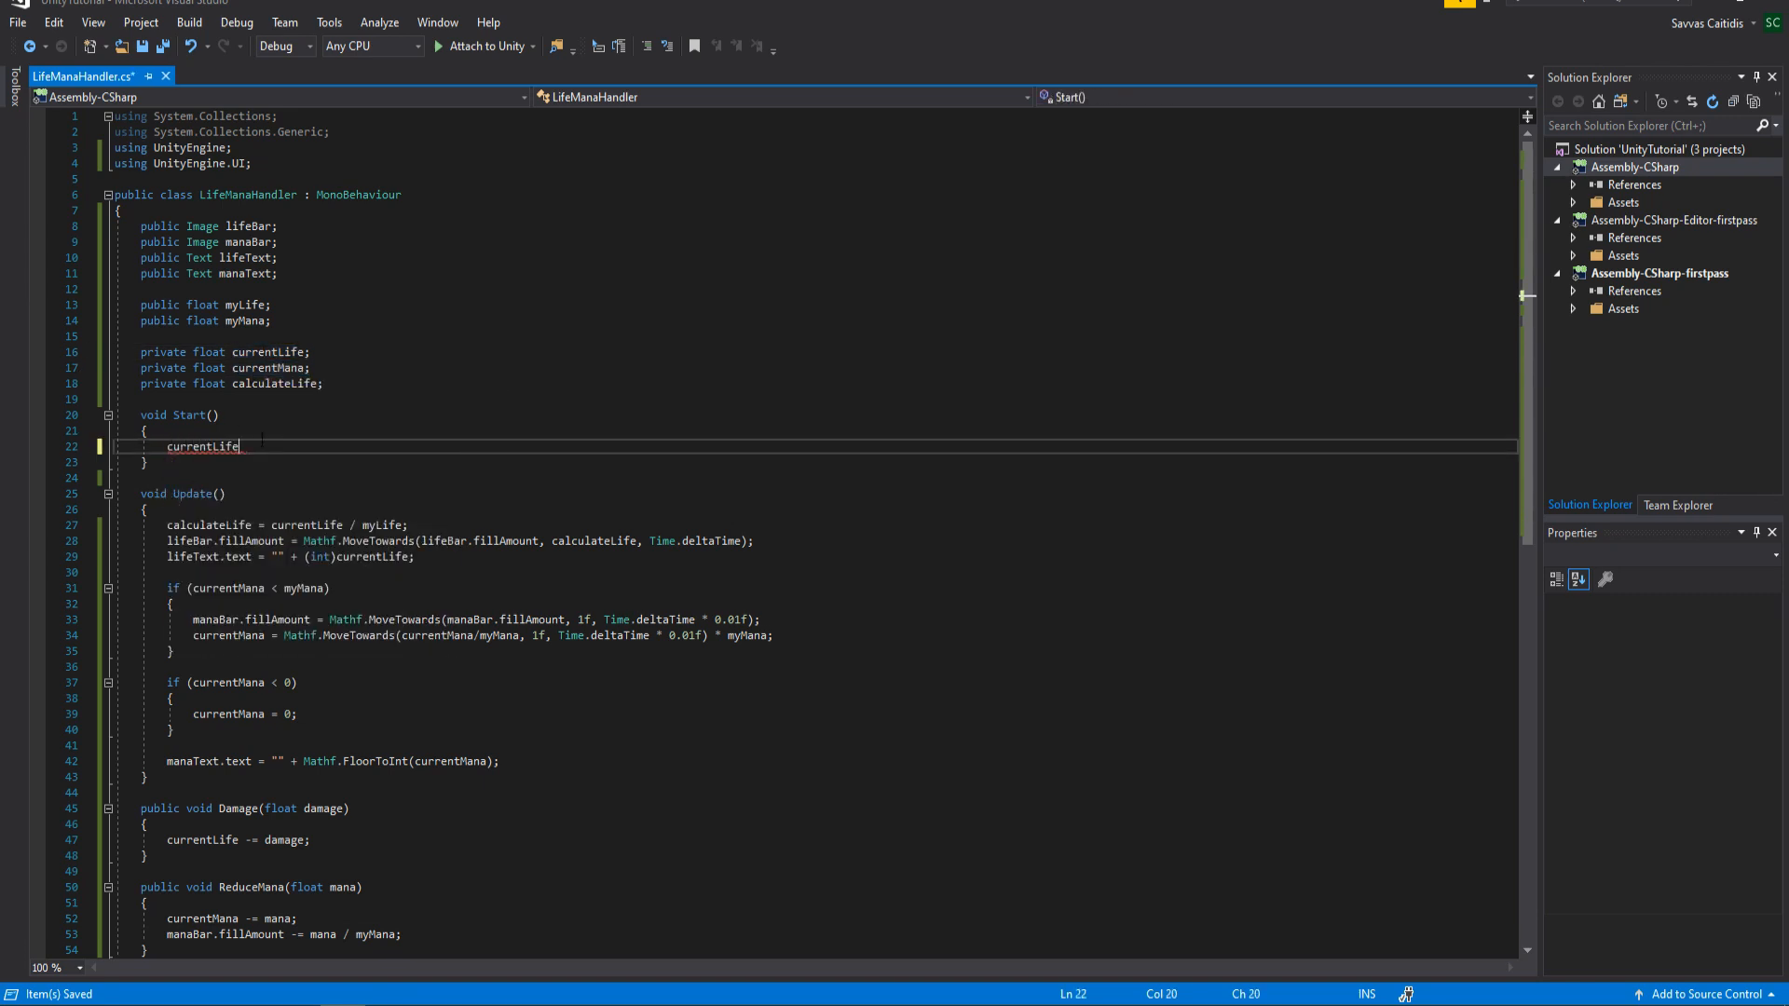
pyautogui.write('= myLife;')
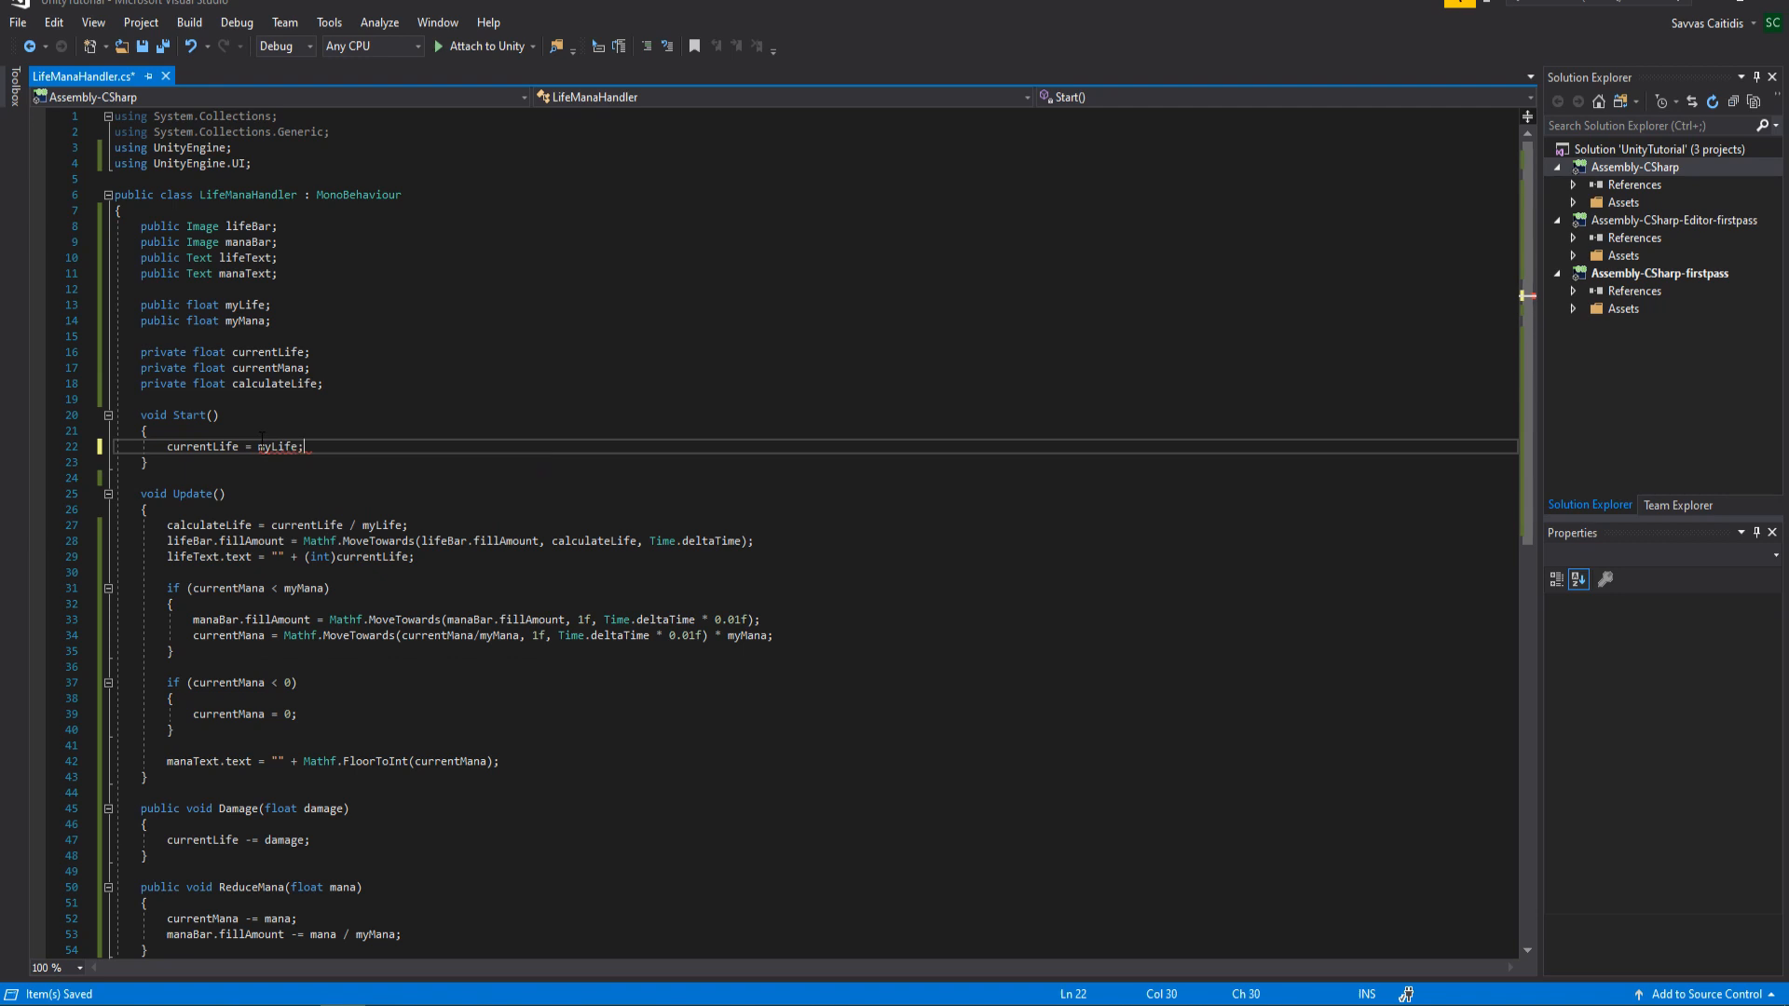
pyautogui.write('curre')
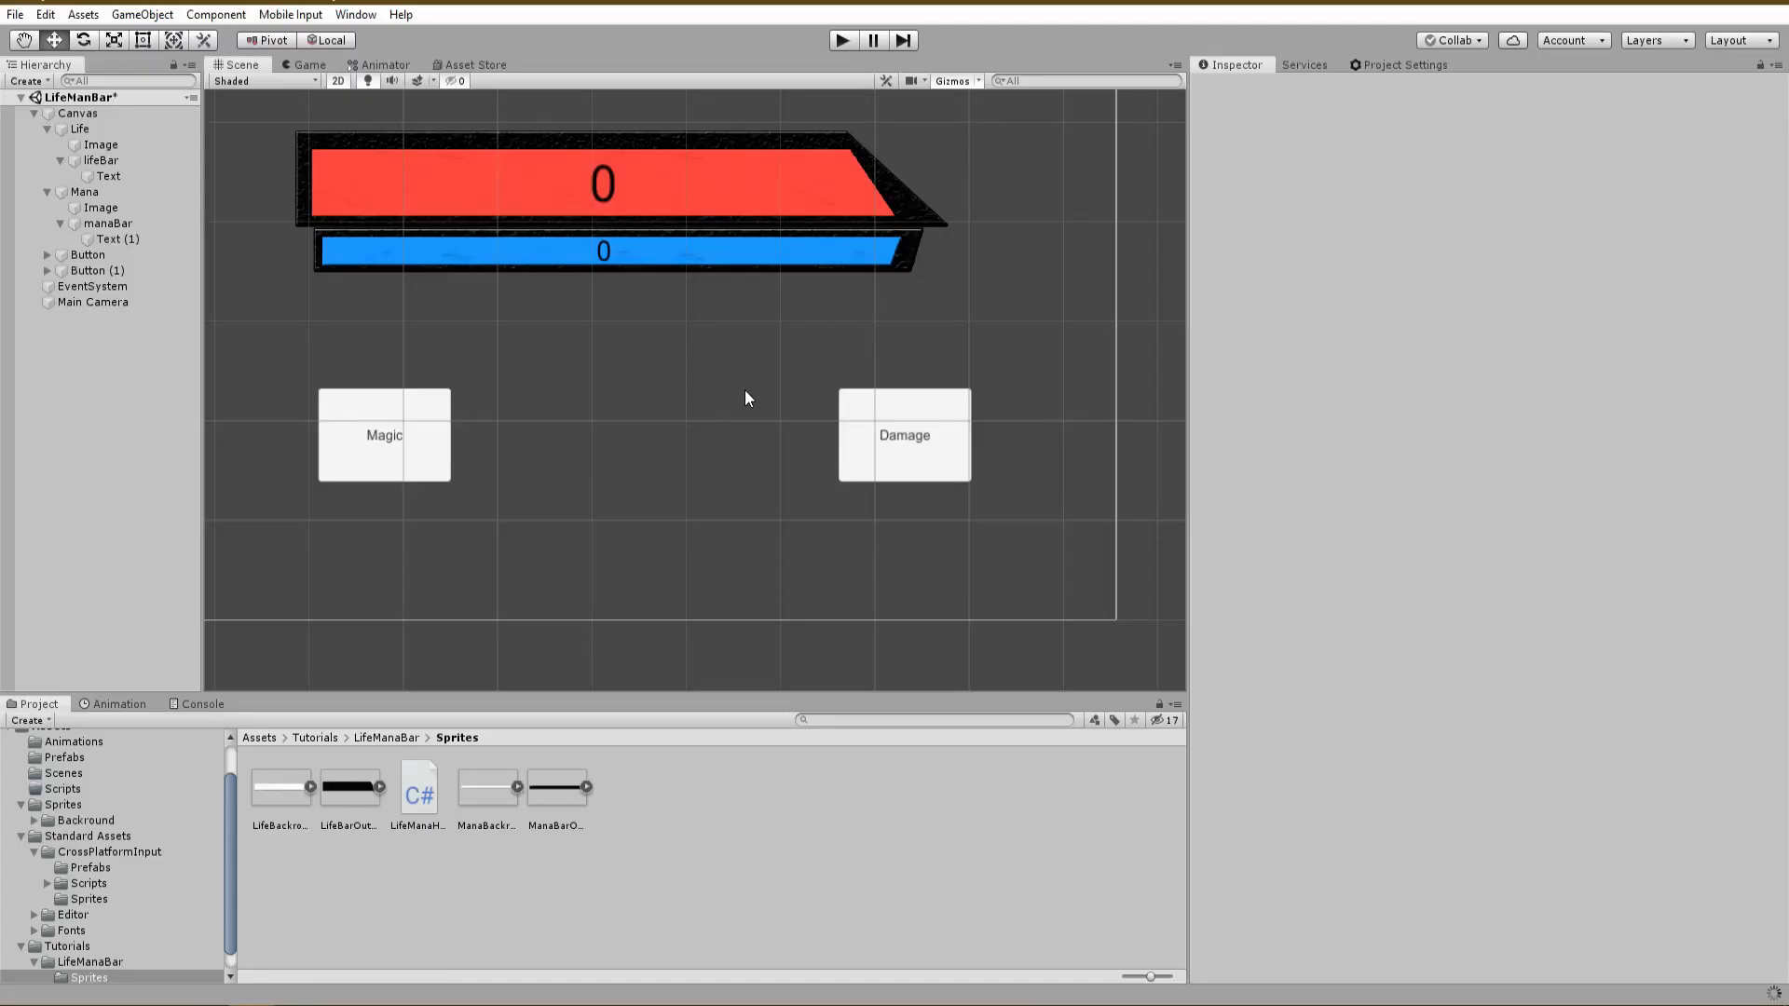
# Play-test with full bars and deal damage four times, stepping life down to 40
pyautogui.click(842, 39)
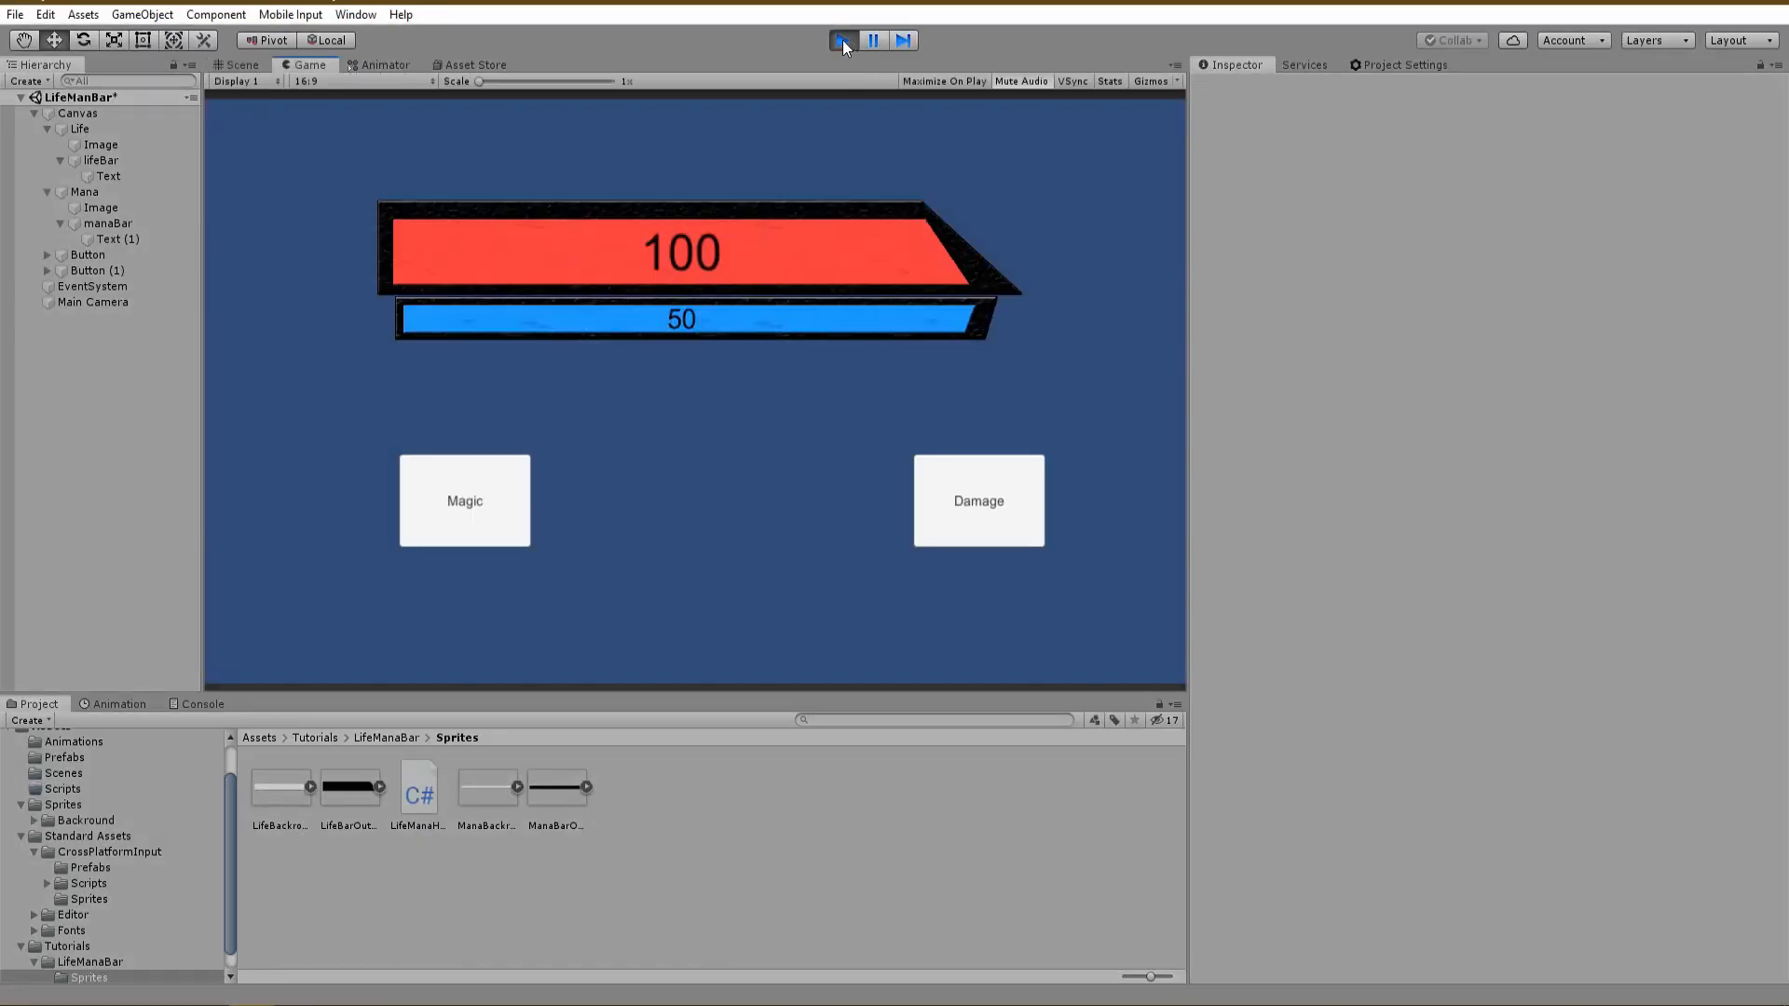
pyautogui.click(842, 39)
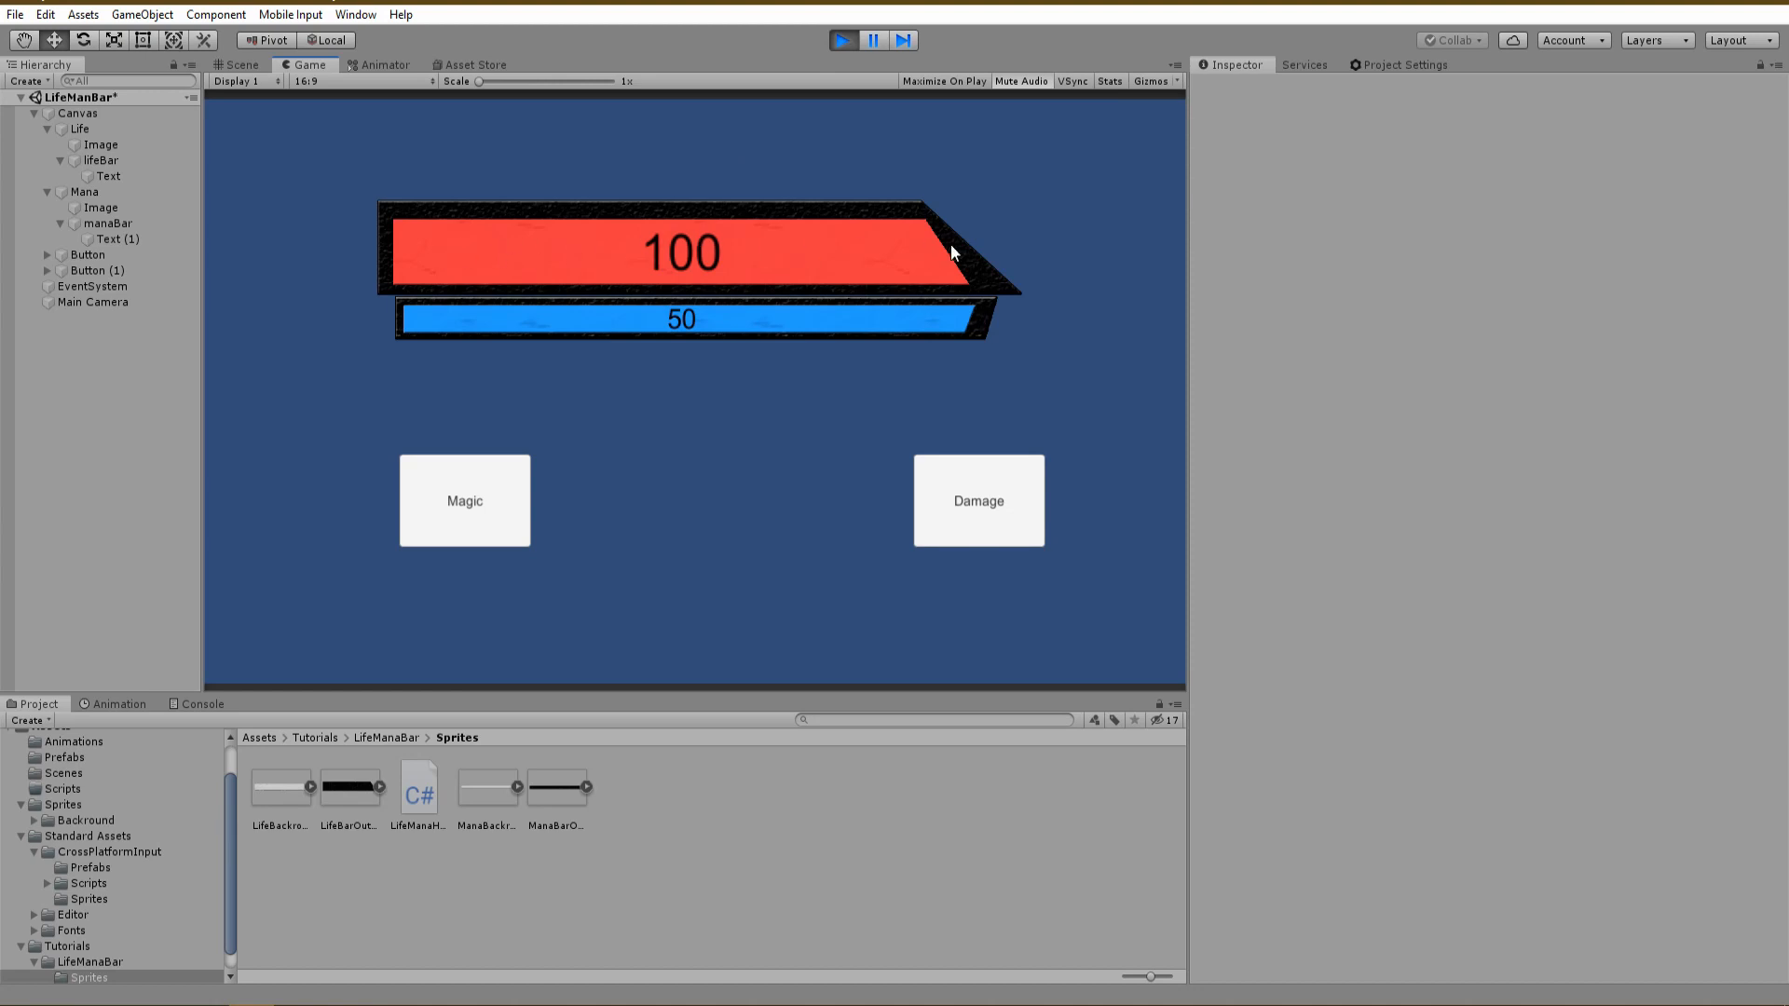
pyautogui.moveTo(703, 336)
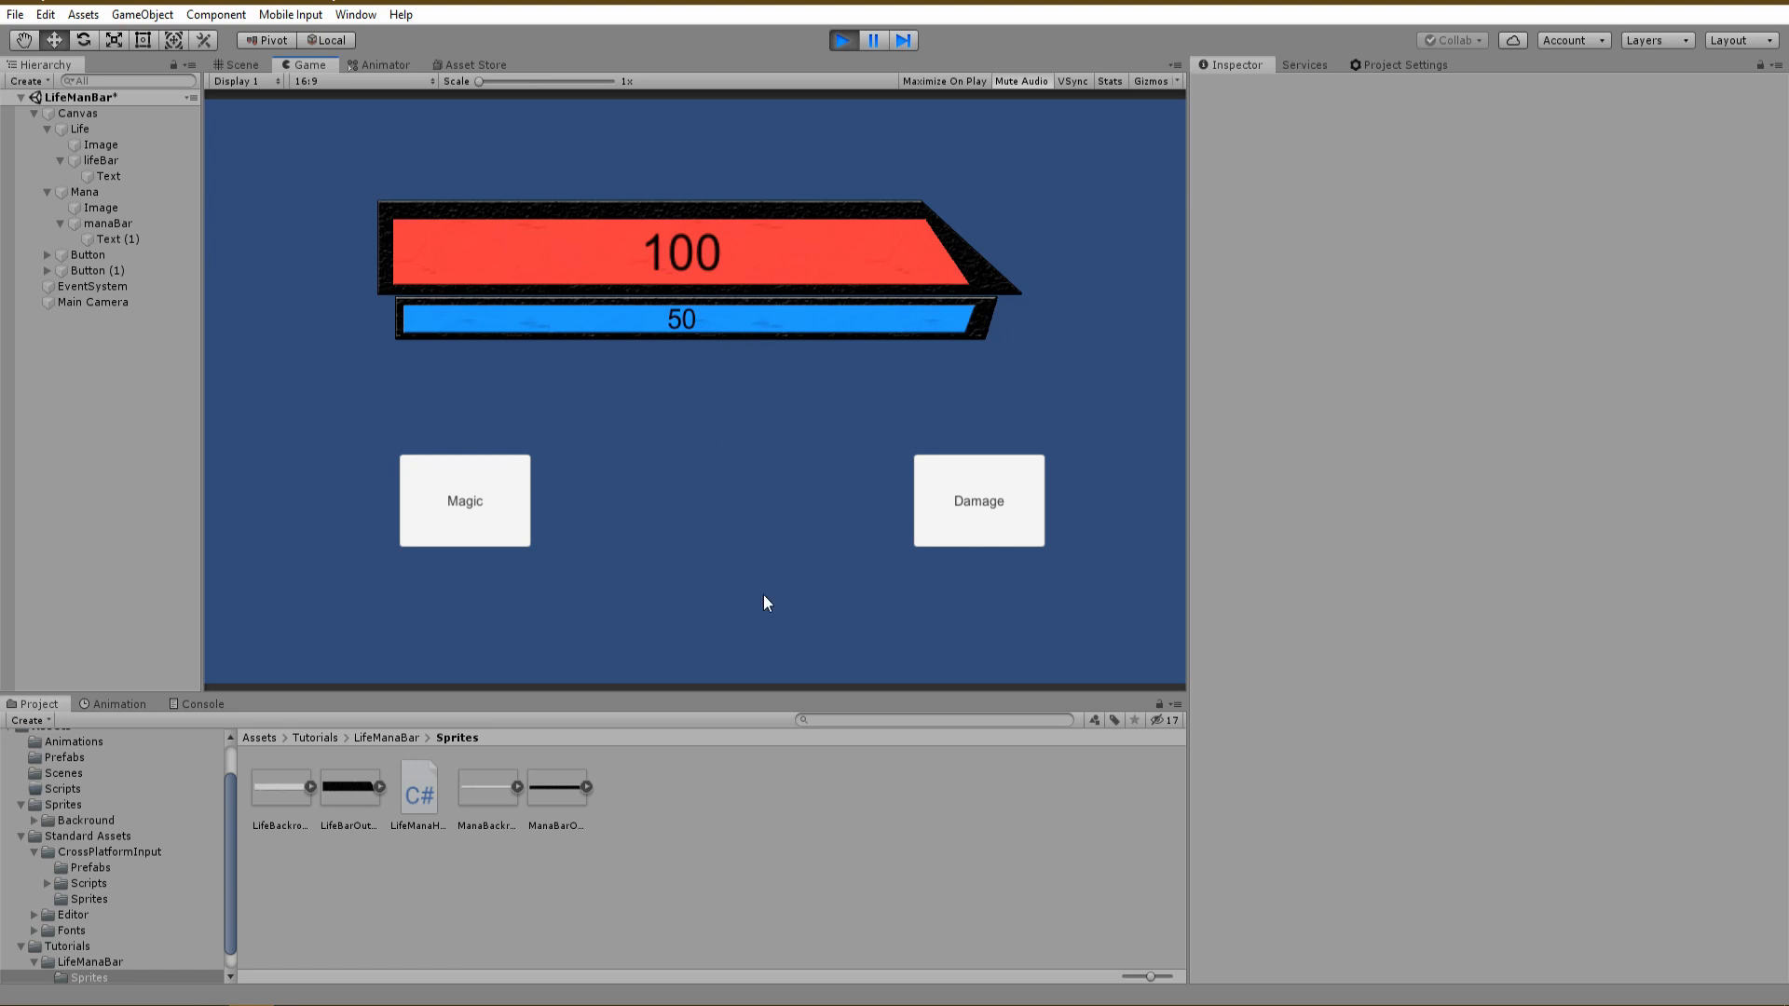
pyautogui.click(978, 499)
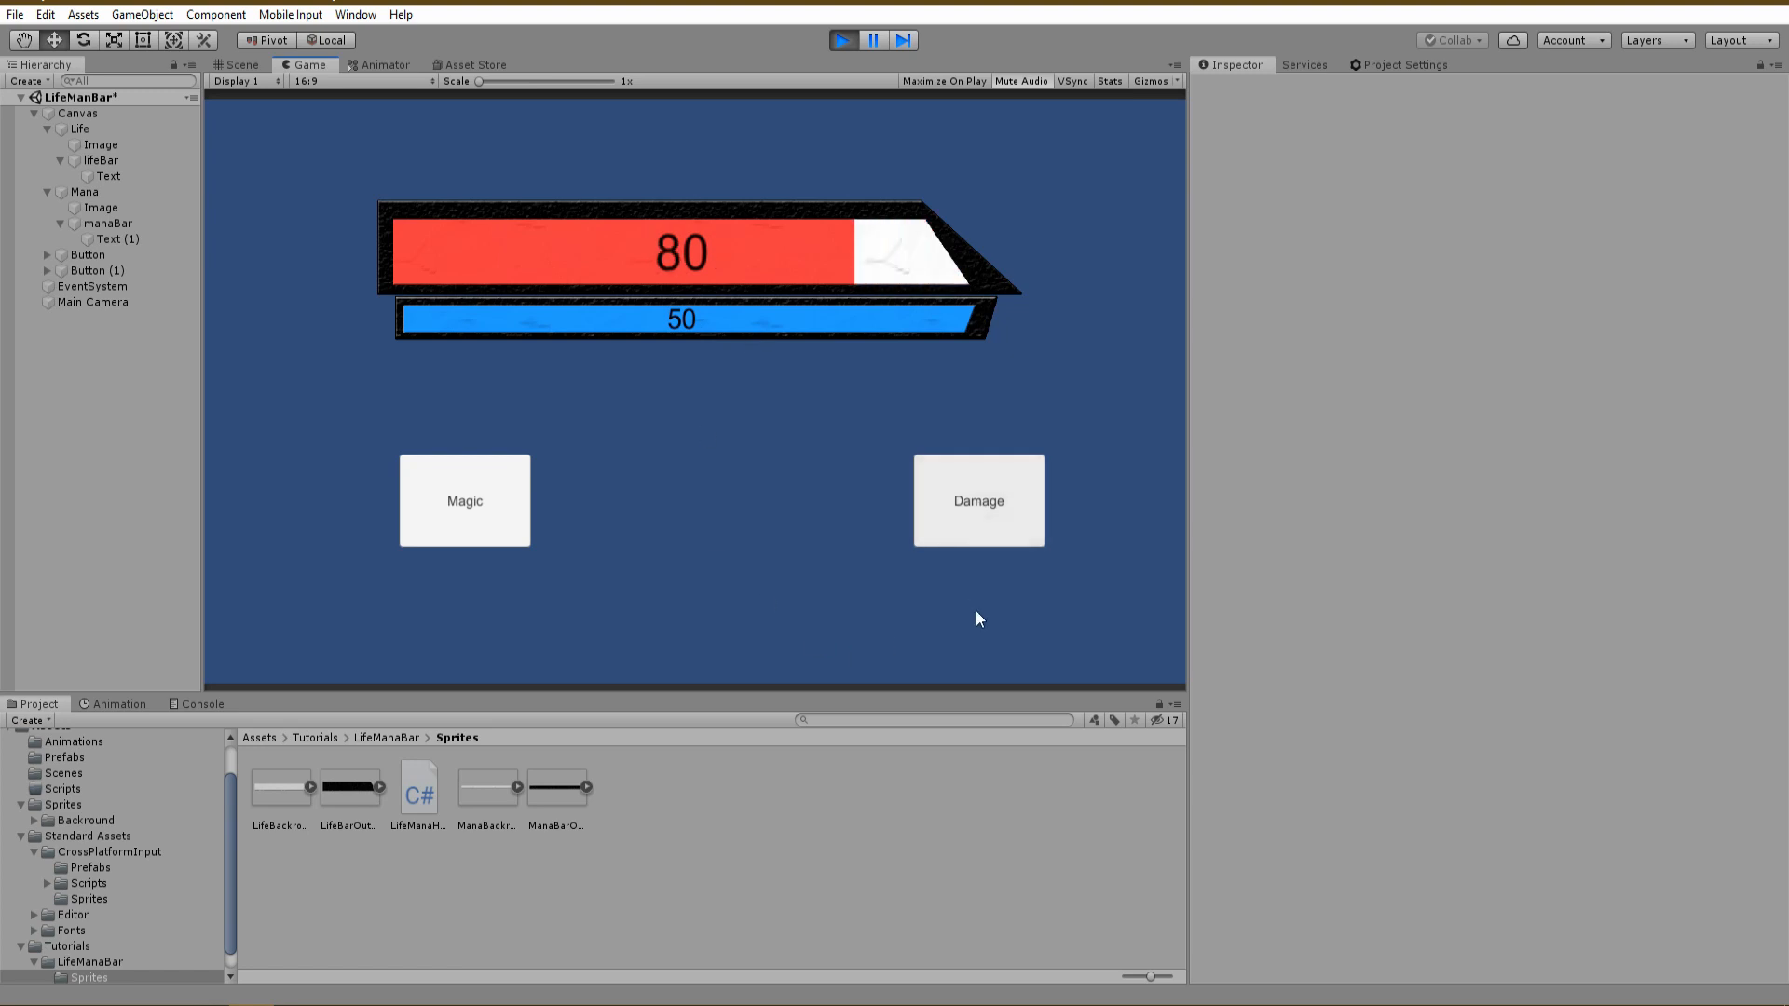
pyautogui.click(978, 499)
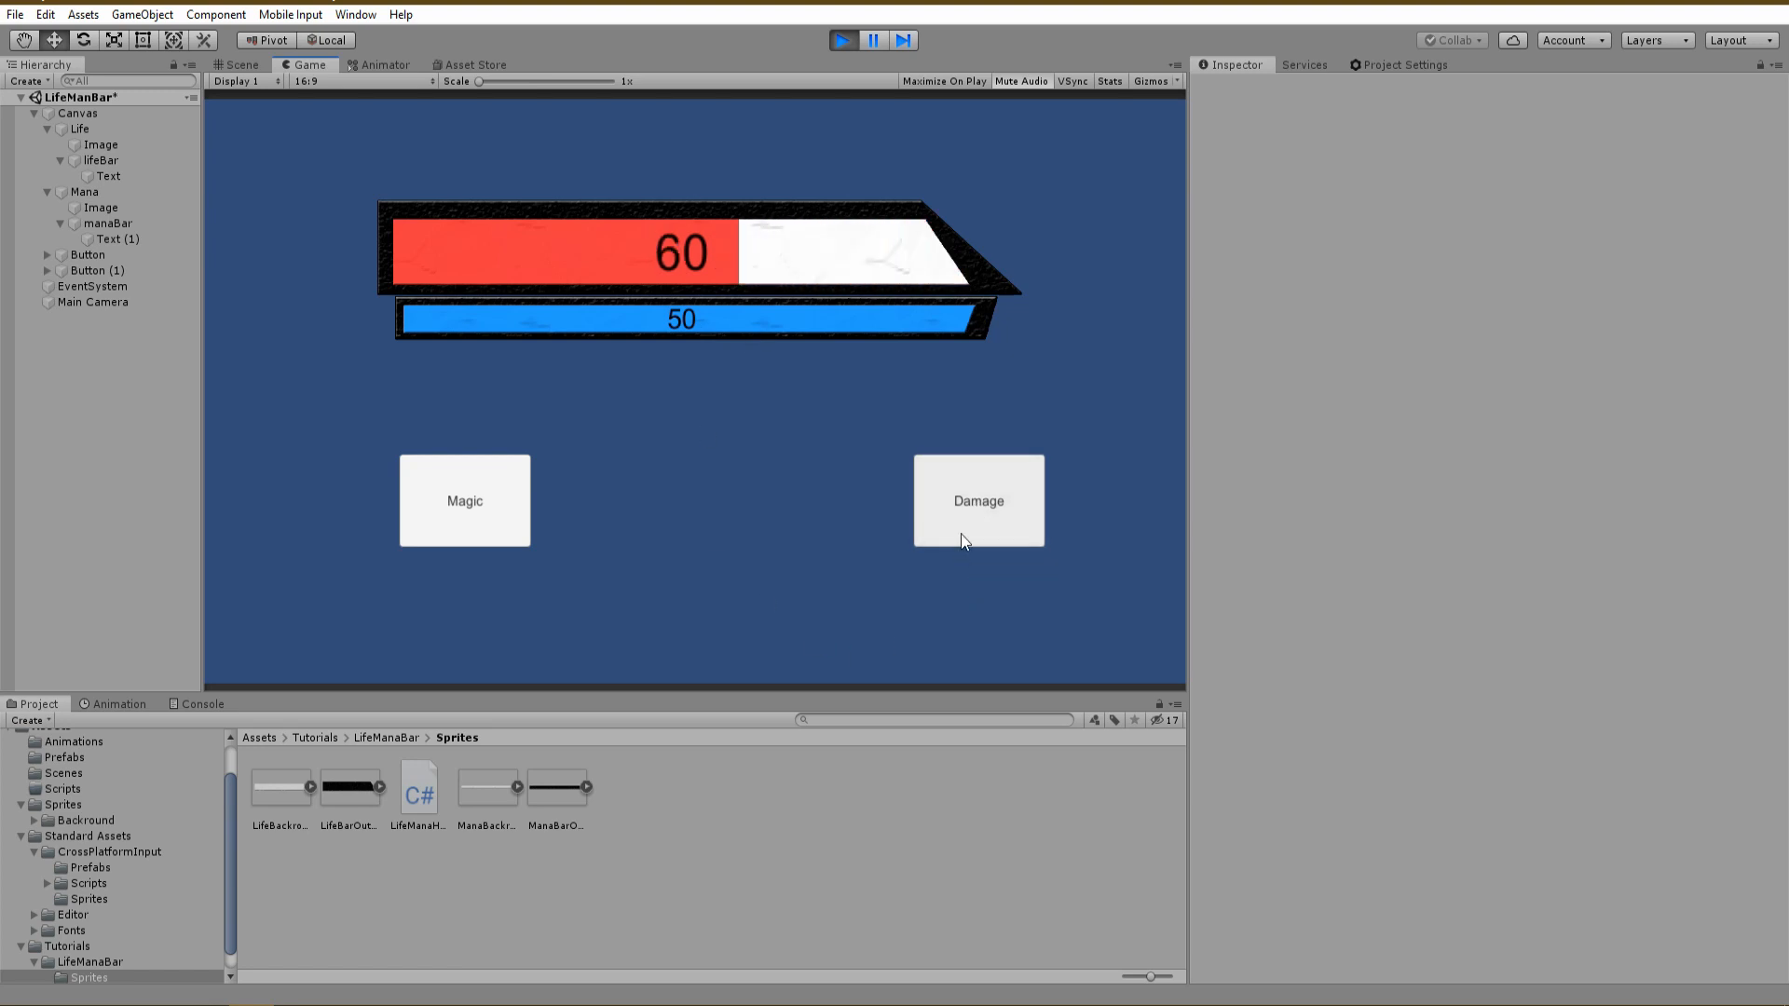
pyautogui.click(977, 500)
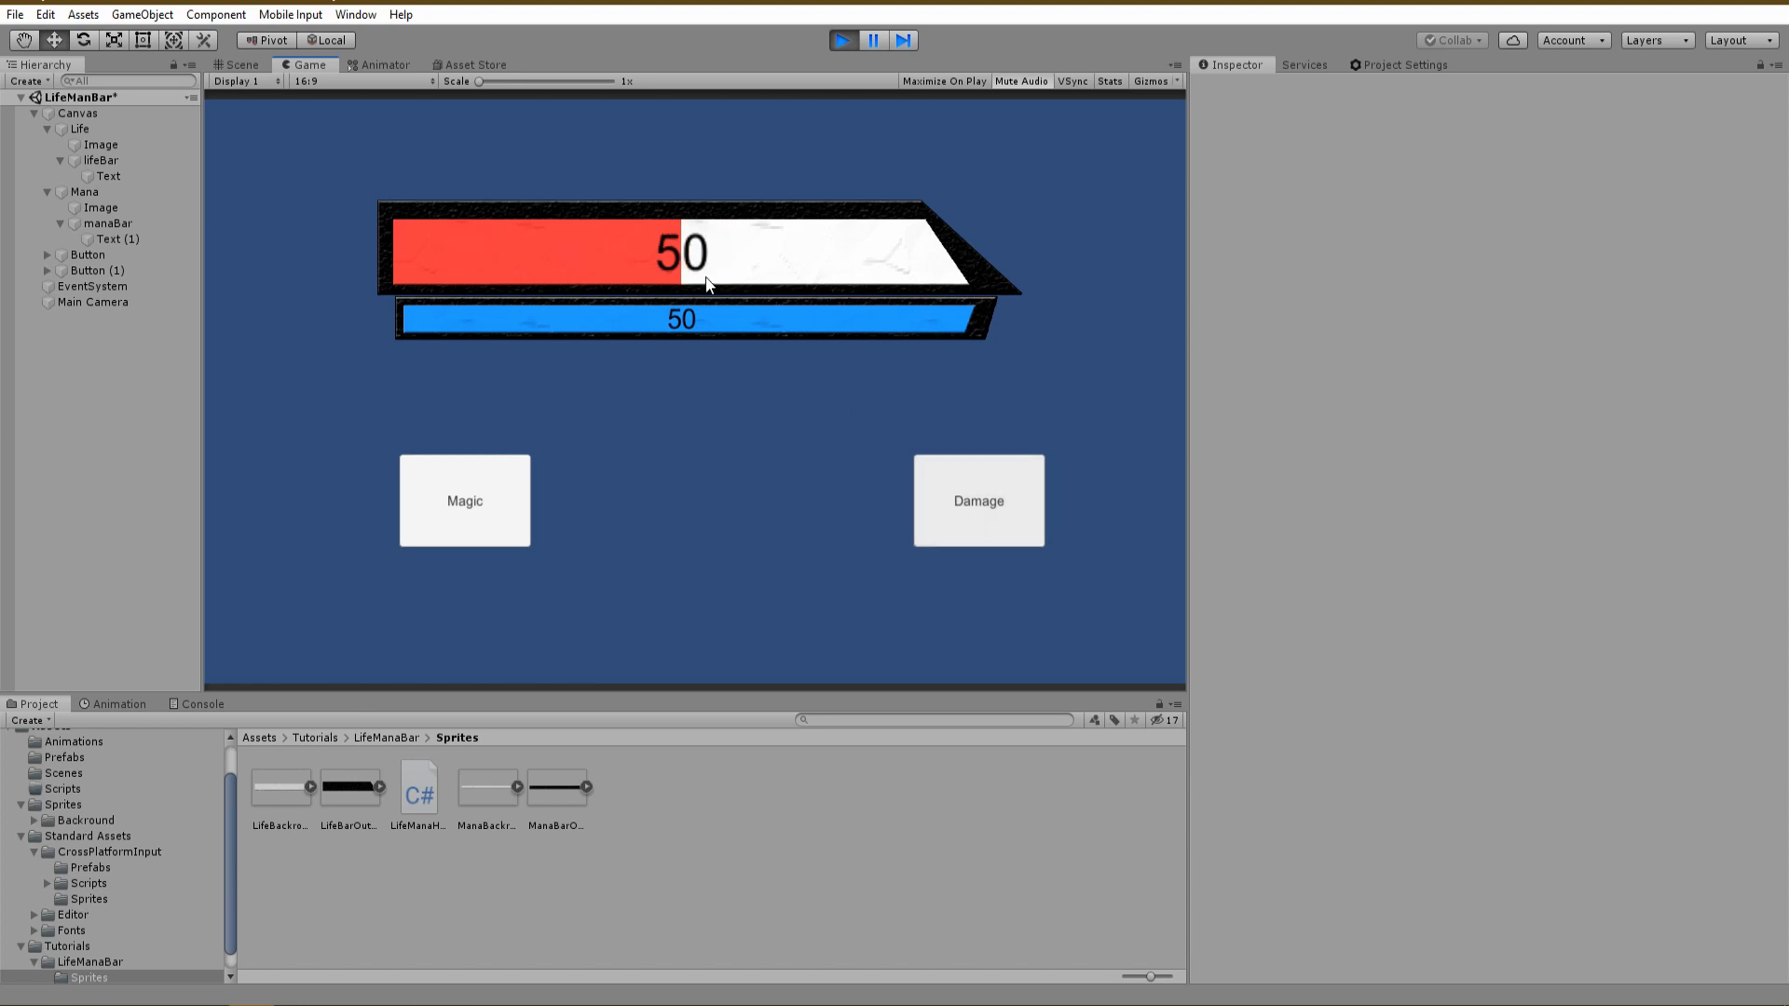
pyautogui.click(977, 500)
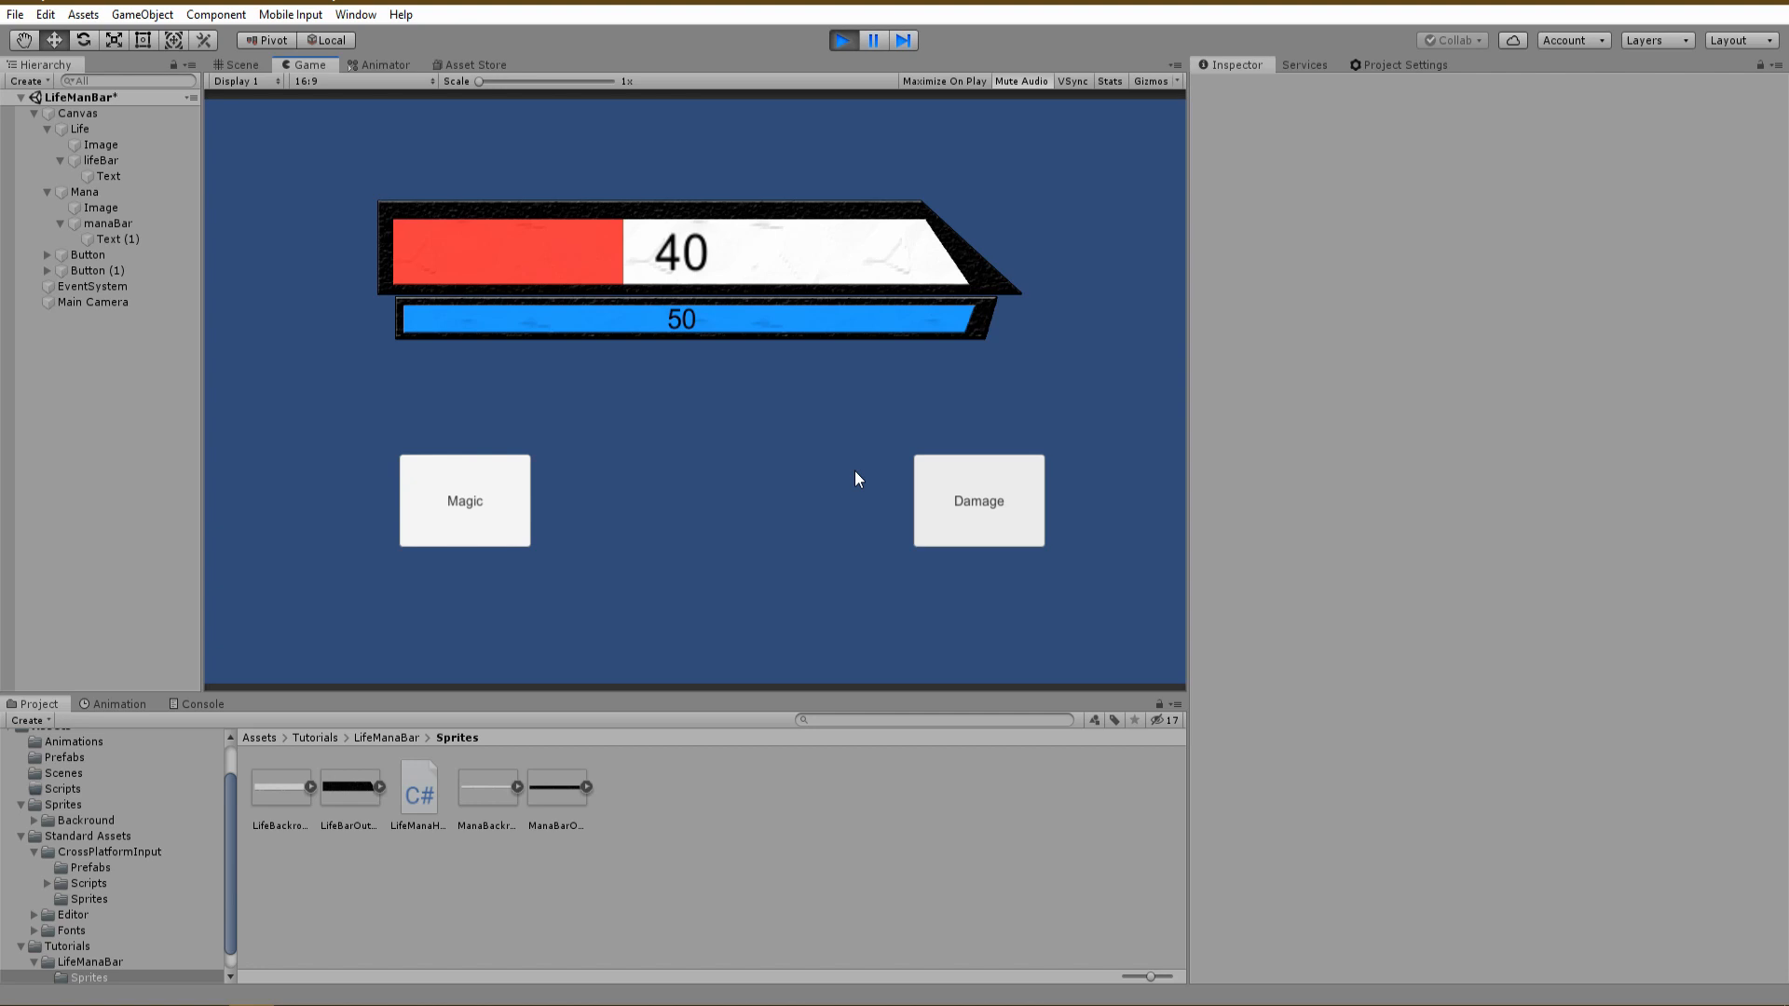
# Cast magic twice, spending 20 mana and watching it refill toward 32
pyautogui.click(464, 502)
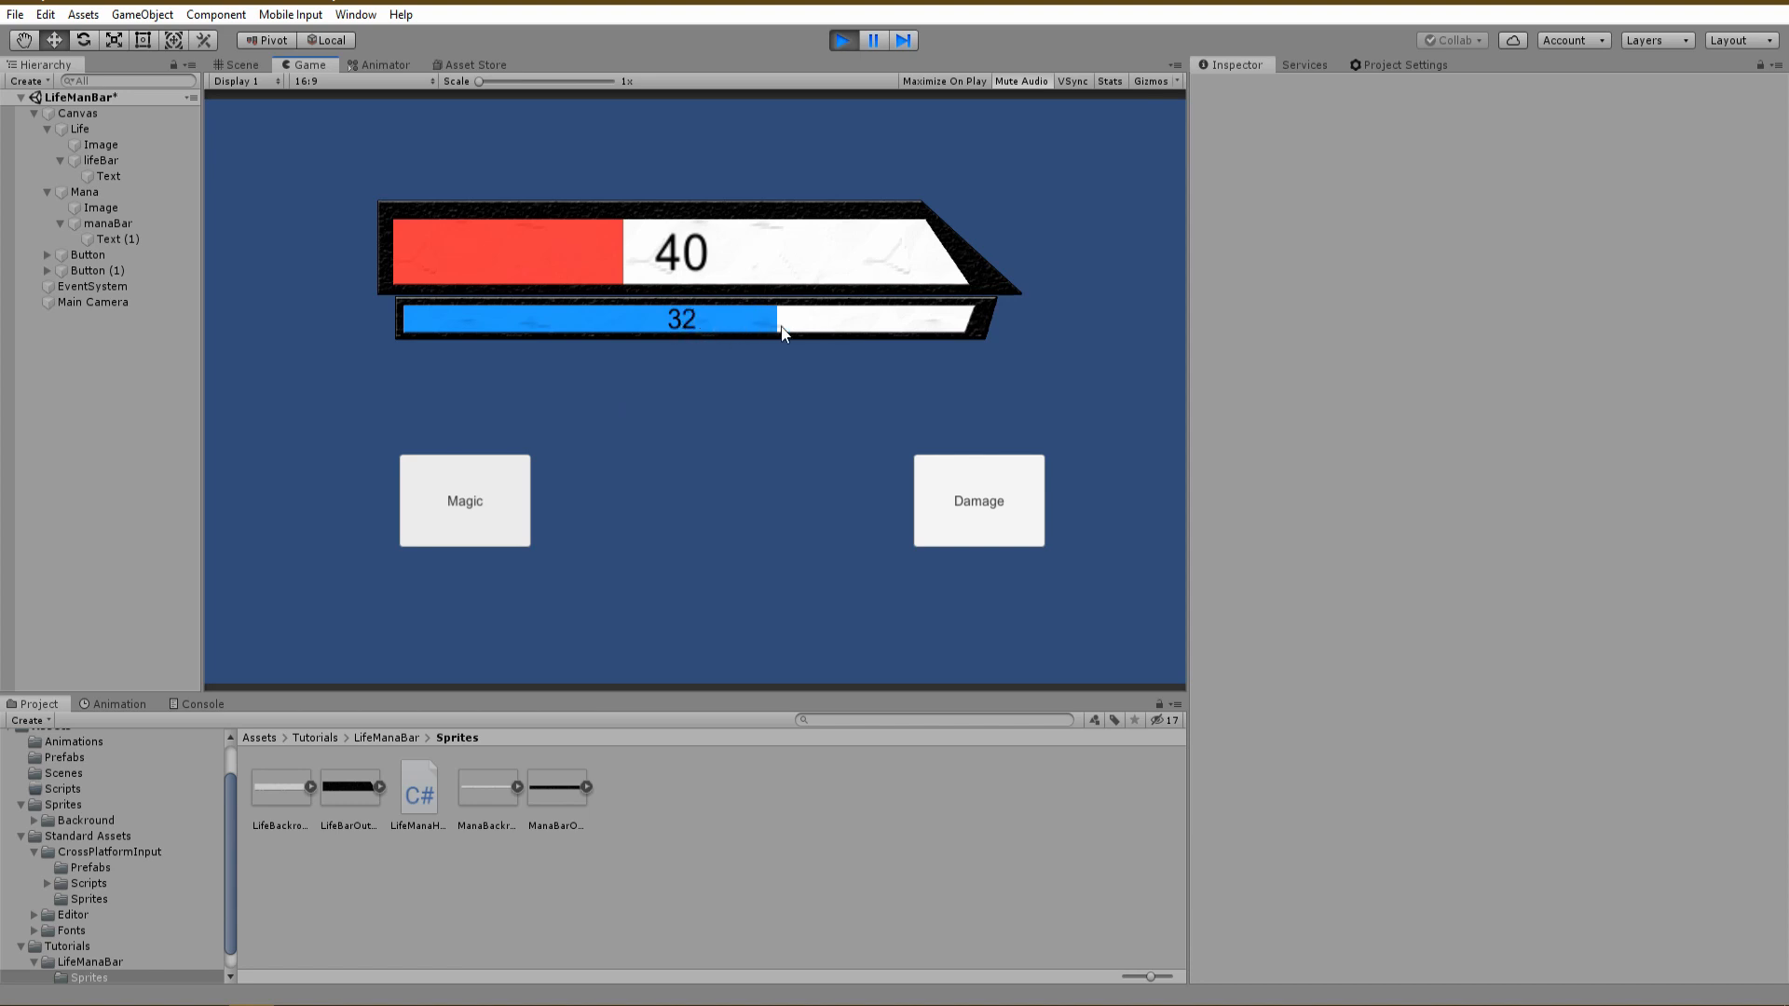
pyautogui.click(464, 499)
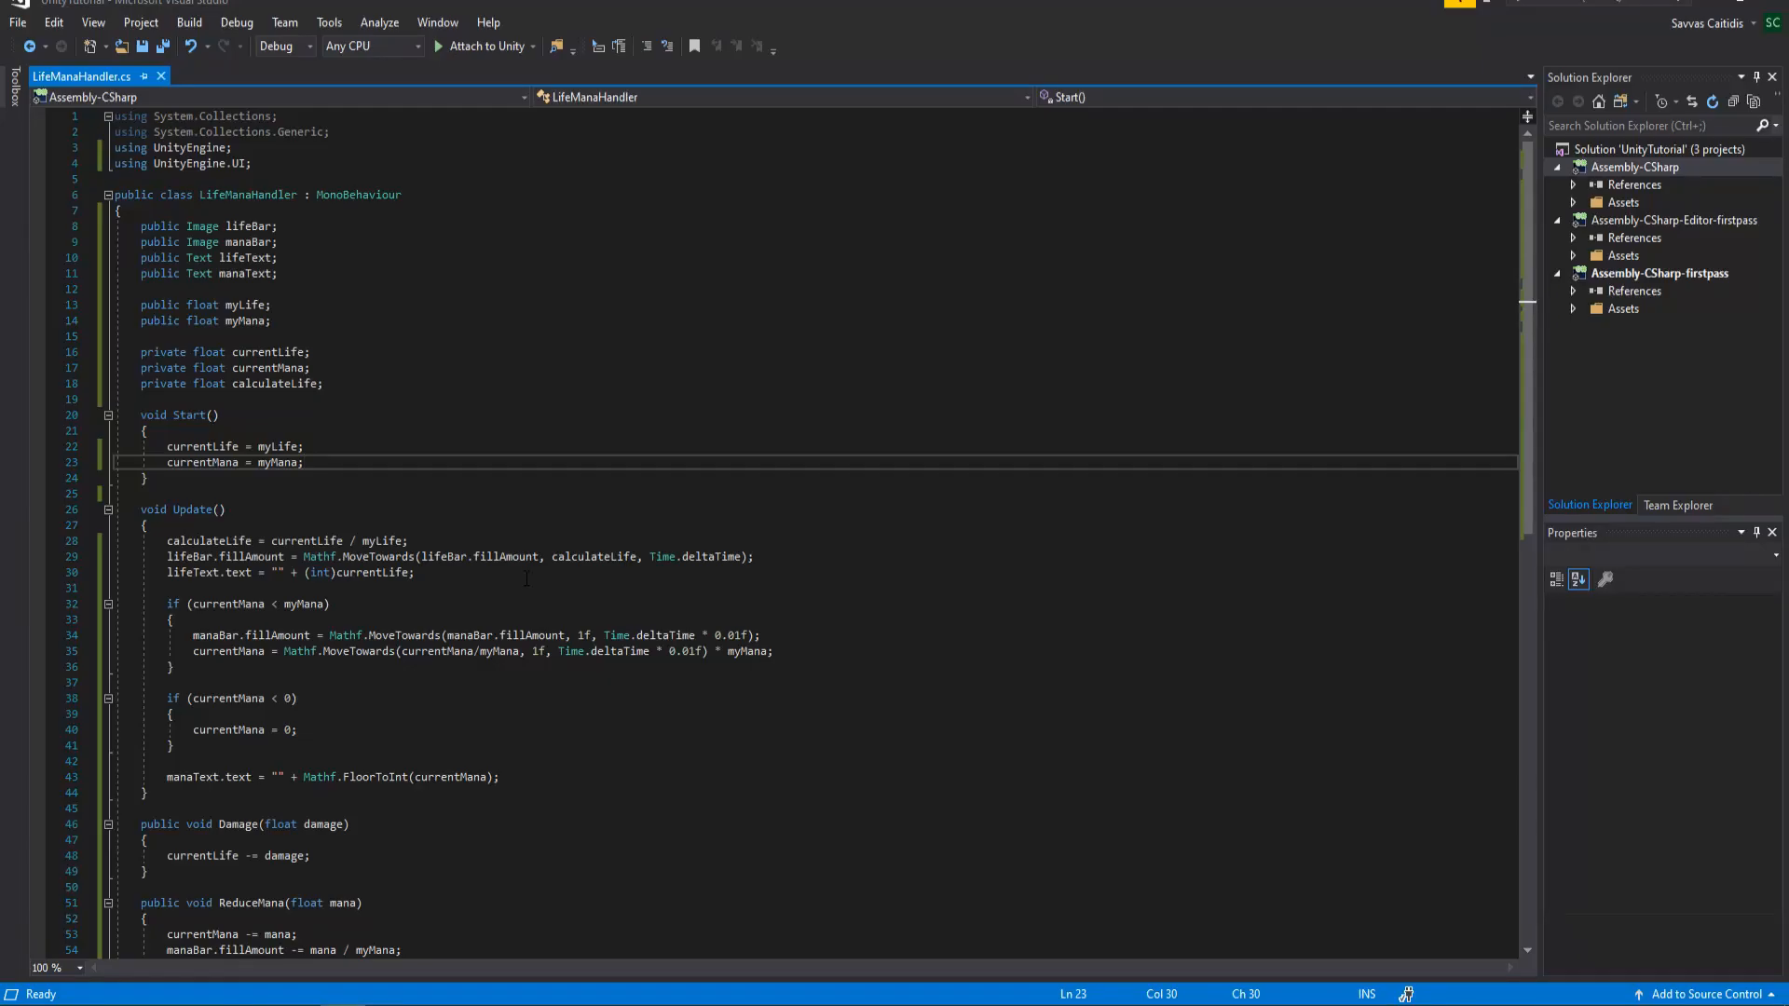
# Wrap ReduceMana's body in if(mana <= currentMana) with an else comment and save
pyautogui.scroll(3)
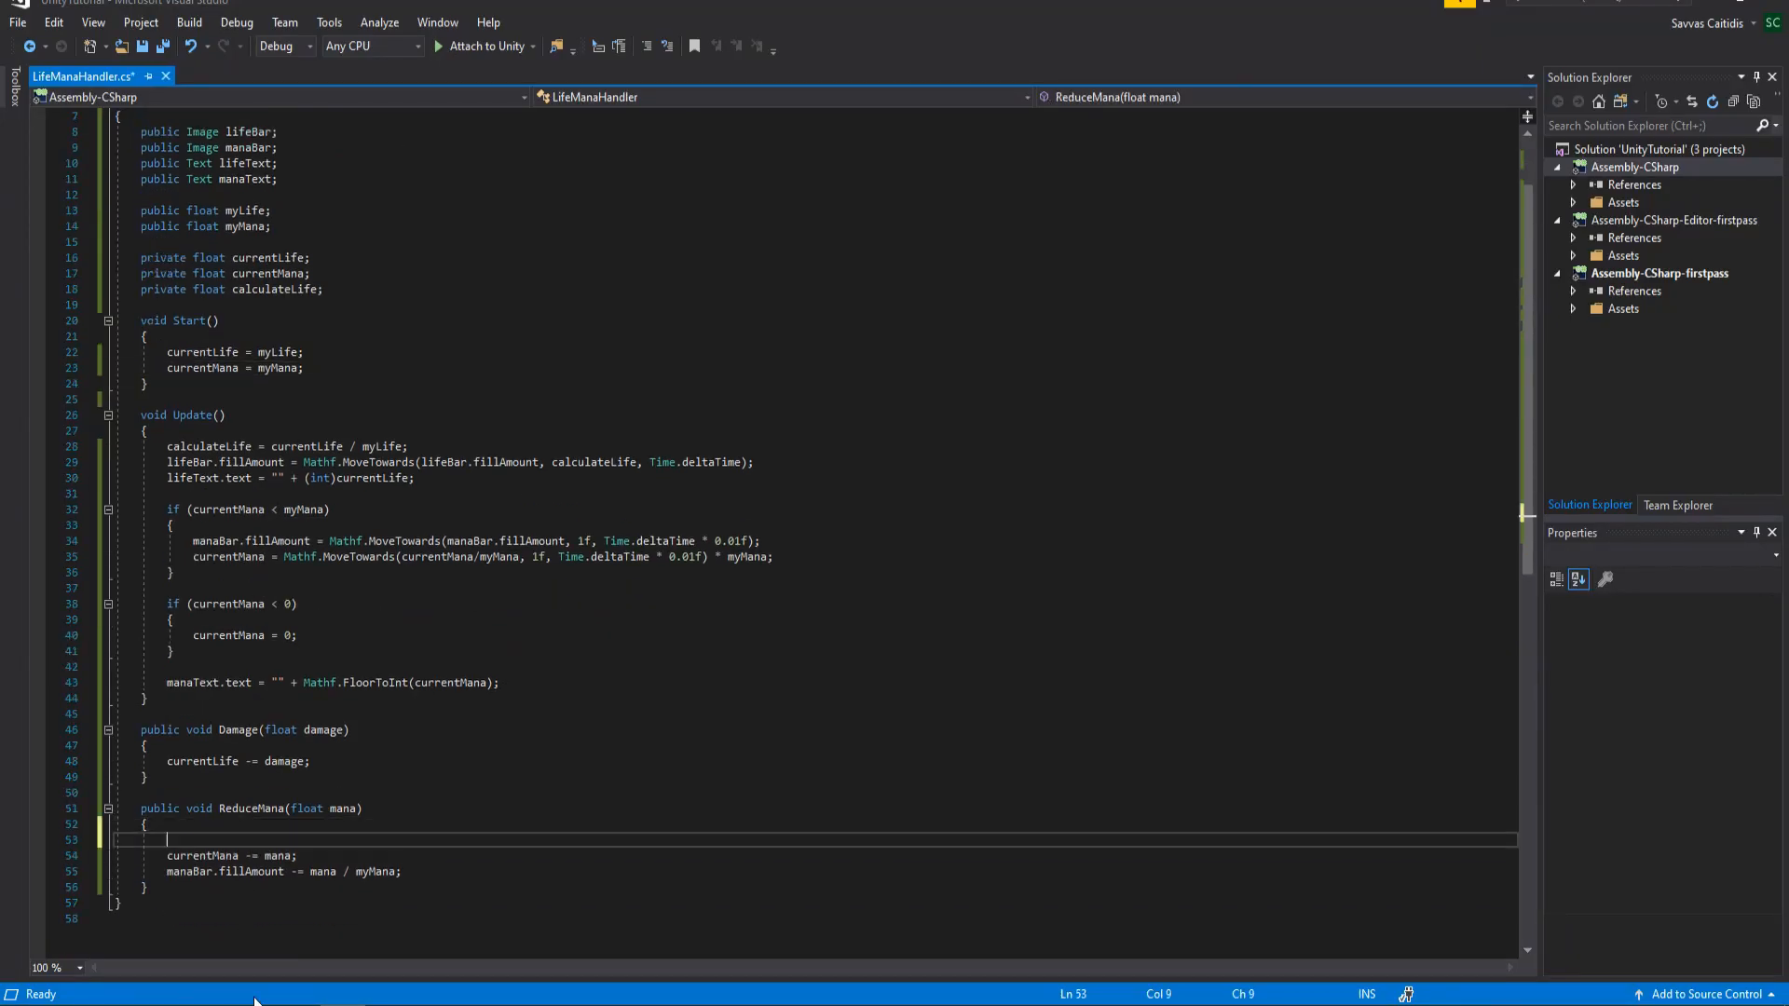
pyautogui.write('if(')
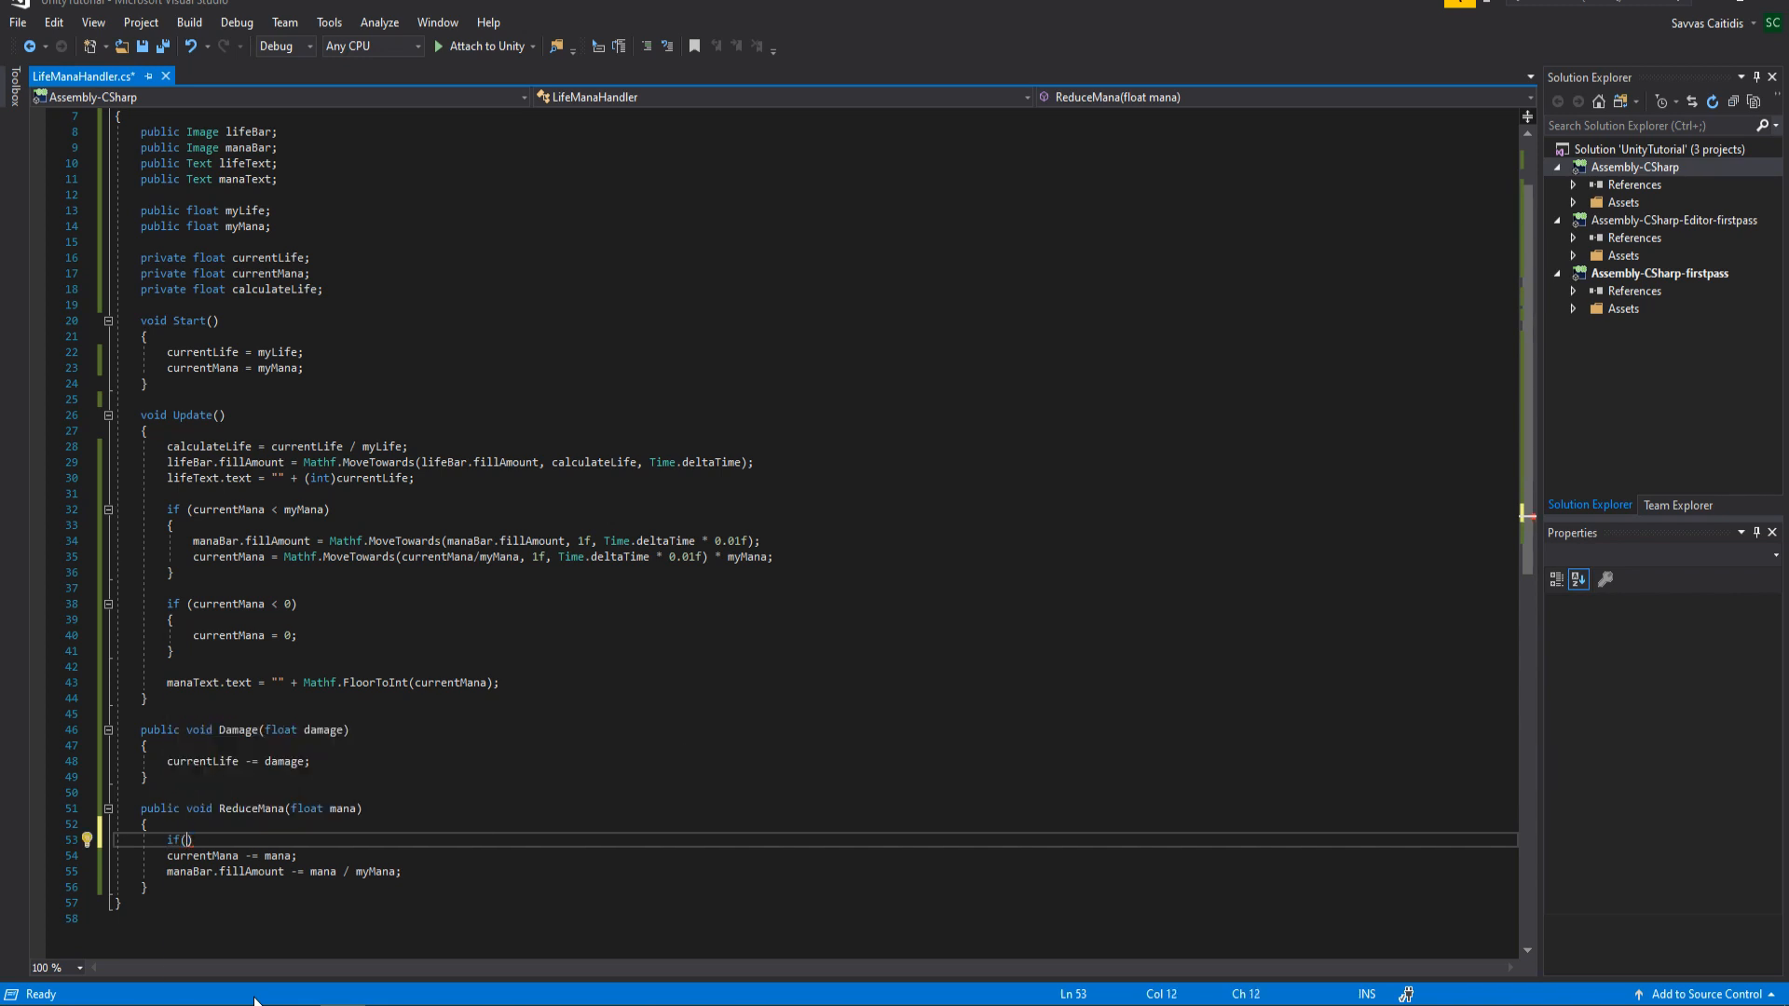
pyautogui.write('mana <= currentMana')
pyautogui.write('// Not enough Mana !')
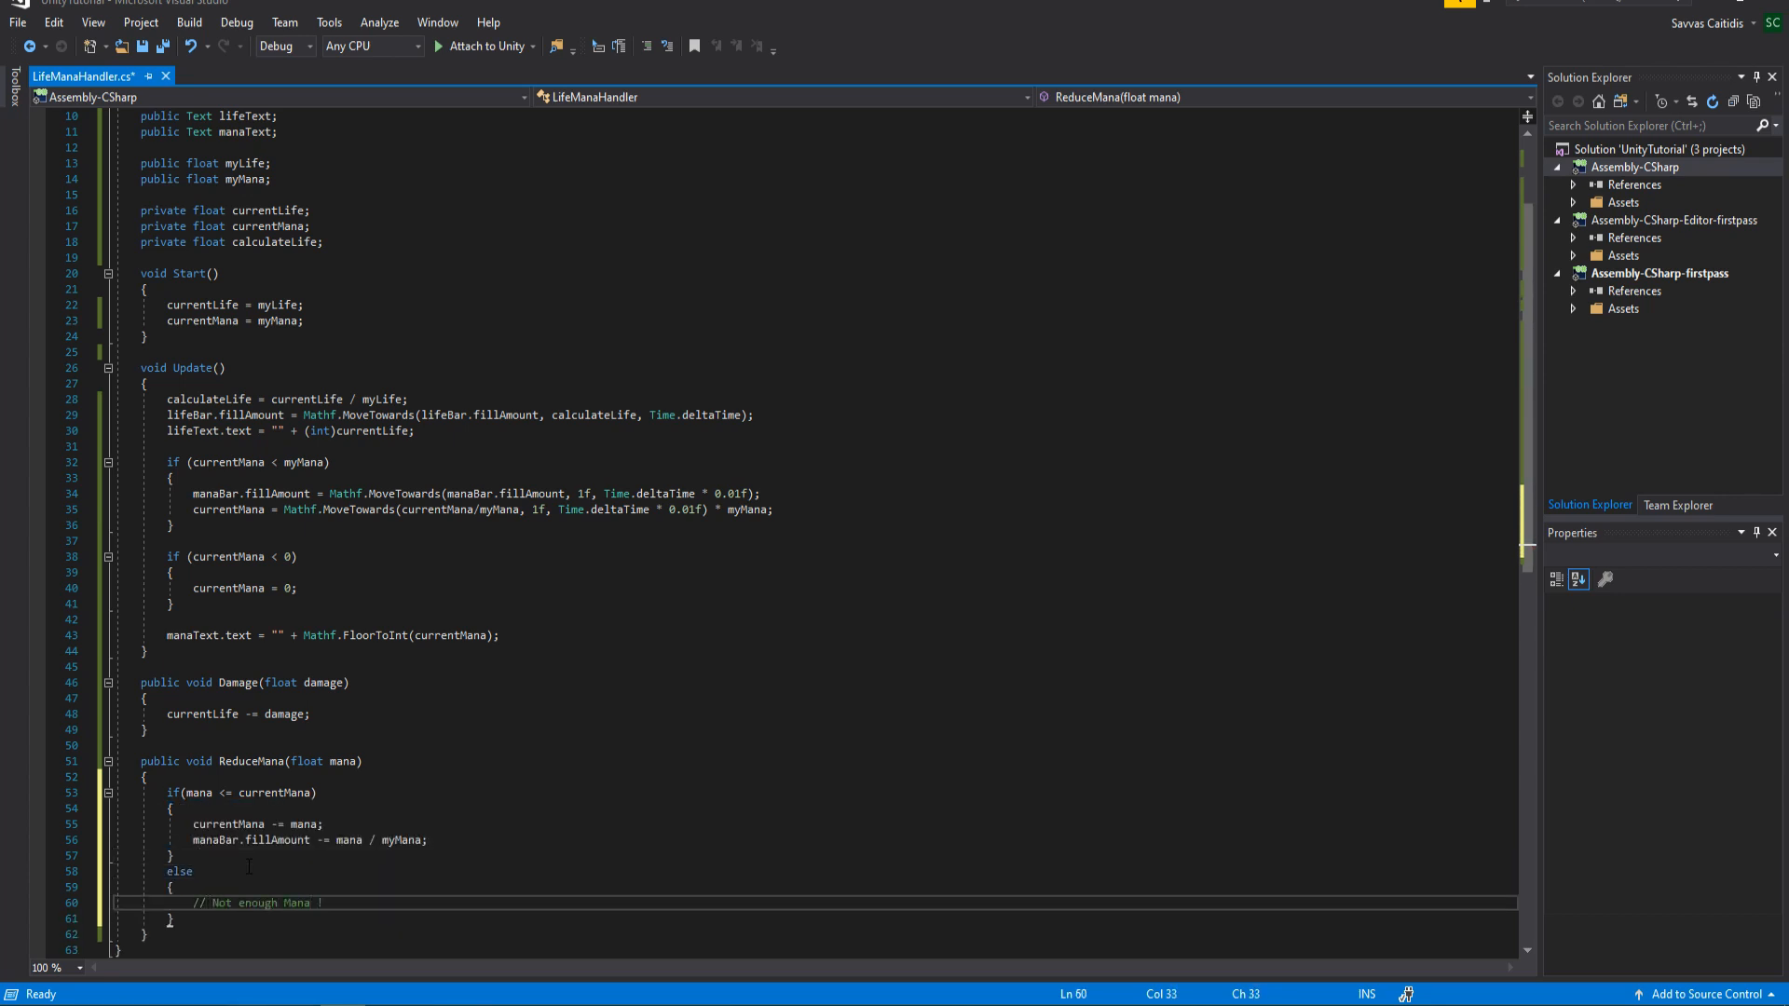
pyautogui.press('ctrl+s')
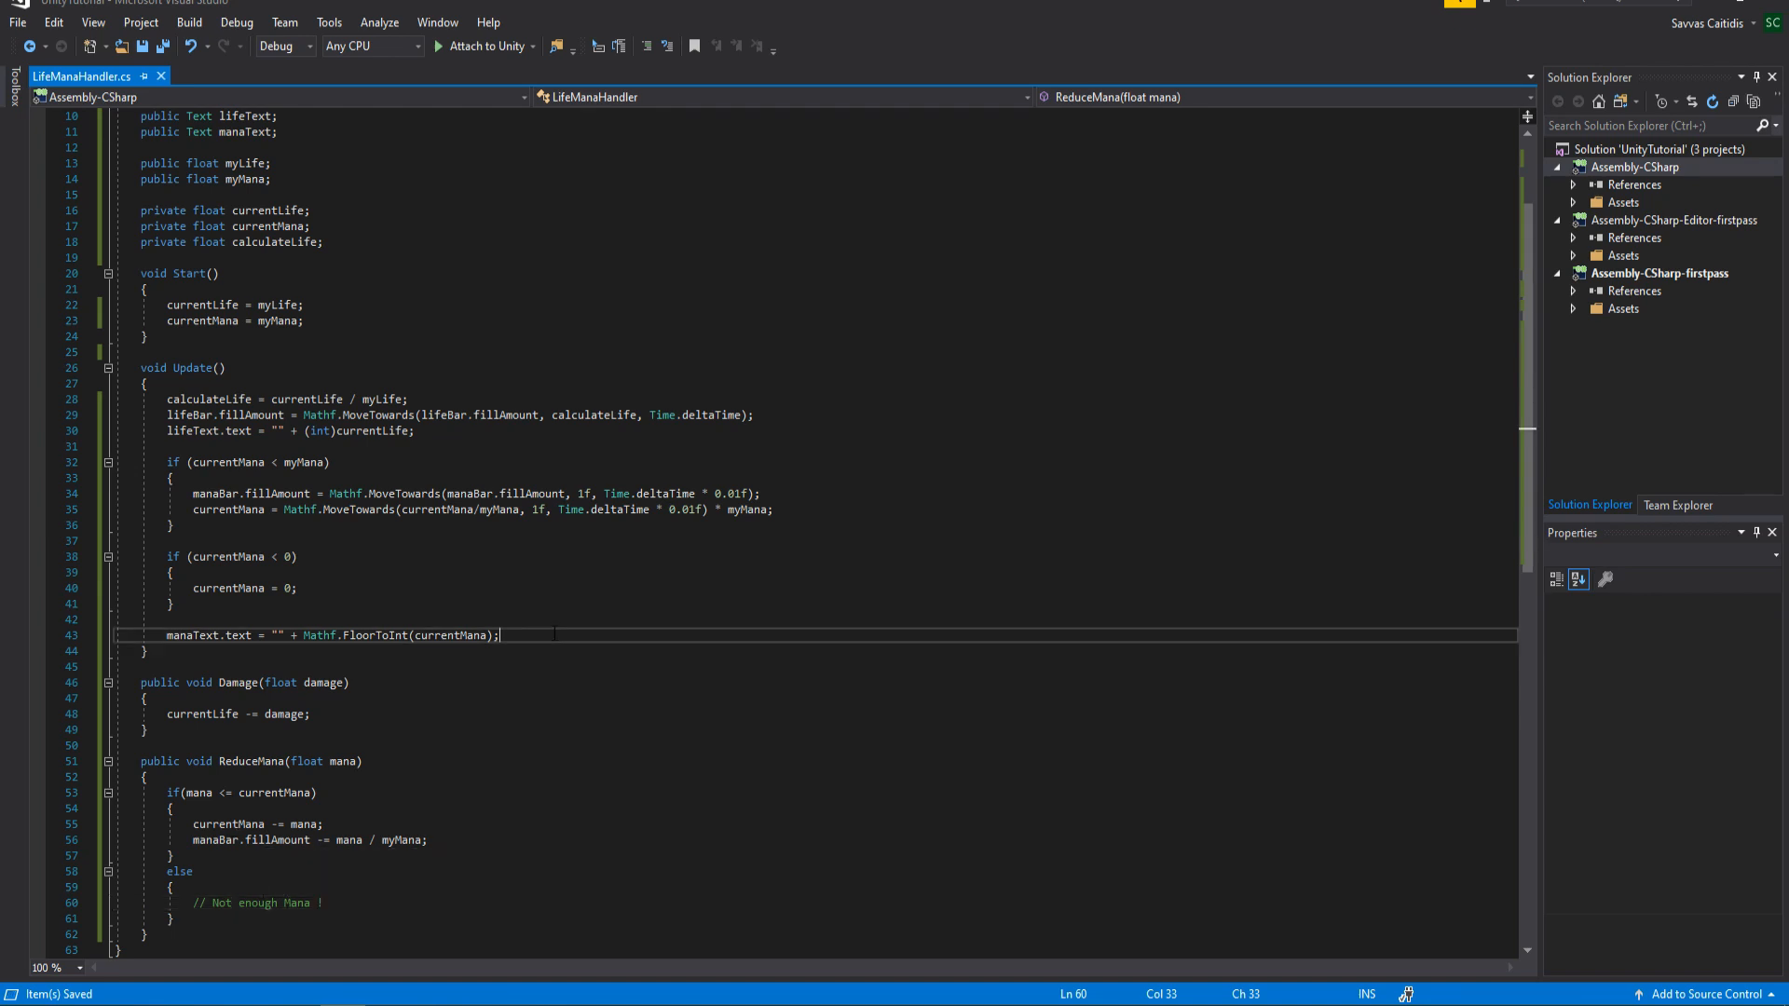
# Add if (currentLife <= 0) { // Dead } check inside Update
pyautogui.write('if () { }')
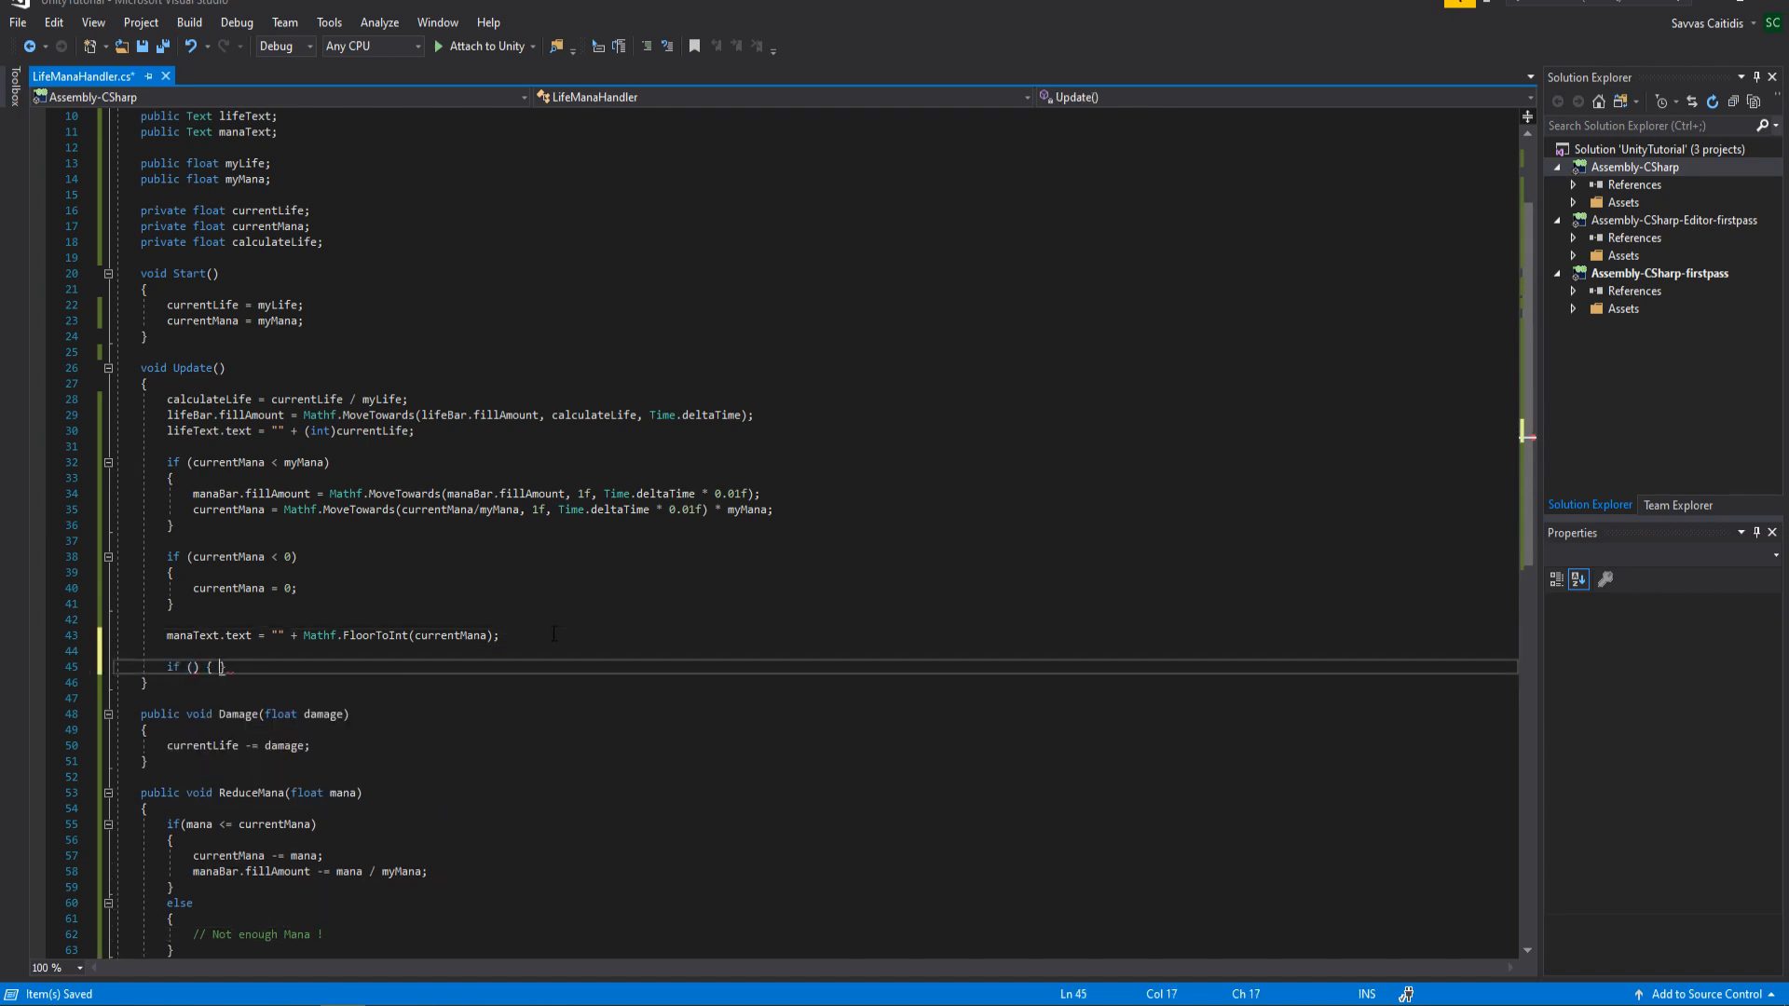
pyautogui.write('currentLife')
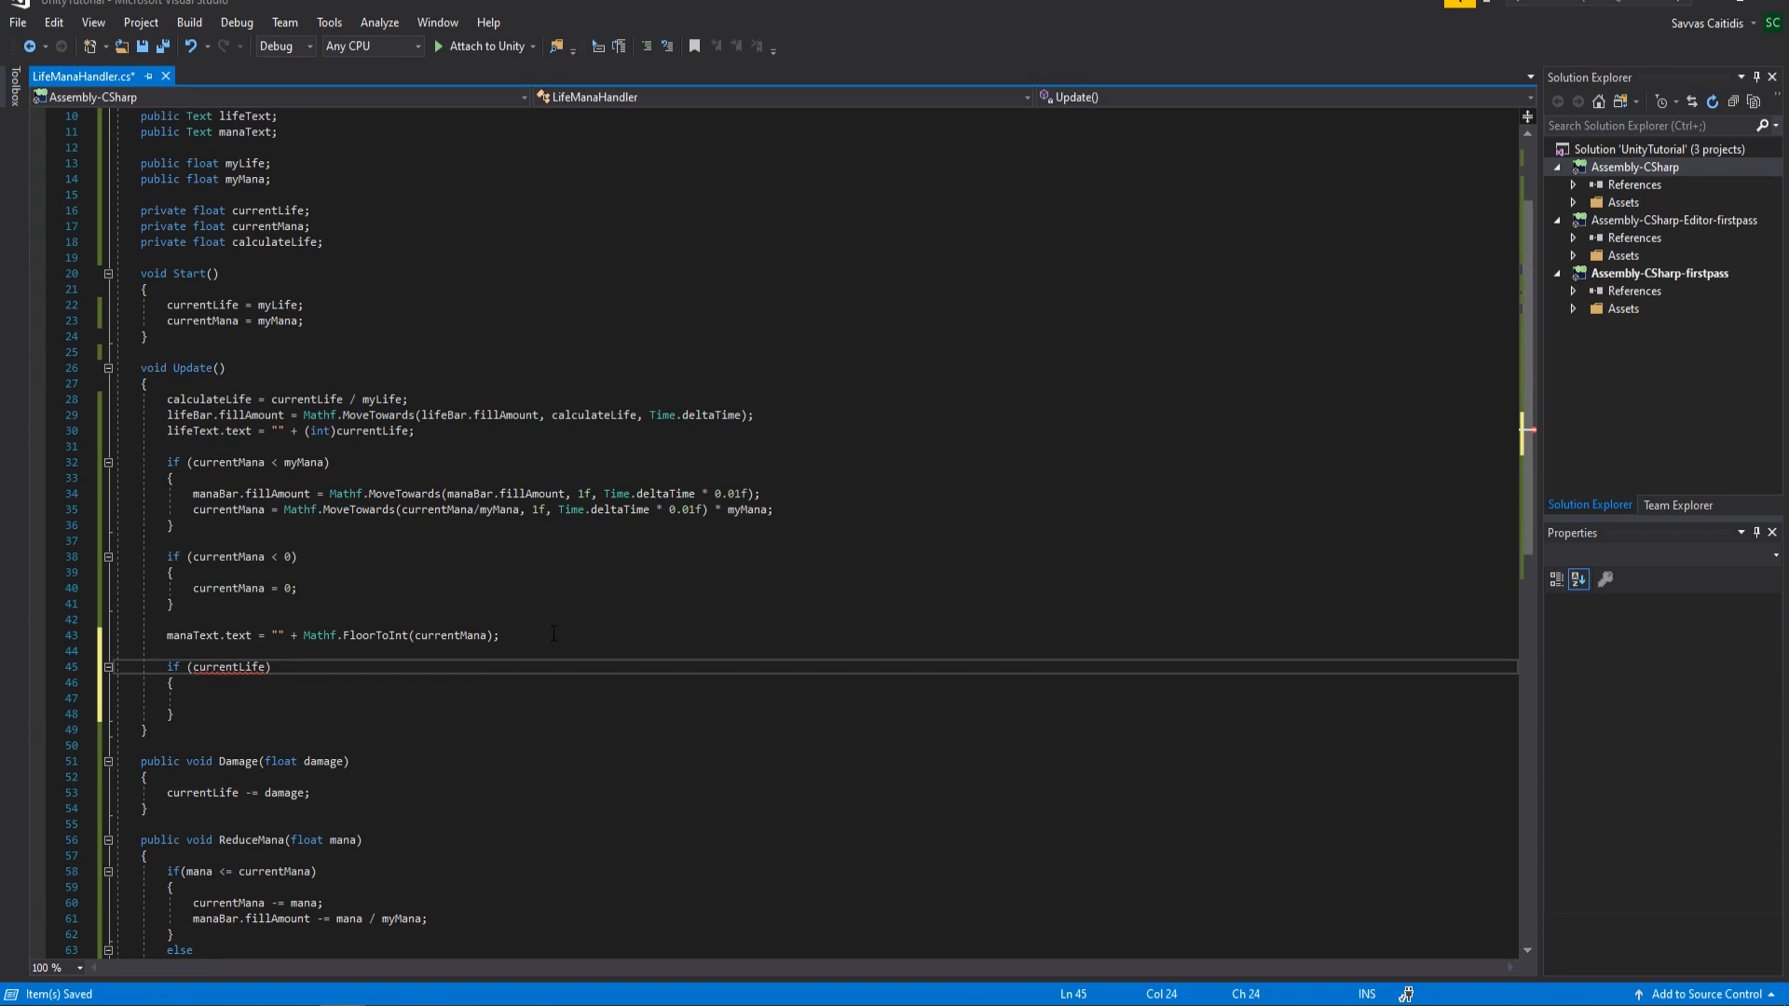
pyautogui.write('<= 0')
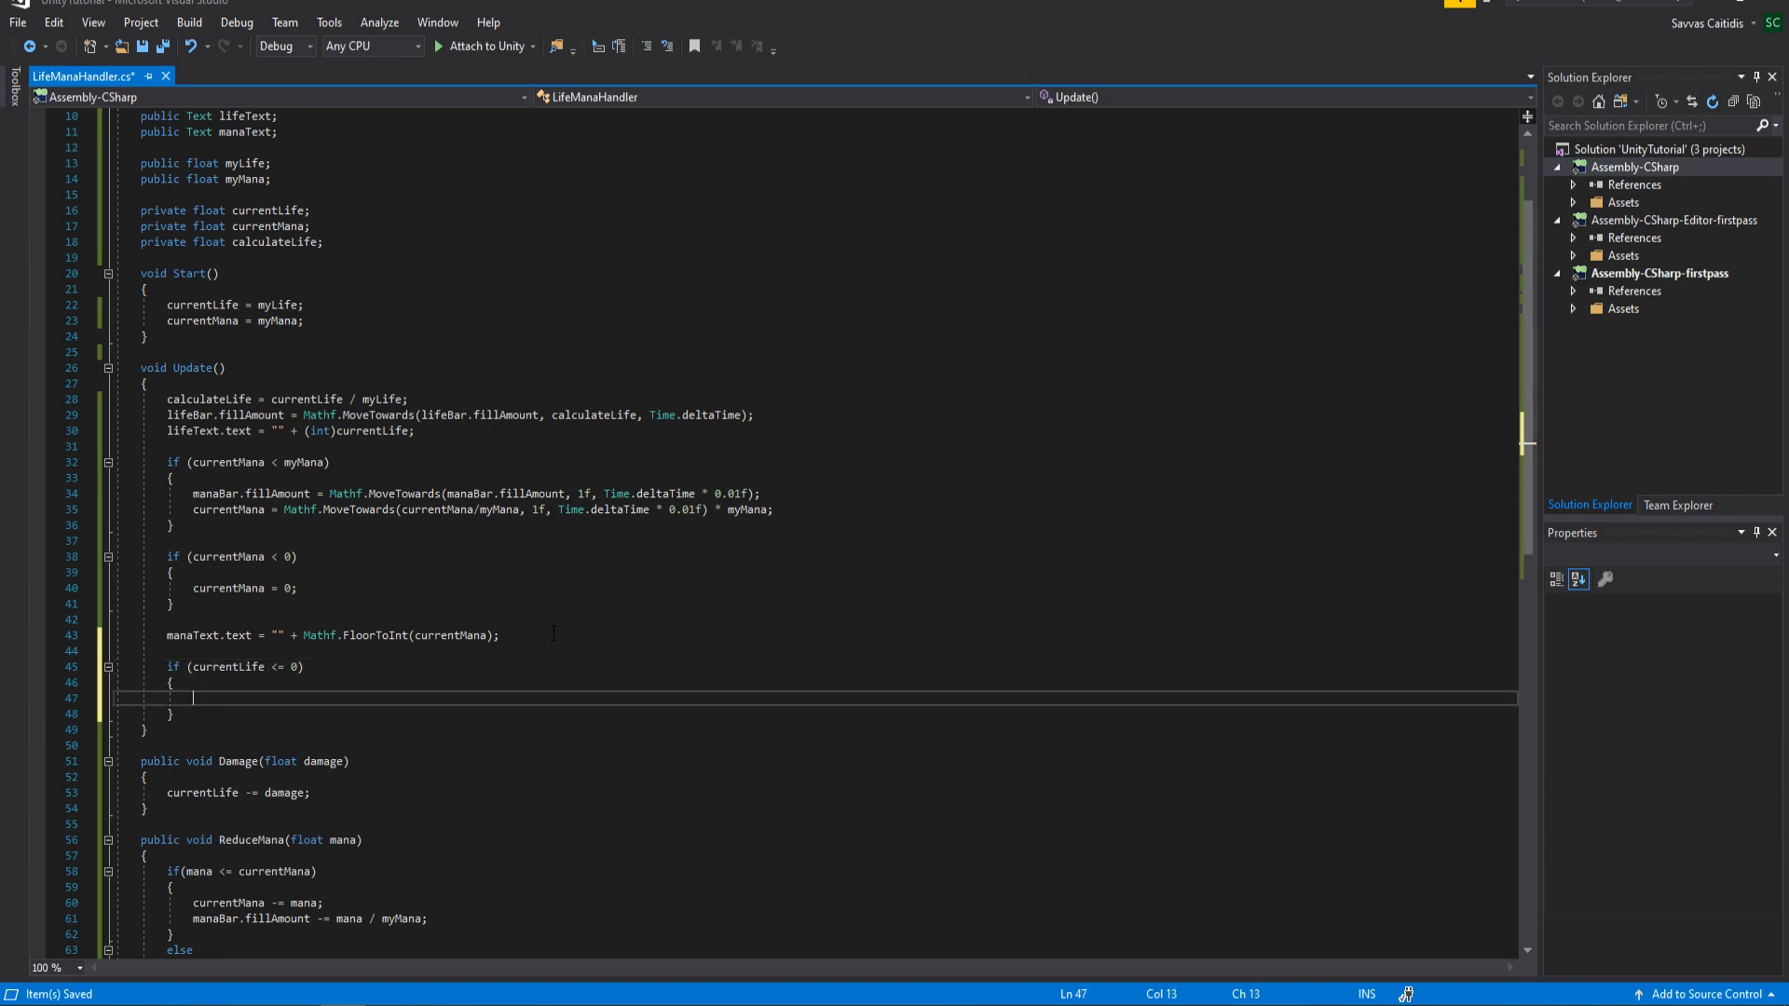
pyautogui.write('// Dead')
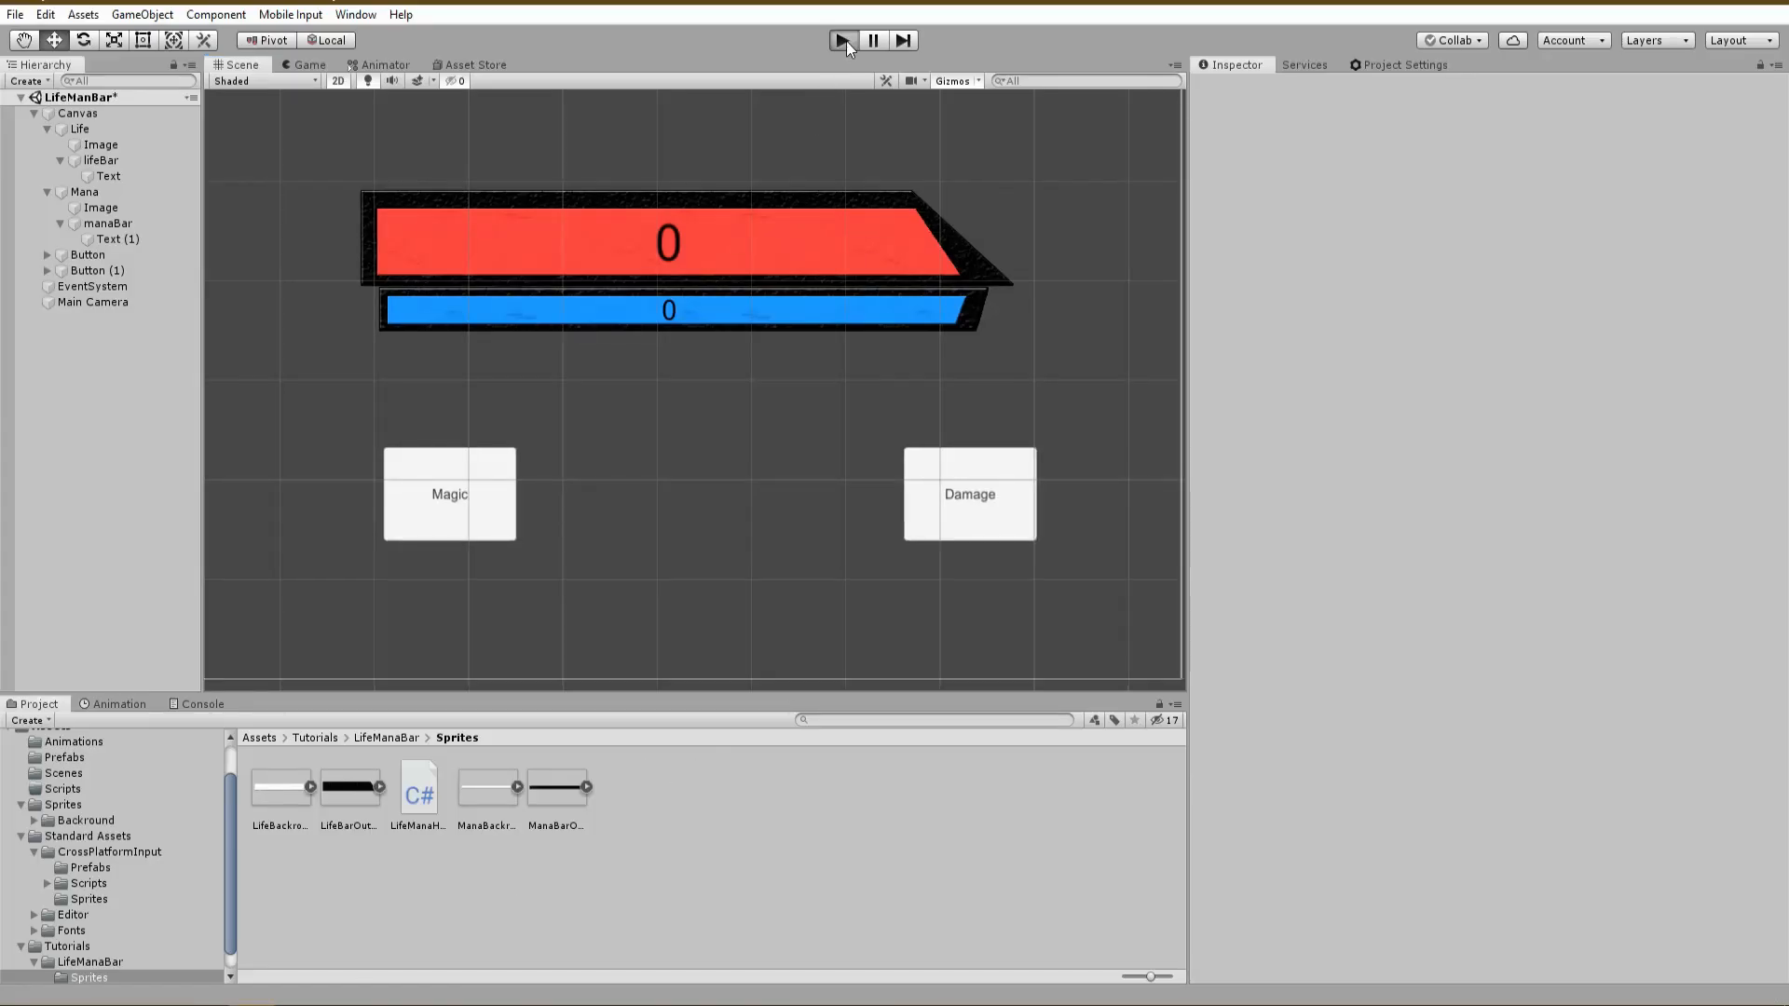
# Play-test casting magic until mana is too low and the cast is refused
pyautogui.click(840, 39)
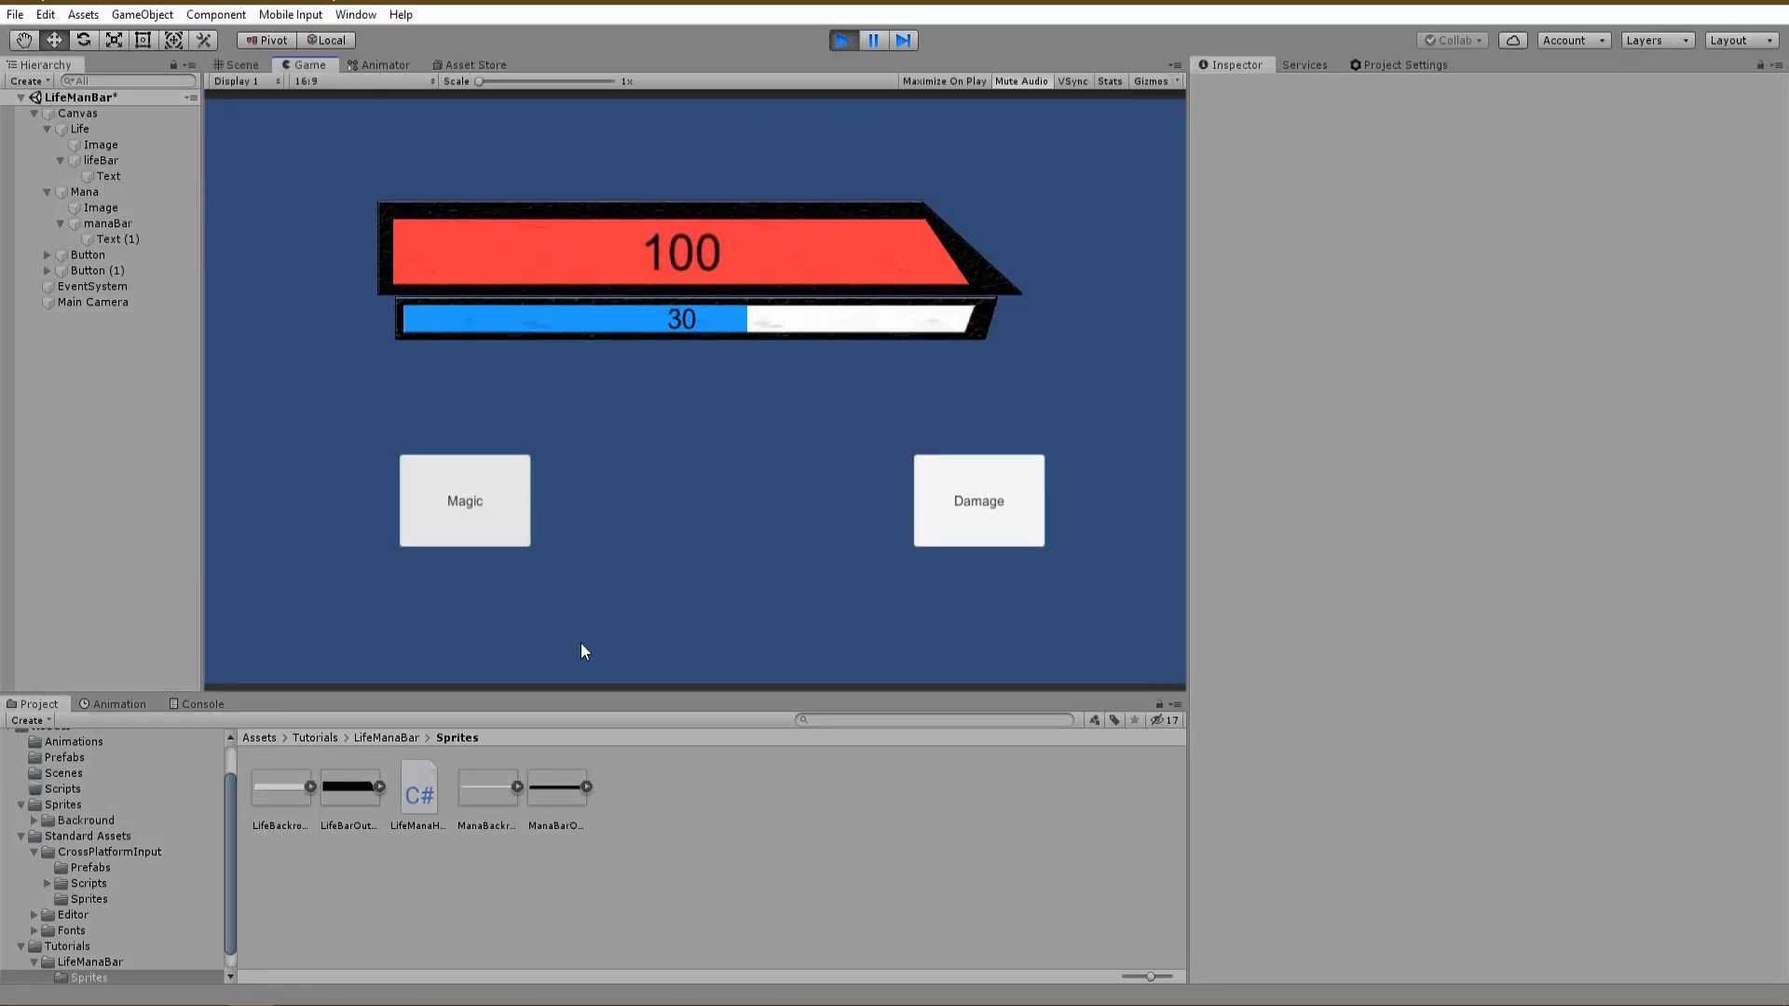
pyautogui.click(464, 500)
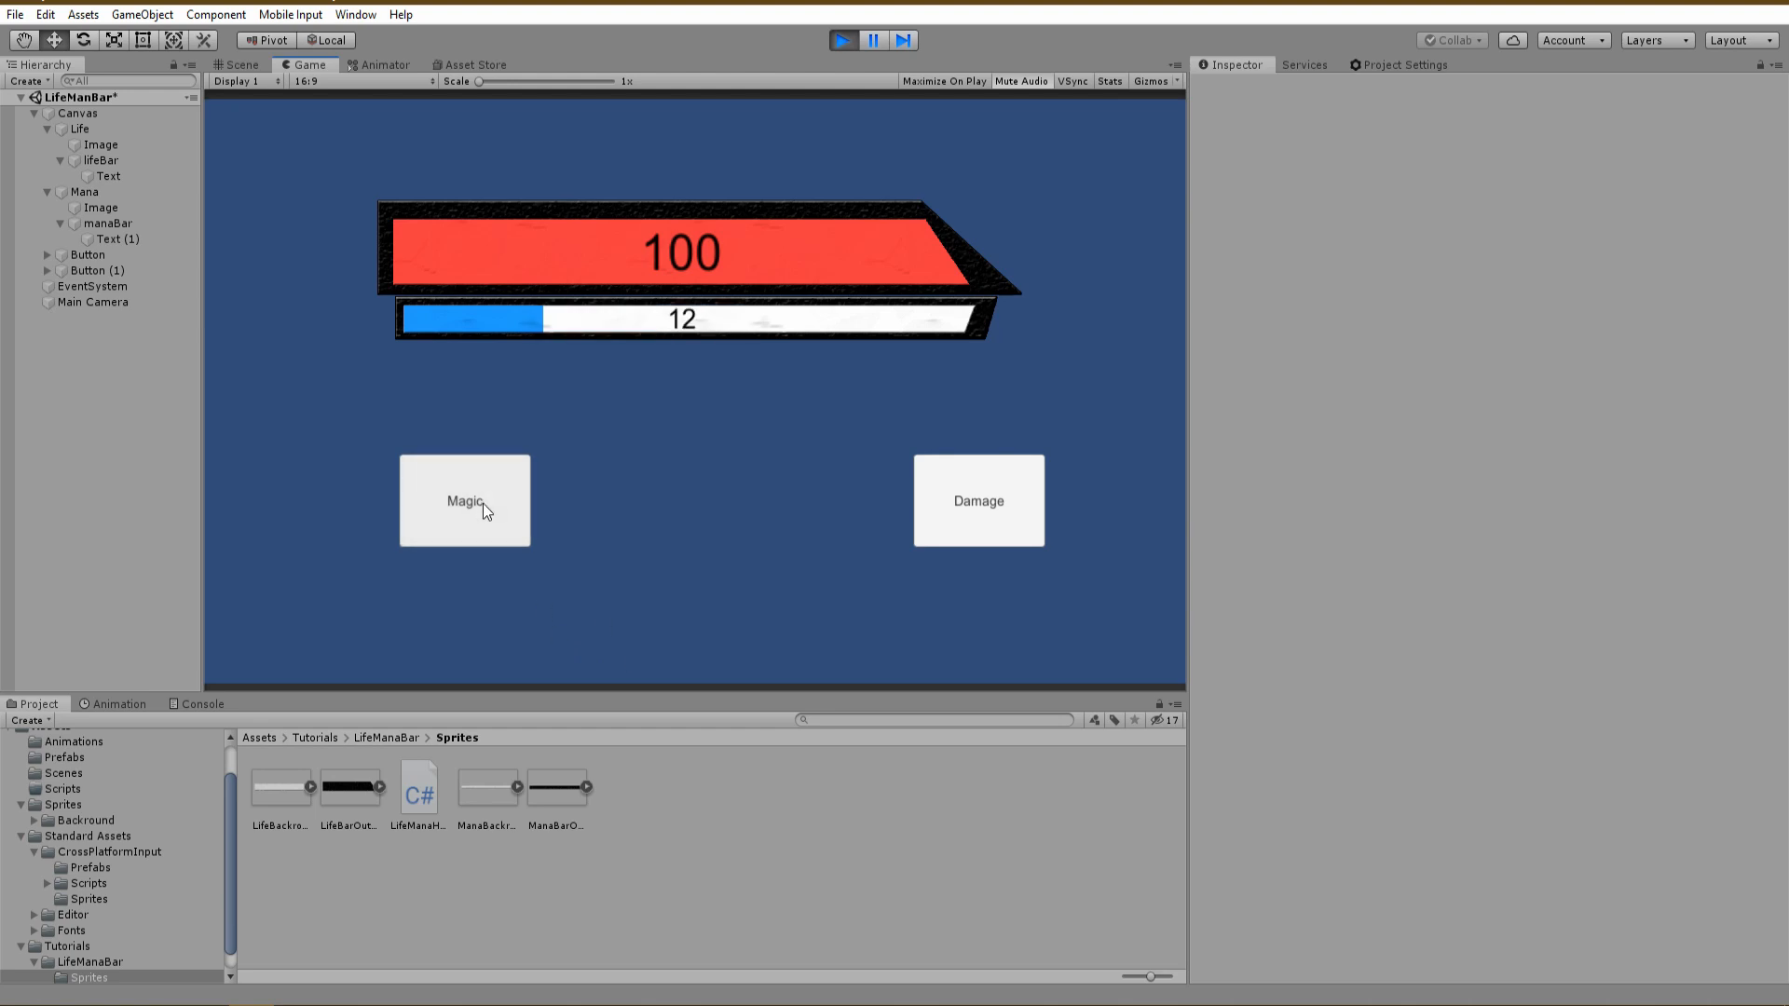
pyautogui.click(464, 499)
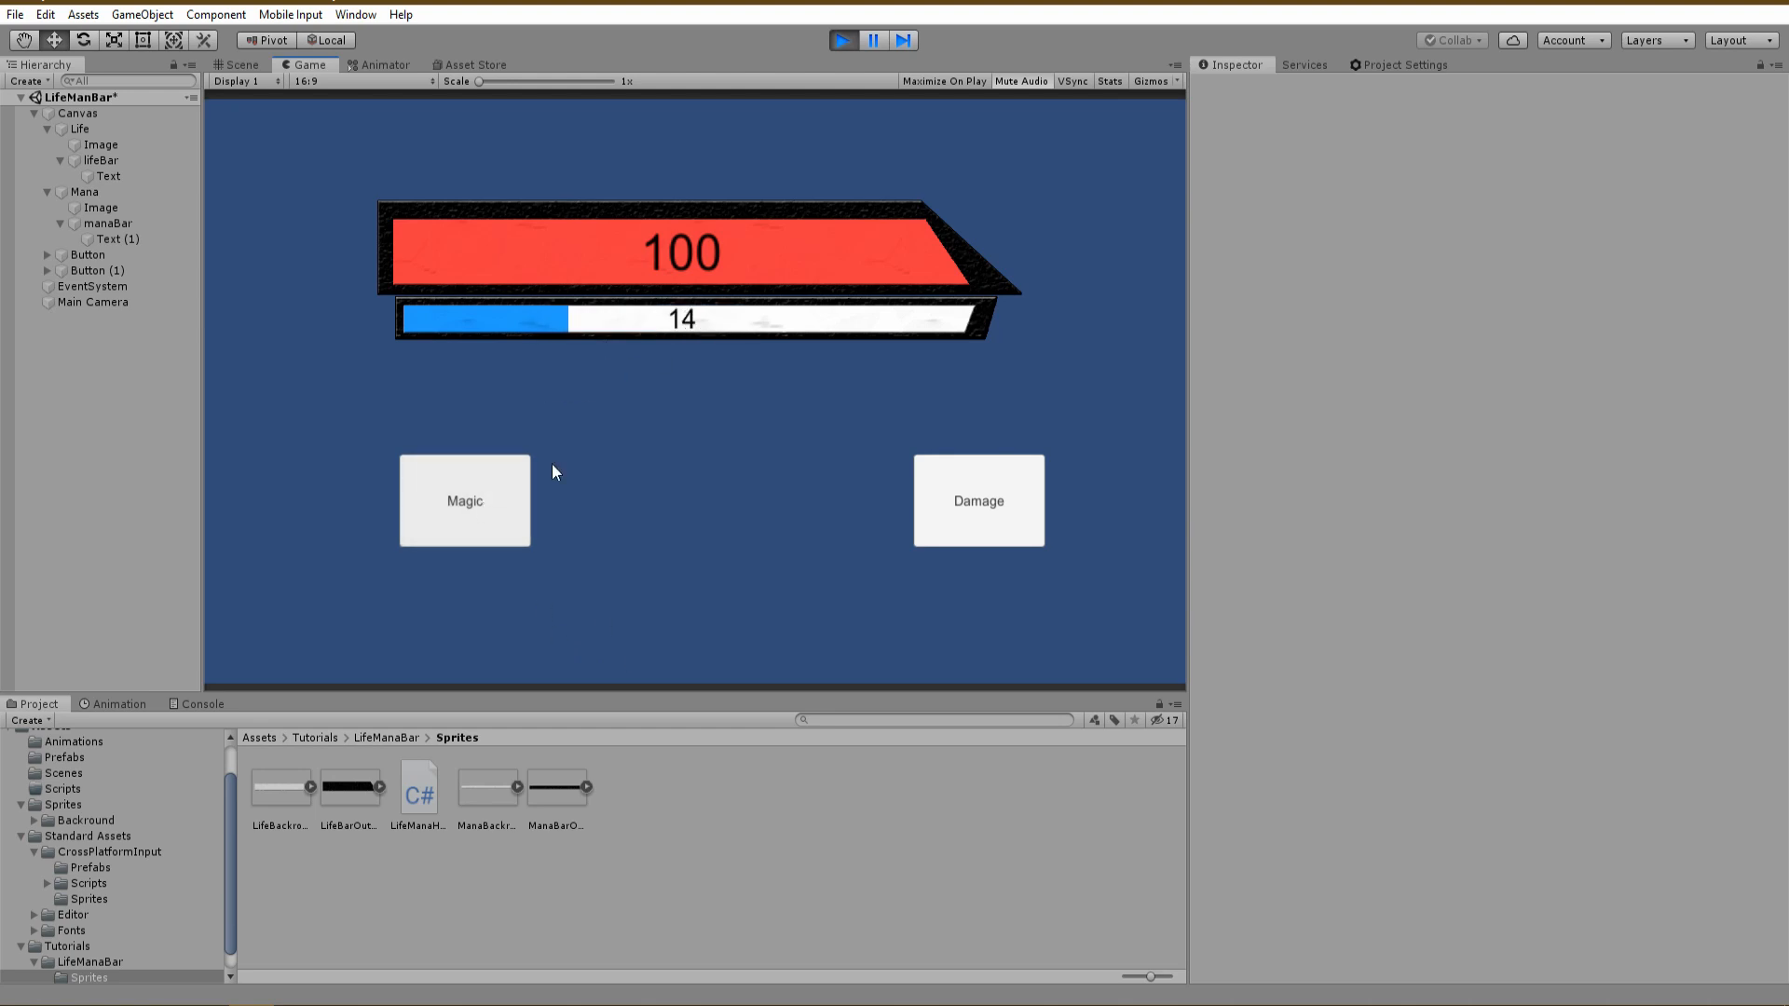